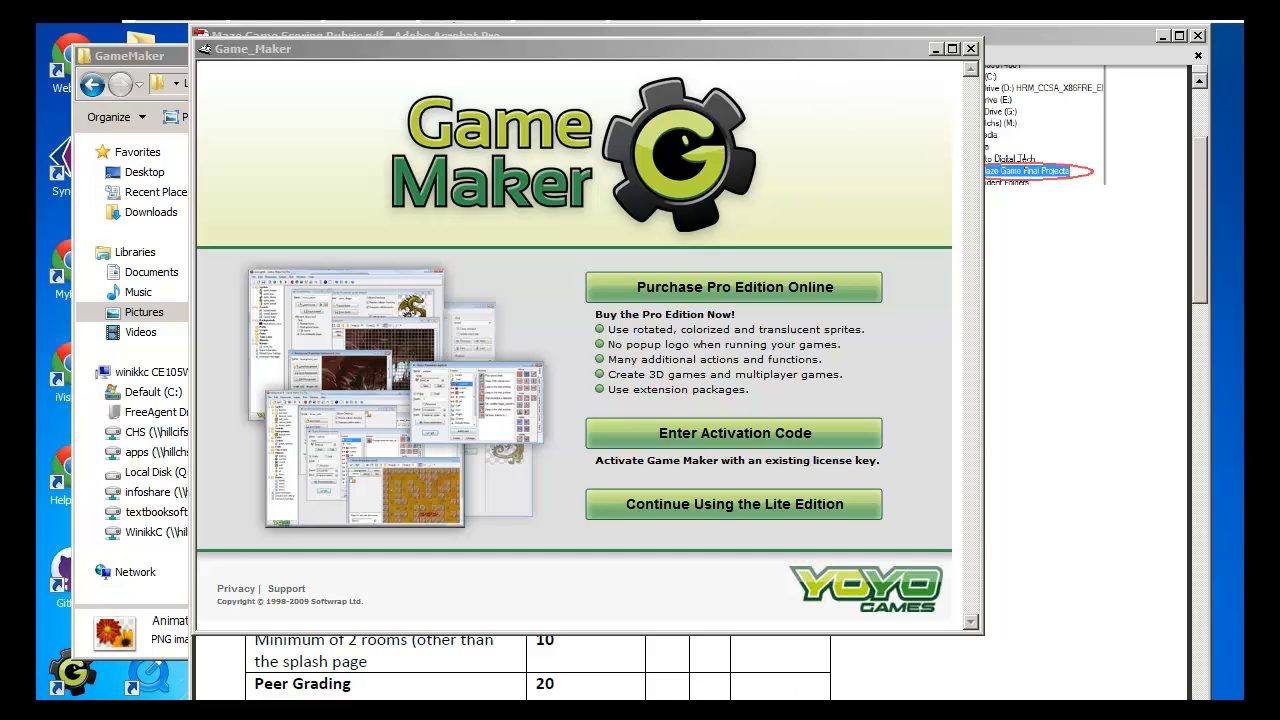
mouse_move(763, 221)
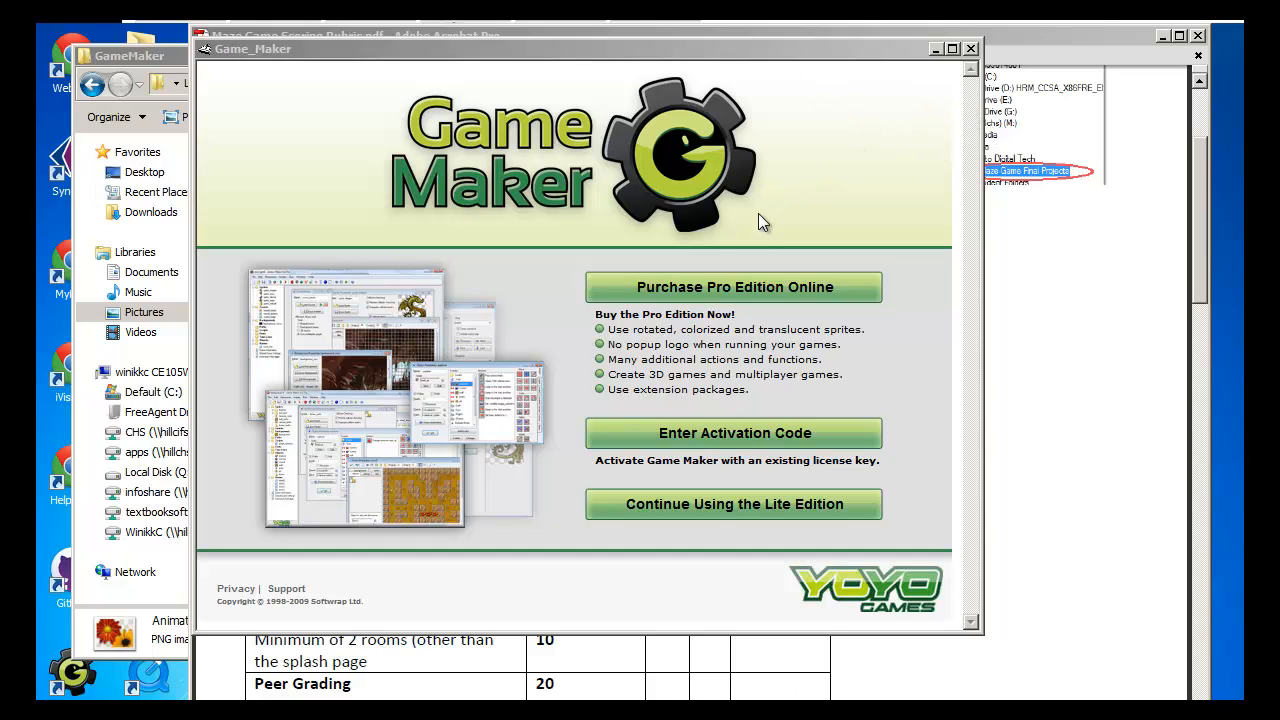
mouse_move(750, 300)
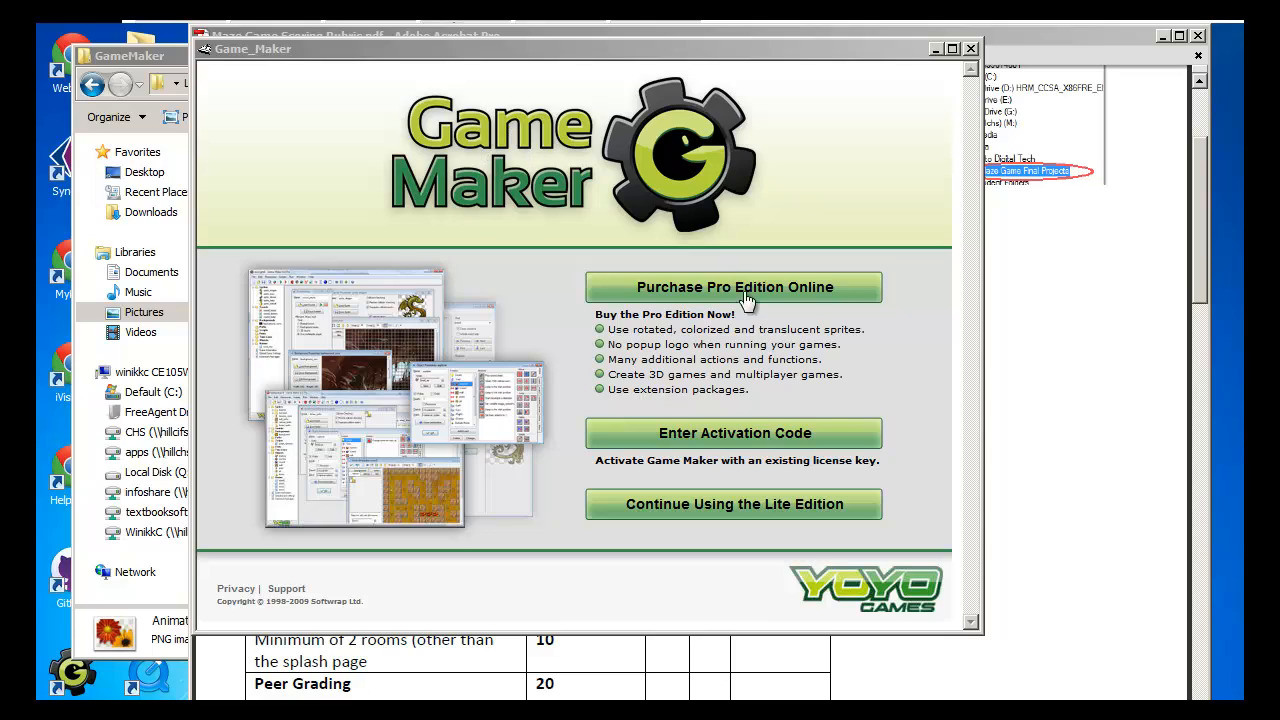
mouse_move(906, 347)
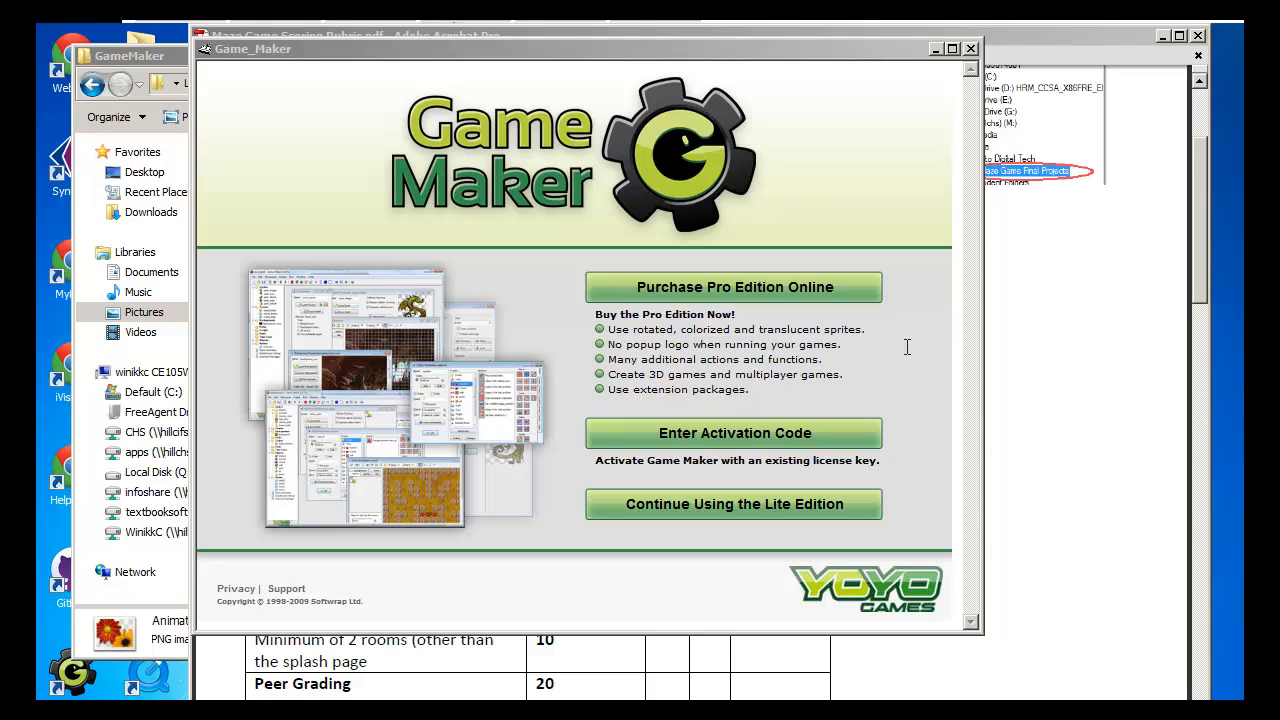
mouse_move(775, 510)
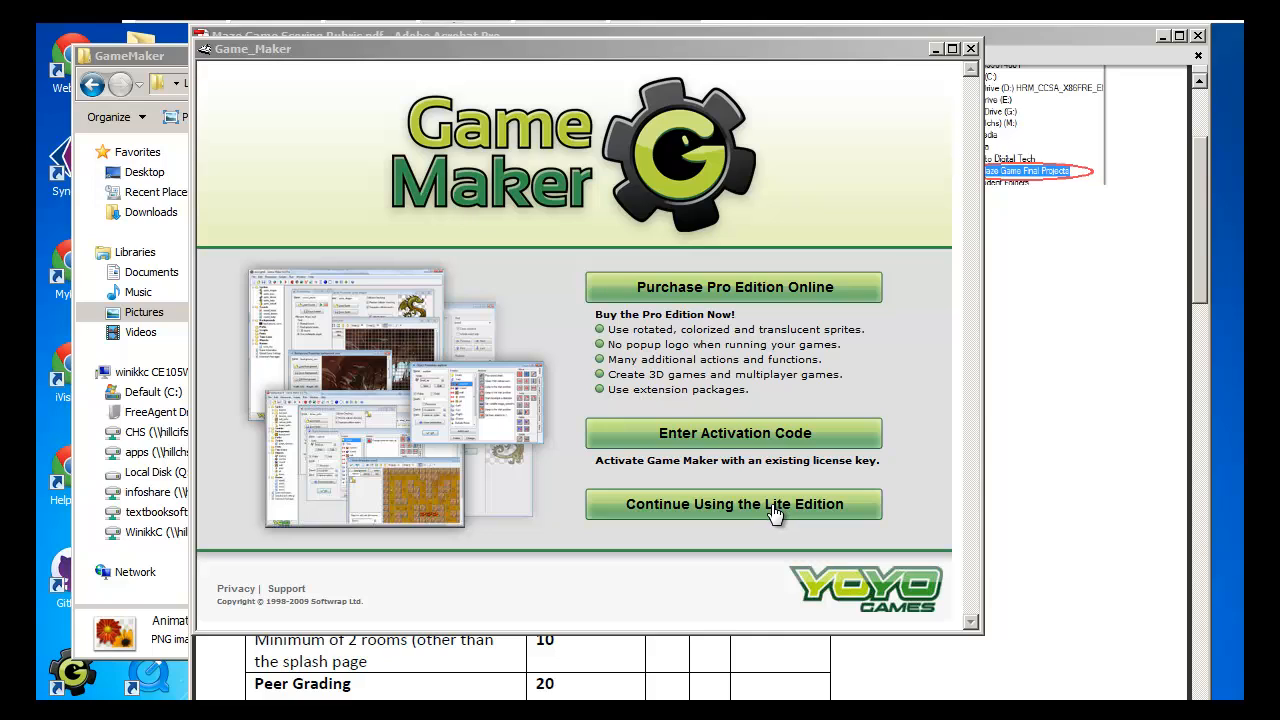
- Continue with the Lite edition and confirm Advanced Mode is enabled in the File menu
click(734, 504)
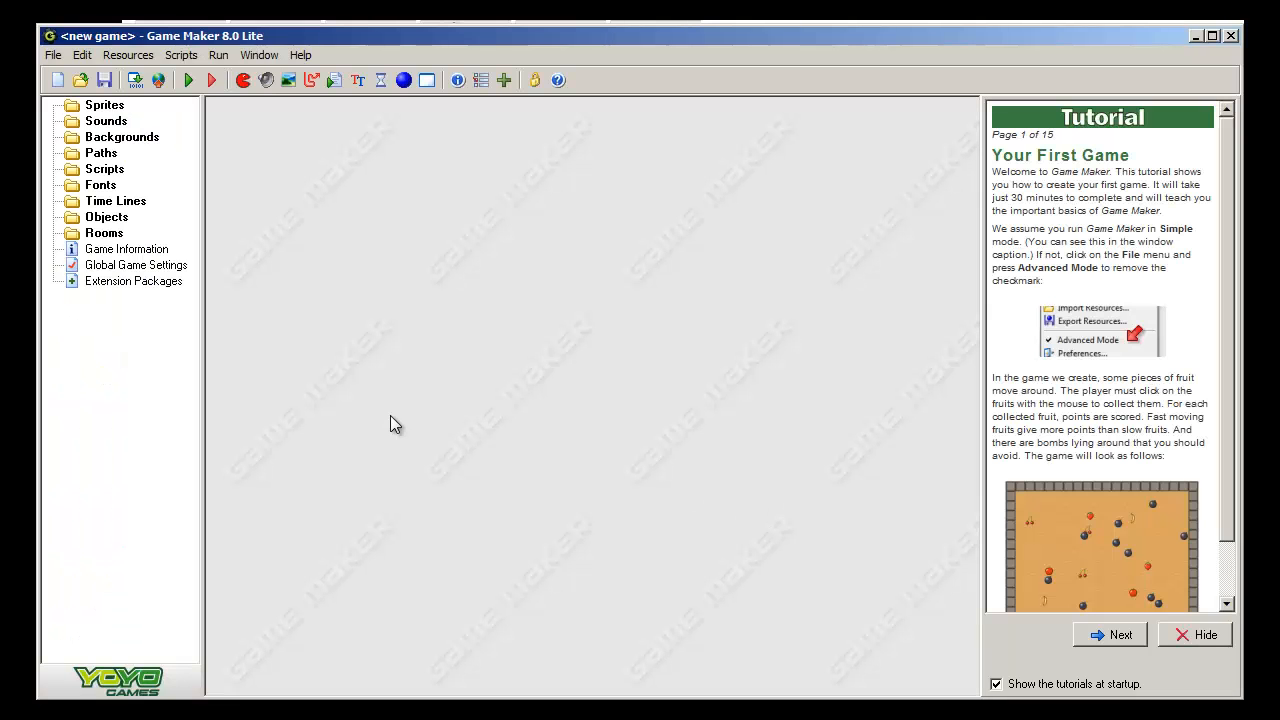
click(52, 55)
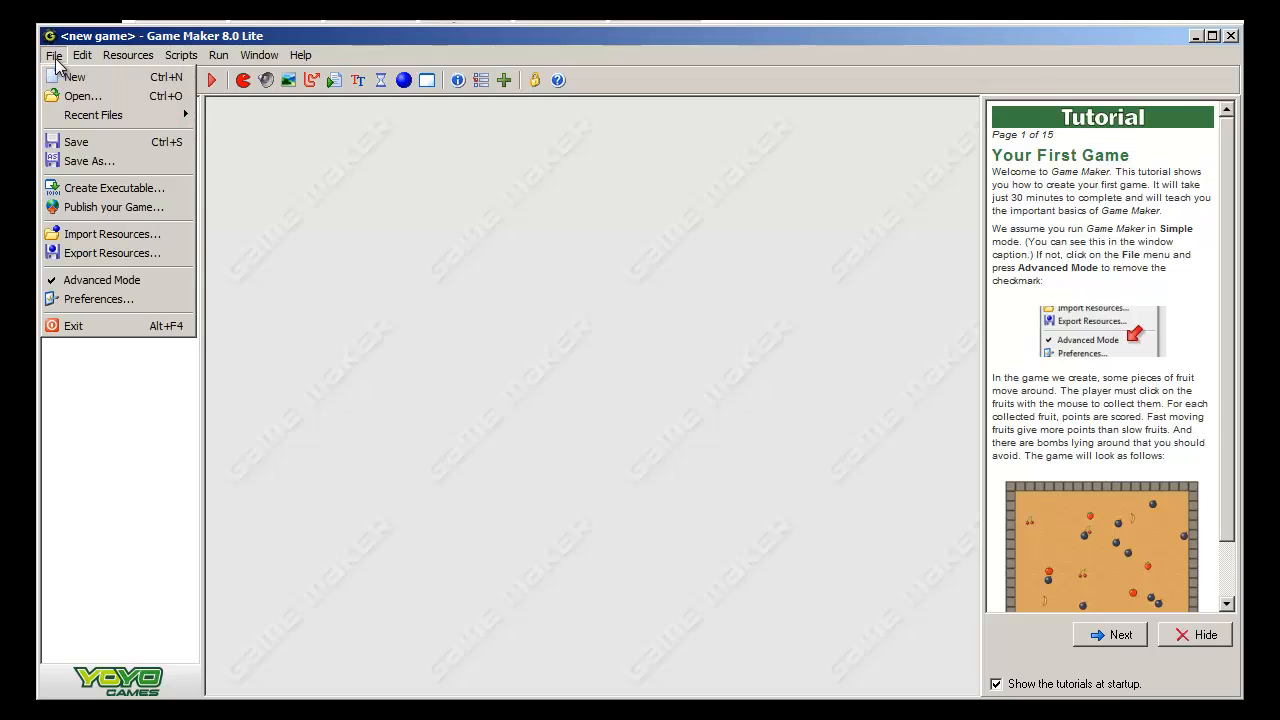
mouse_move(101, 279)
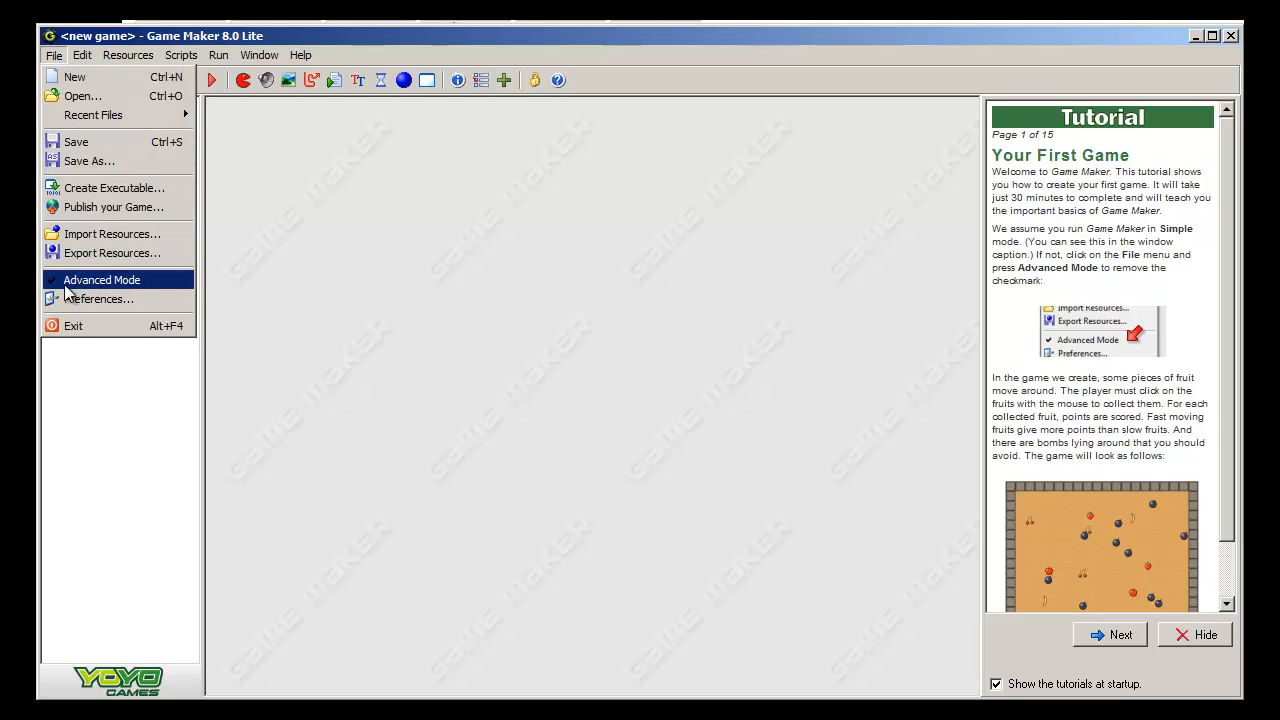
mouse_move(150, 289)
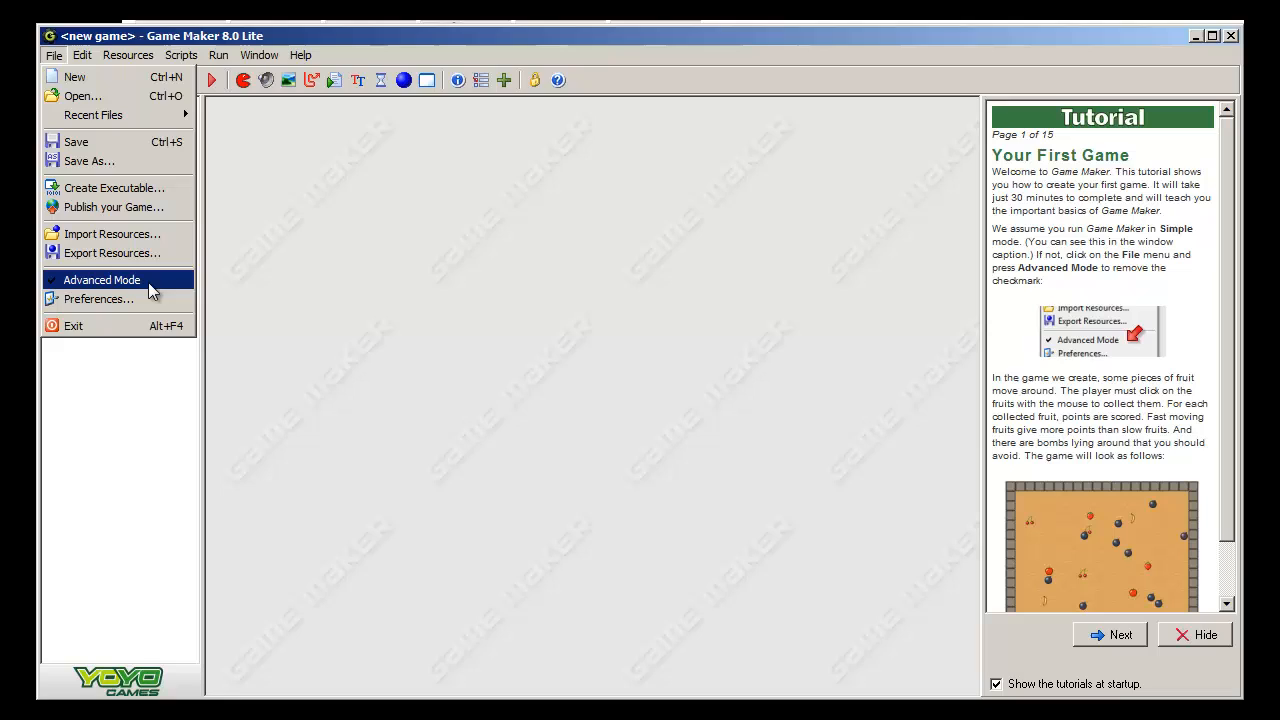
mouse_move(113, 292)
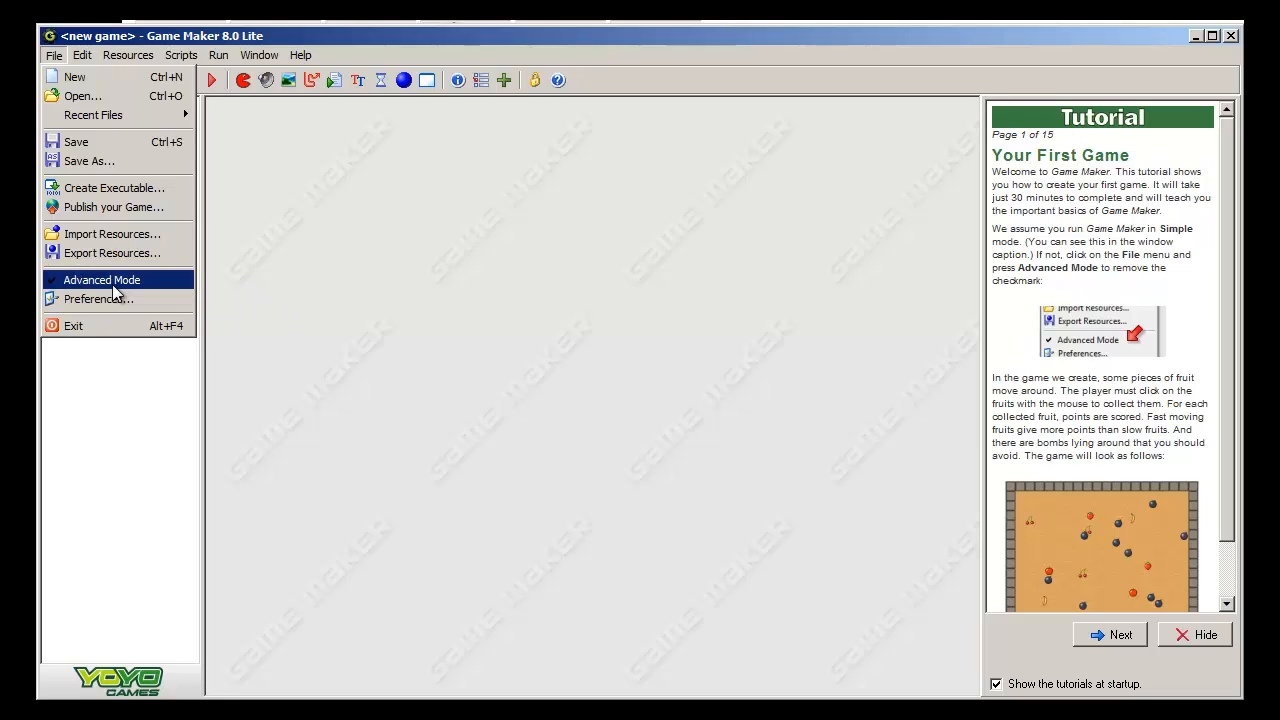
click(101, 279)
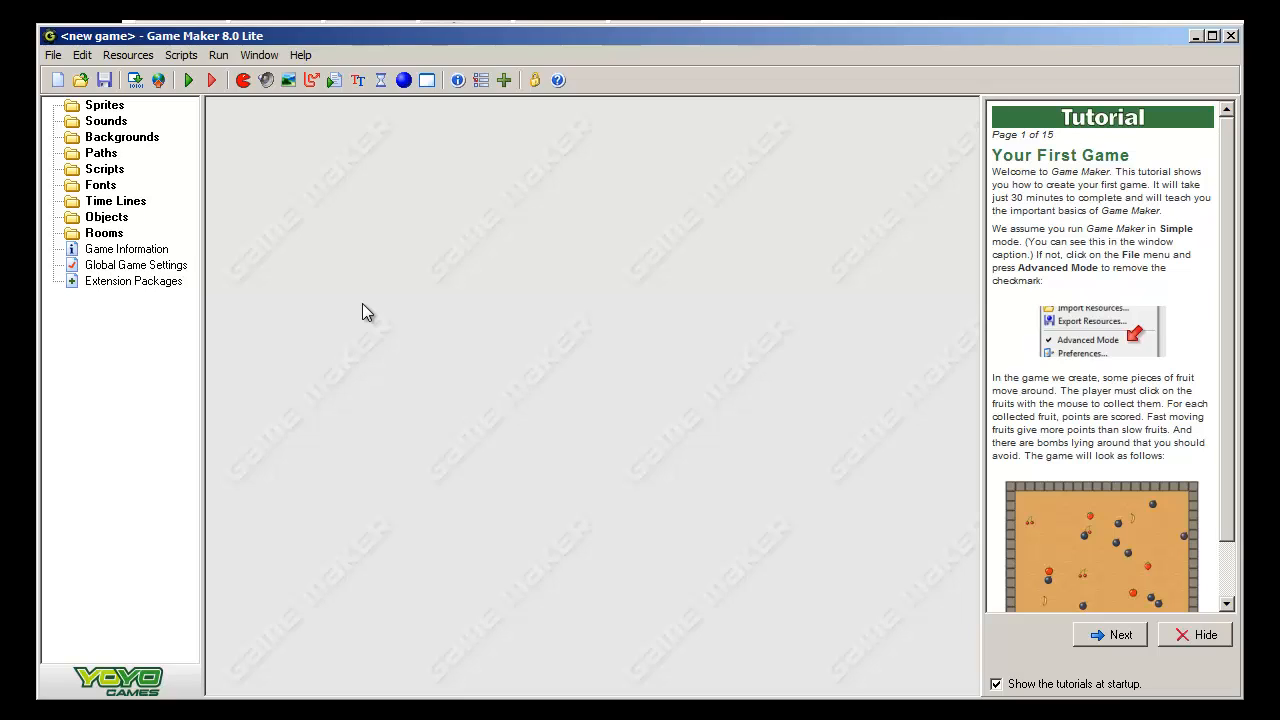
mouse_move(118, 248)
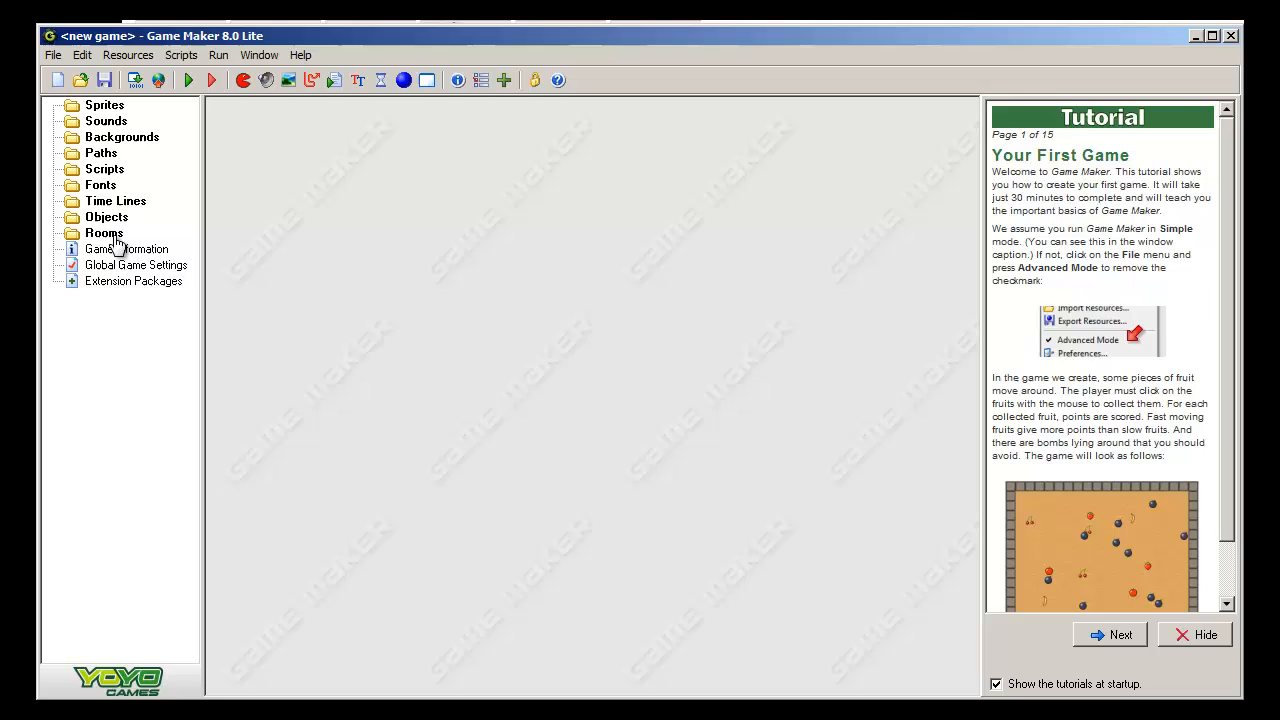
mouse_move(430, 318)
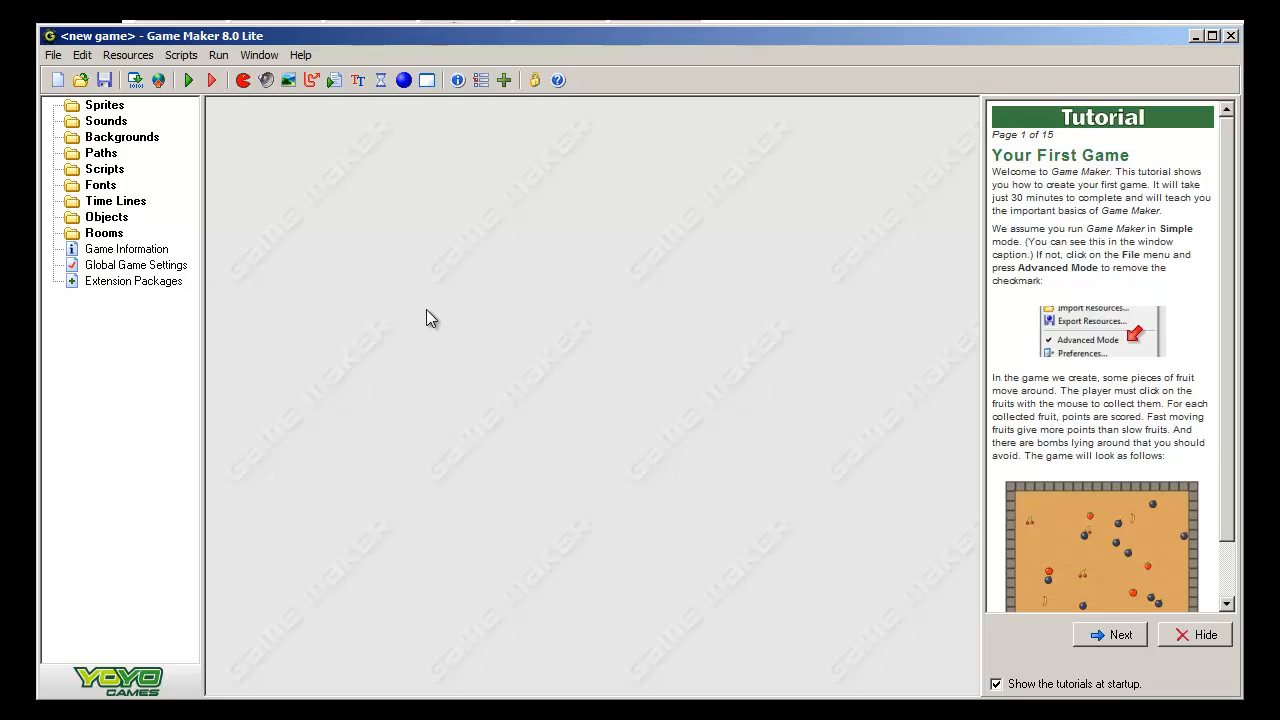
mouse_move(107, 247)
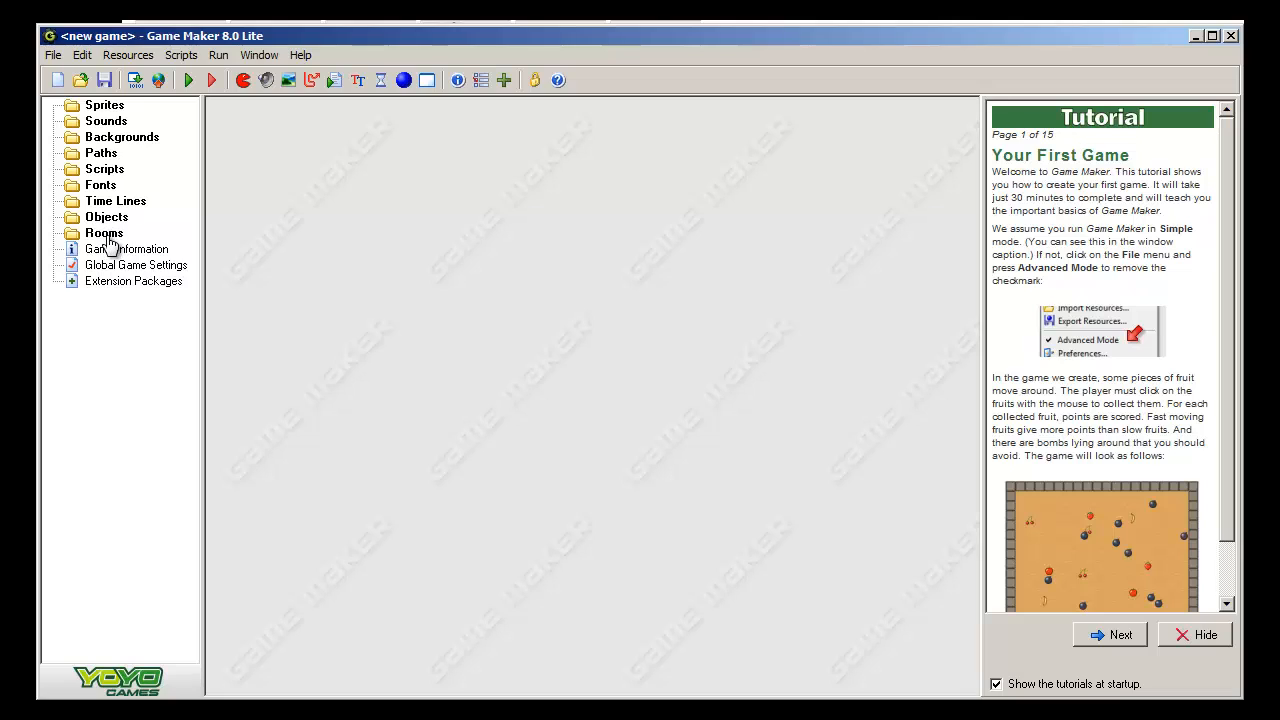
- Create room0 from the Rooms folder's context menu
right_click(104, 233)
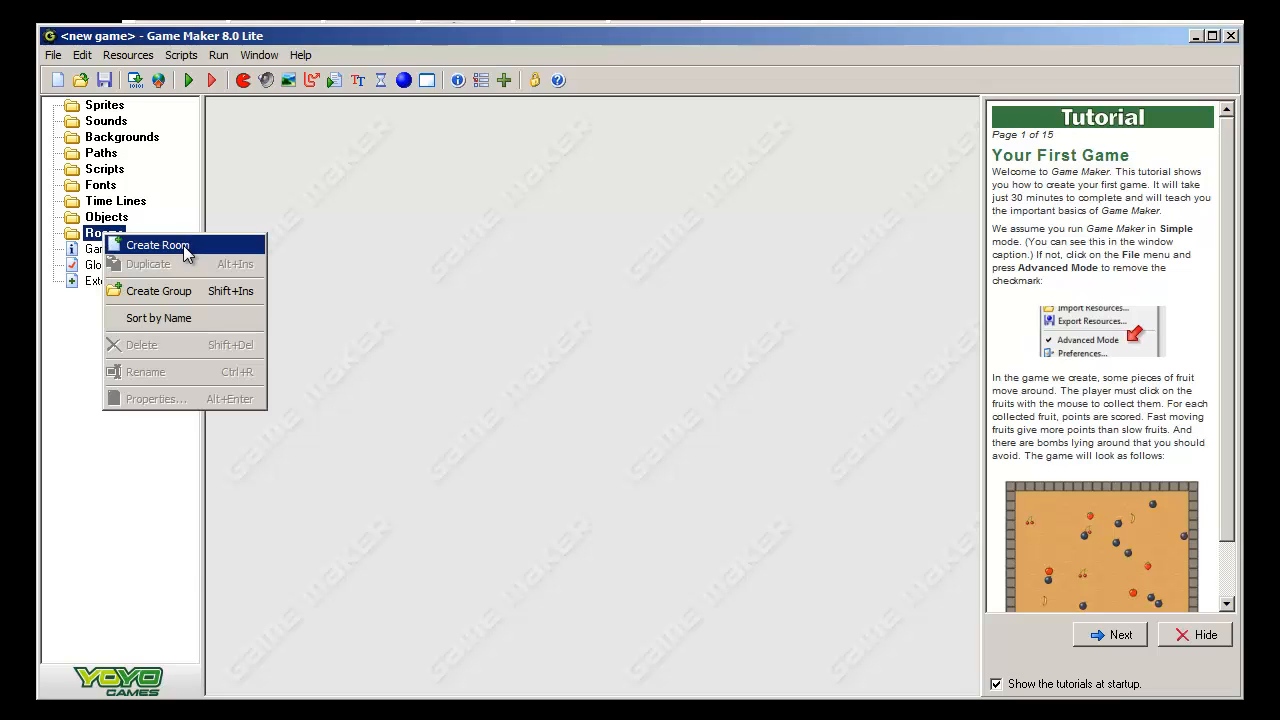
click(156, 245)
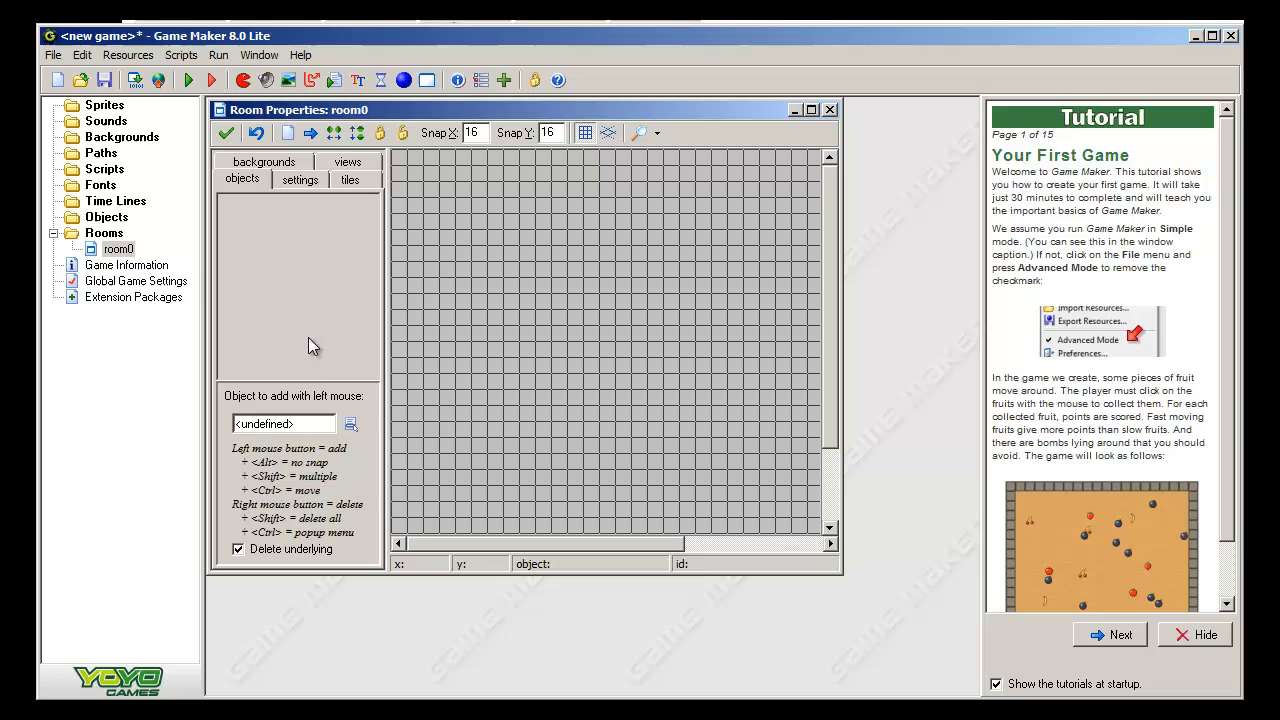
mouse_move(615, 272)
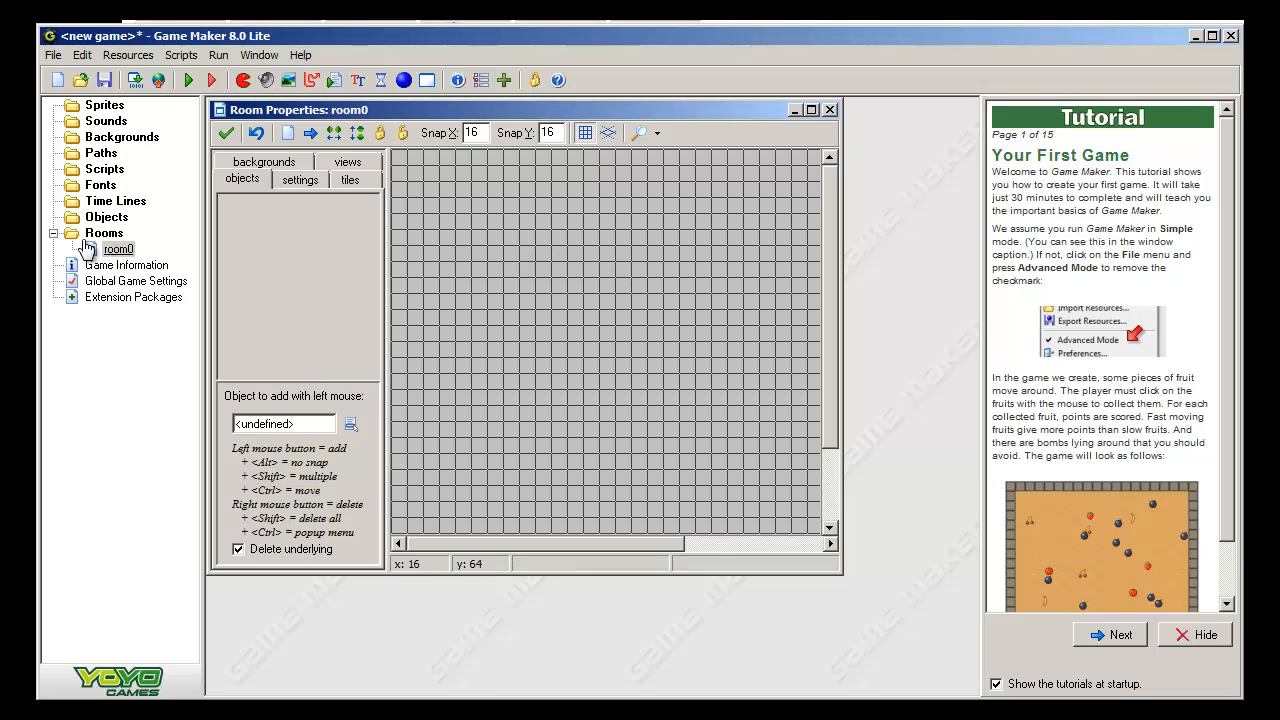
- Create a new sprite from the Sprites folder and name it spr_hero_up
right_click(105, 104)
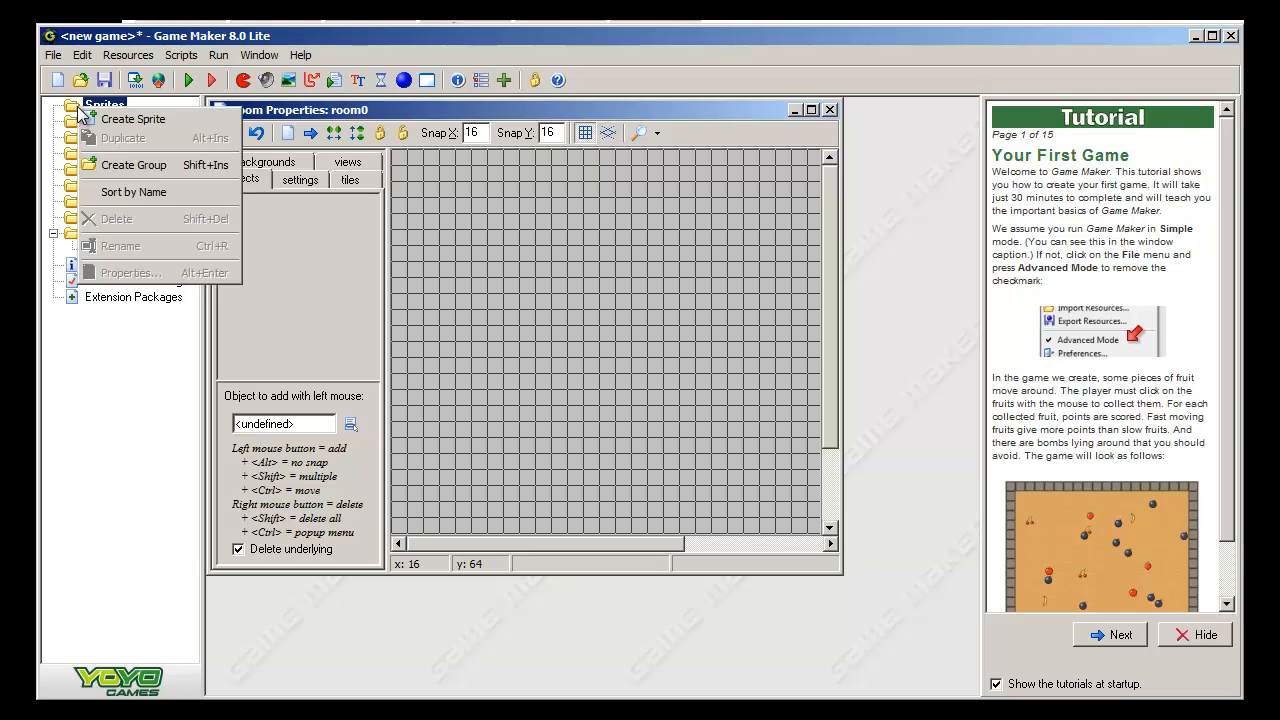
click(132, 118)
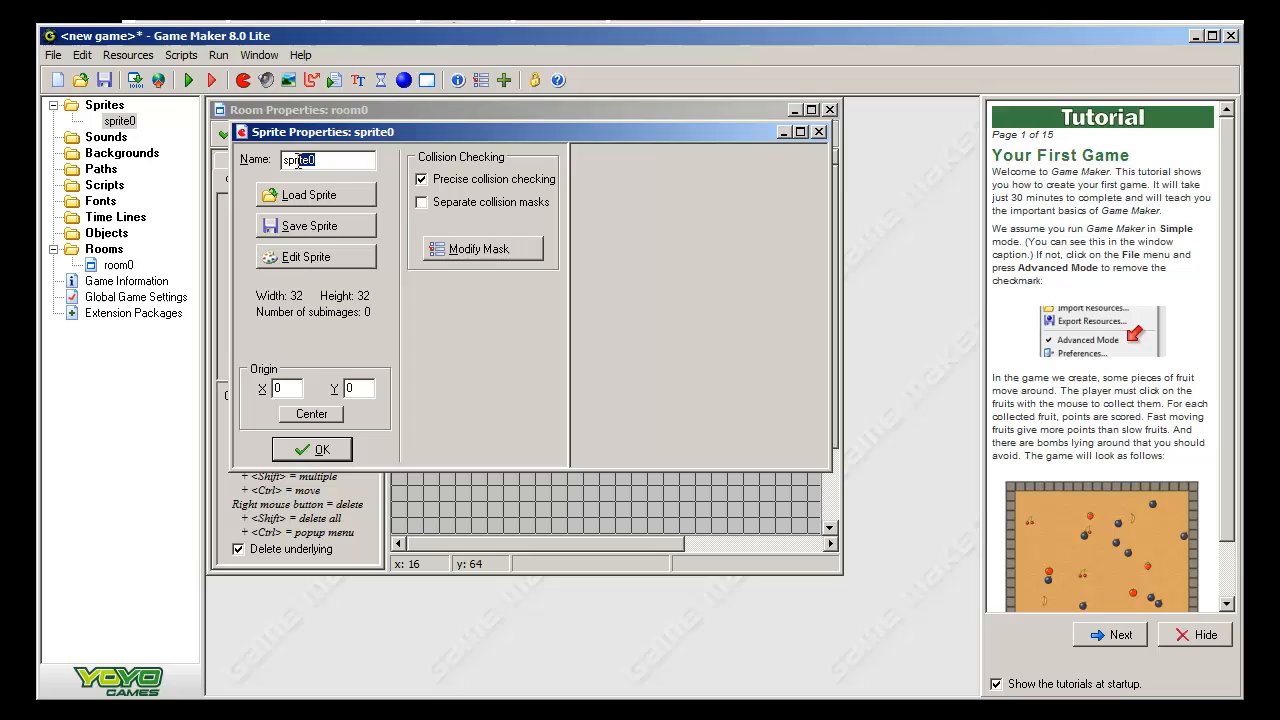
text(spr_)
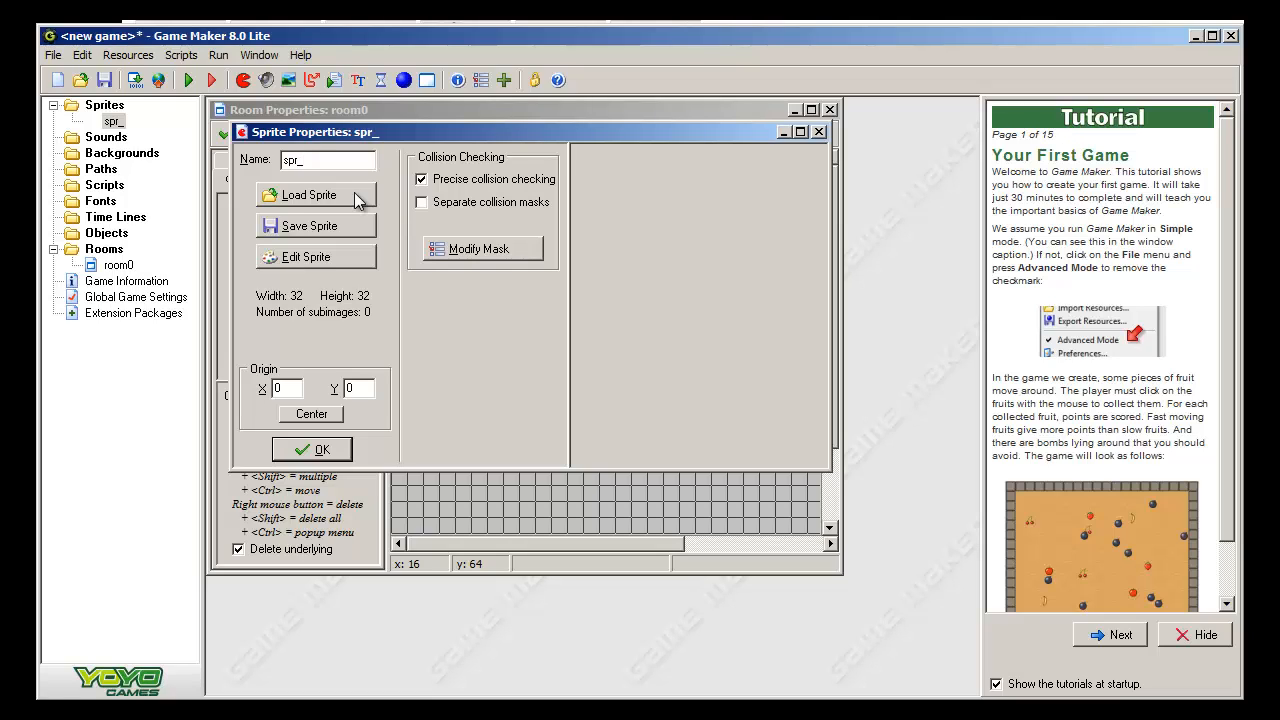
text(he)
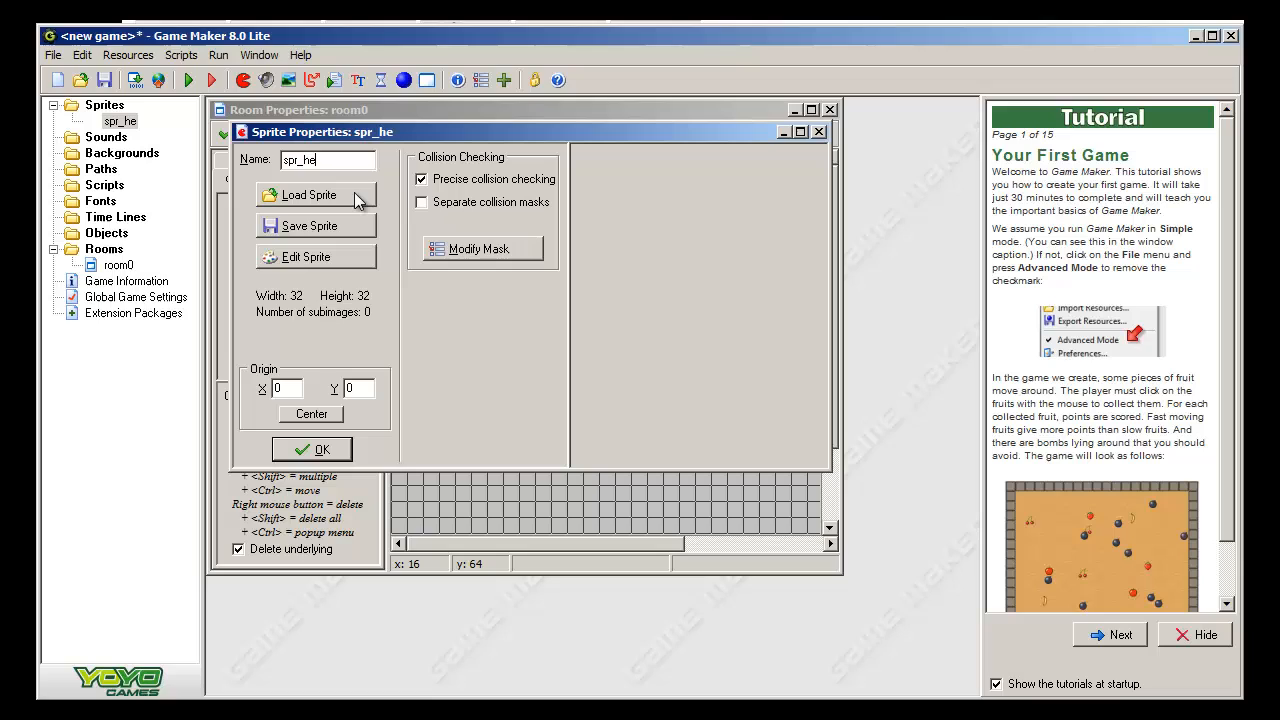
text(ro_)
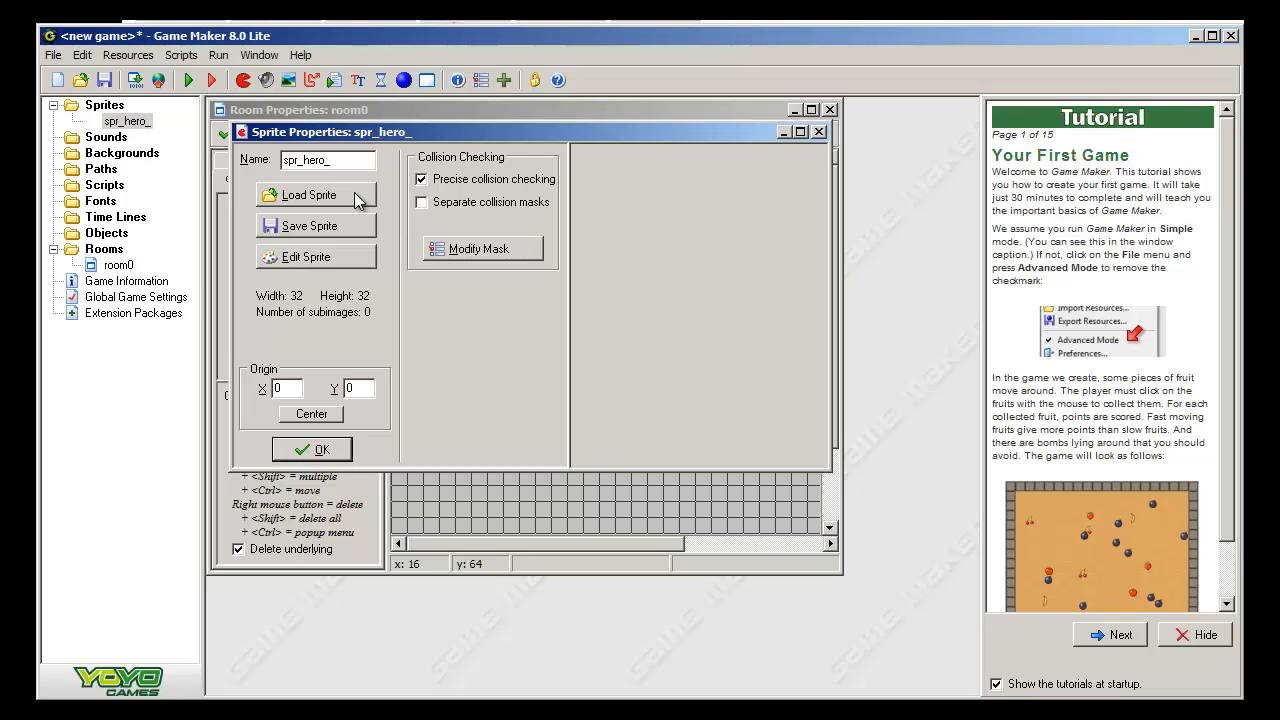
text(_up)
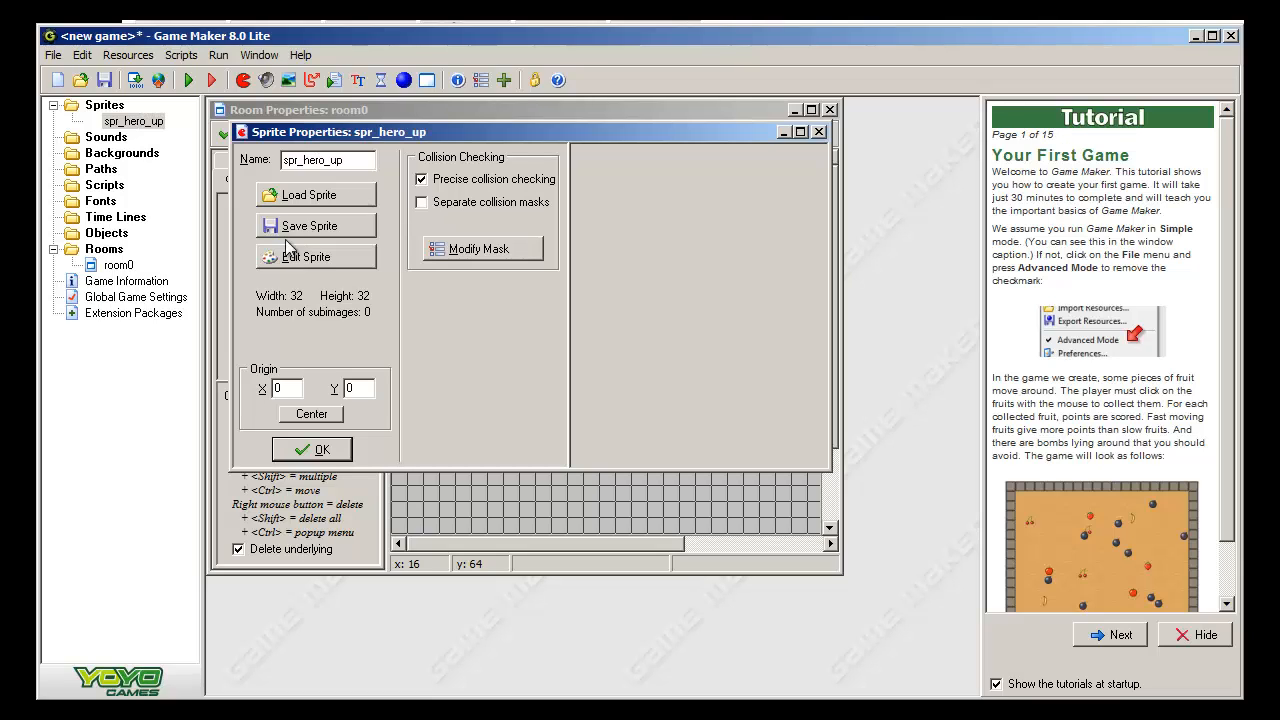
- Browse to Maze - Platform and select explorer_up_strip8.png as the sprite image
click(310, 195)
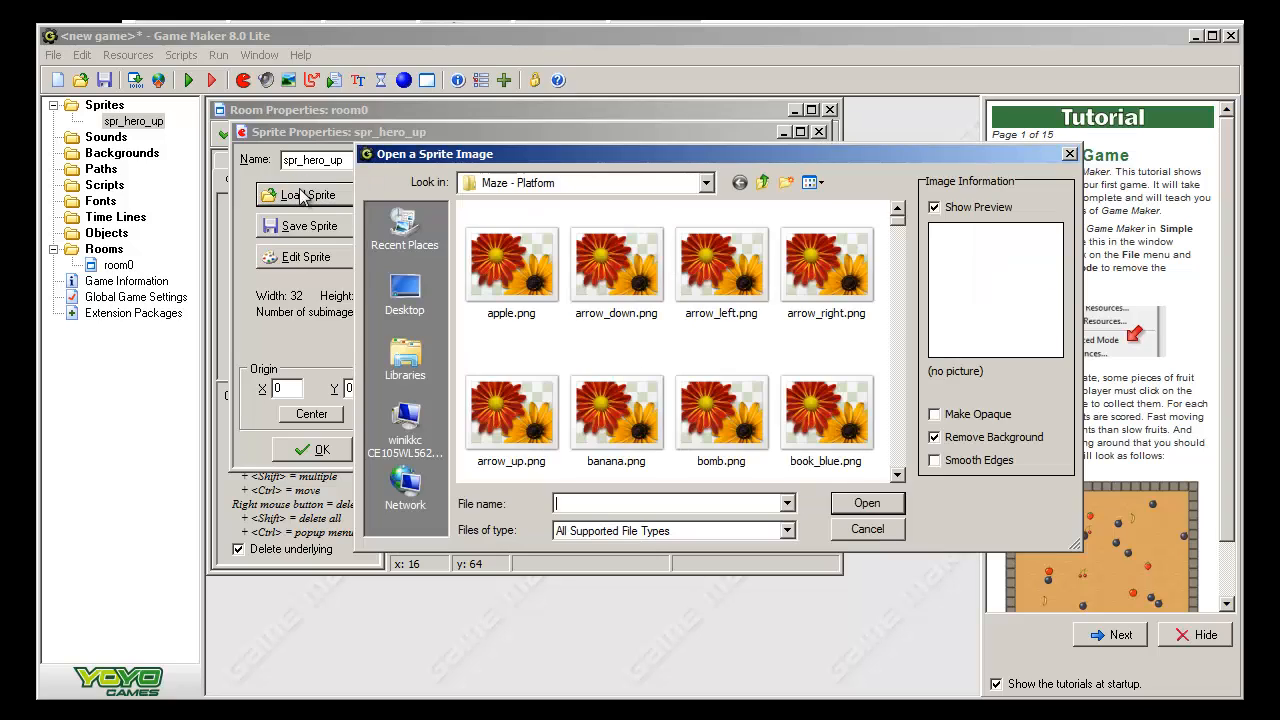
mouse_move(502, 218)
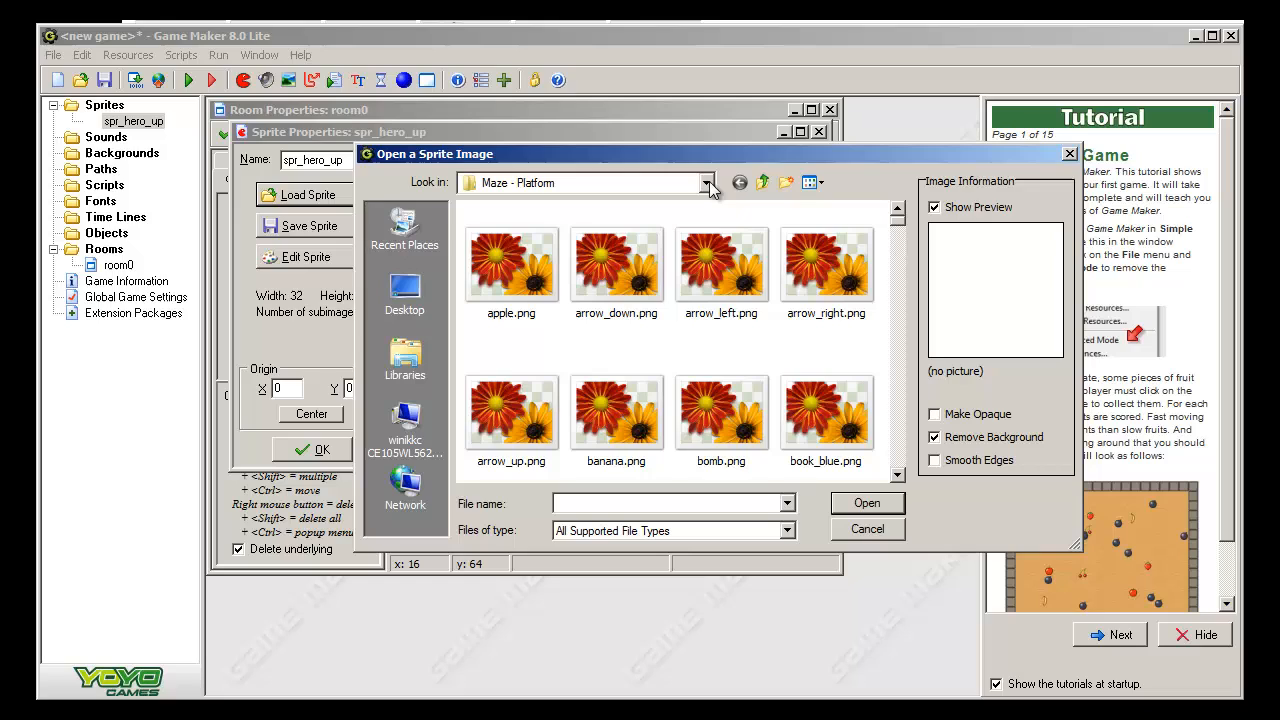
mouse_move(697, 195)
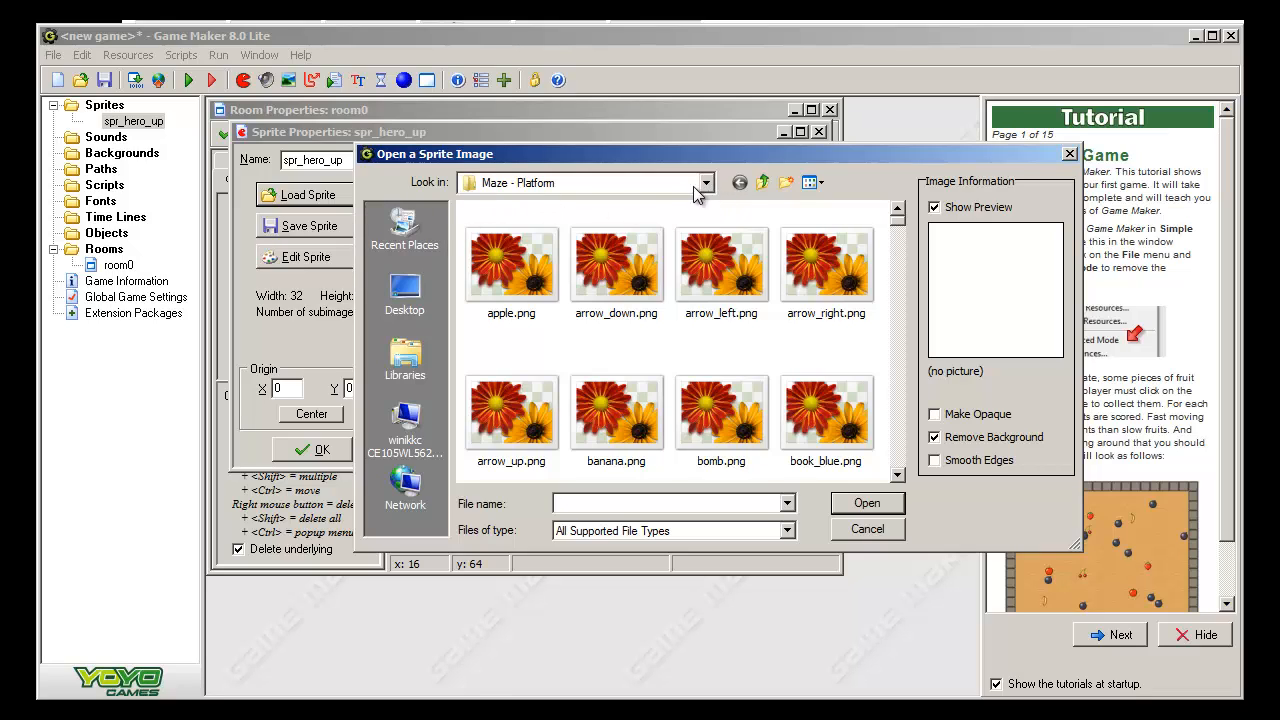
mouse_move(705, 192)
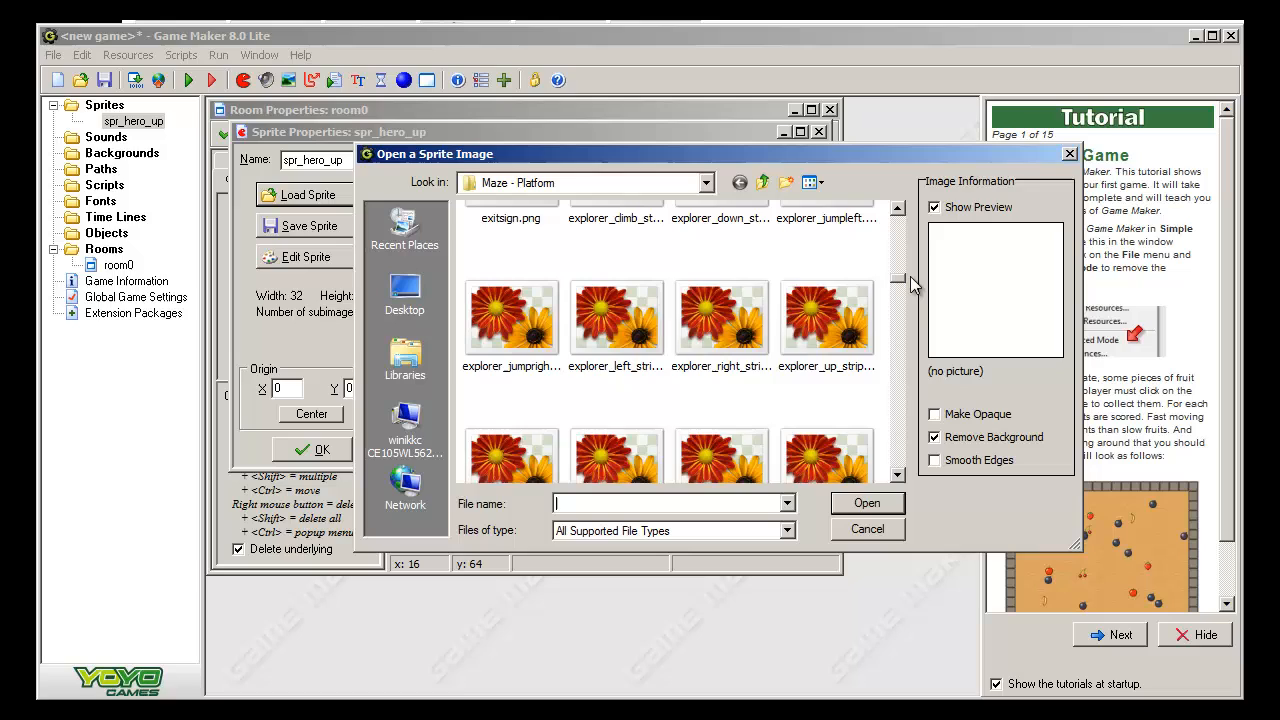
scroll(up, 3)
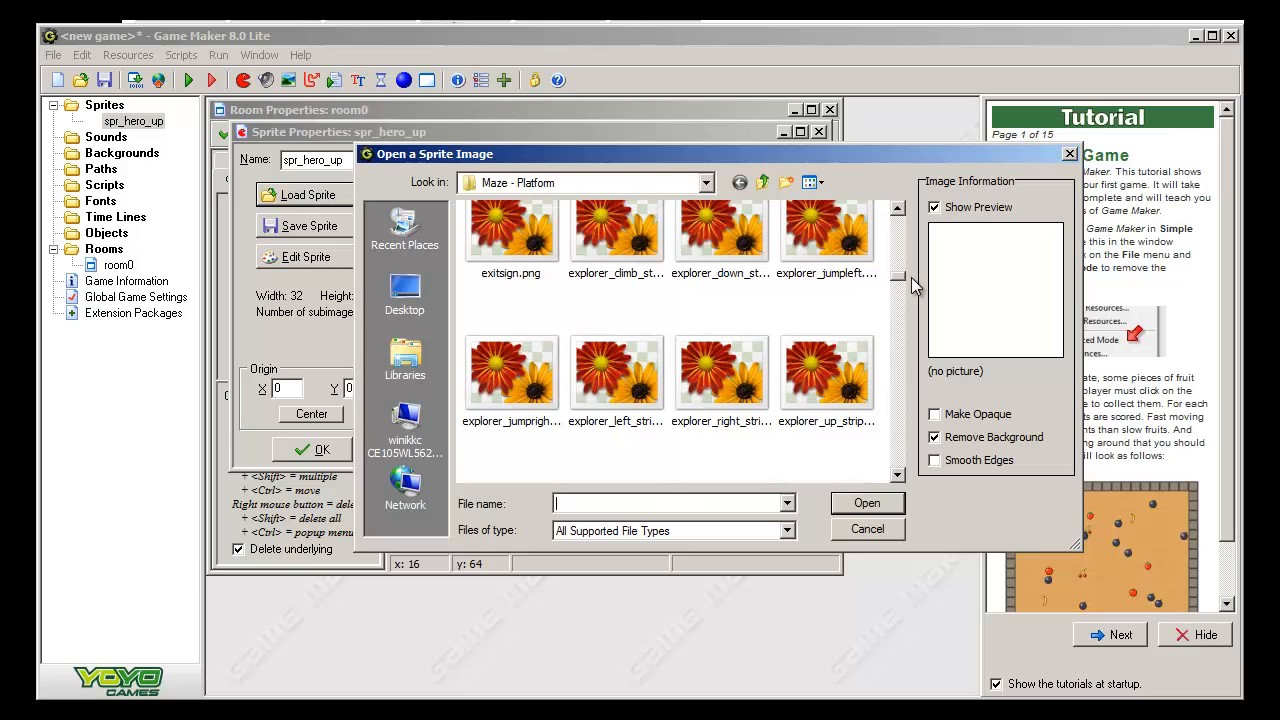
mouse_move(725, 250)
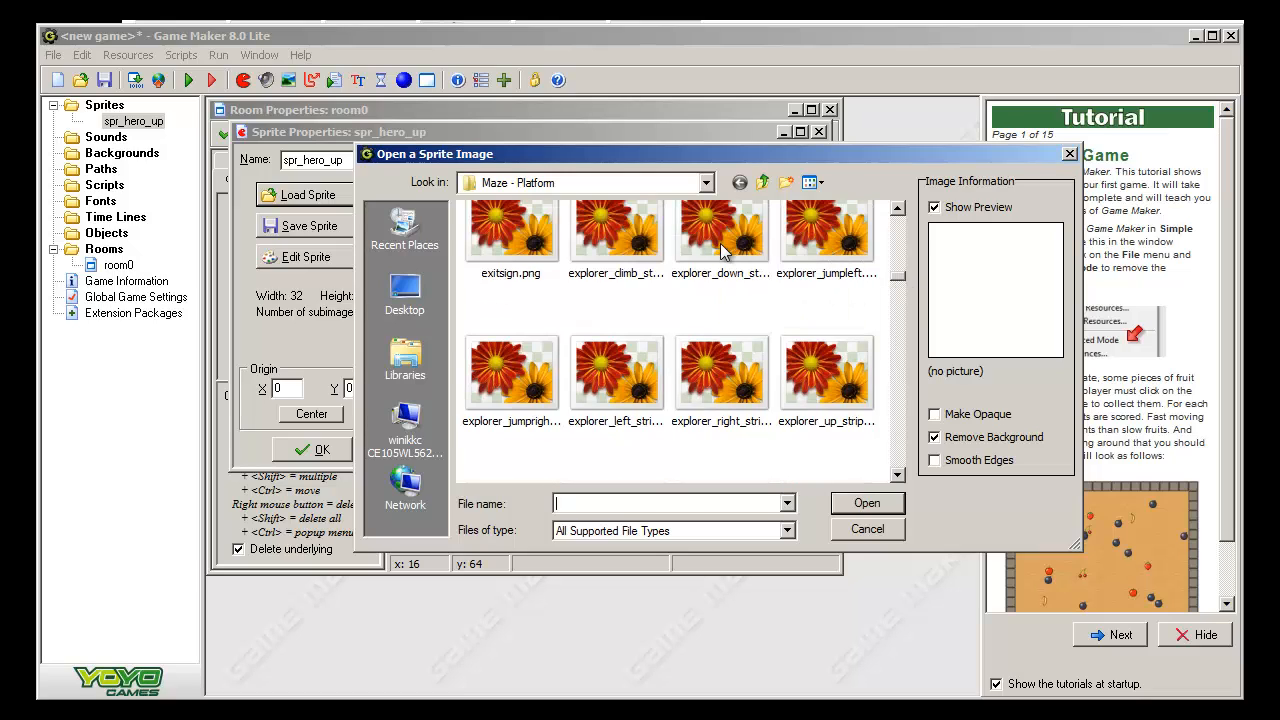
mouse_move(835, 398)
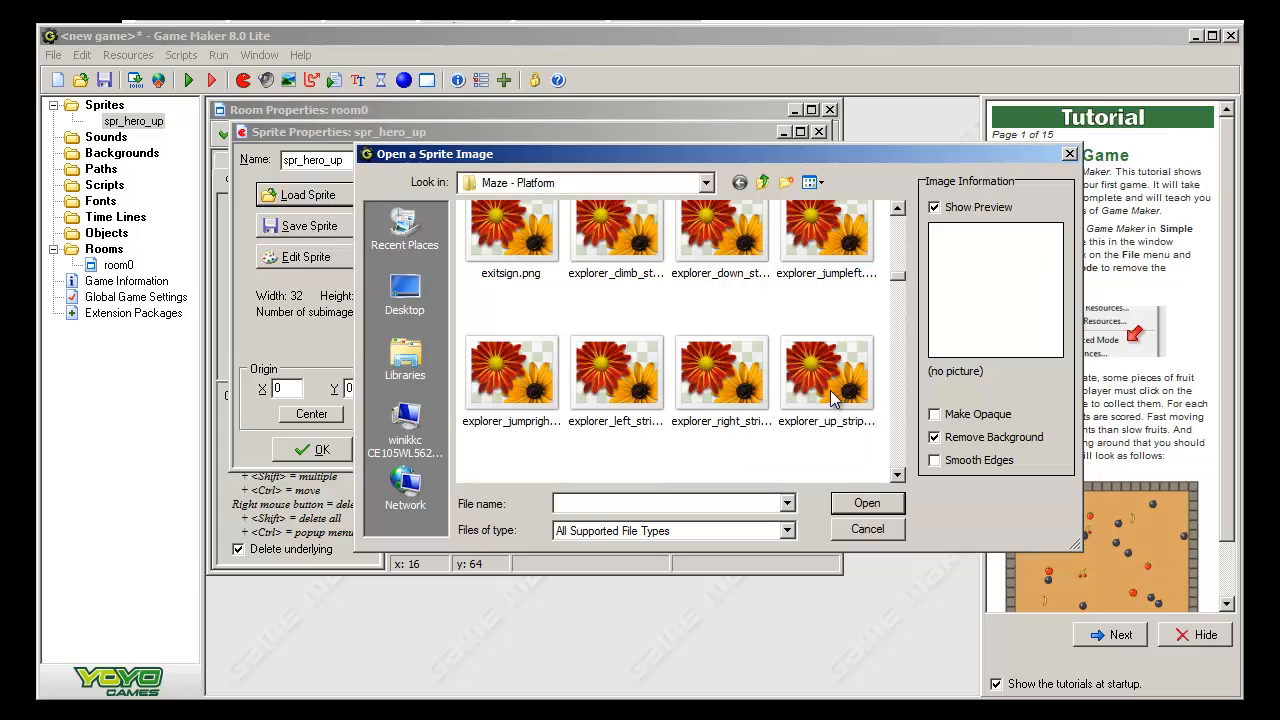
click(827, 372)
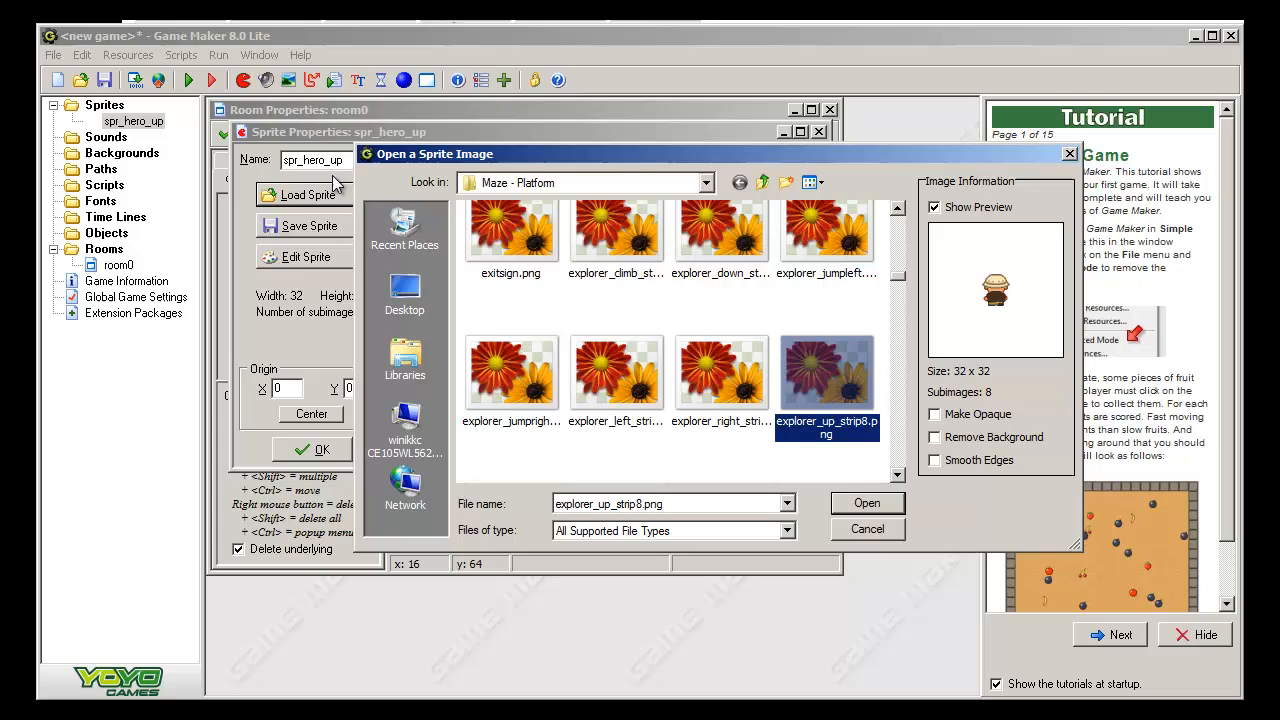
mouse_move(1000, 252)
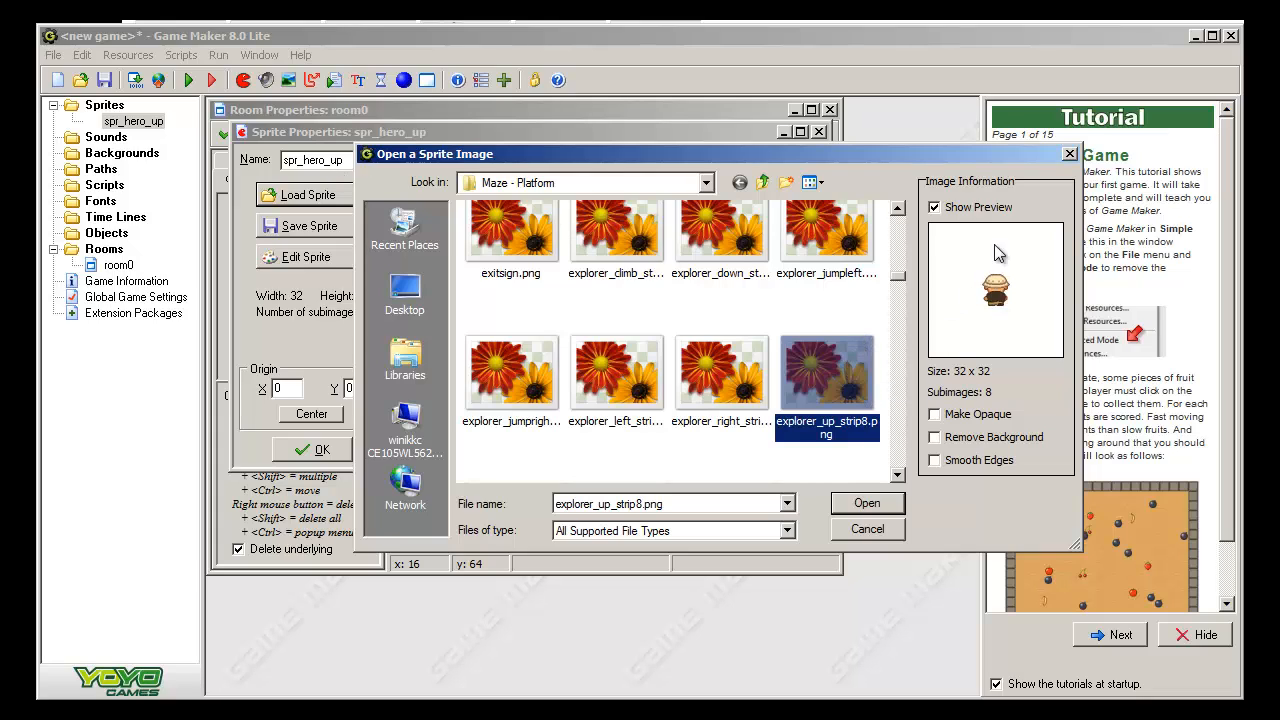
mouse_move(828, 467)
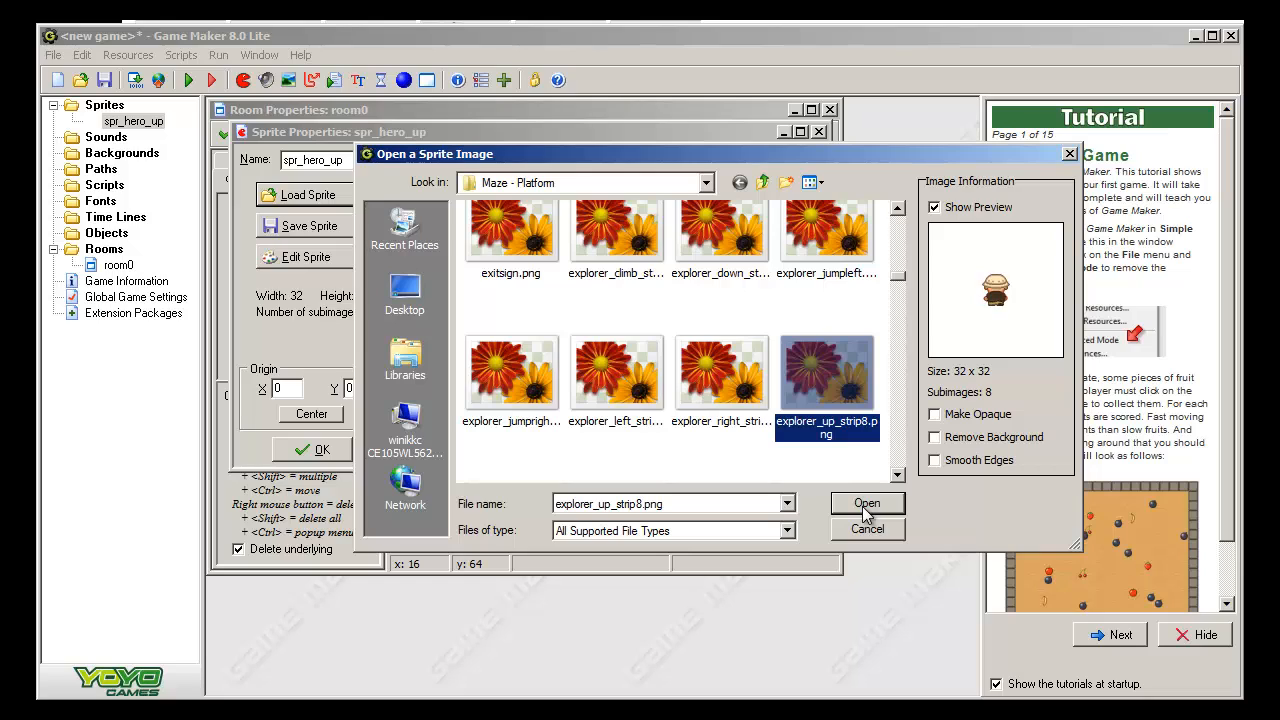
mouse_move(965, 383)
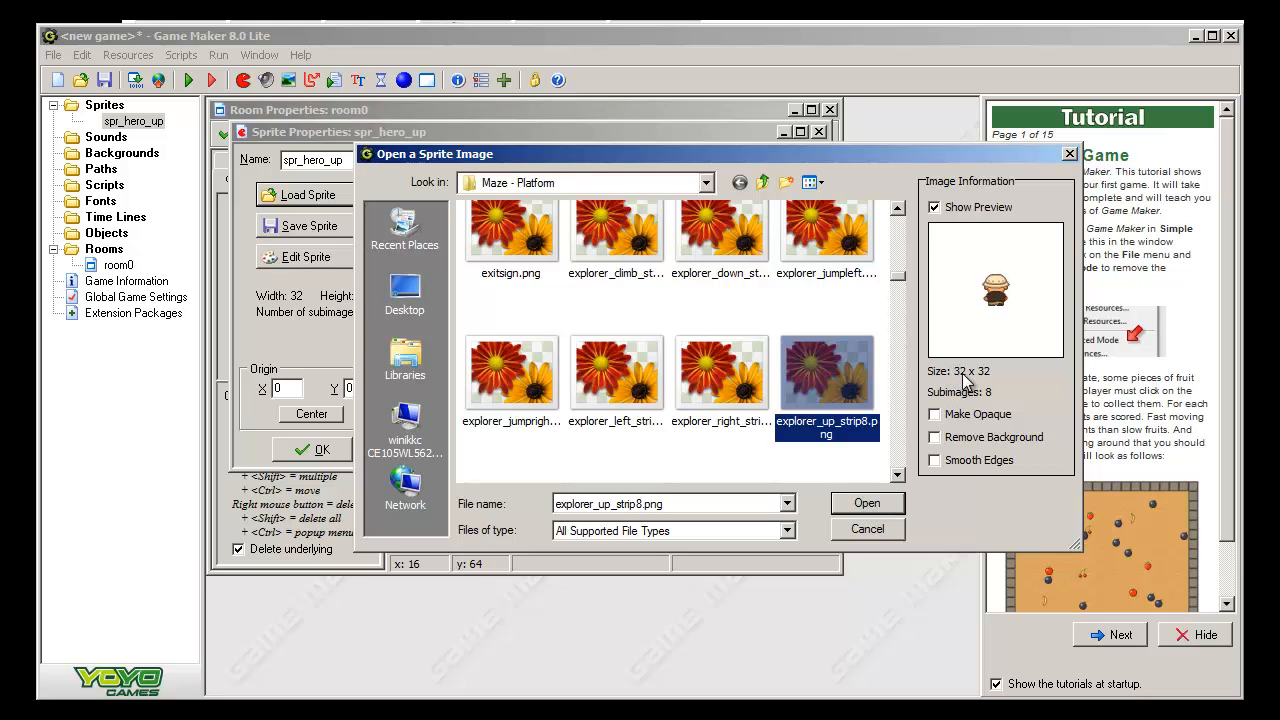
mouse_move(923, 432)
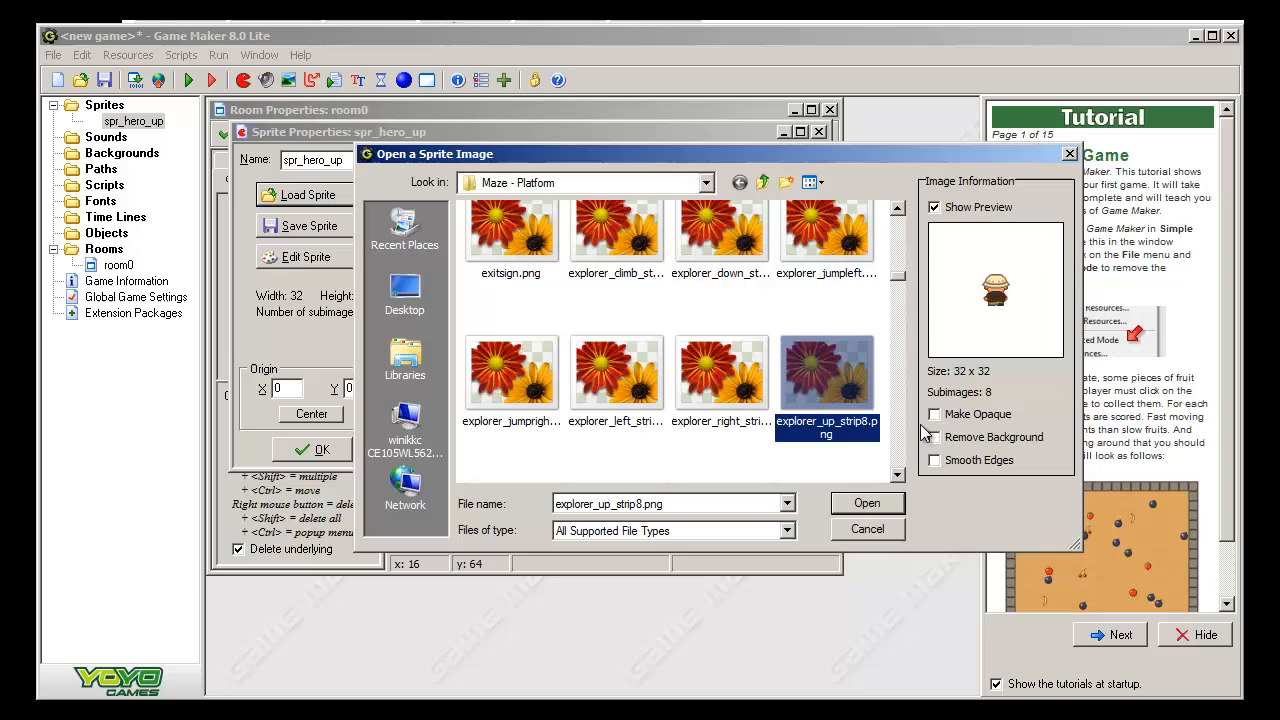
- Load the 8-frame 32×32 up-walking strip into spr_hero_up and confirm the sprite
click(866, 503)
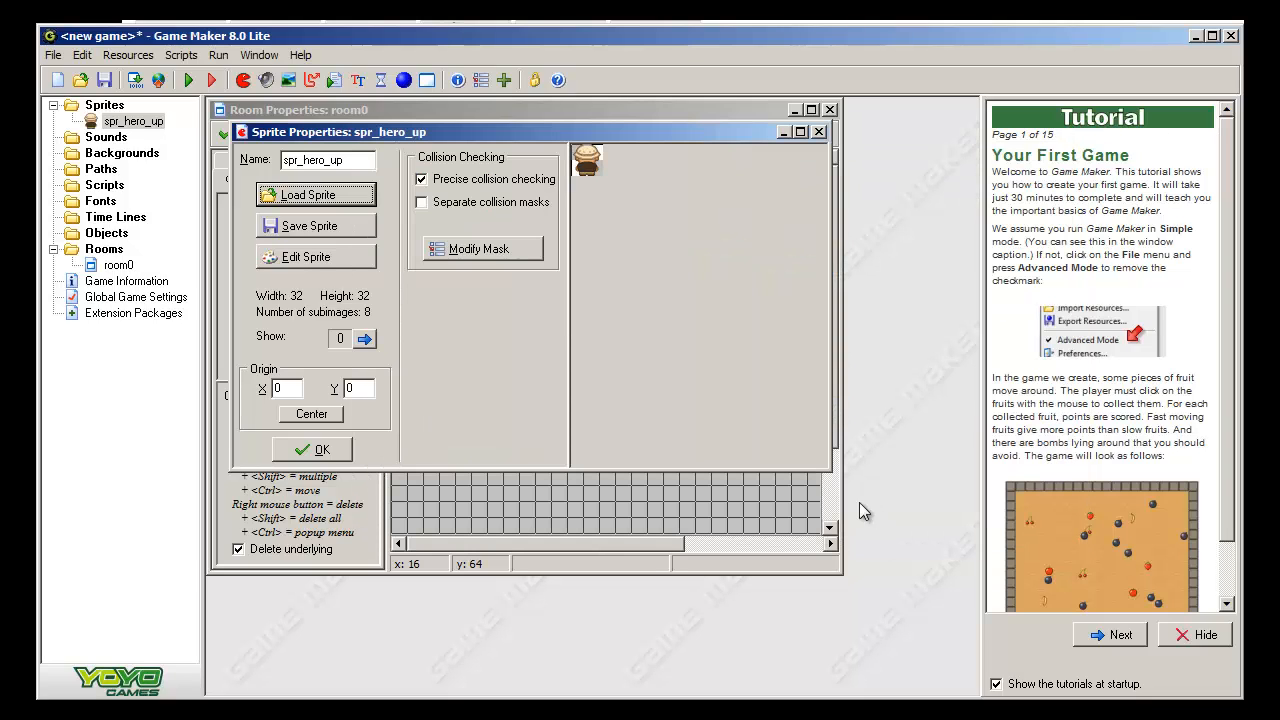
mouse_move(600, 270)
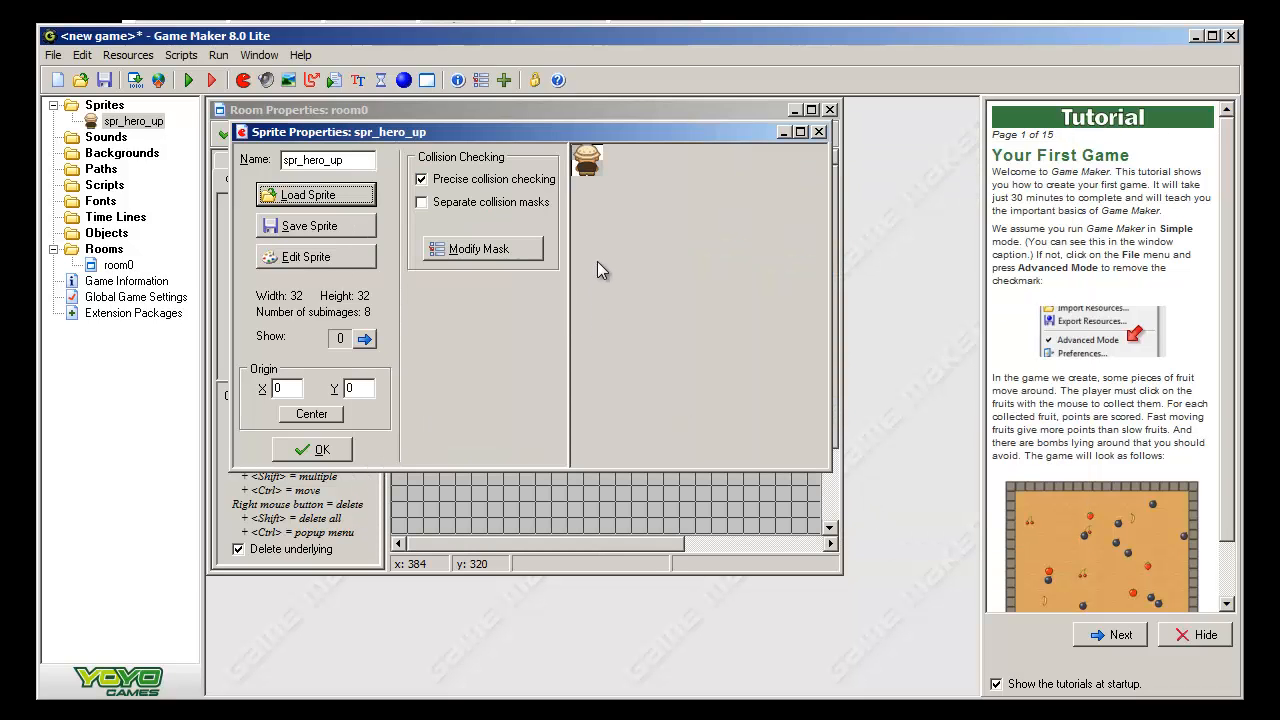
mouse_move(590, 198)
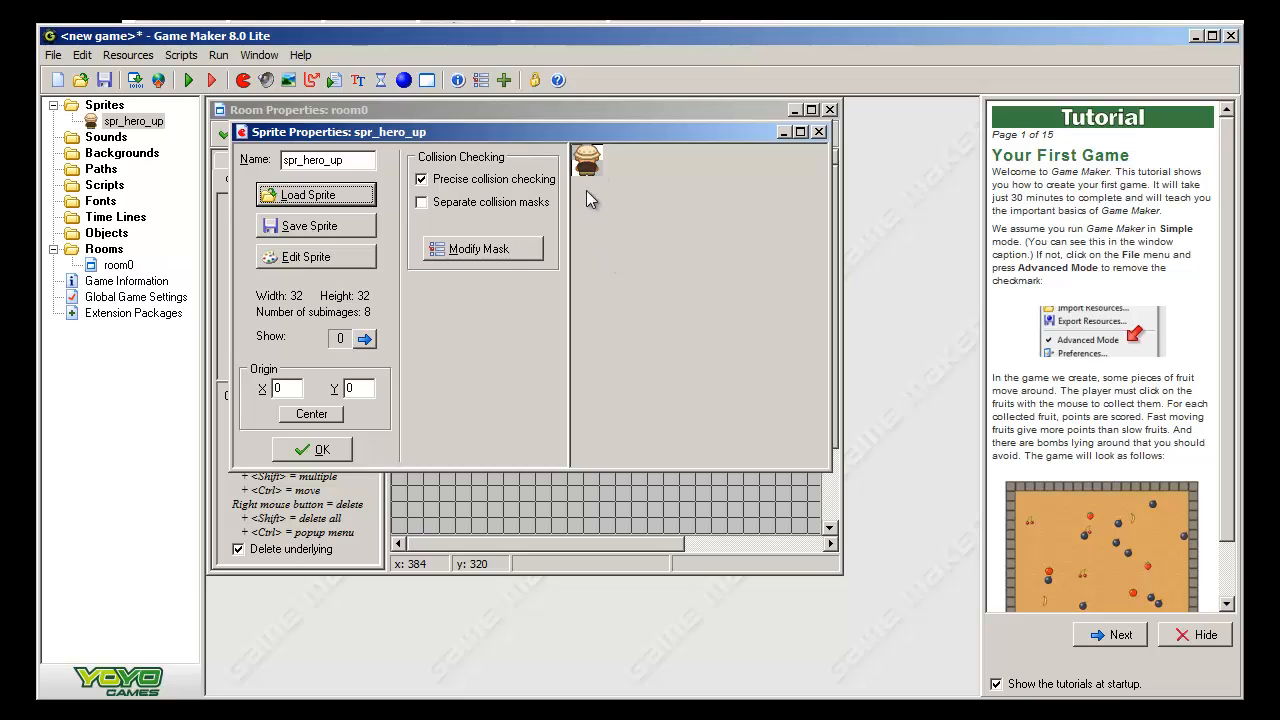
mouse_move(480, 490)
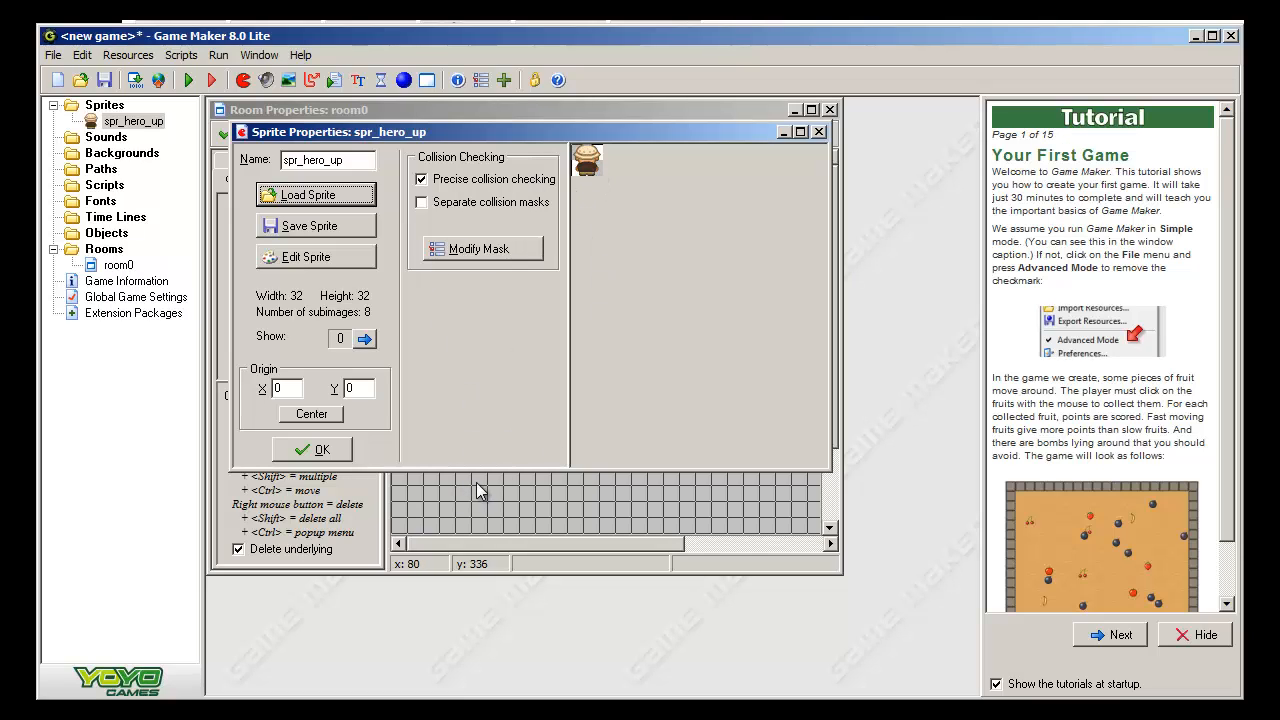
mouse_move(316, 195)
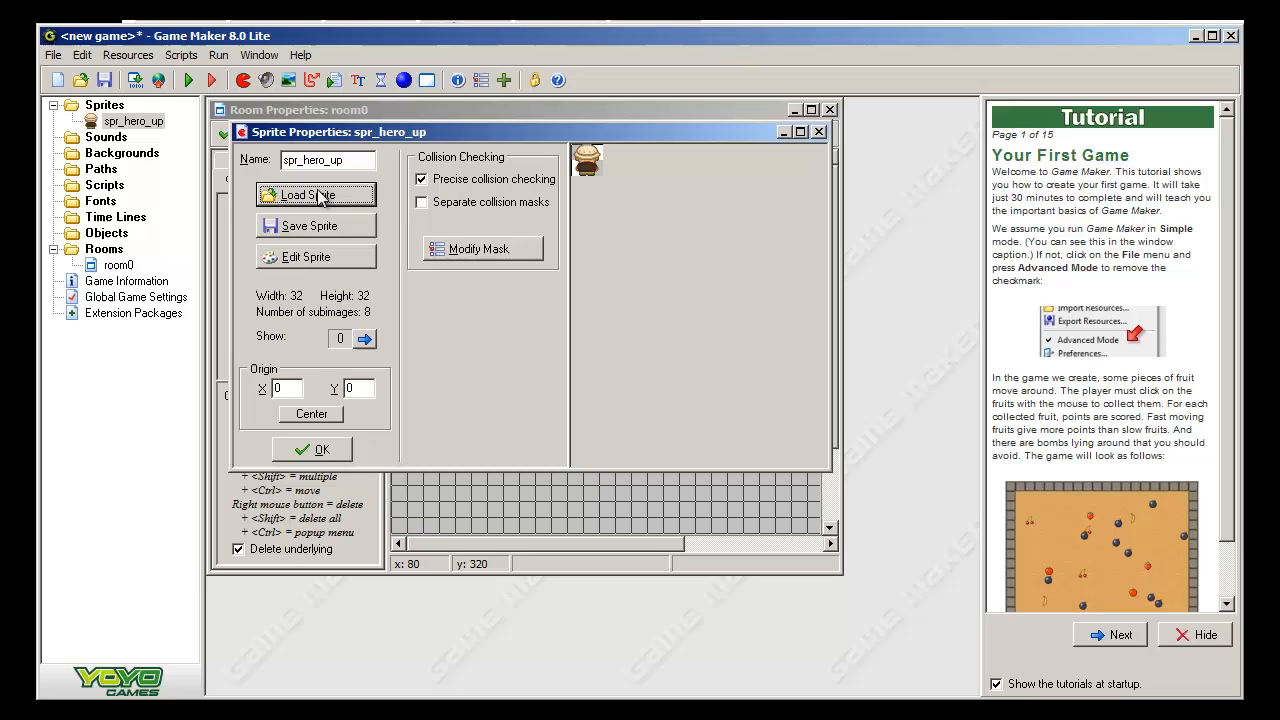
mouse_move(287, 262)
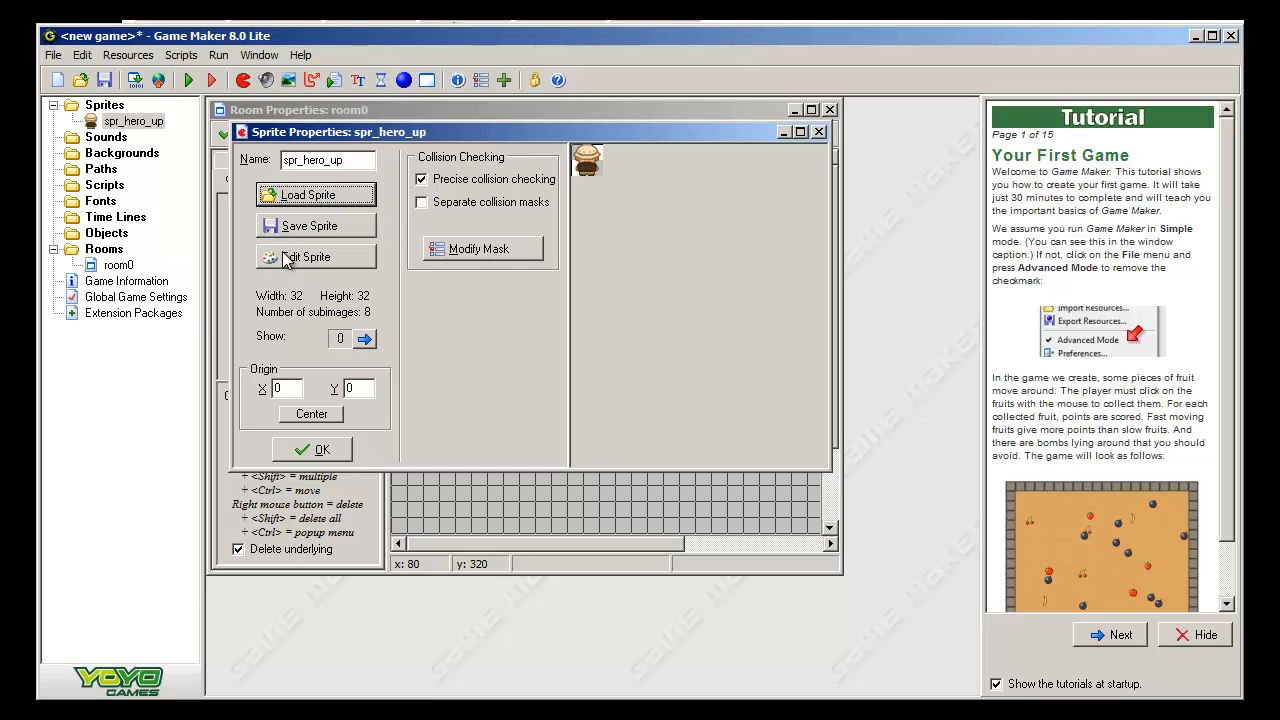
mouse_move(305, 257)
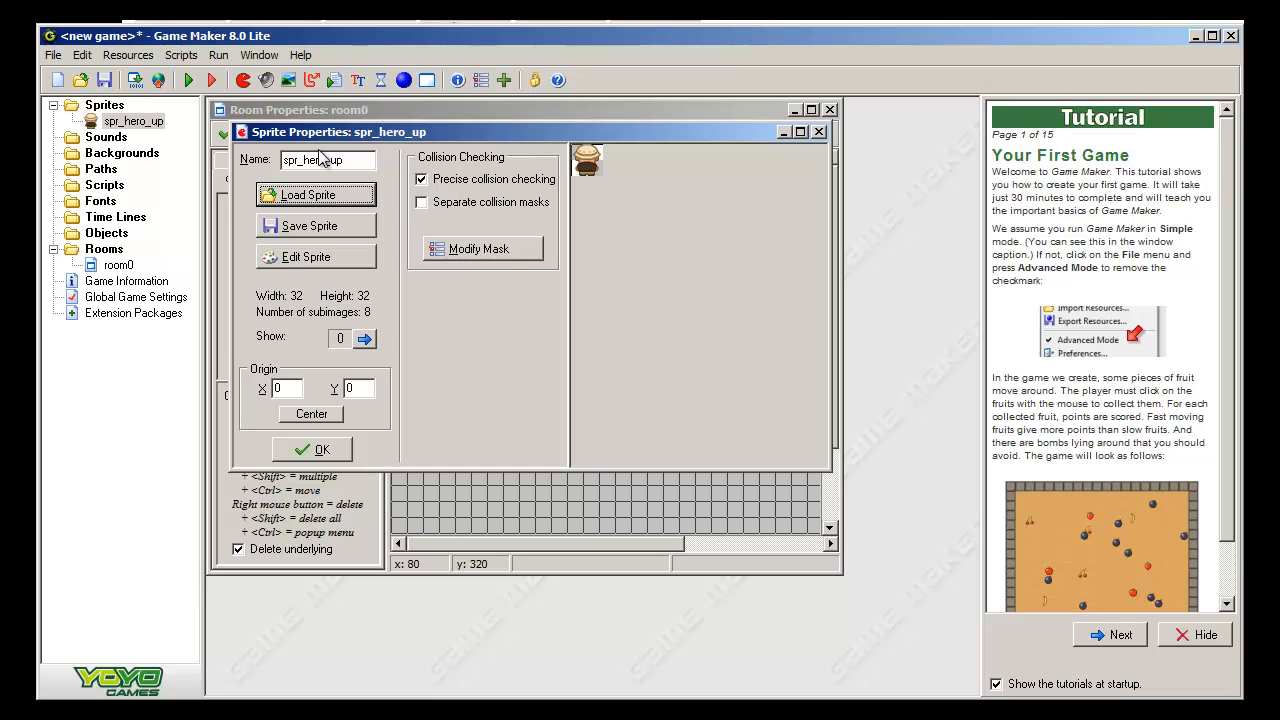
mouse_move(325, 160)
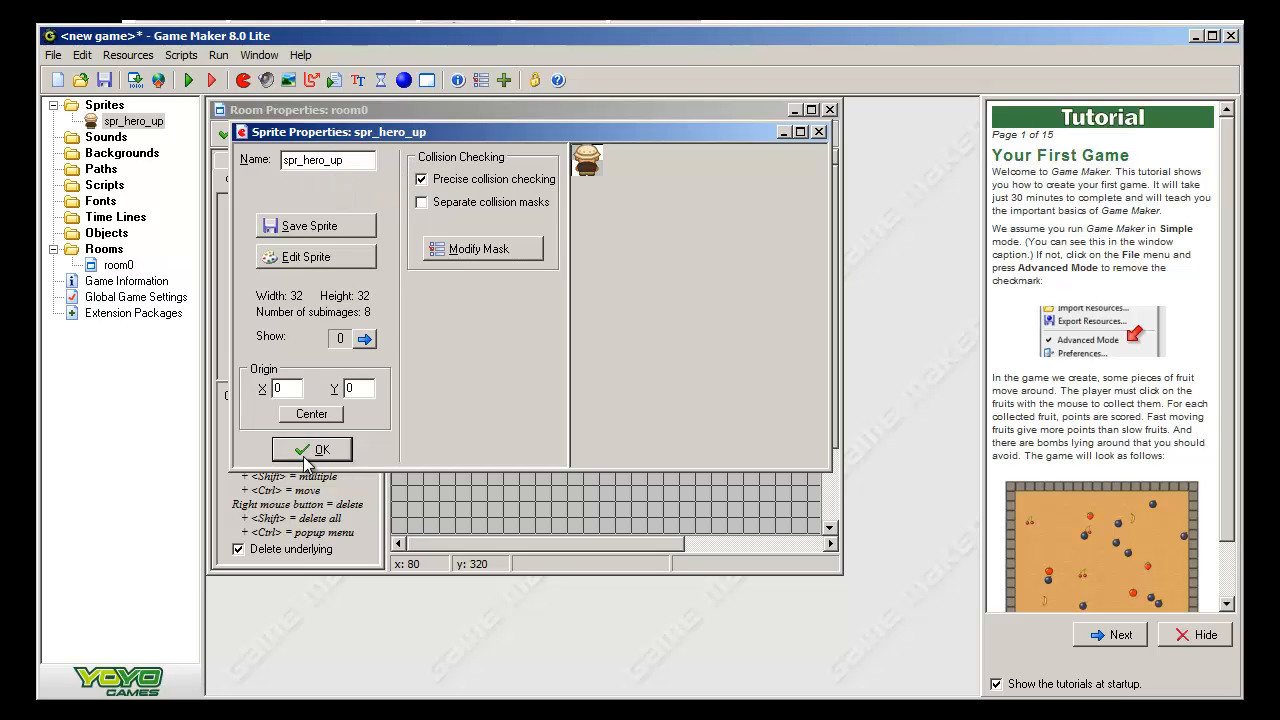
click(312, 449)
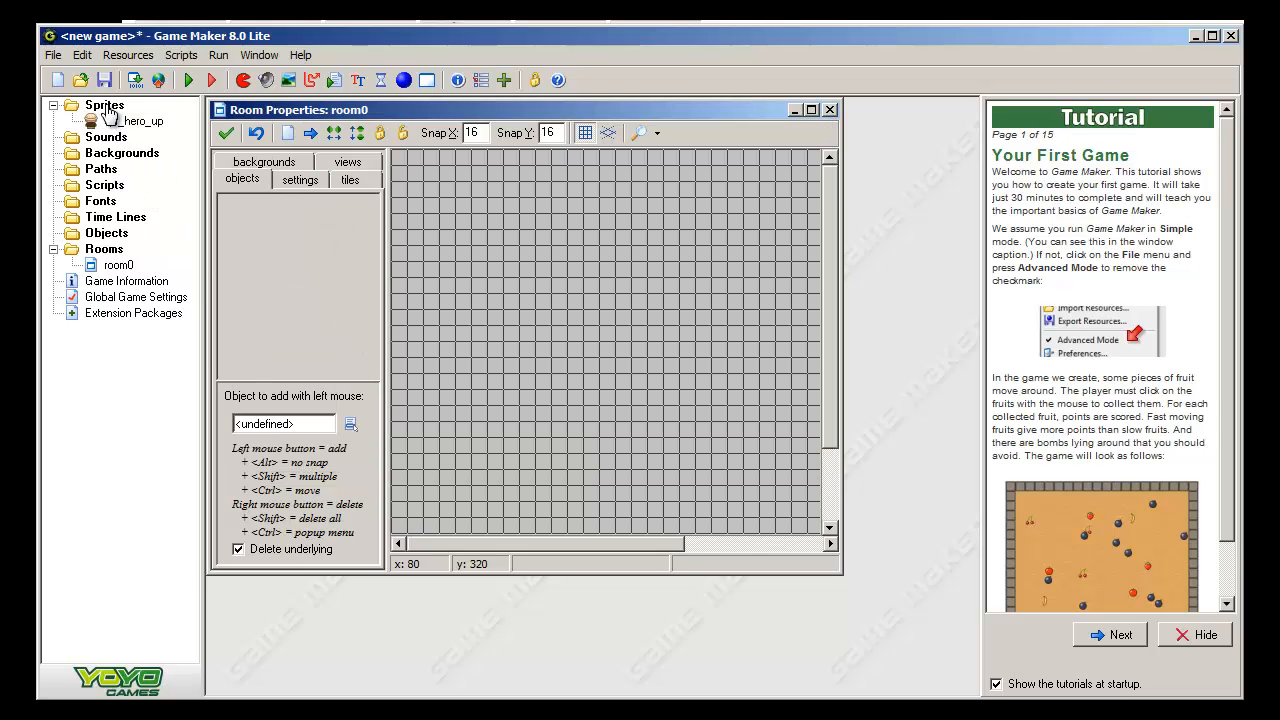
- Create spr_hero_down, load its 8-frame 32×32 walking strip, and confirm the sprite
right_click(104, 104)
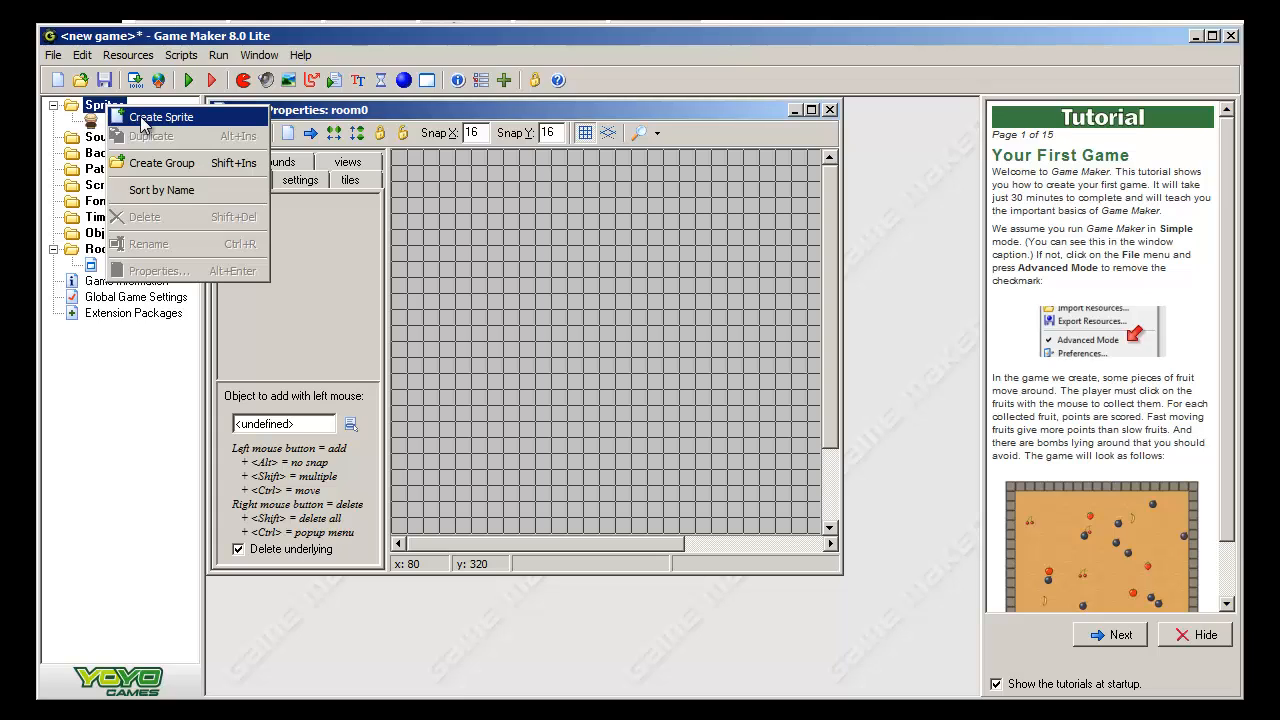
click(161, 117)
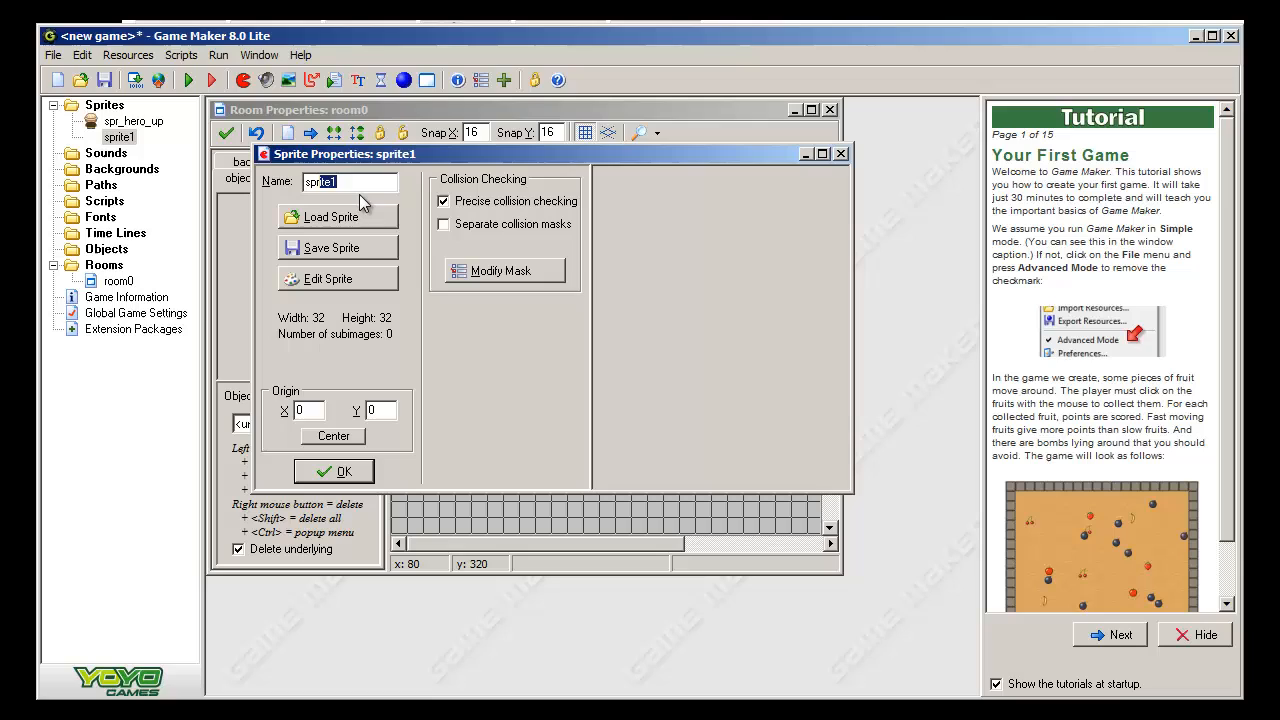
text(spr_hero_down)
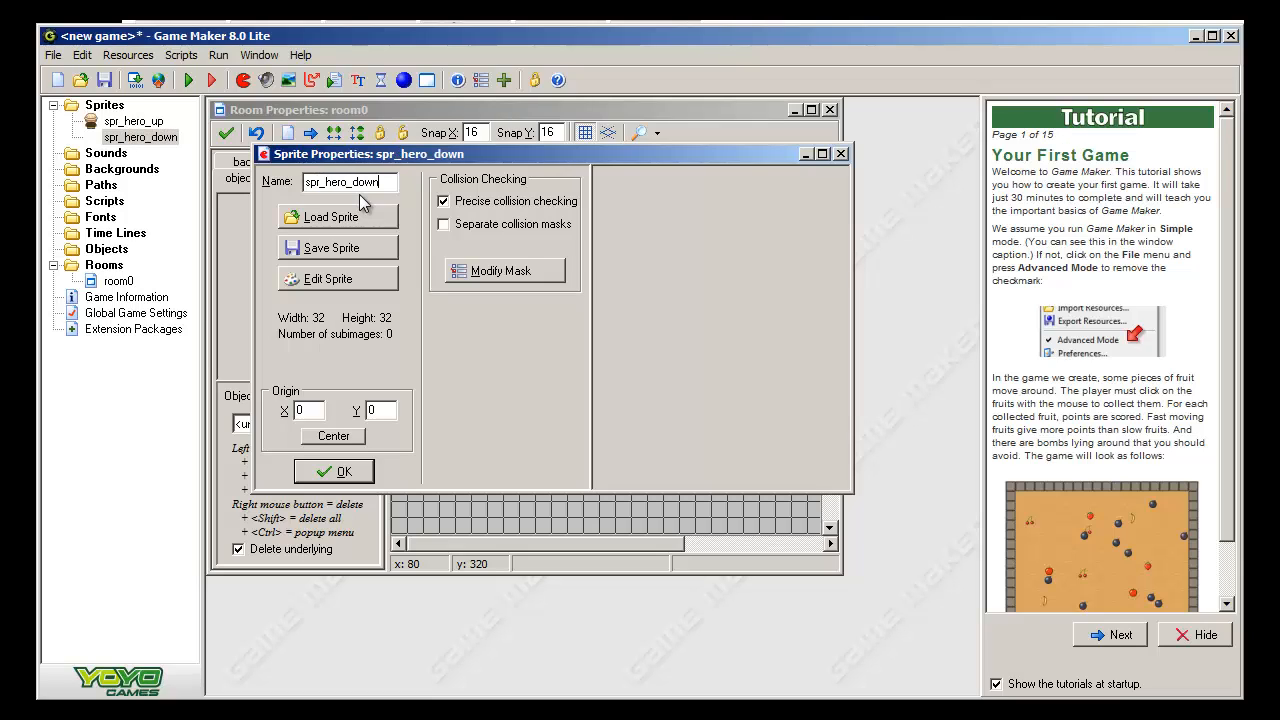
click(329, 216)
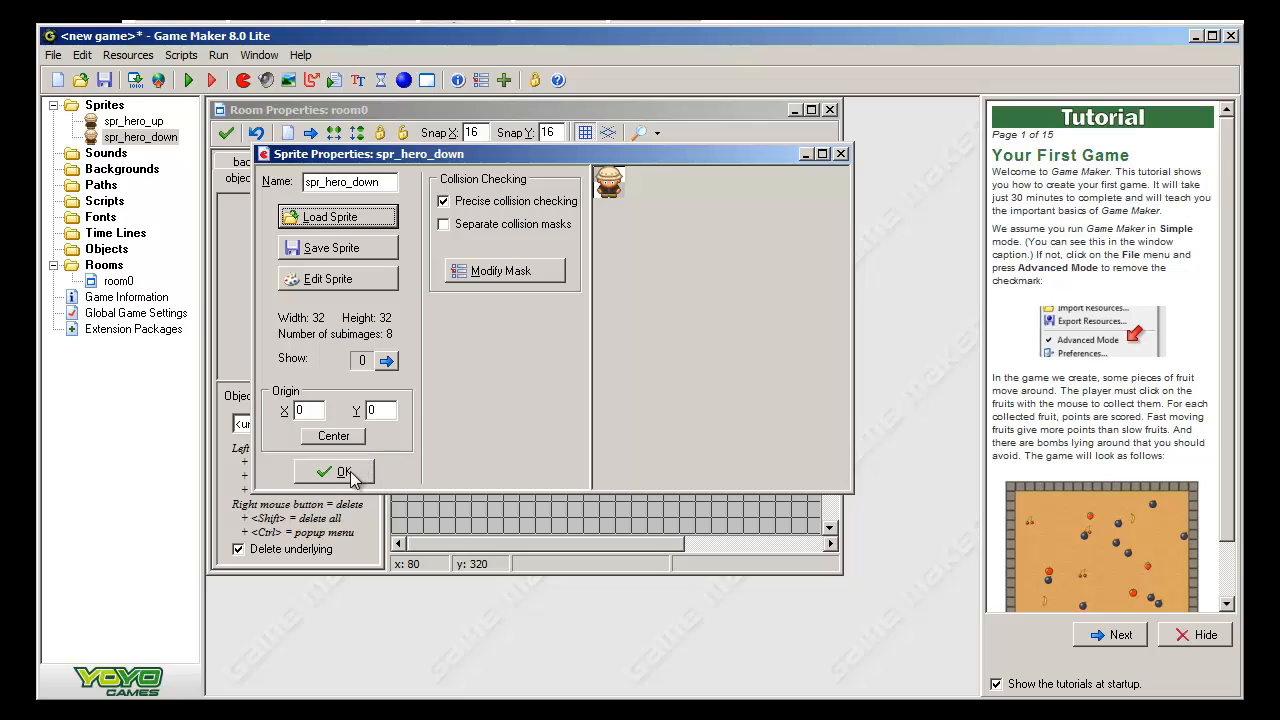
click(334, 471)
text(spr_)
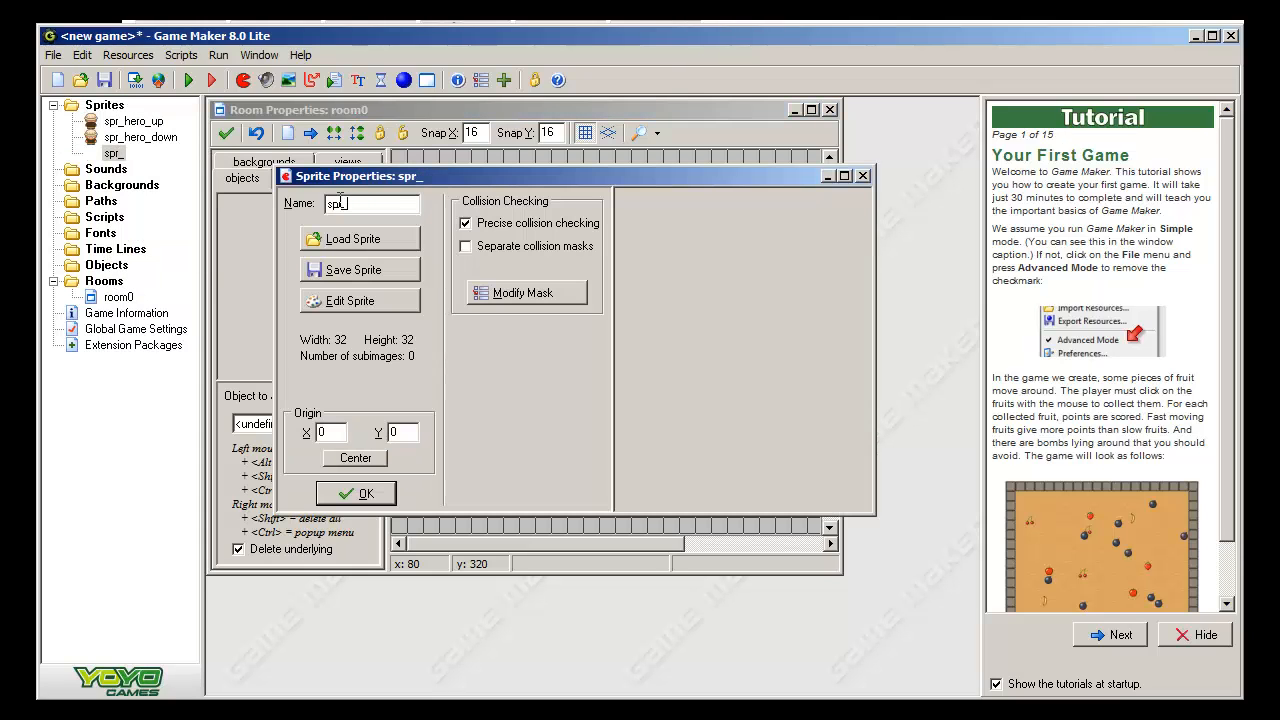
- Load the walking strips for spr_hero_left and spr_hero_right and confirm both sprites
click(352, 239)
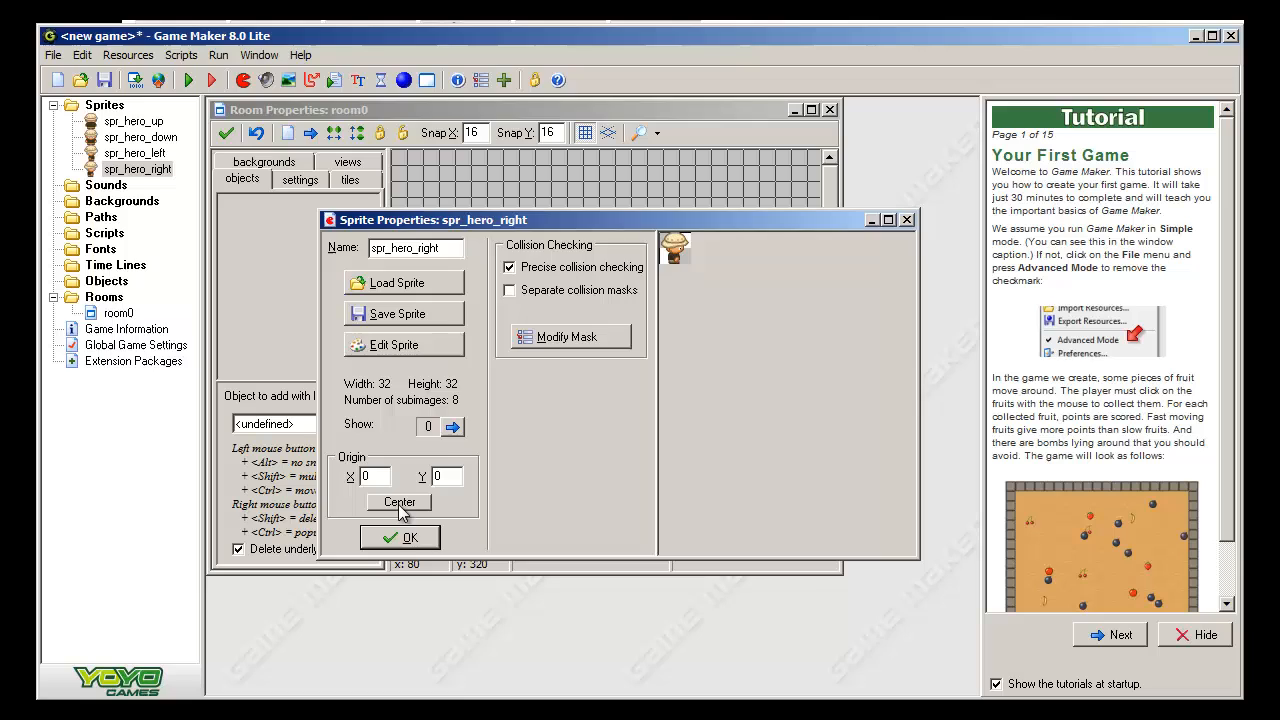
click(399, 537)
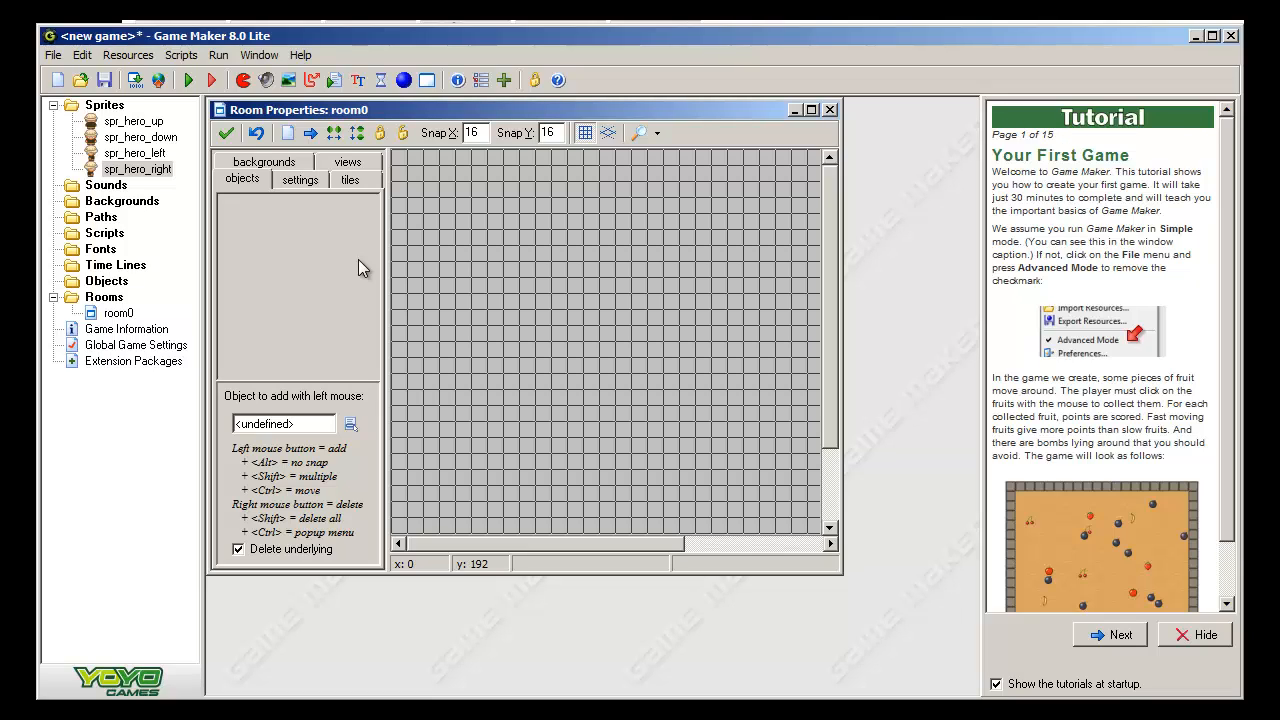
- Reopen spr_hero_up to verify its 8 subimages, then open spr_hero_down's properties
double_click(133, 121)
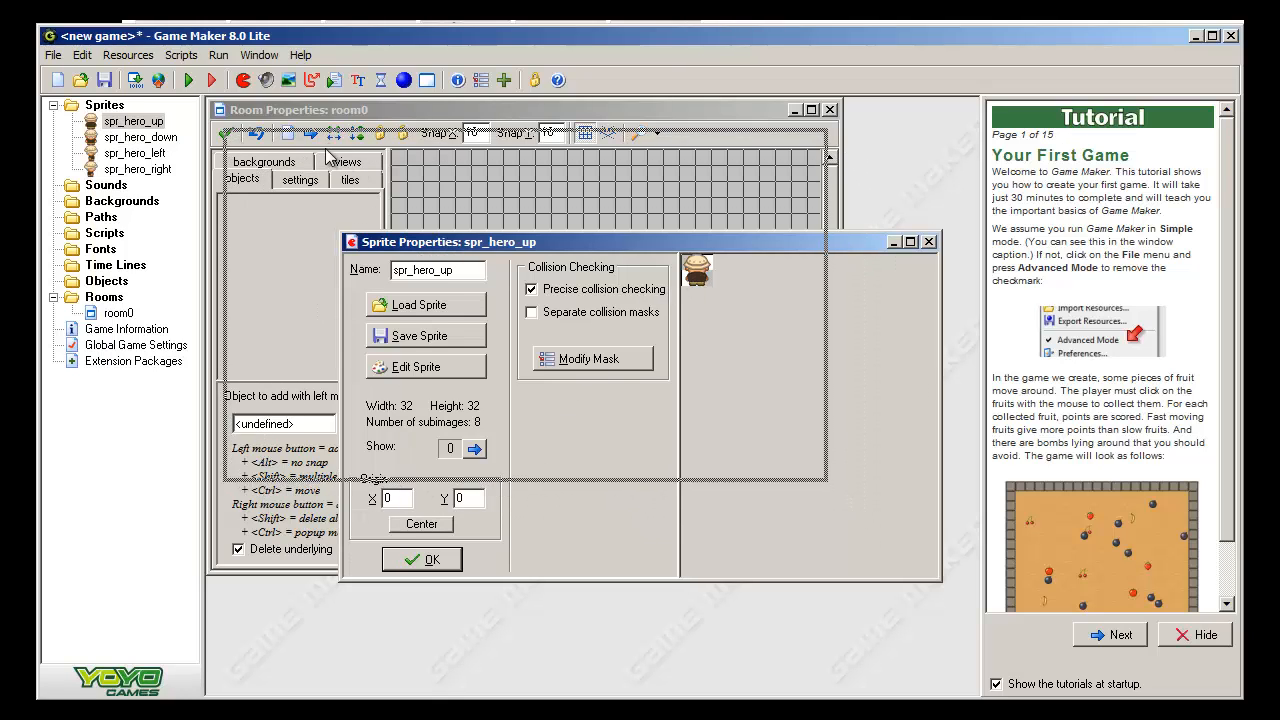
drag(448, 241, 294, 116)
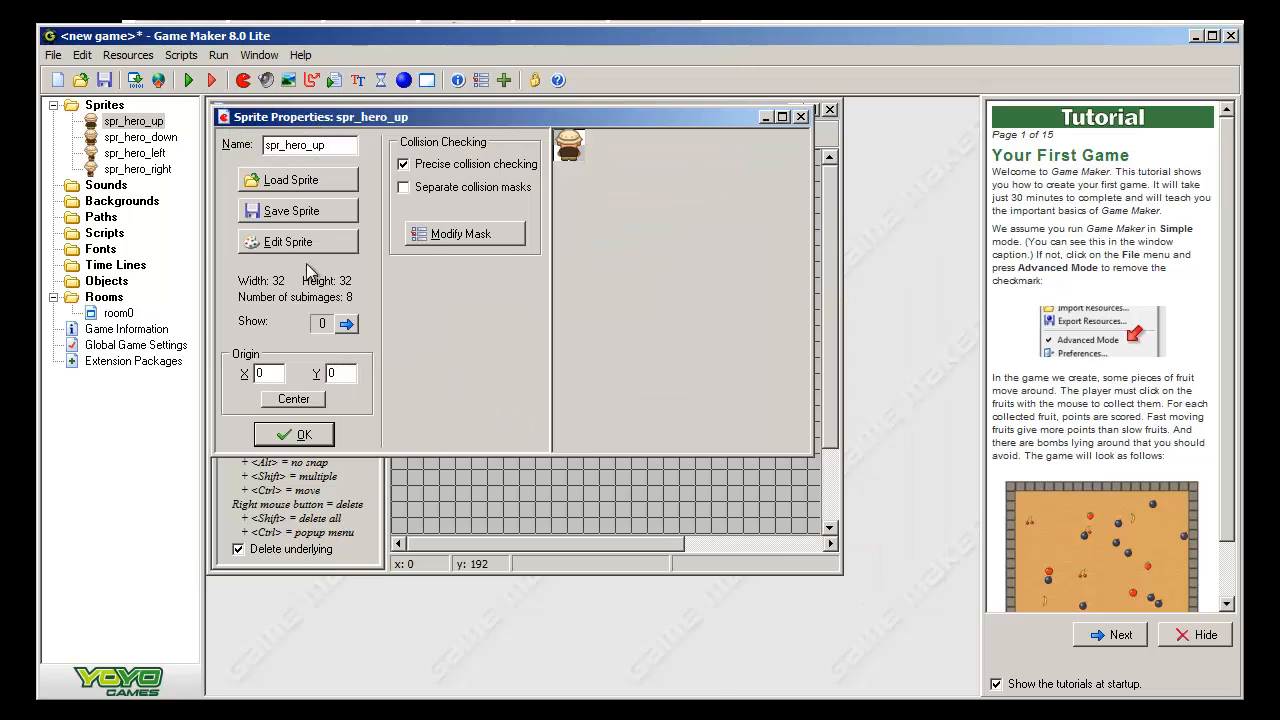
mouse_move(273, 328)
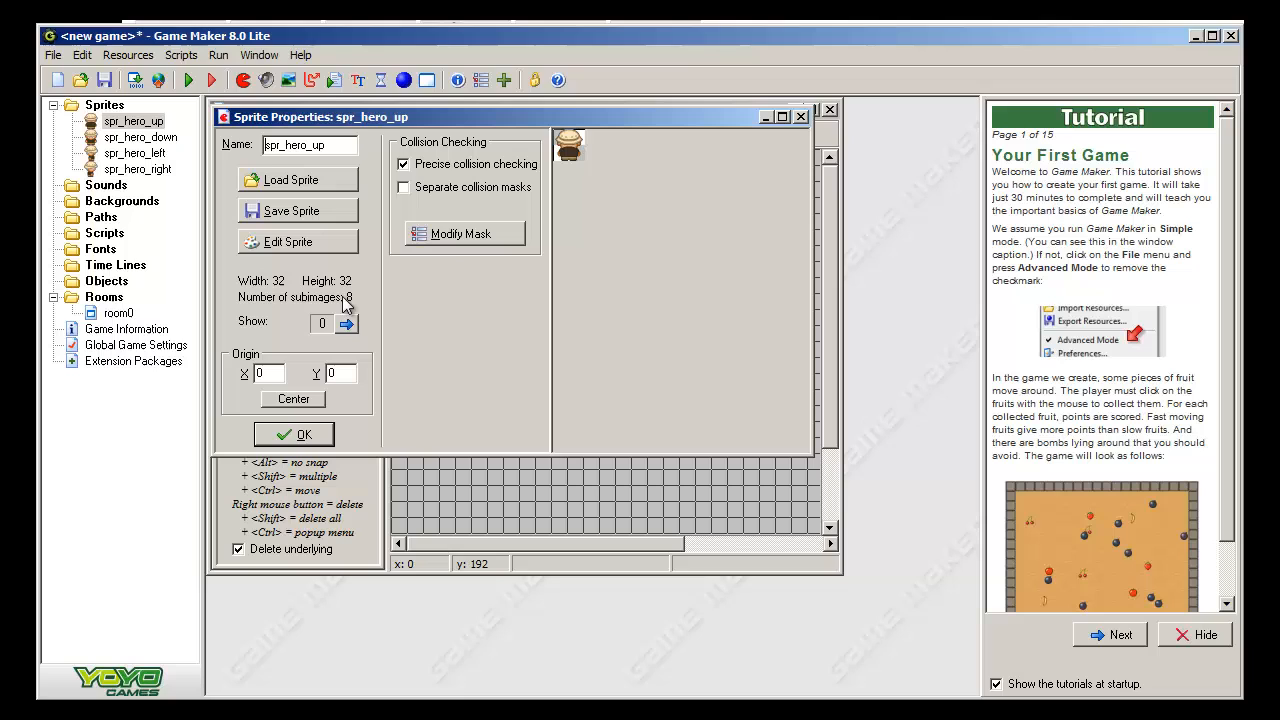
mouse_move(318, 188)
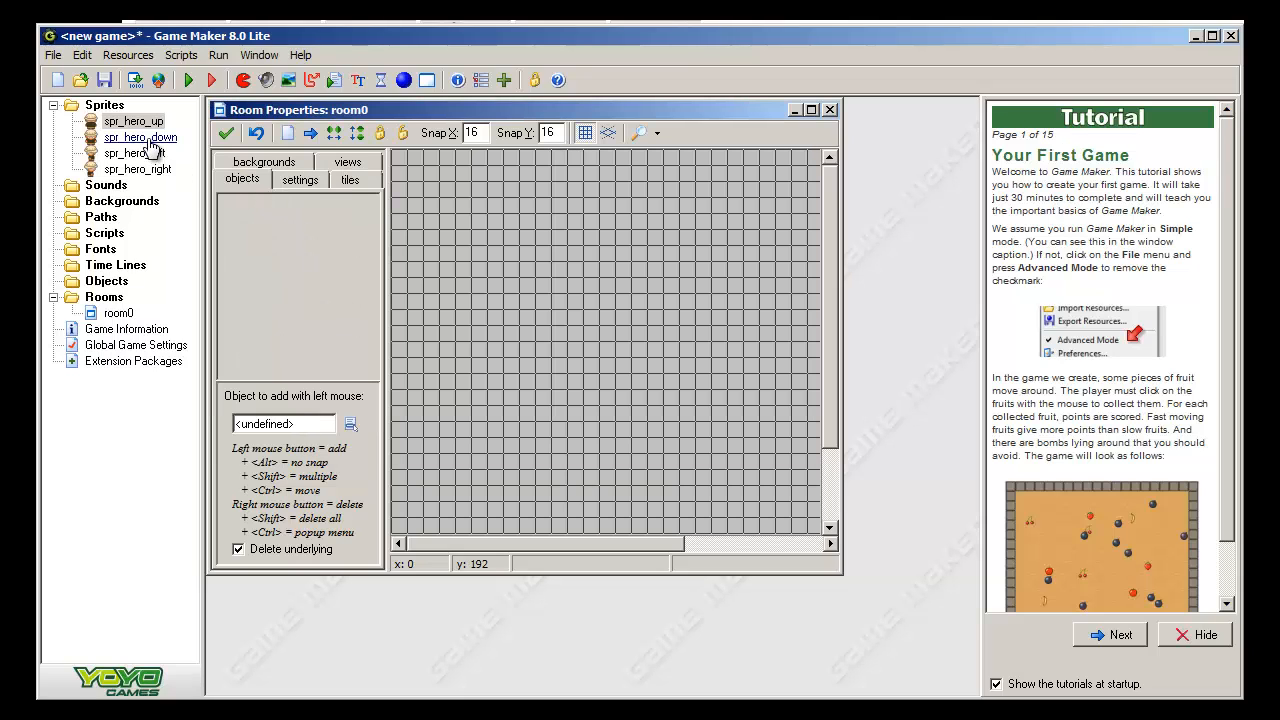
double_click(140, 137)
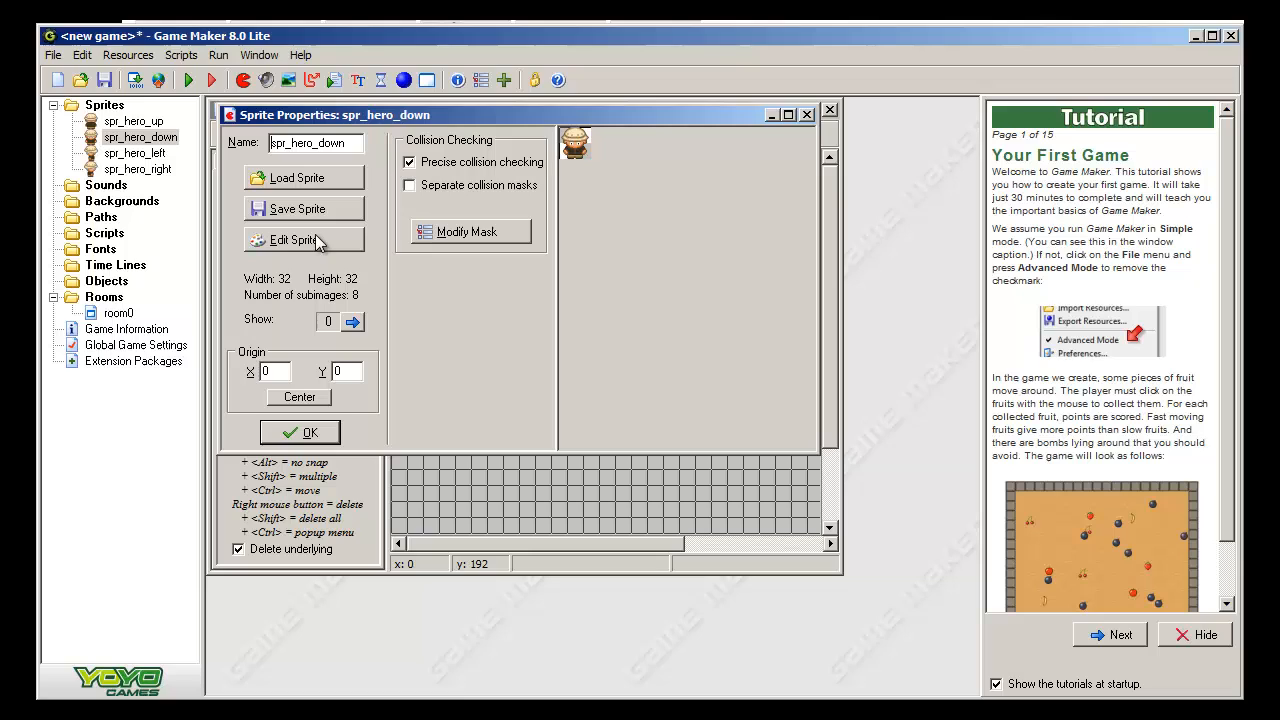
- Review spr_hero_down's eight frames, step the Show counter back, and close its properties
click(291, 240)
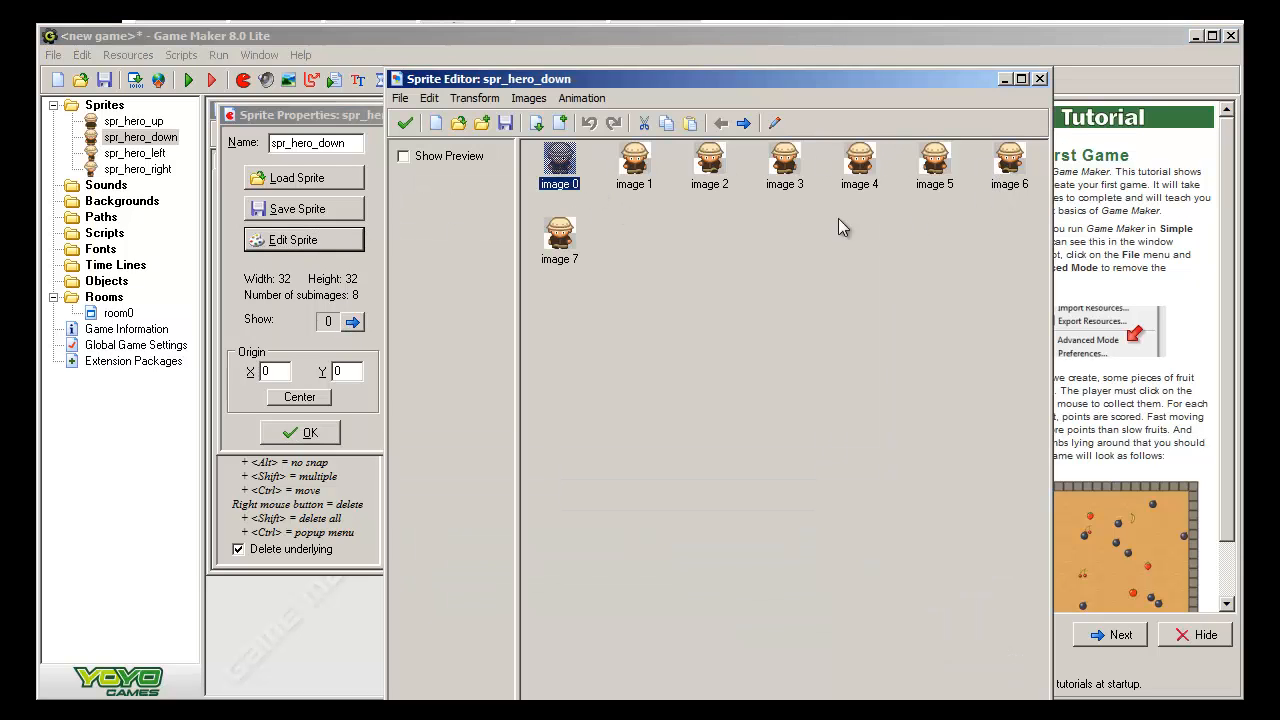
mouse_move(595, 213)
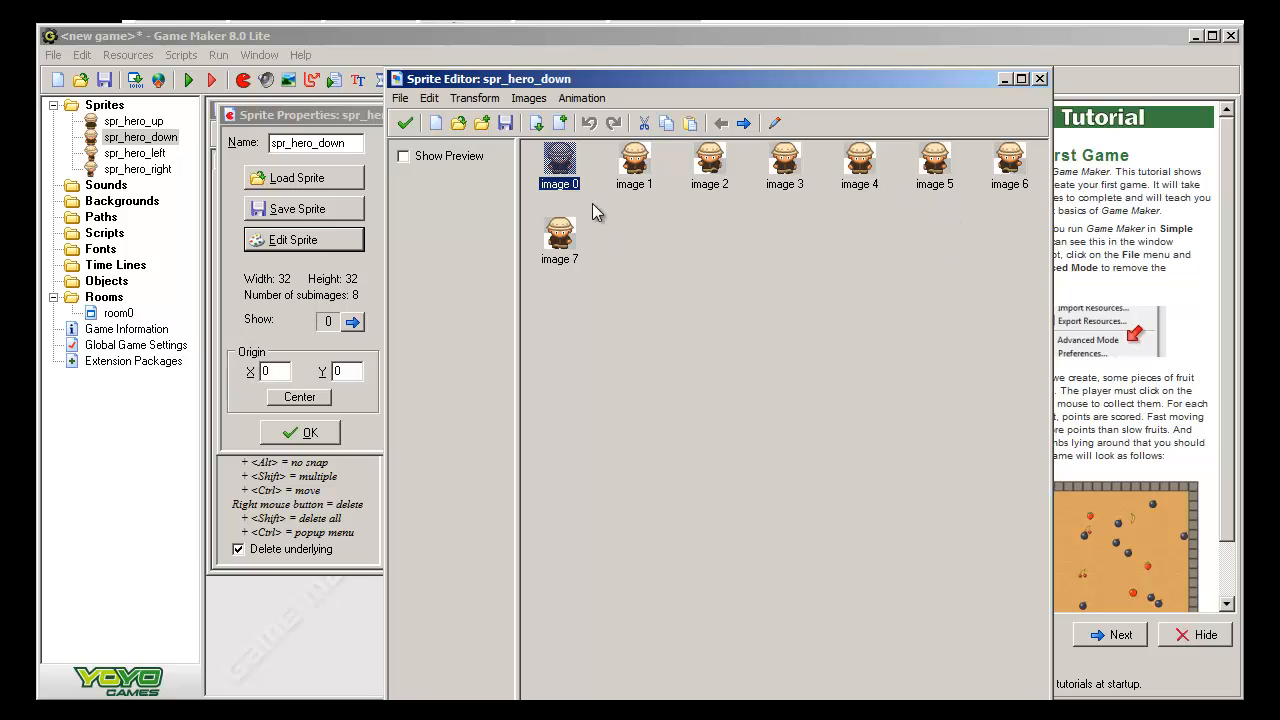
mouse_move(578, 261)
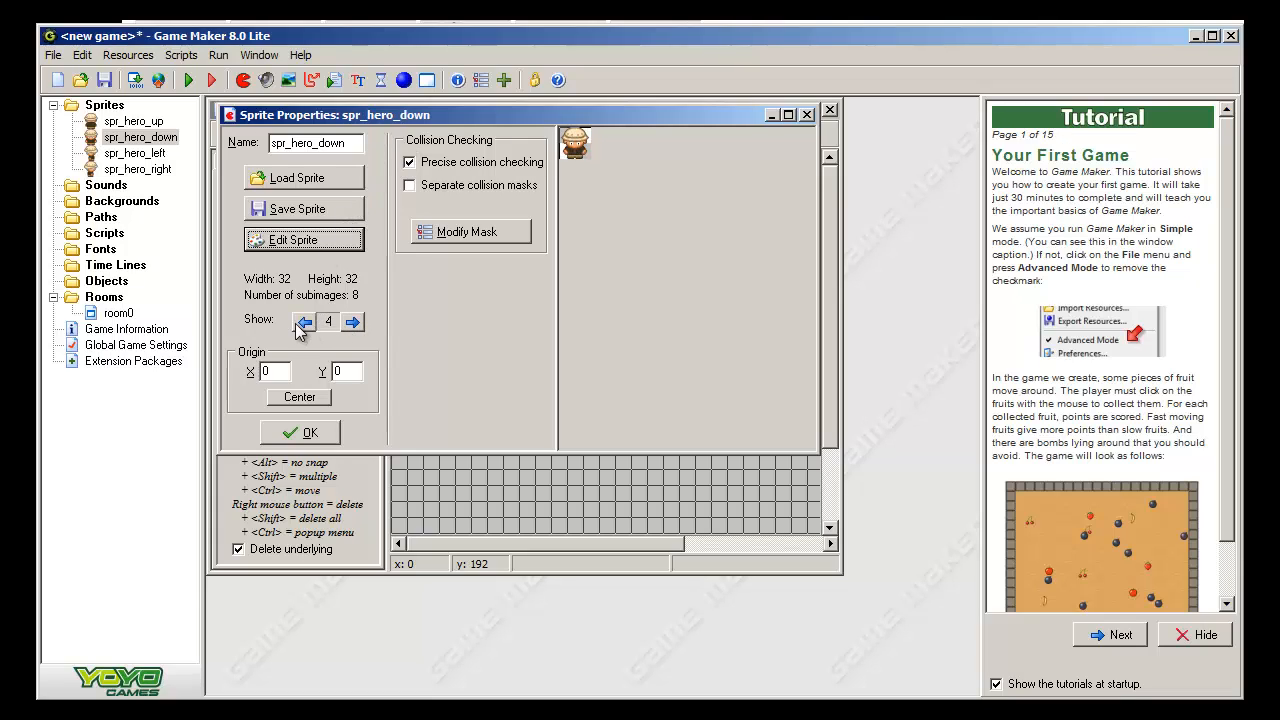
click(303, 321)
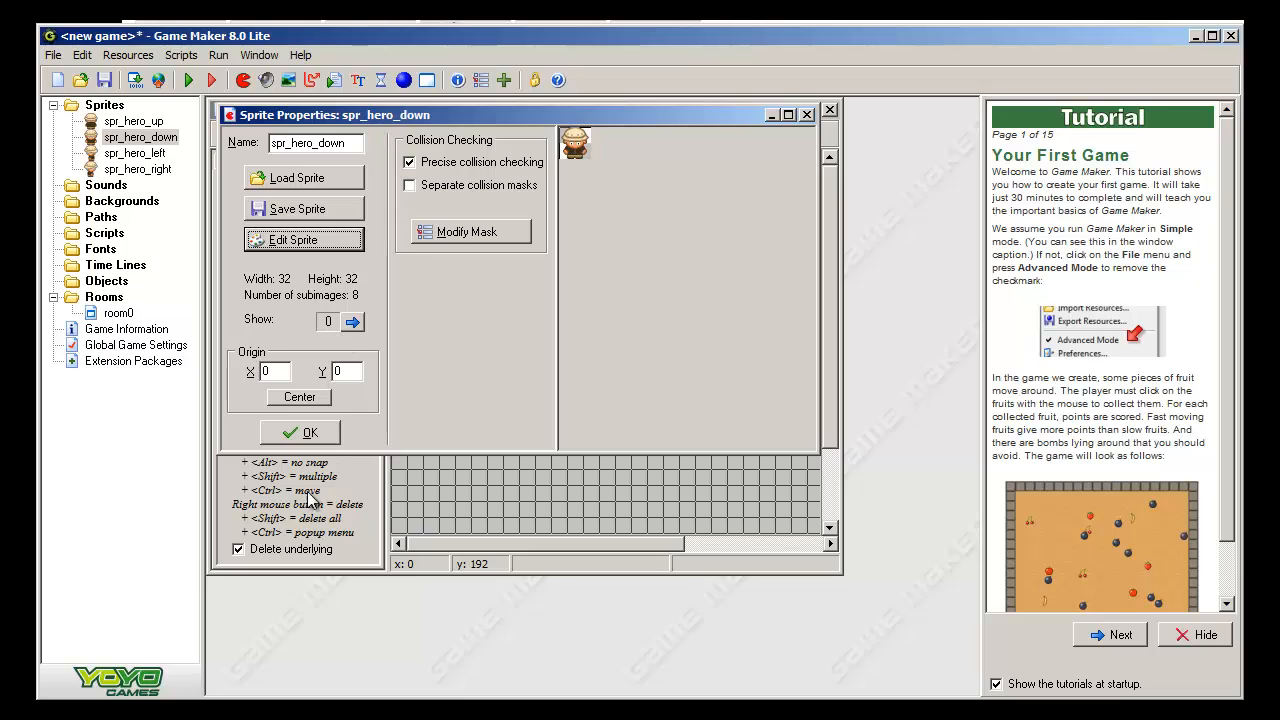
click(300, 432)
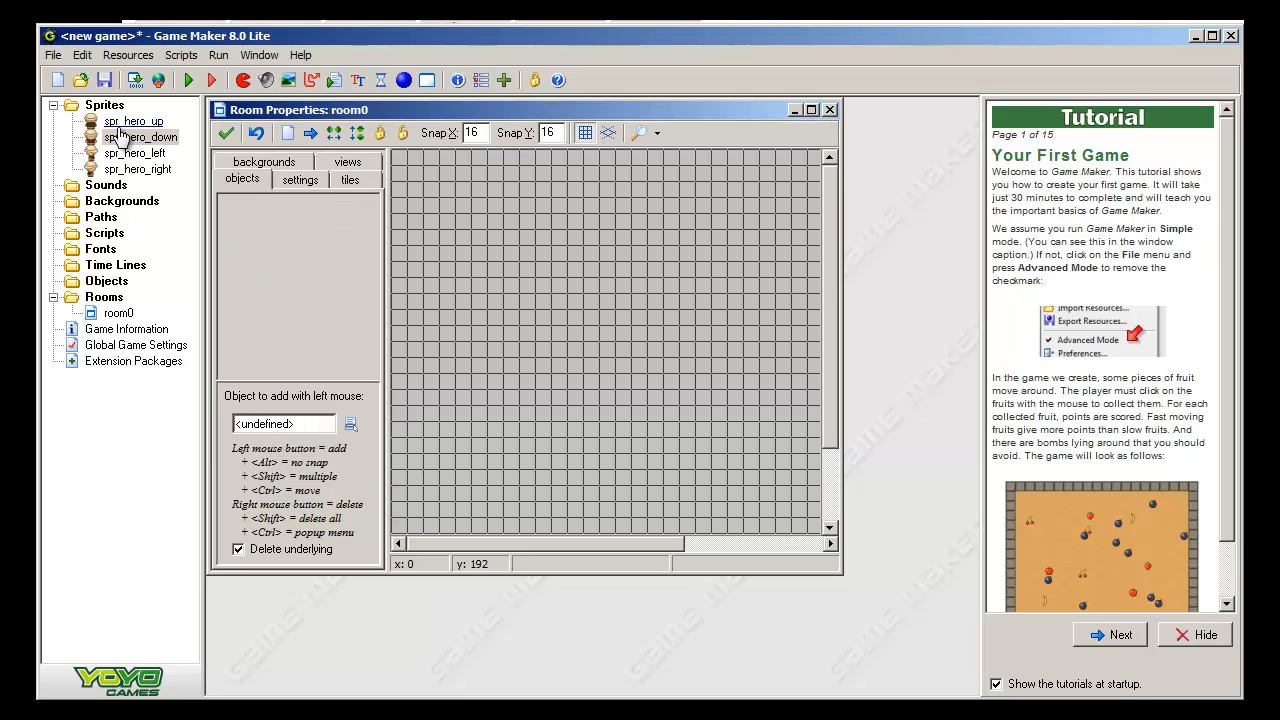
mouse_move(117, 292)
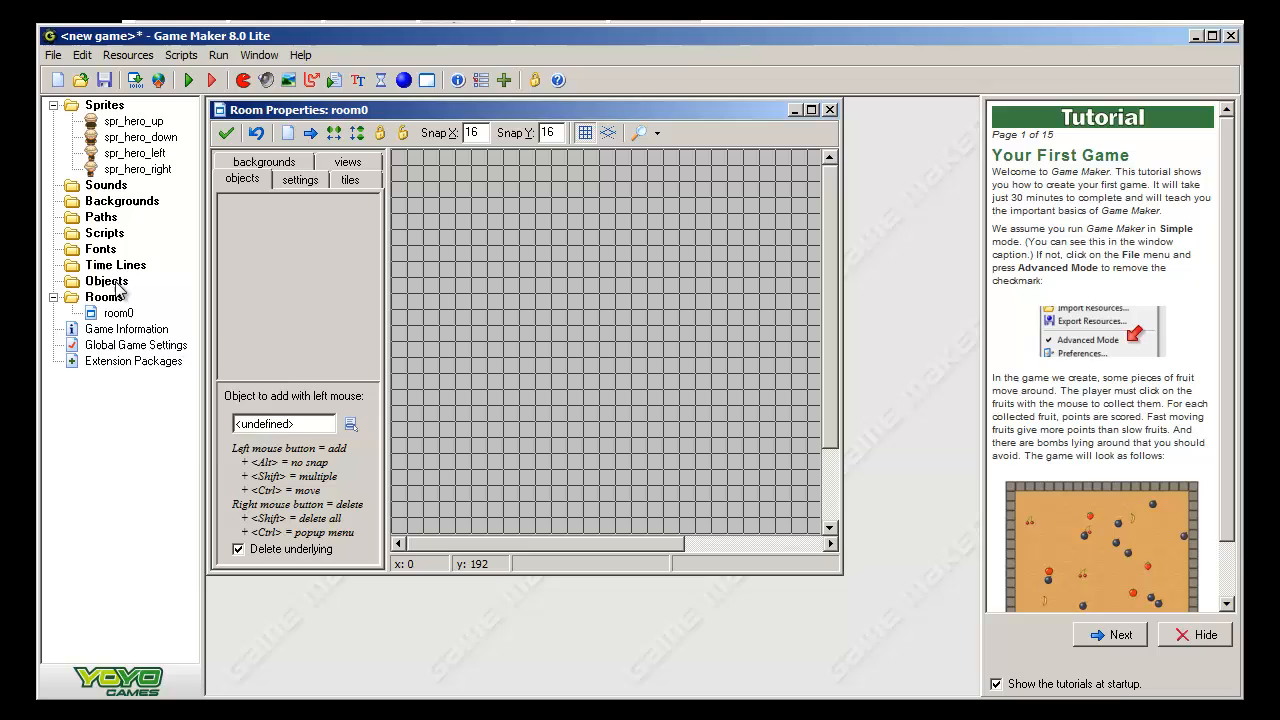
- Create a new object and replace the default name object0 with obj_hero
double_click(106, 281)
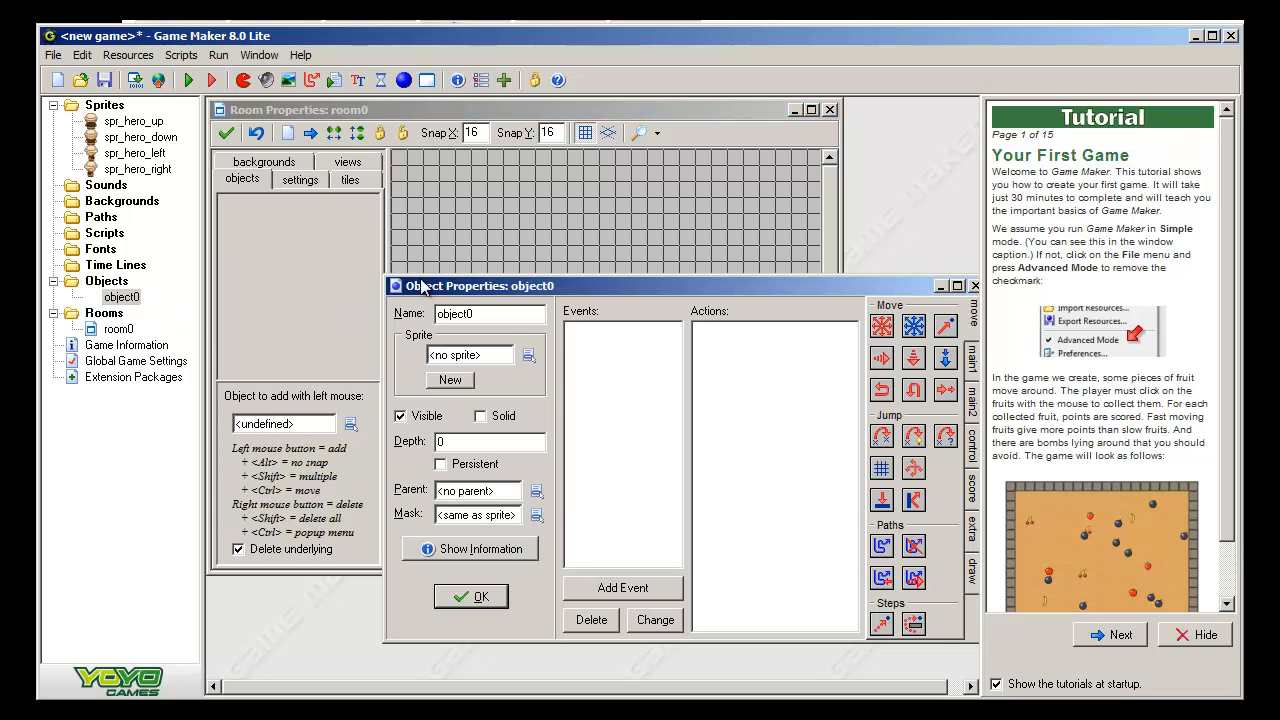
triple_click(487, 313)
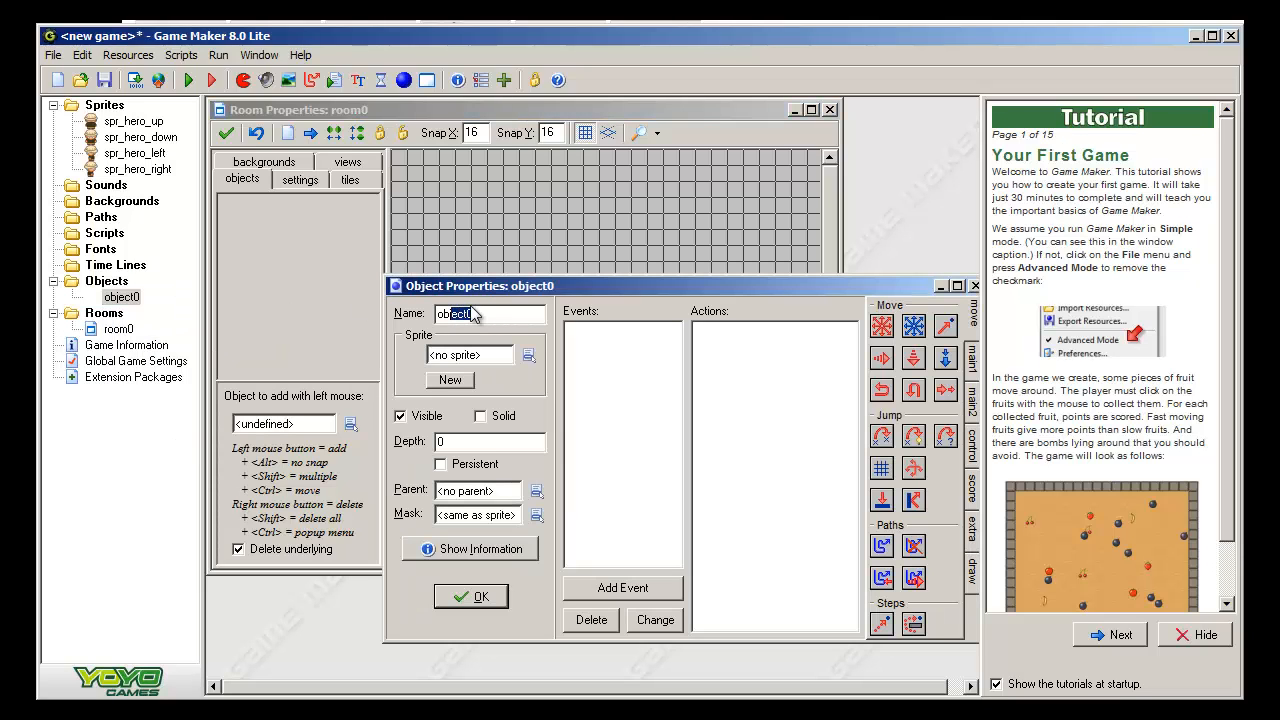
text(obj_)
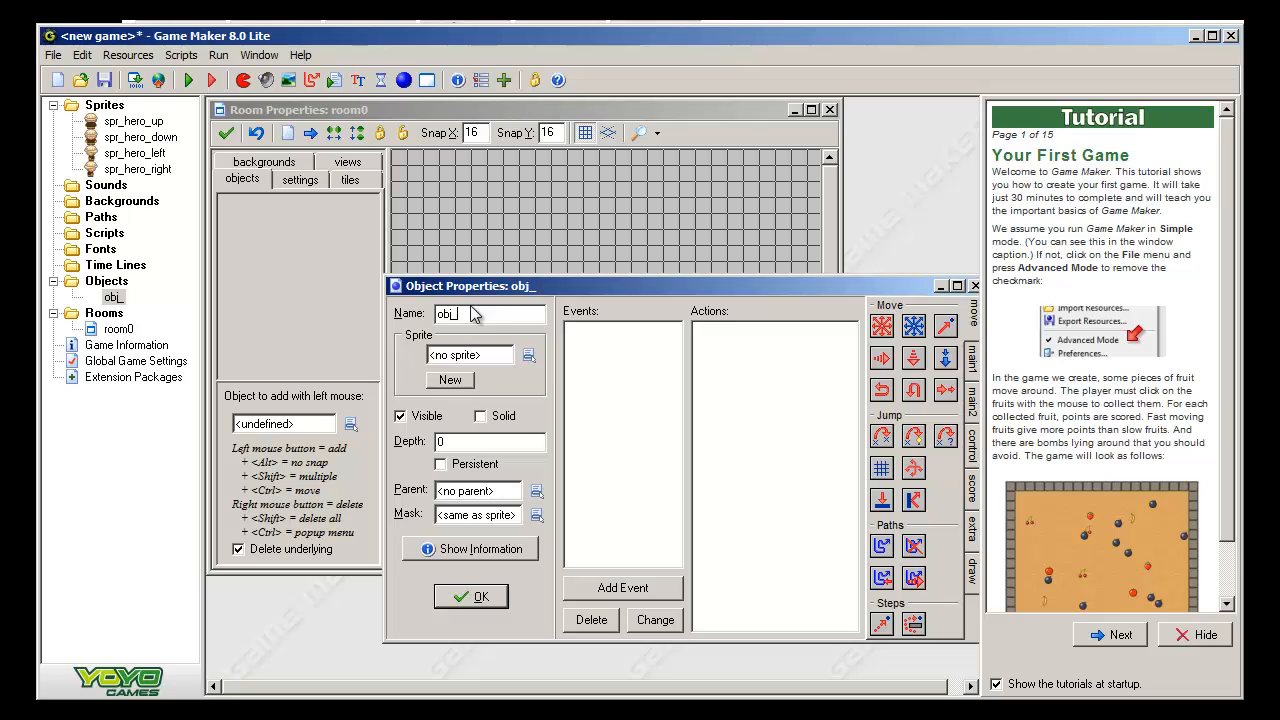
text(h)
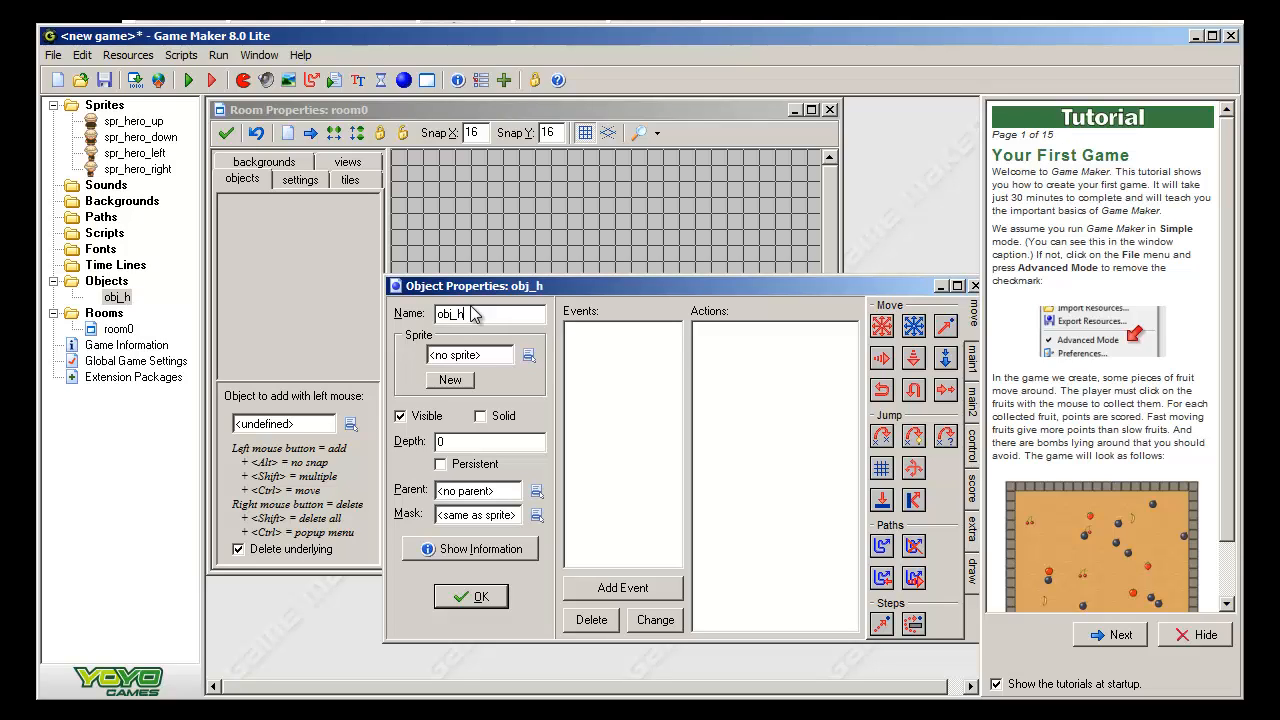
text(er)
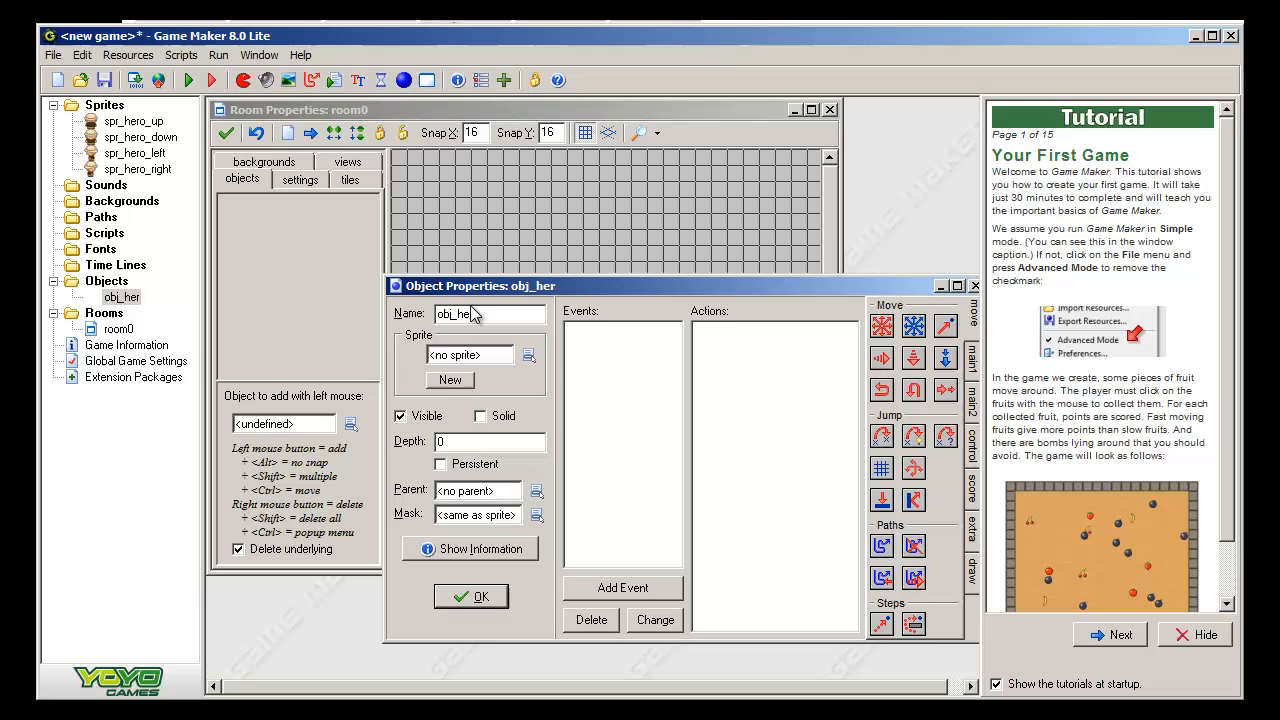
text(ro)
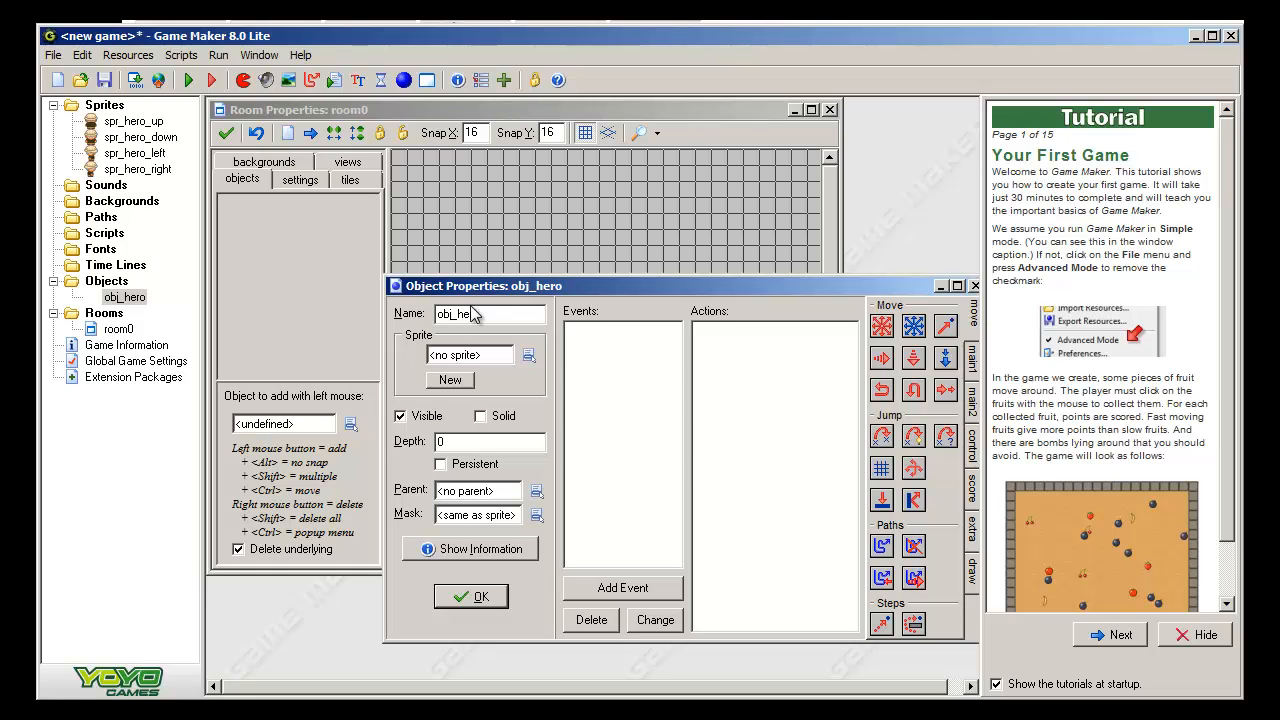
mouse_move(130, 305)
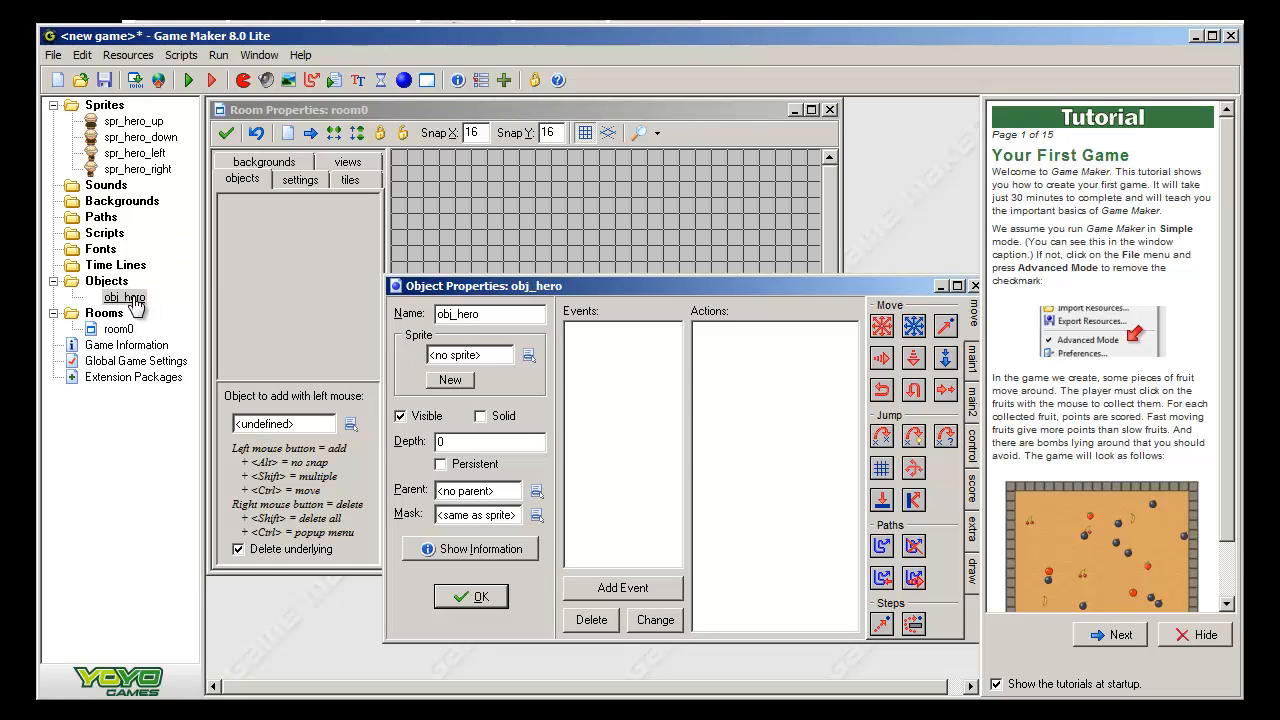
mouse_move(140, 248)
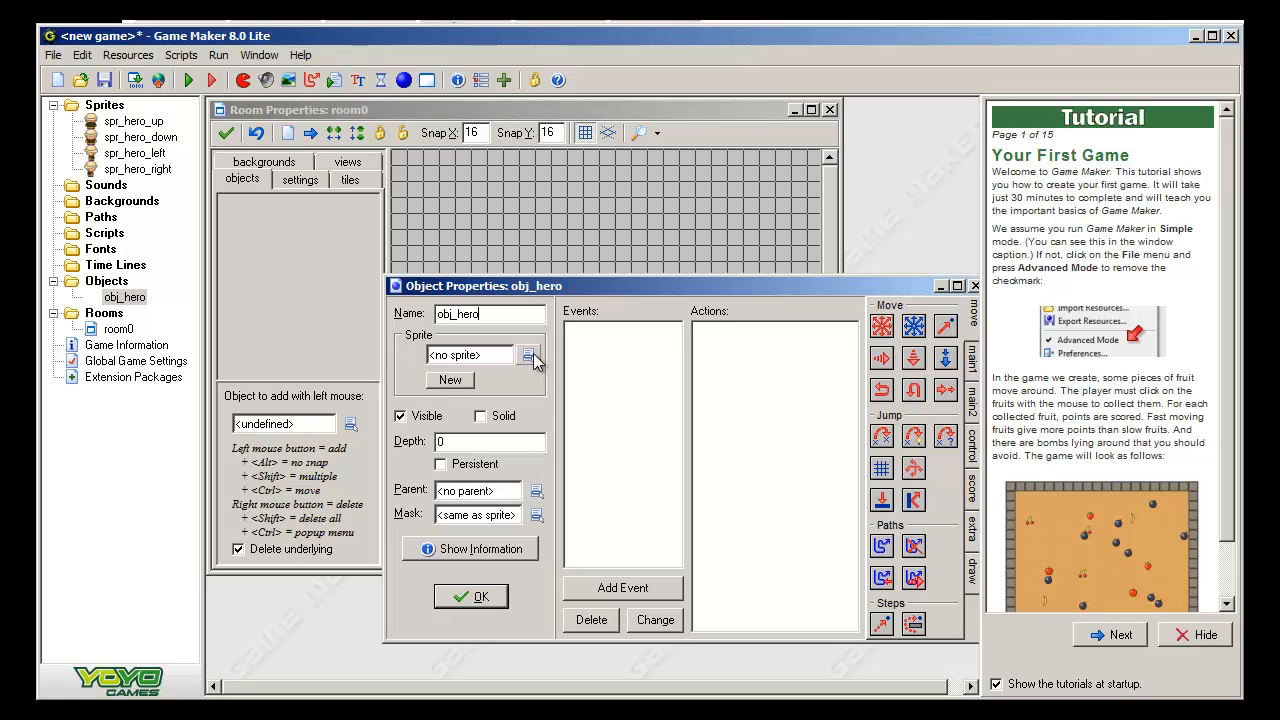
- Choose spr_hero_down from the sprite list as obj_hero's sprite
click(529, 354)
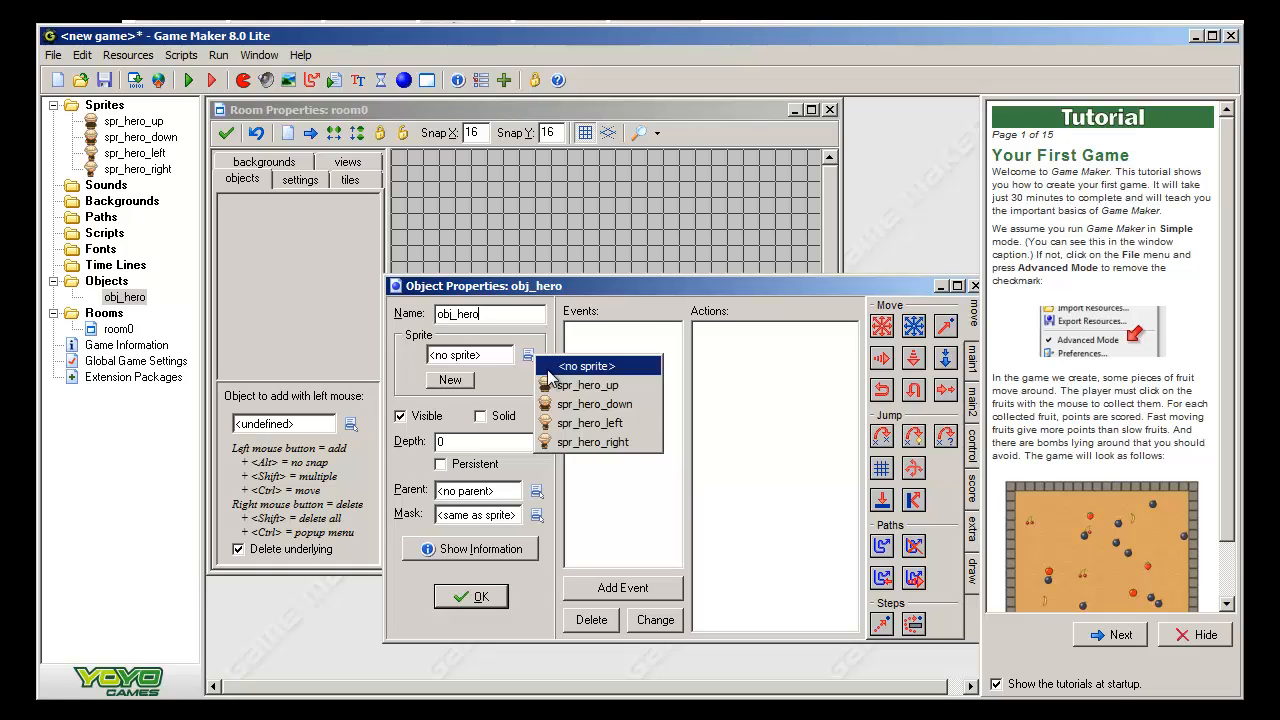
click(595, 403)
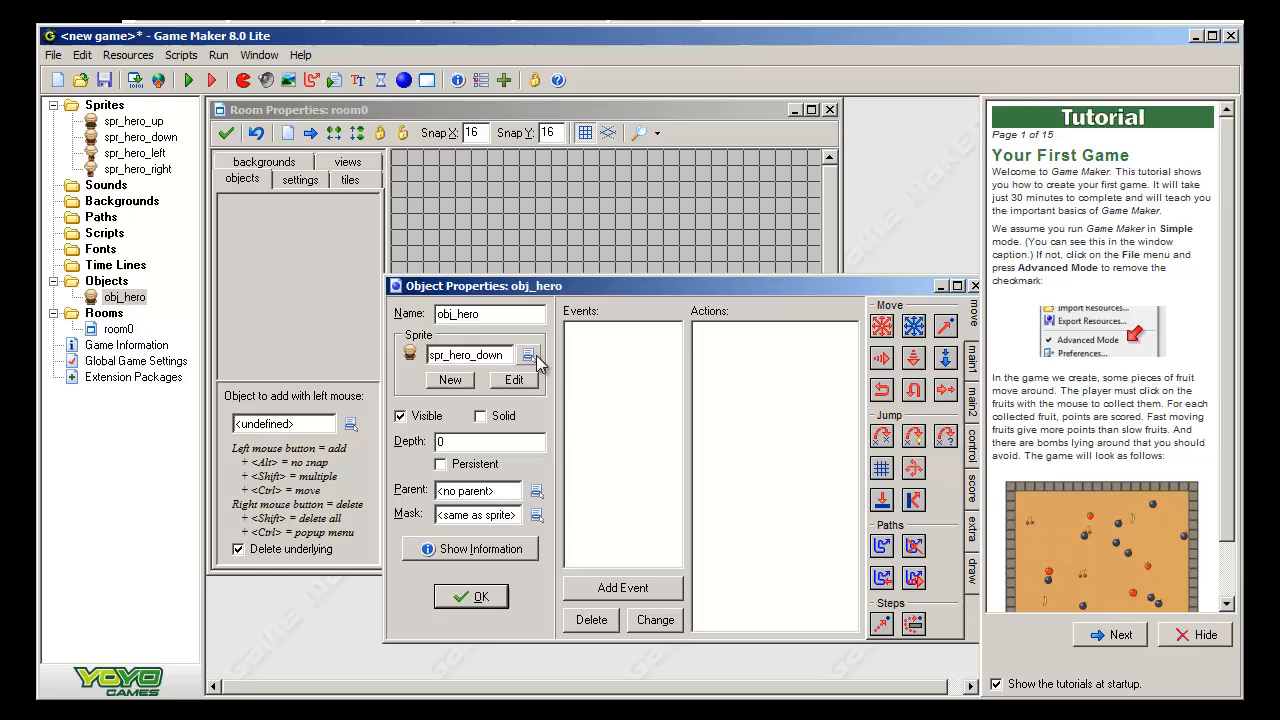
mouse_move(447, 415)
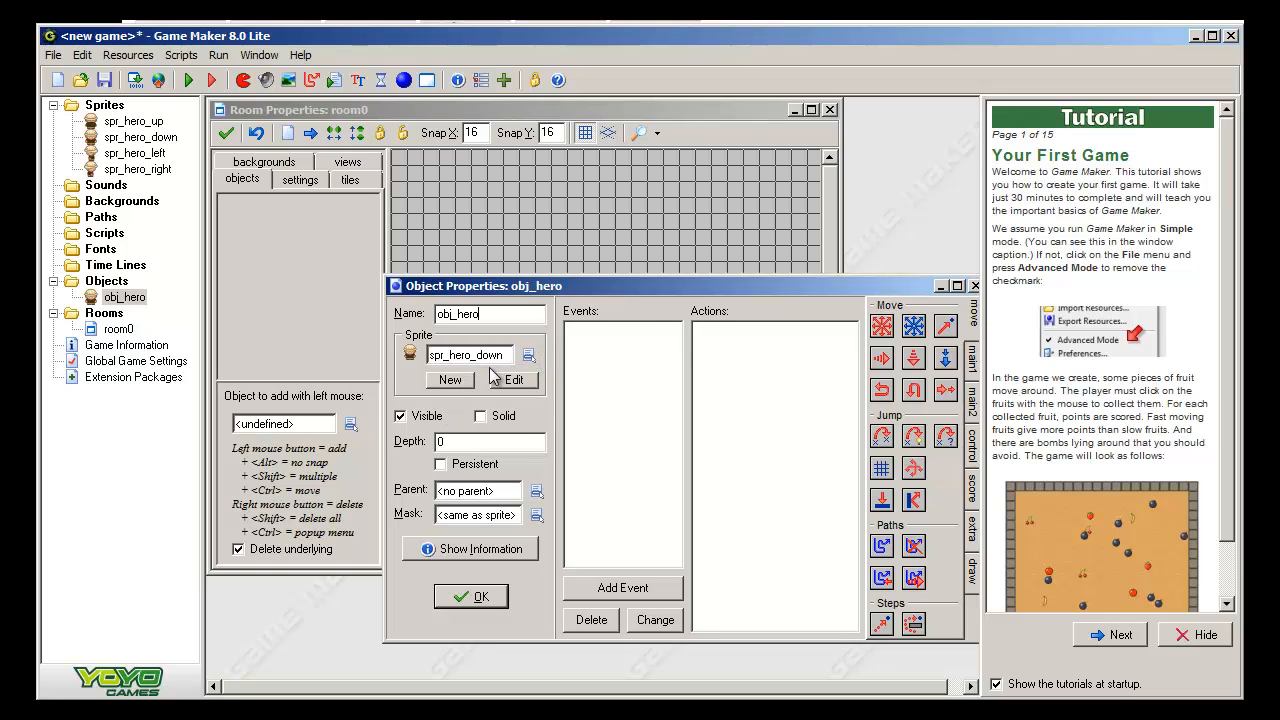
mouse_move(400, 428)
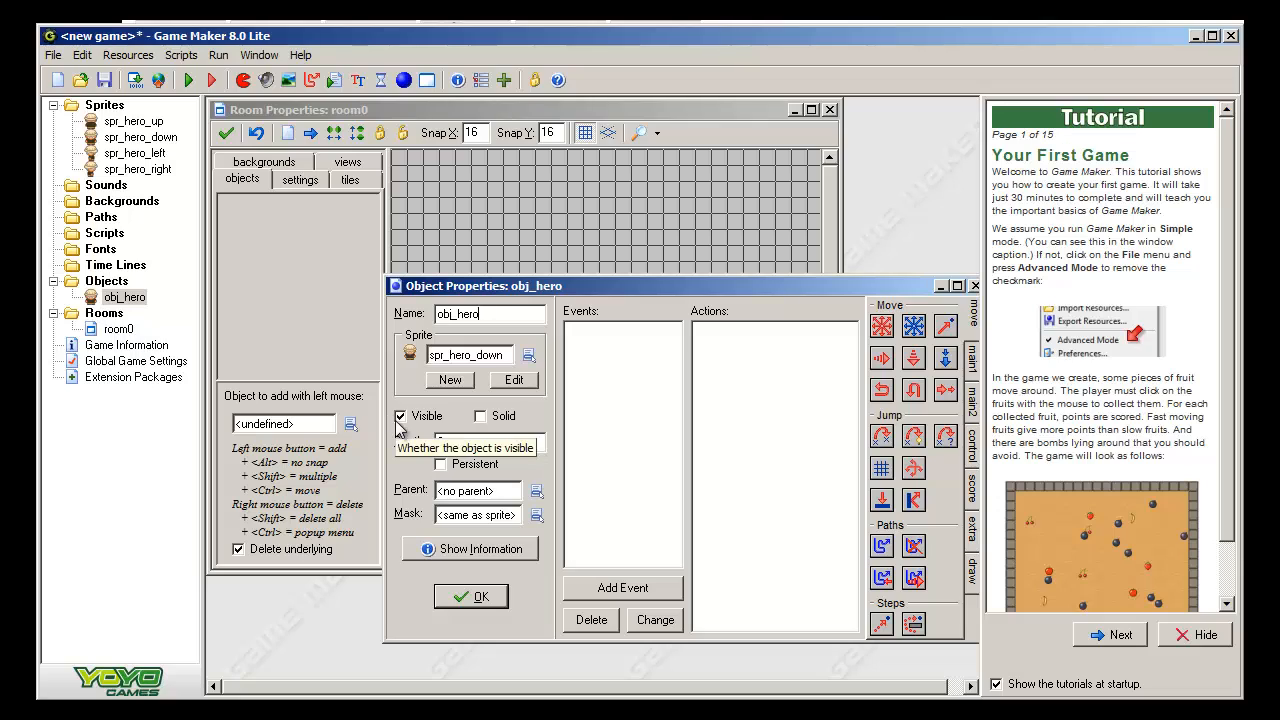
mouse_move(480, 405)
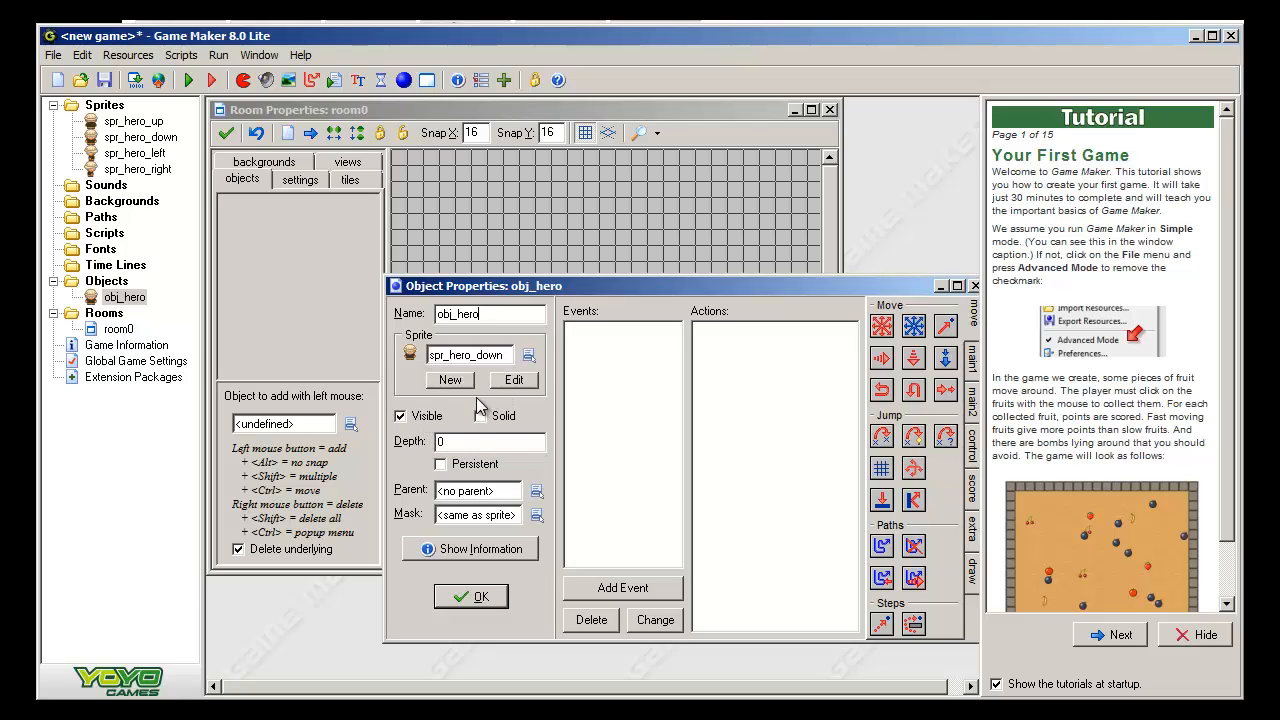
mouse_move(410, 425)
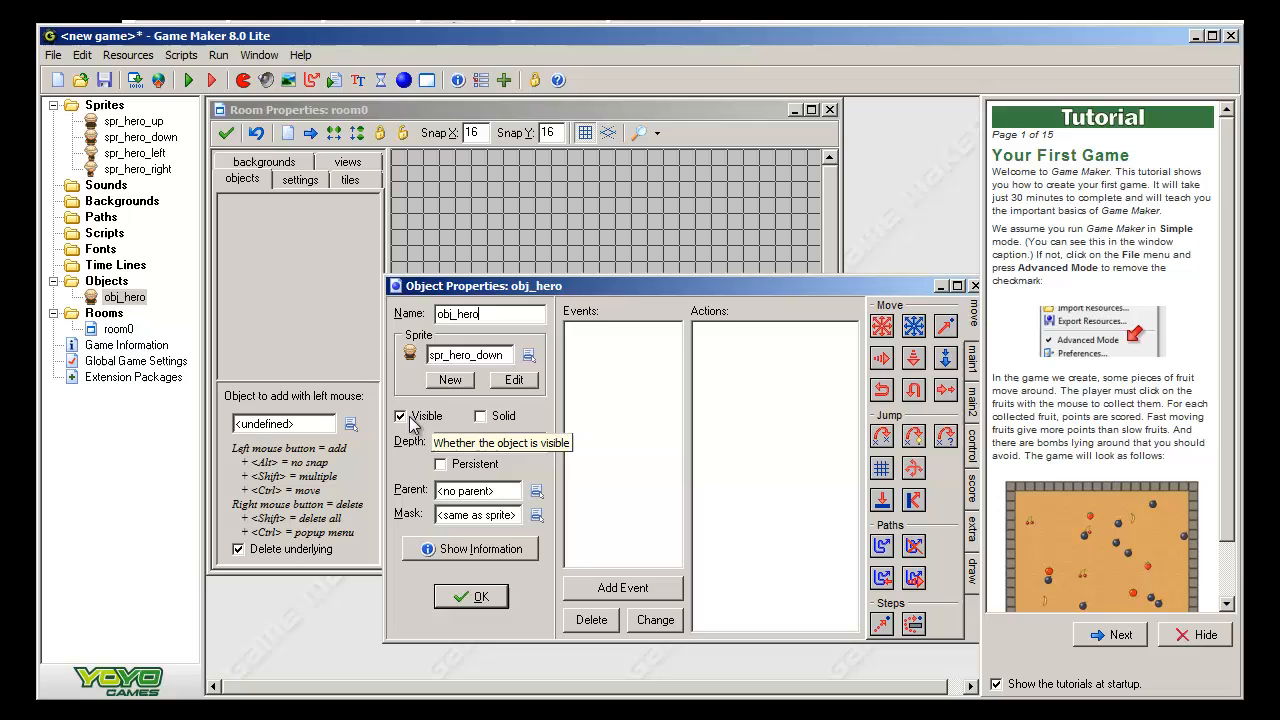
mouse_move(410, 428)
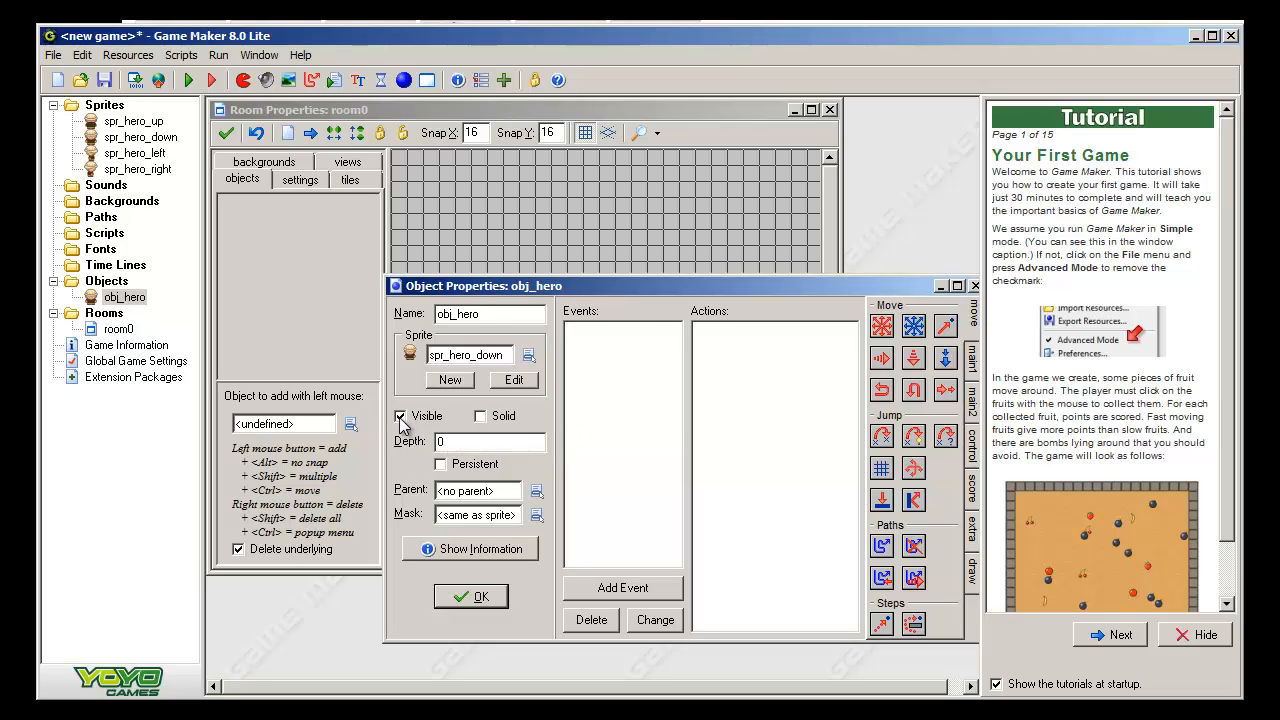
mouse_move(445, 400)
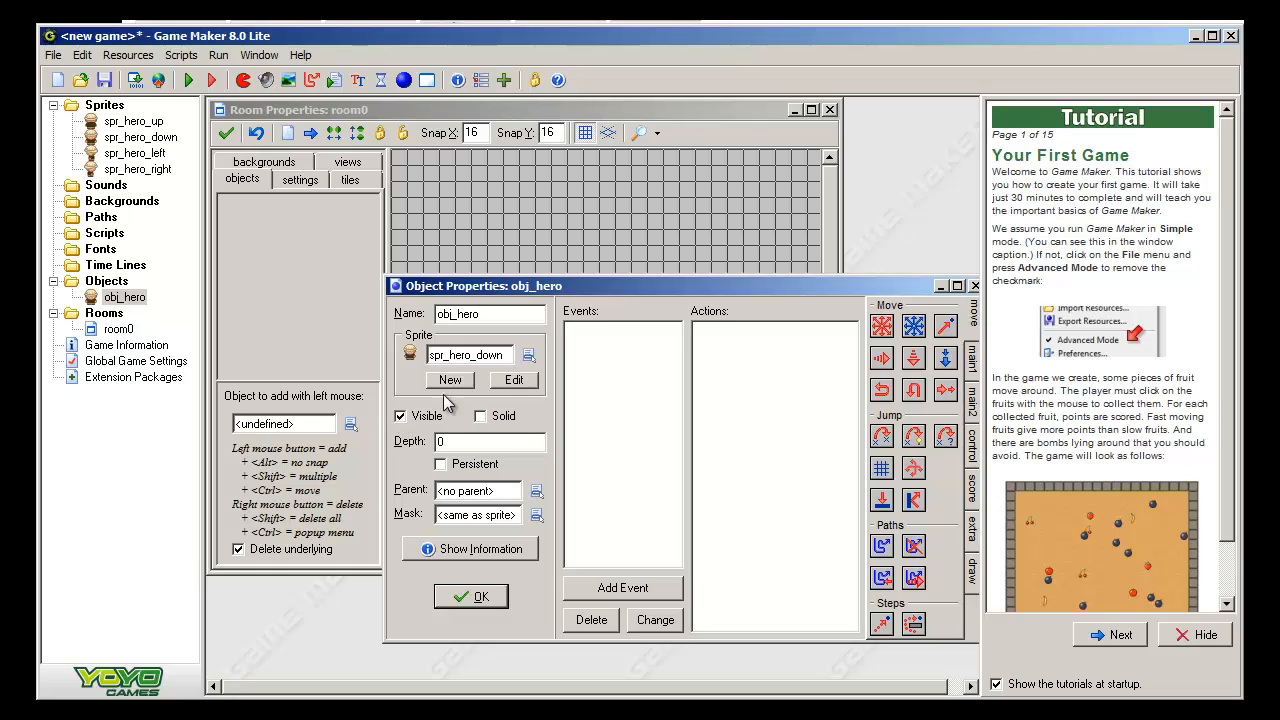
mouse_move(527, 356)
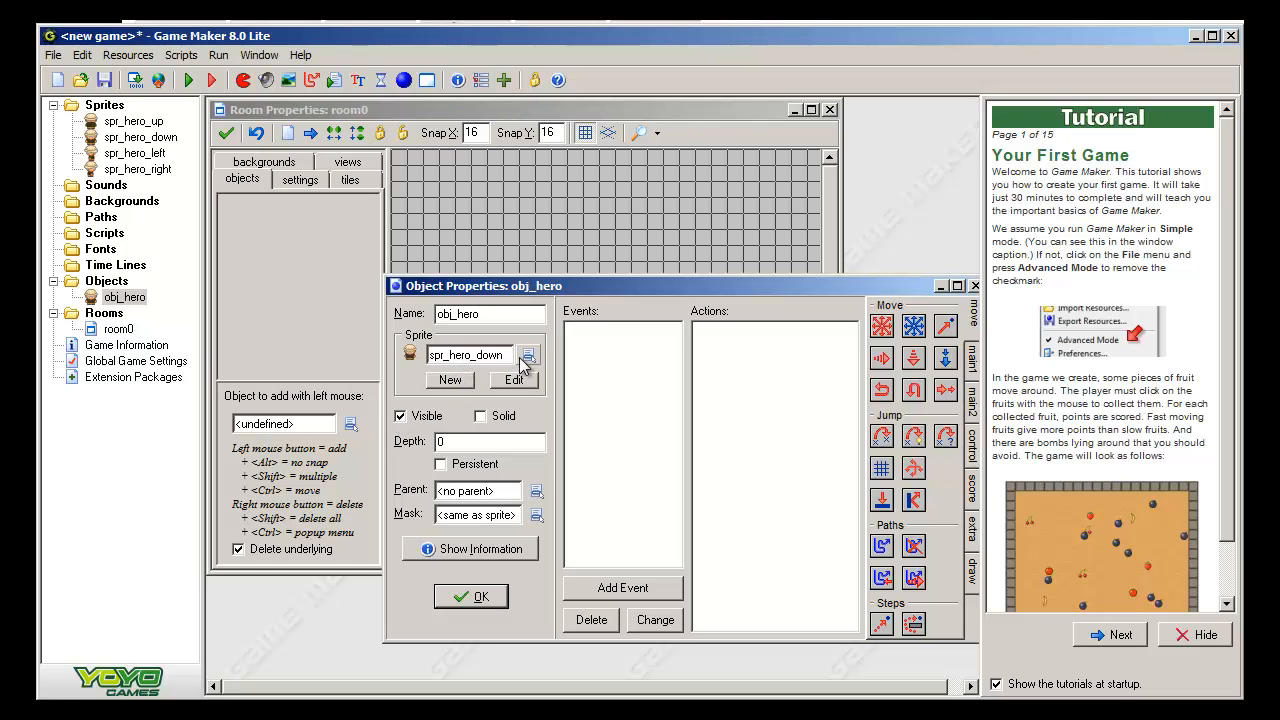
mouse_move(570, 375)
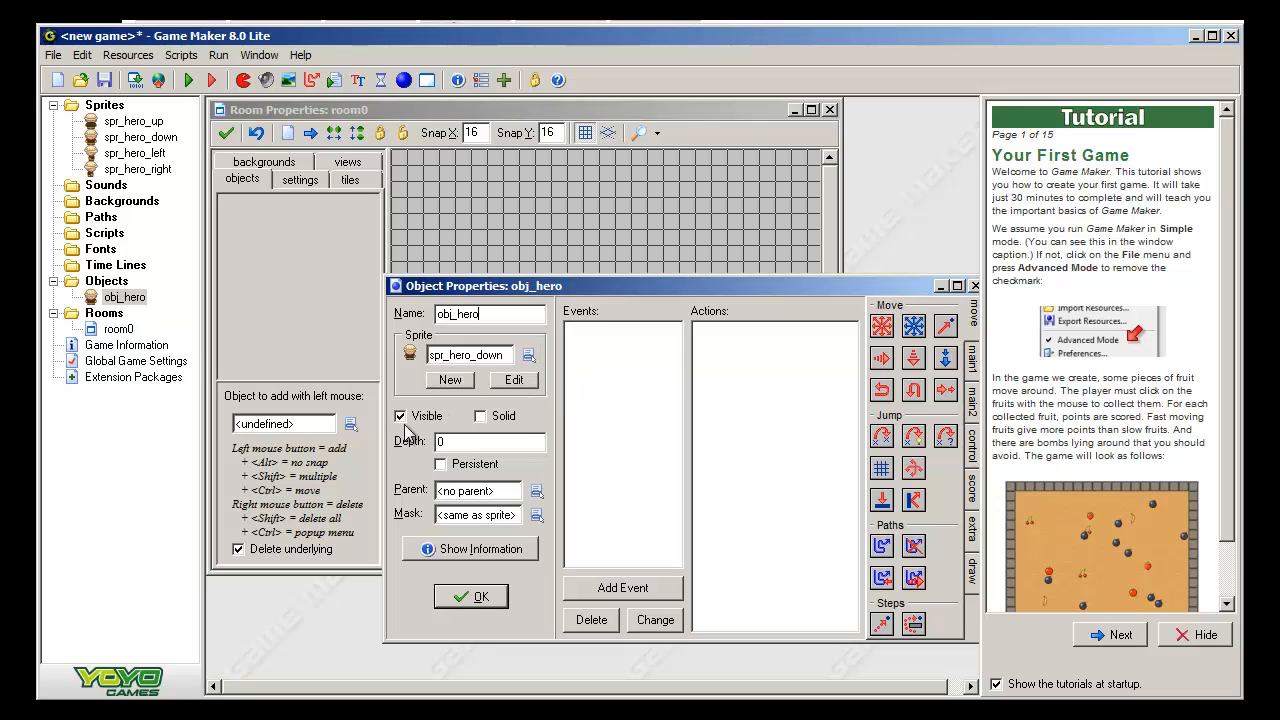
mouse_move(400, 428)
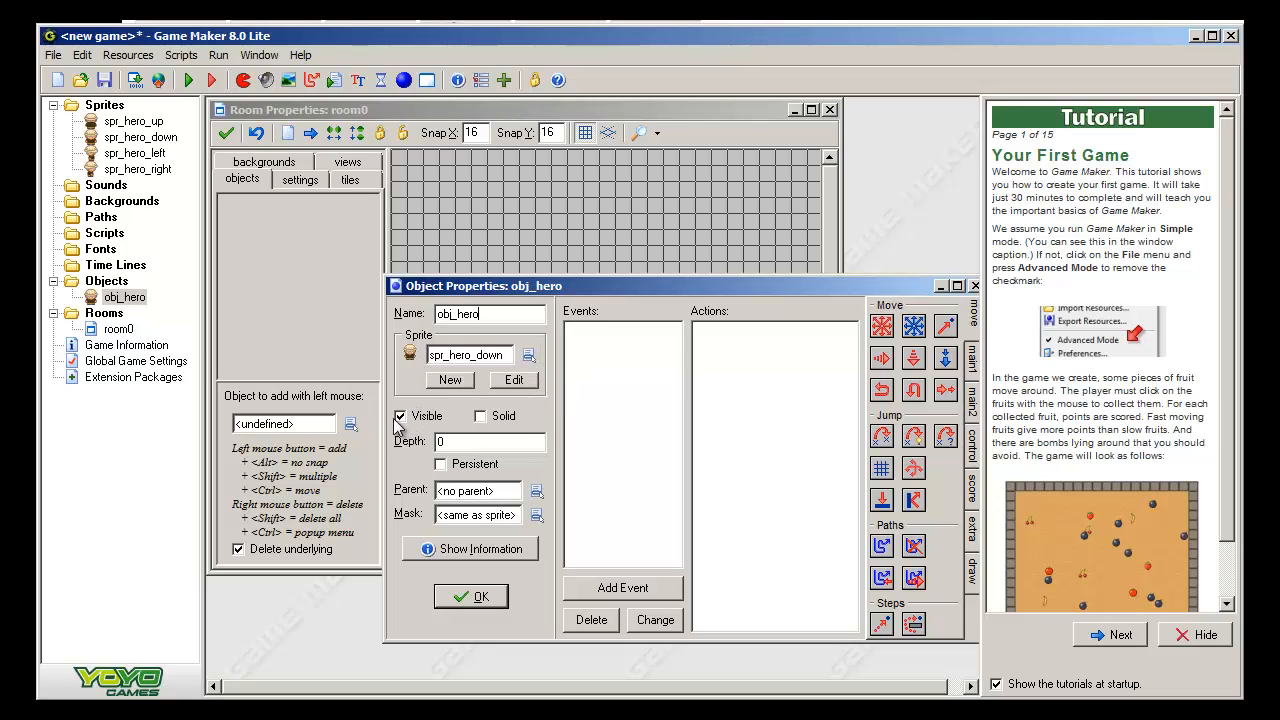
mouse_move(480, 416)
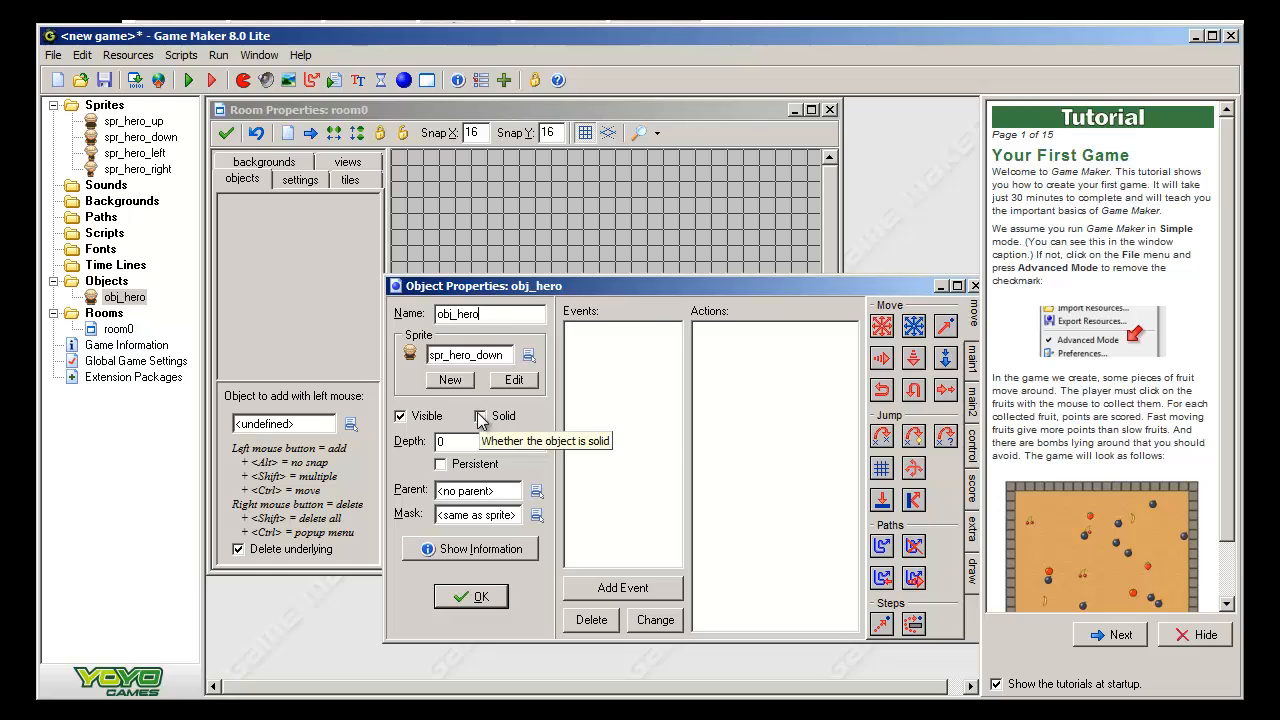
- Tick the Solid checkbox for obj_hero
click(480, 416)
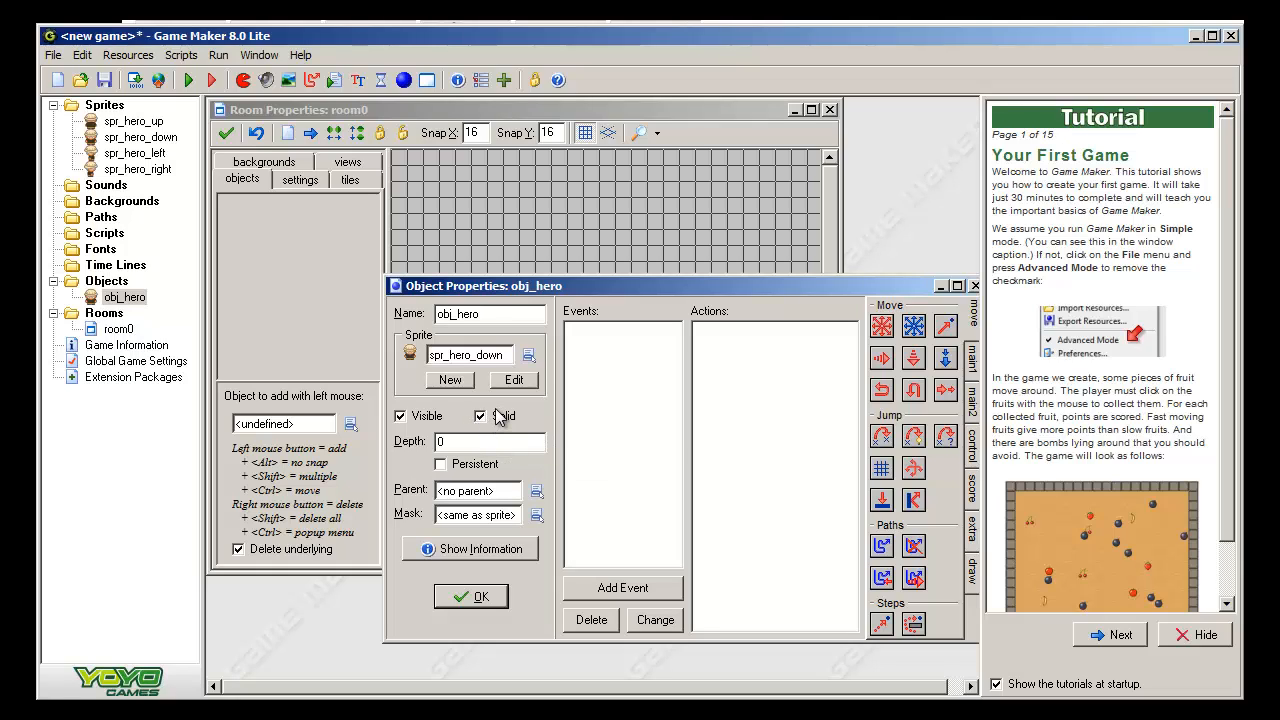
mouse_move(497, 415)
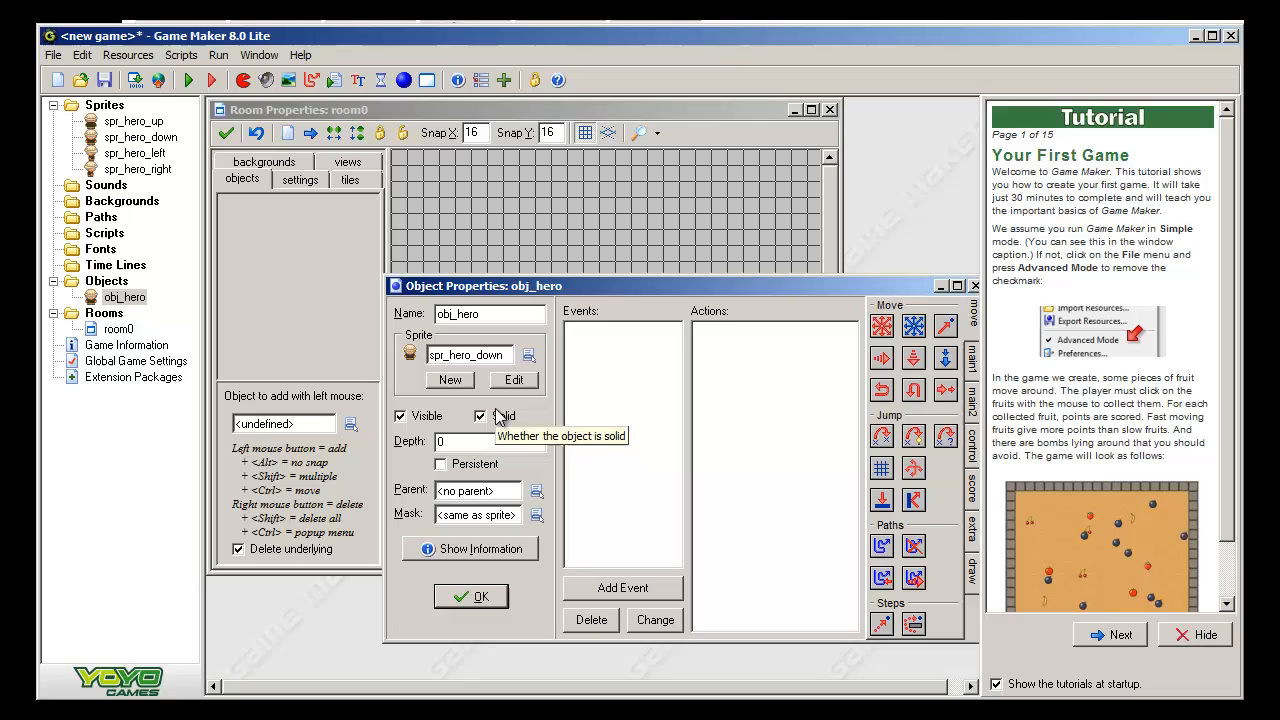
mouse_move(497, 416)
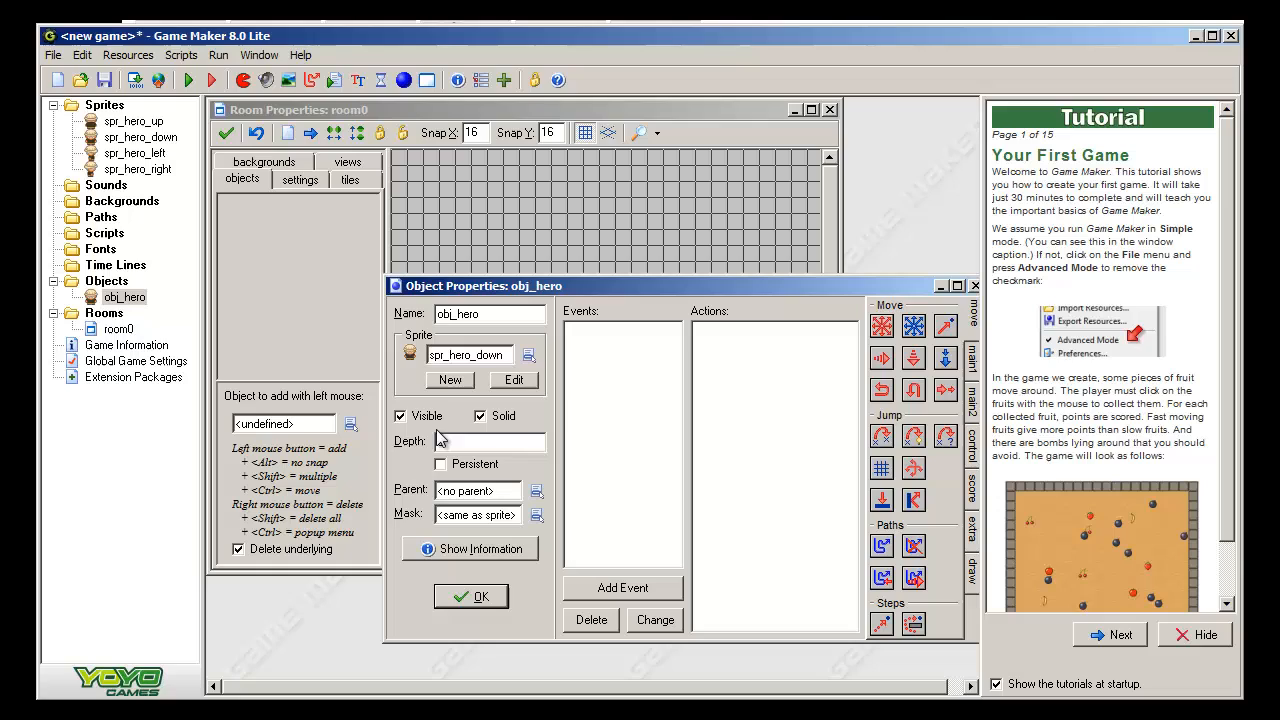
mouse_move(442, 470)
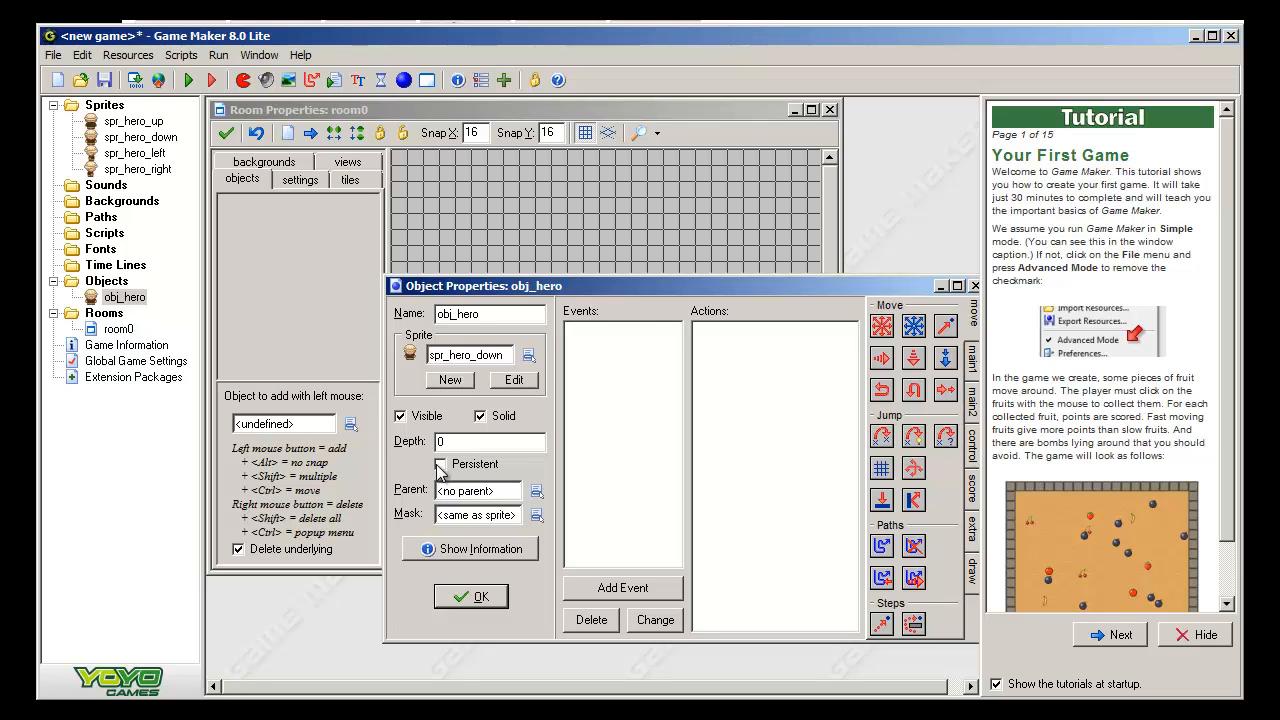
mouse_move(440, 465)
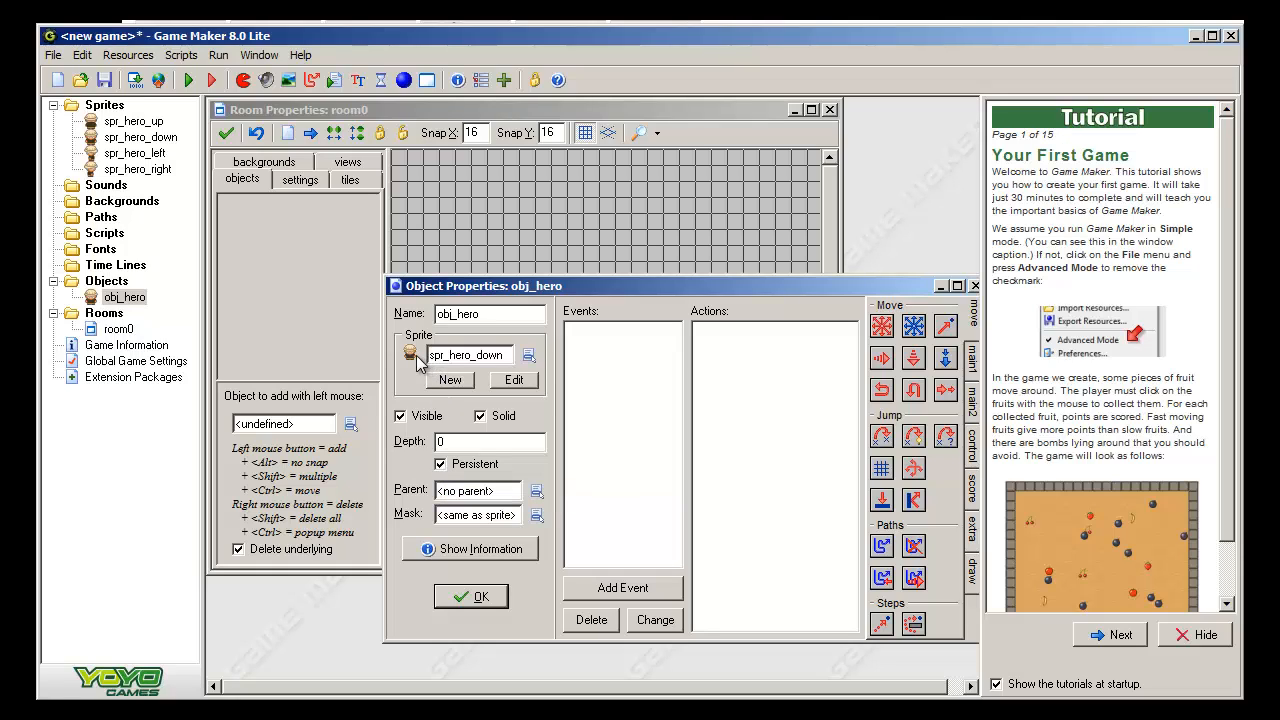
mouse_move(570, 470)
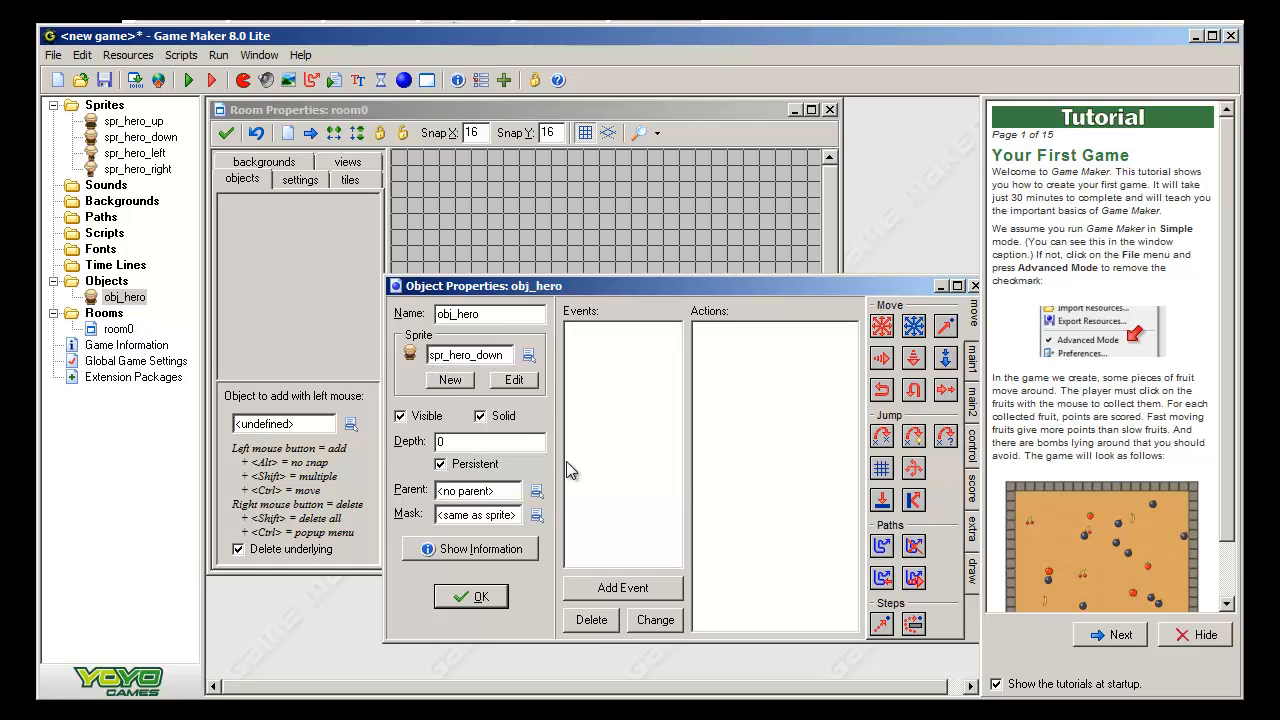
mouse_move(582, 470)
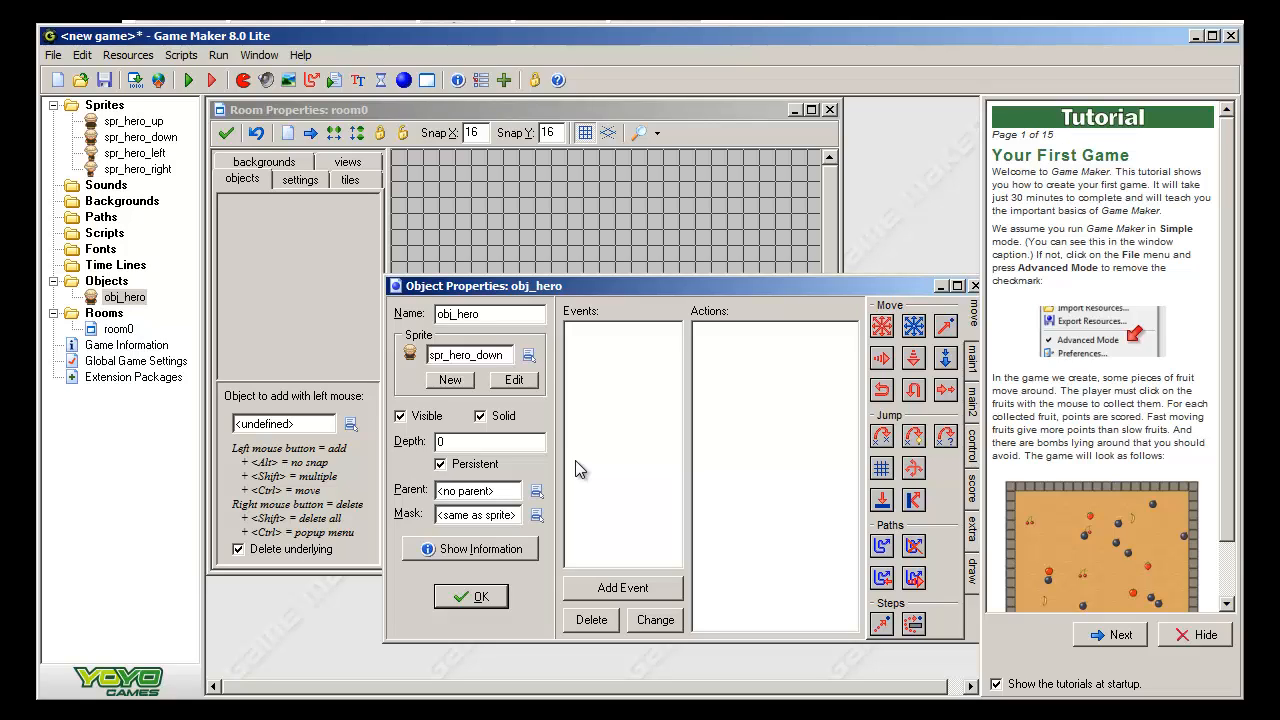
mouse_move(462, 472)
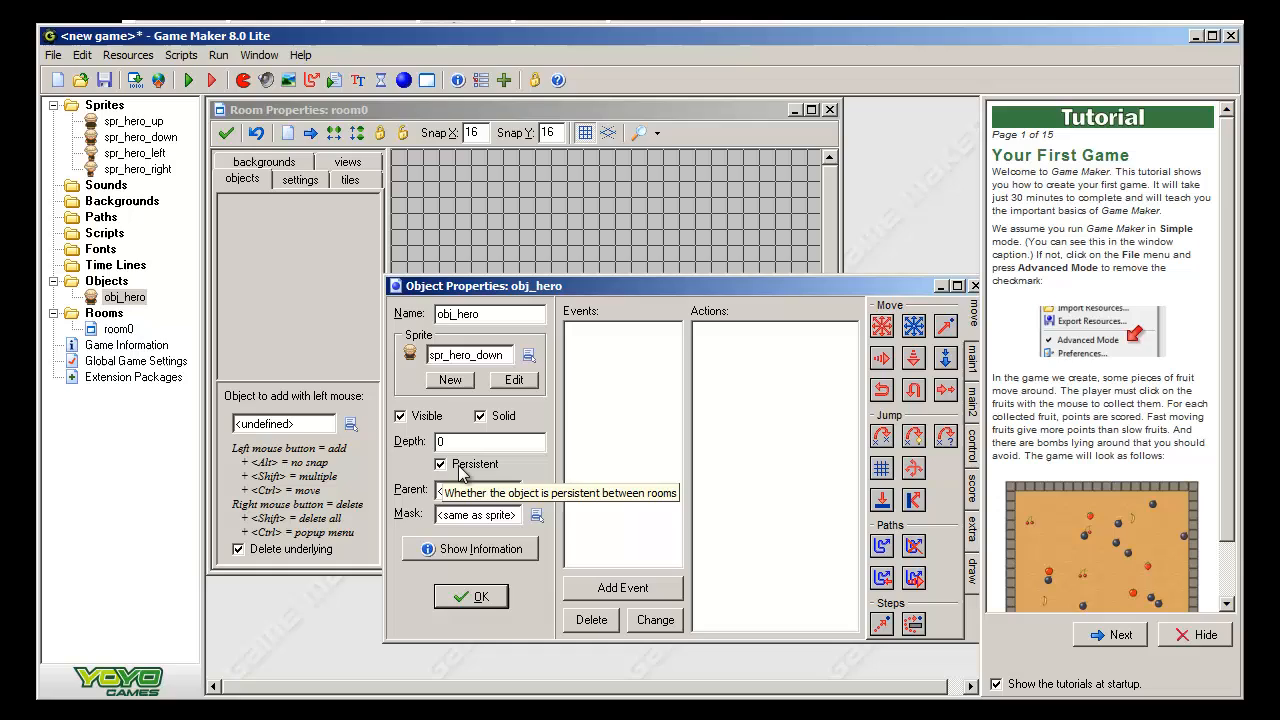
mouse_move(472, 413)
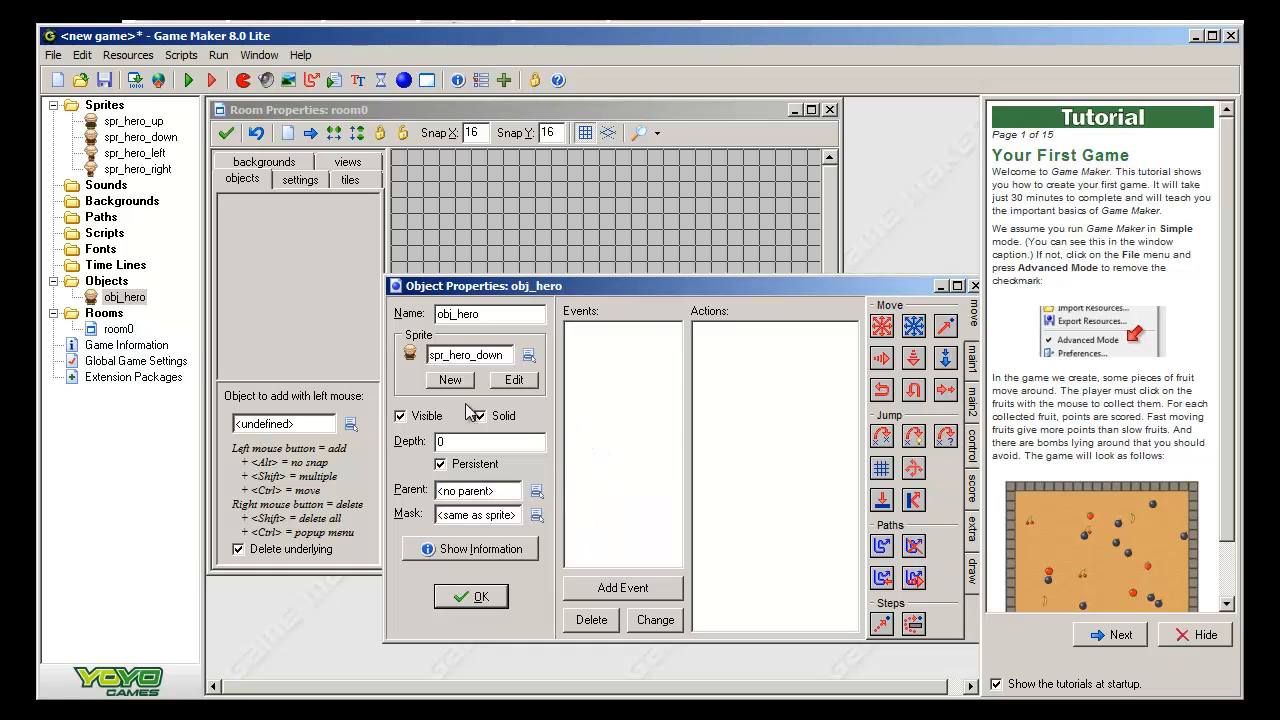
mouse_move(655, 417)
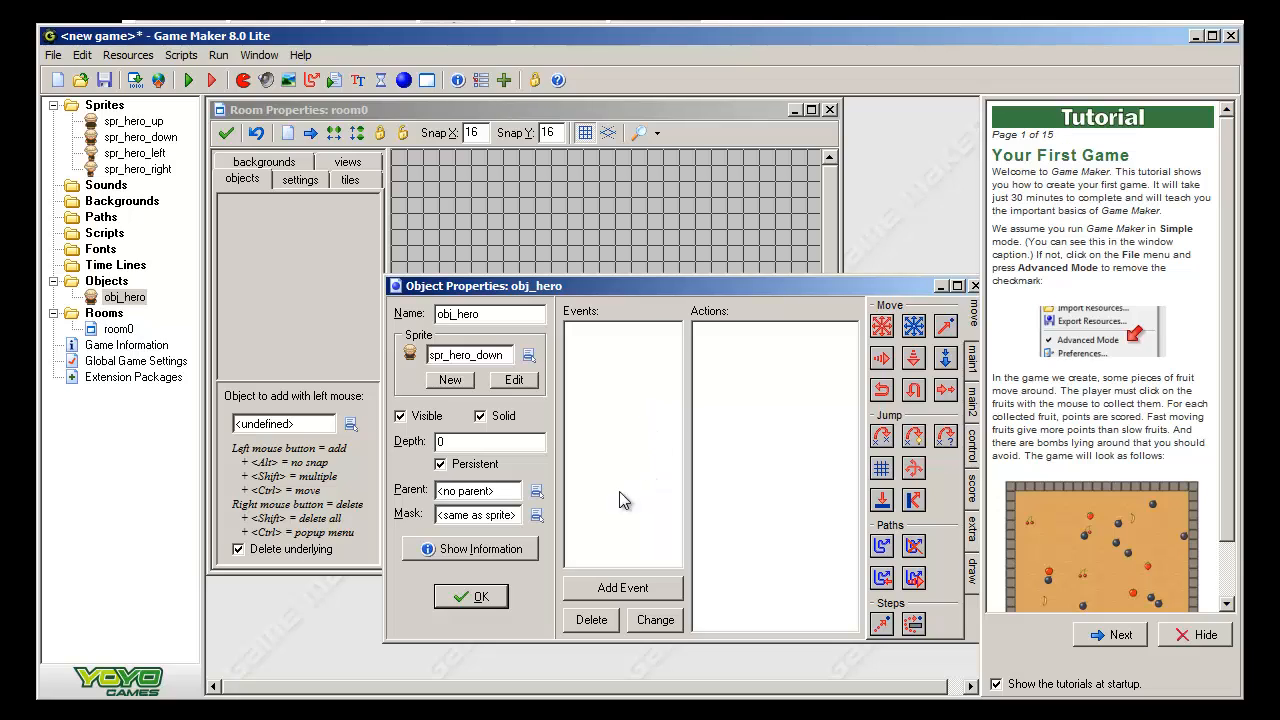
- Bring up the Add Event choices for obj_hero
click(622, 588)
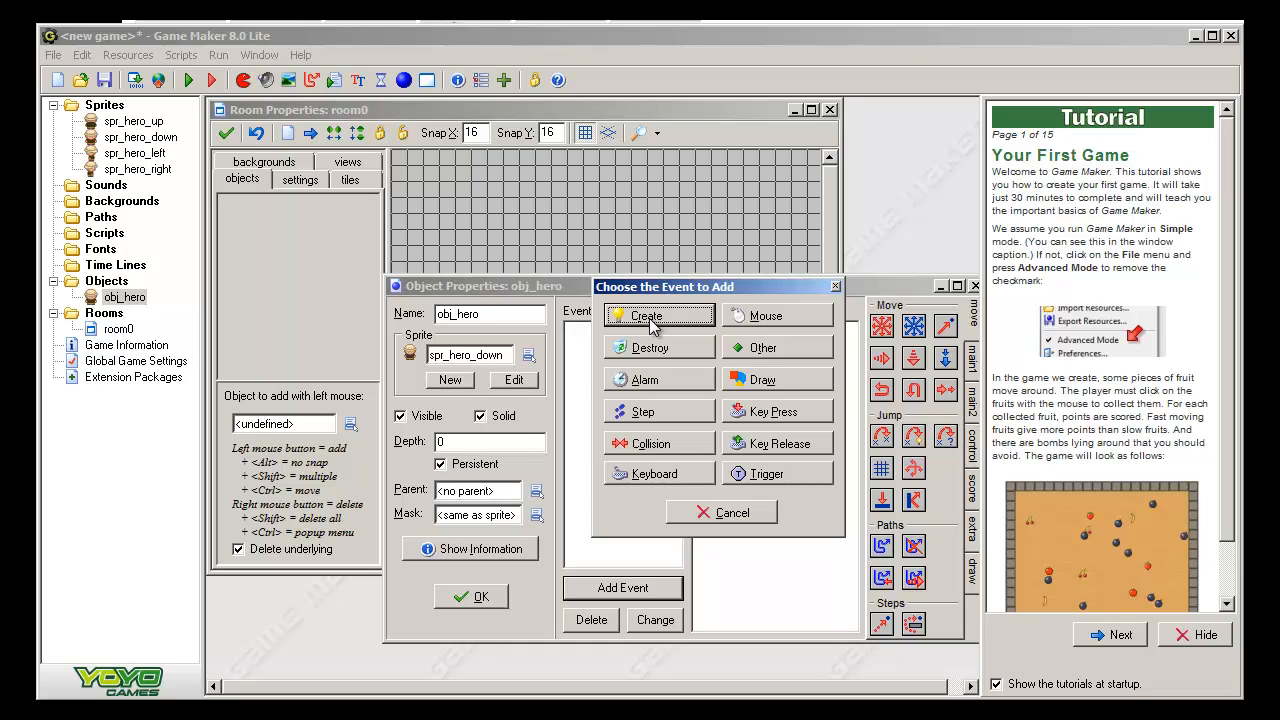
- Add a Create event to obj_hero
click(646, 315)
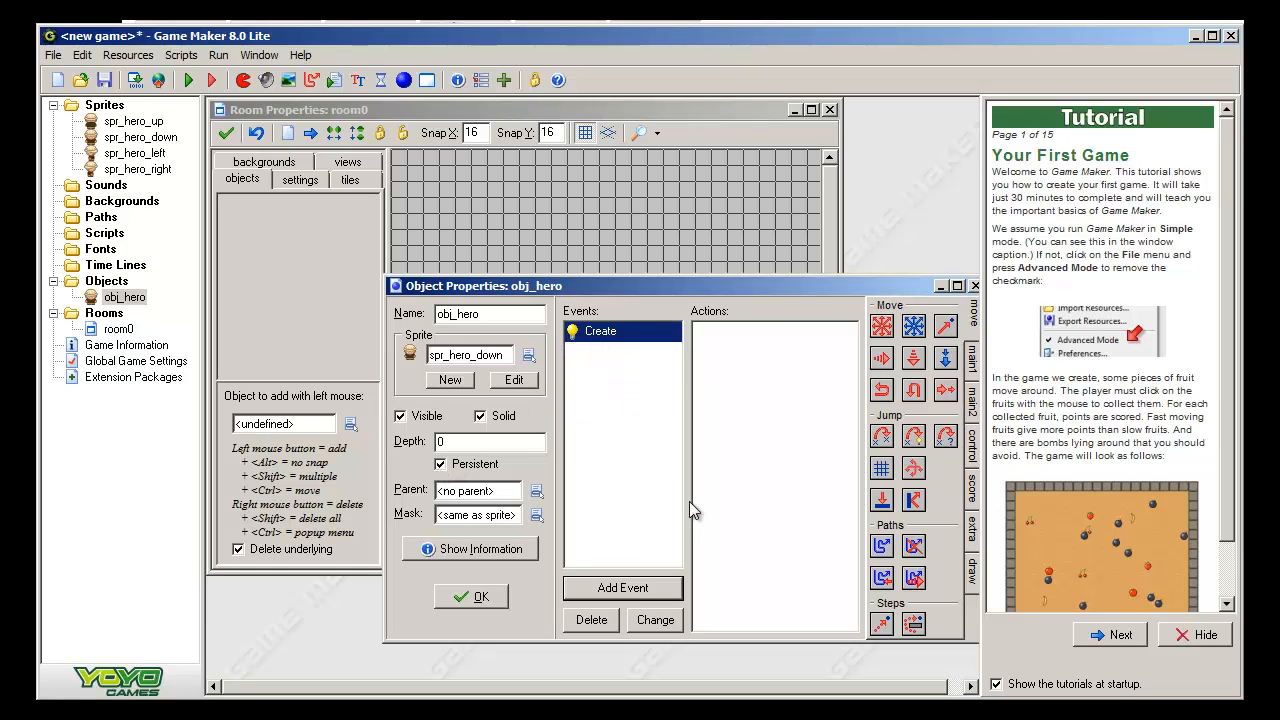
mouse_move(512, 544)
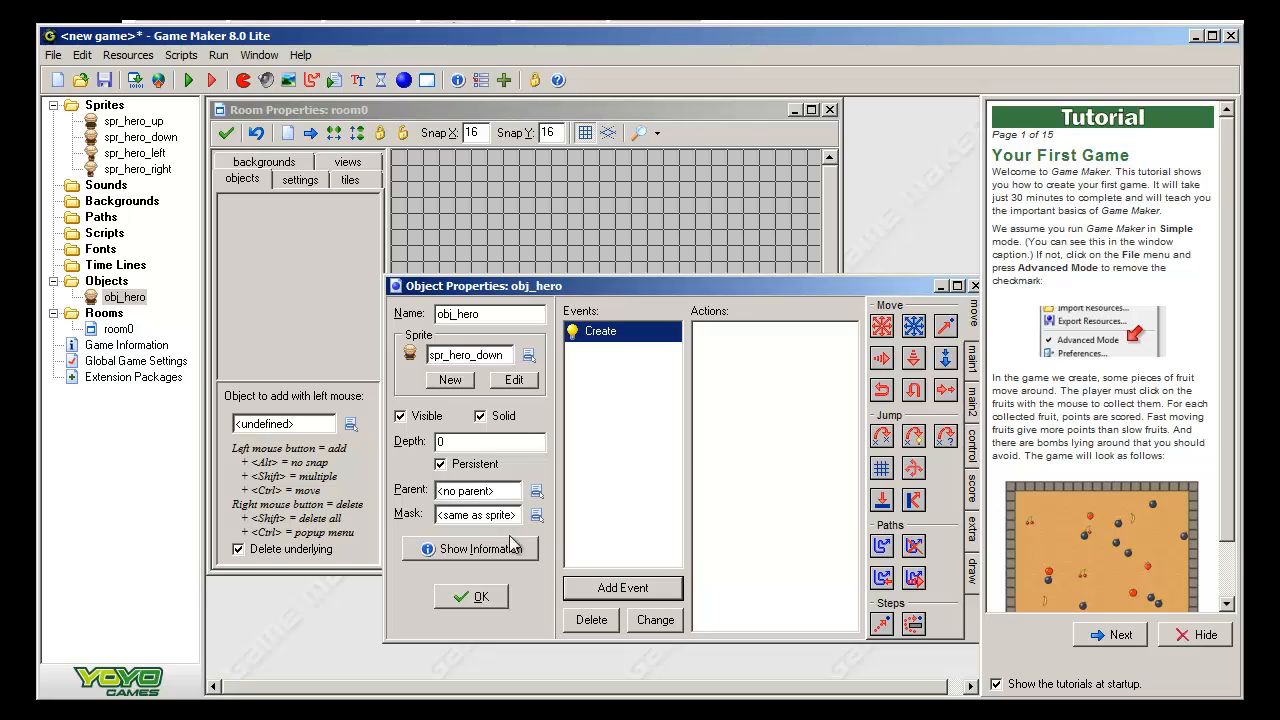
mouse_move(490, 463)
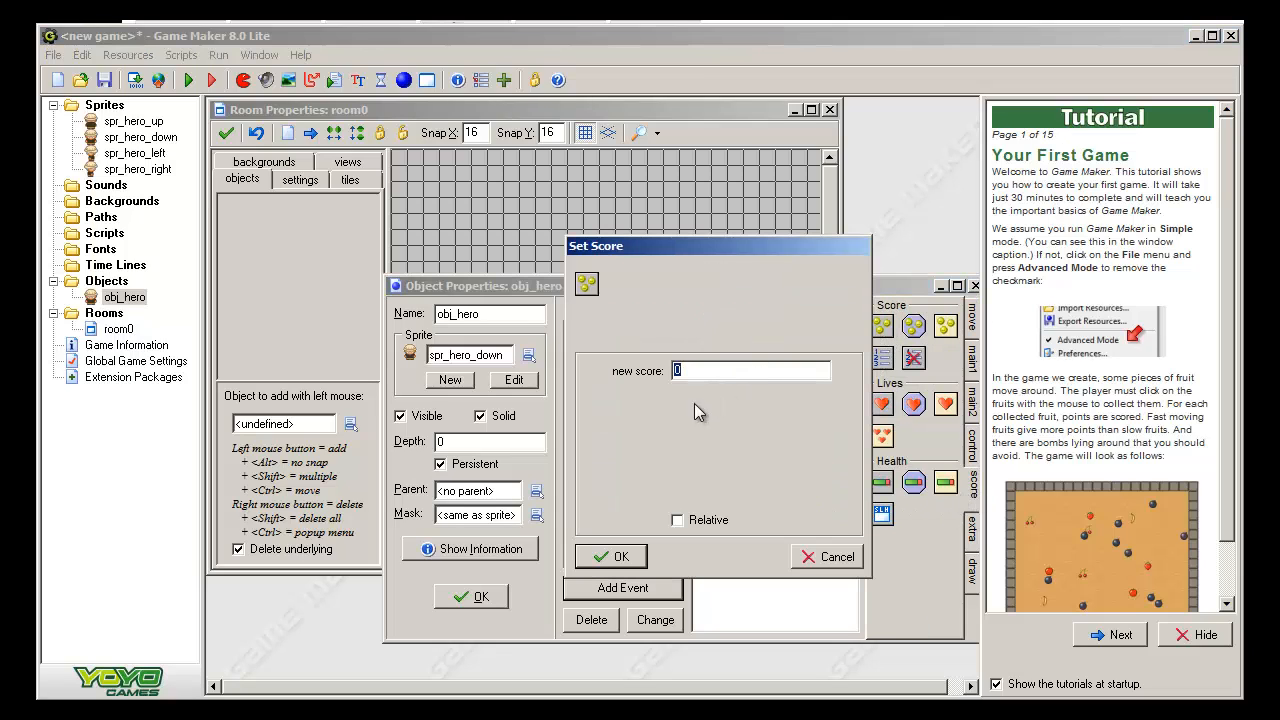
- Confirm score 0, then add Set Lives 3 and Set Health 100 actions
click(610, 556)
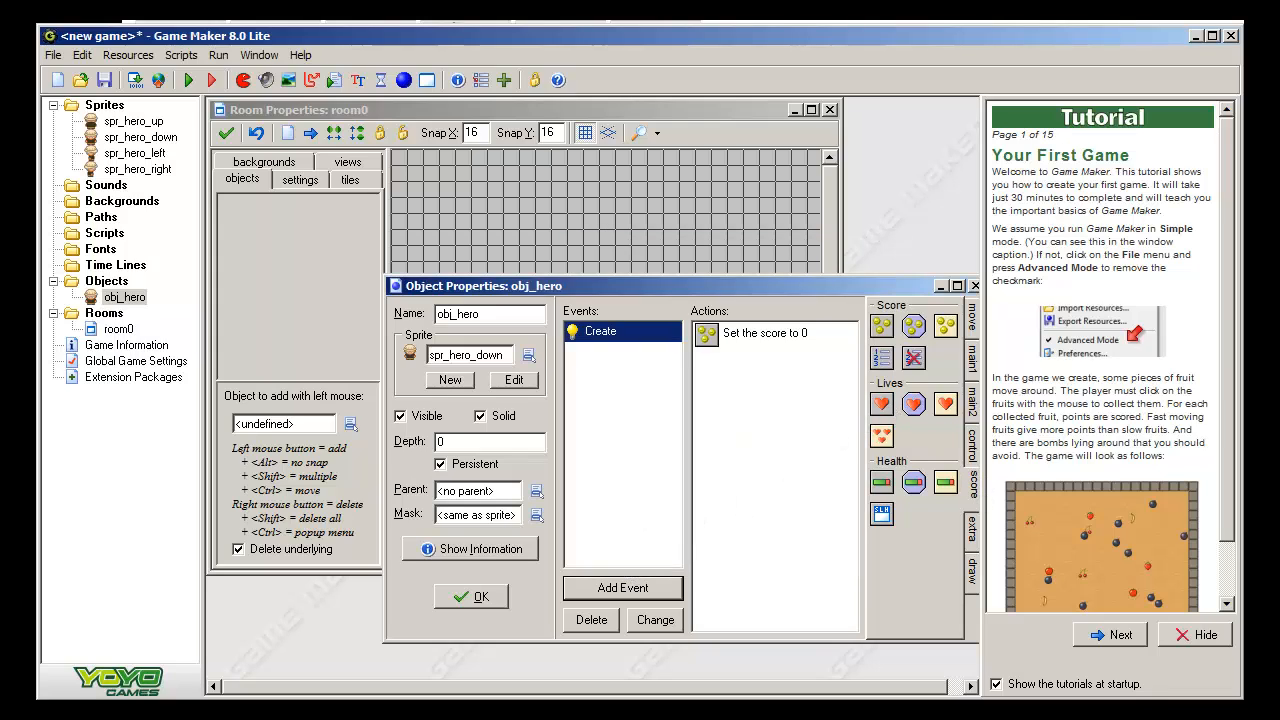
click(881, 404)
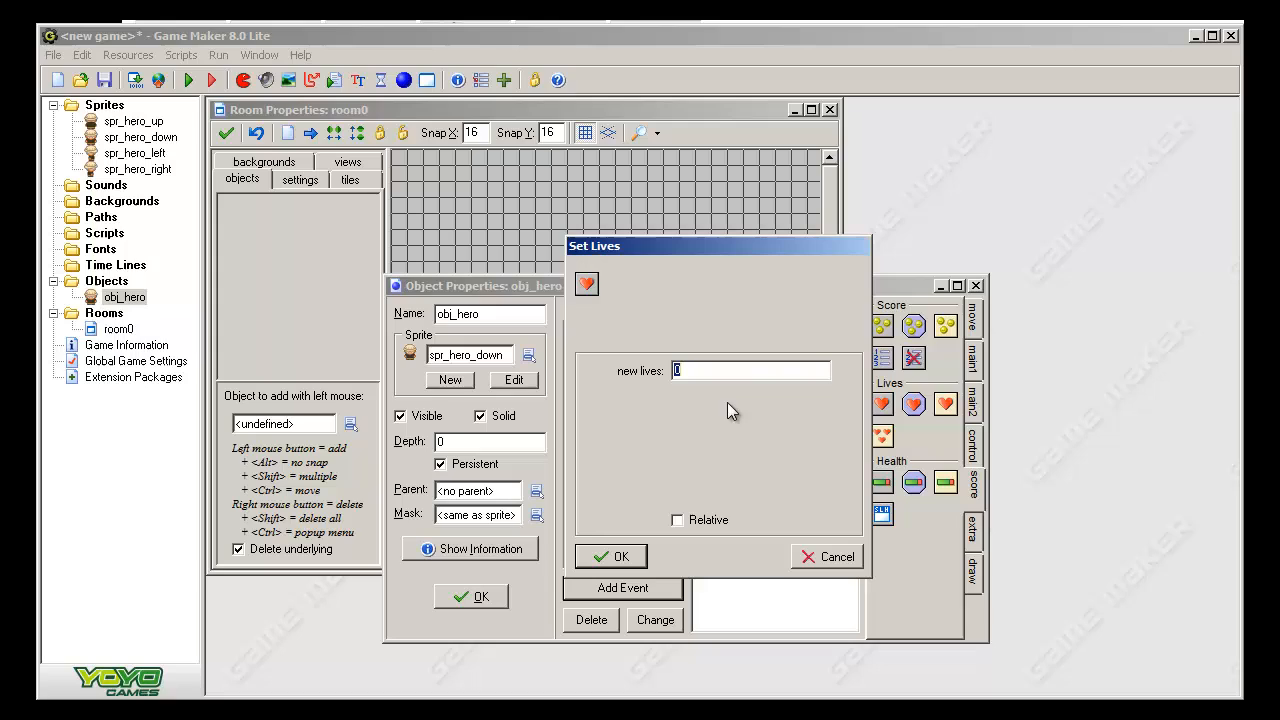
text(3)
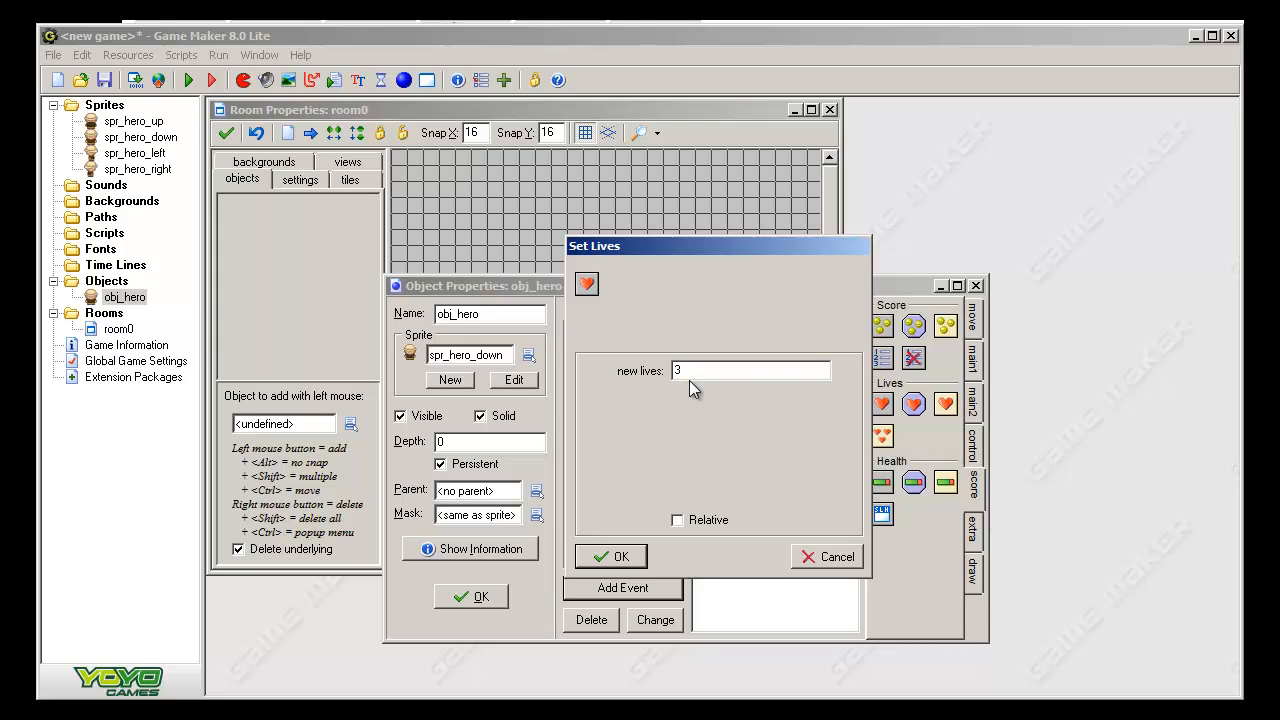
mouse_move(618, 560)
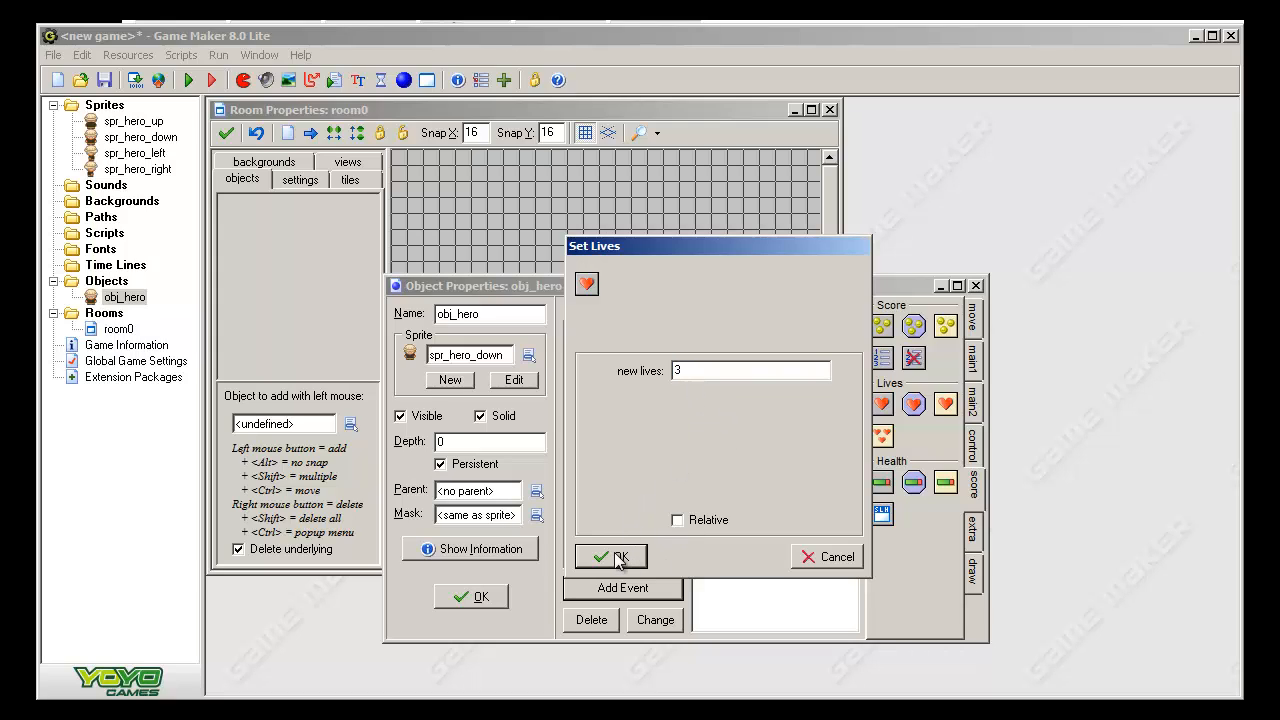
click(611, 556)
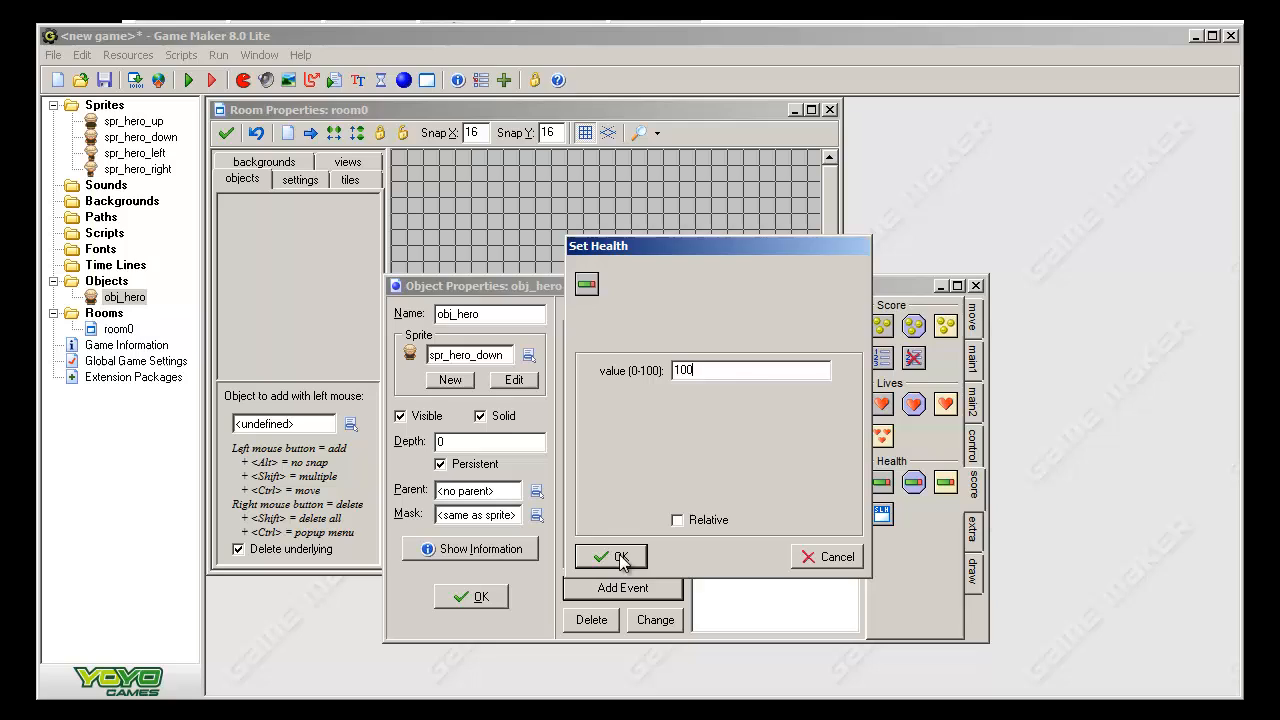
click(611, 557)
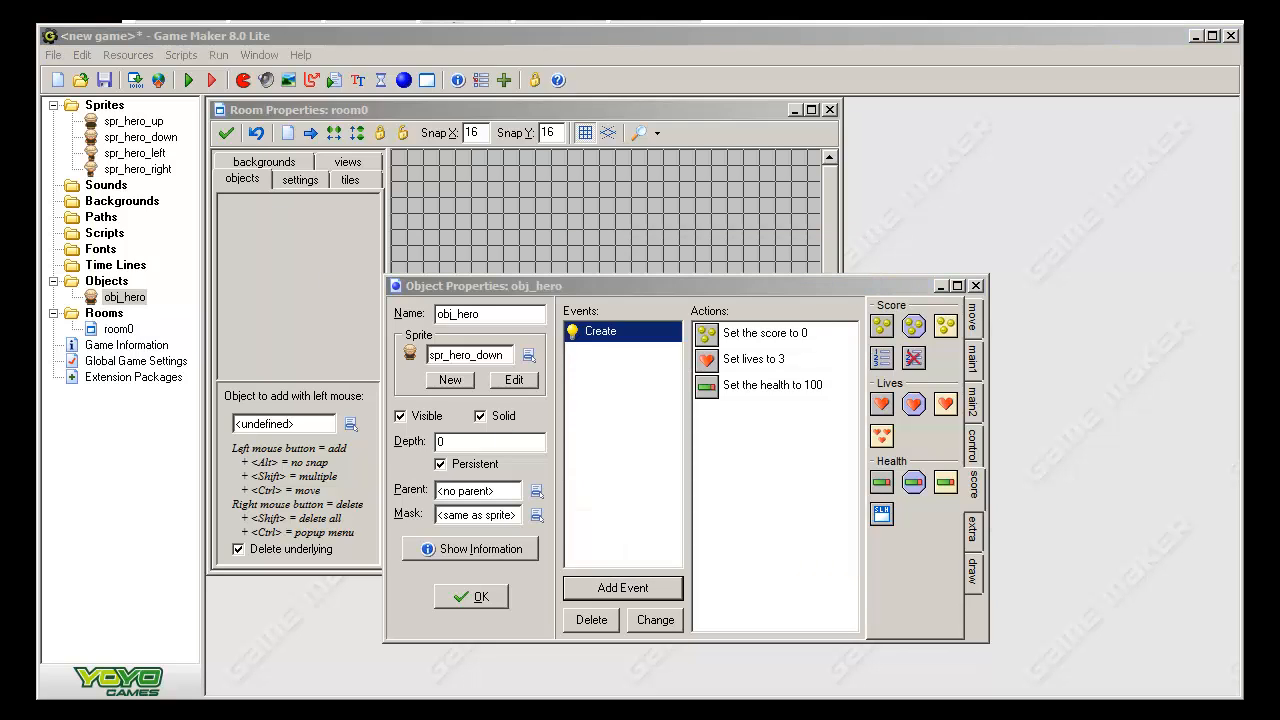
mouse_move(770, 372)
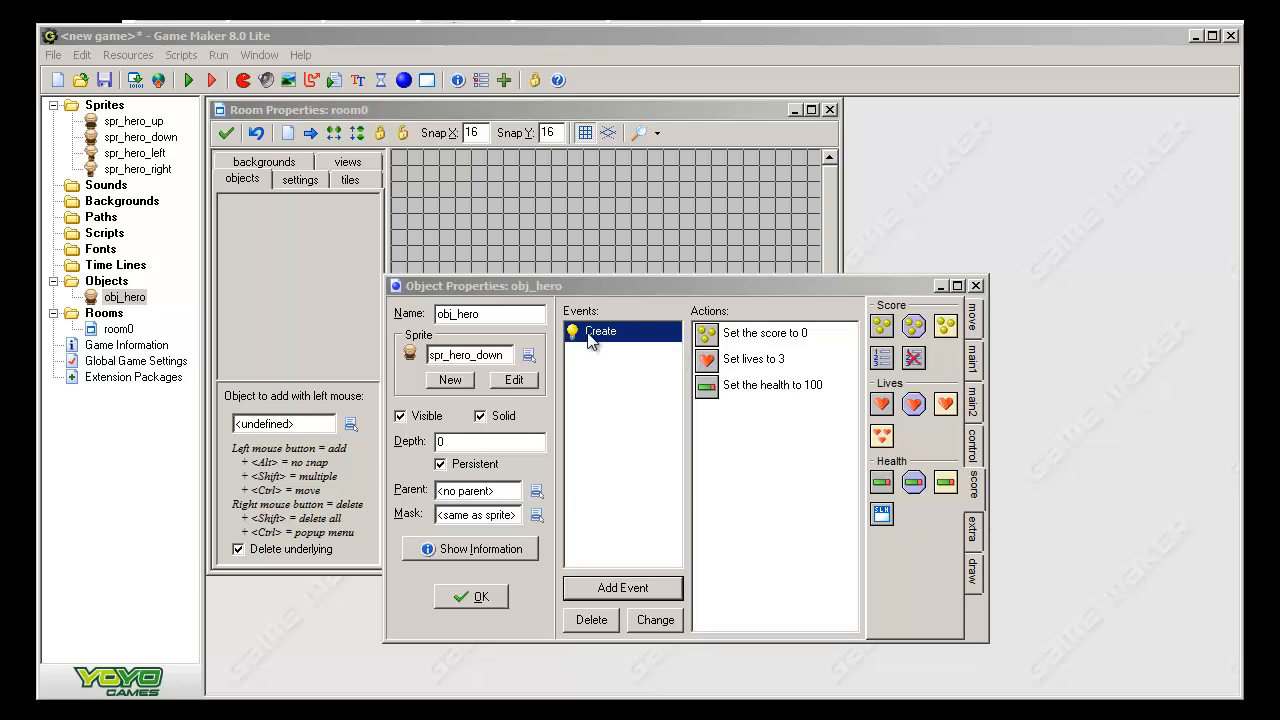
mouse_move(738, 354)
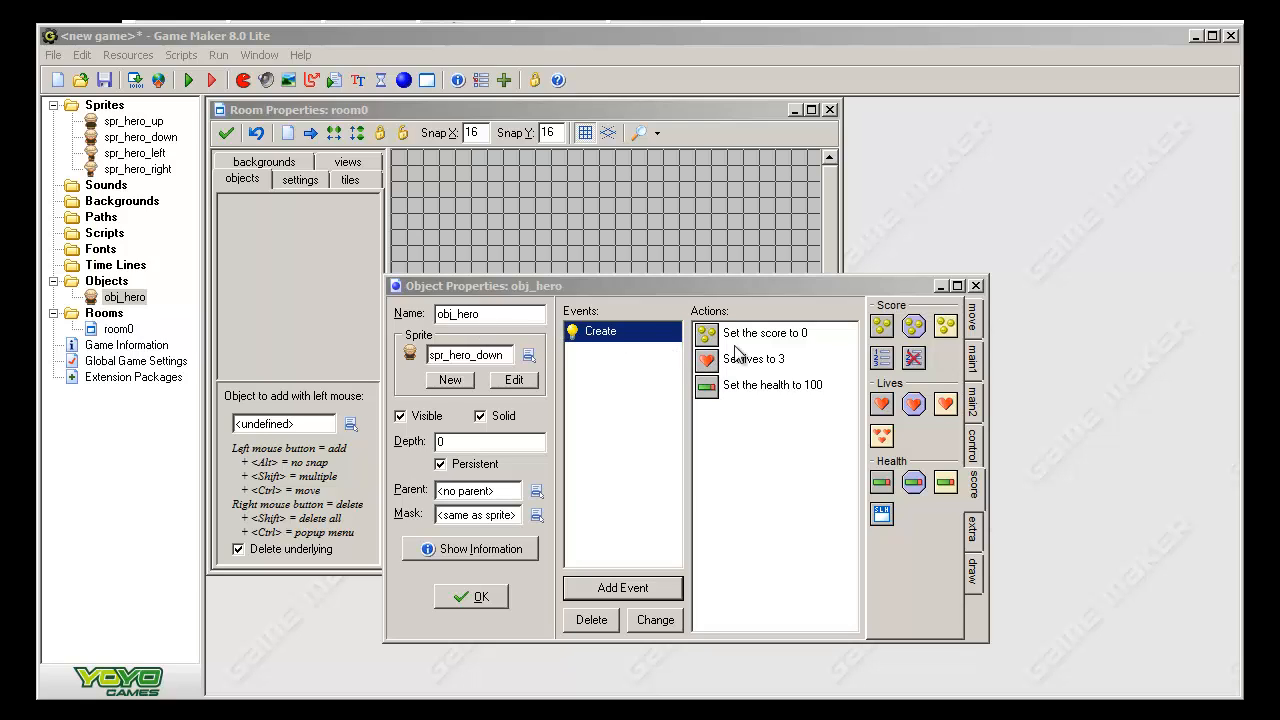
mouse_move(718, 397)
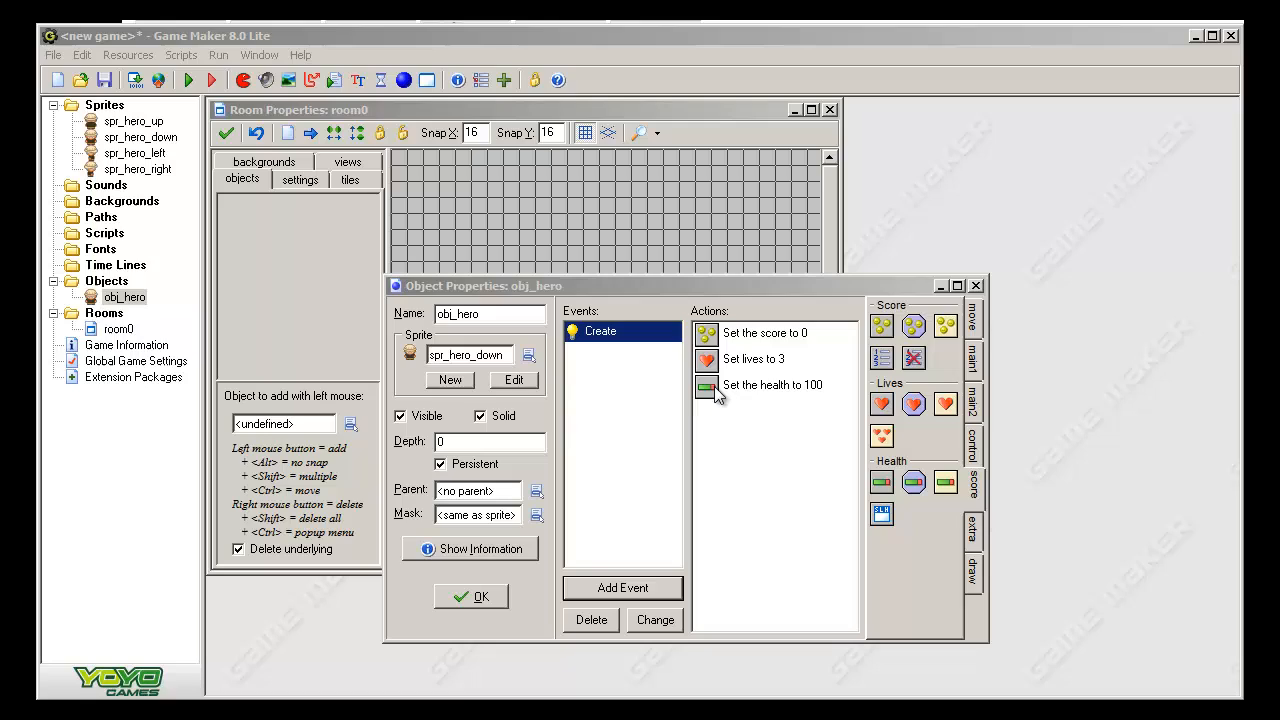
mouse_move(618, 350)
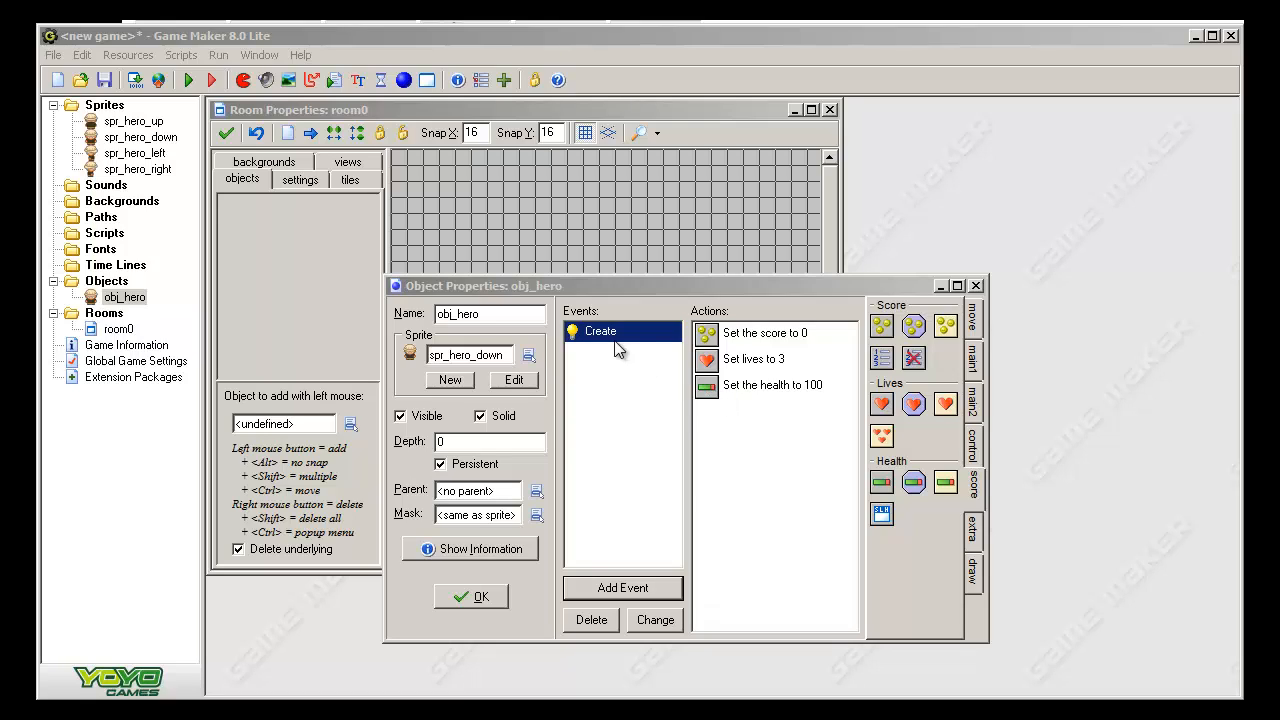
mouse_move(555, 383)
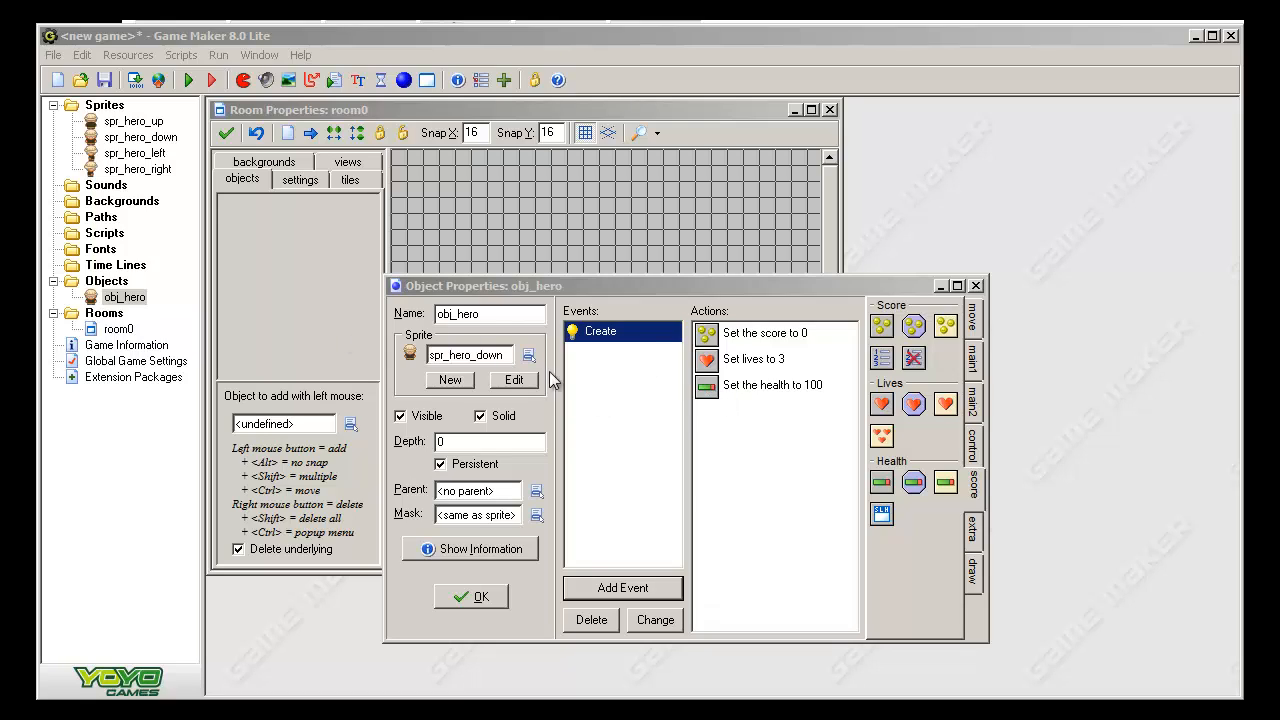
mouse_move(588, 357)
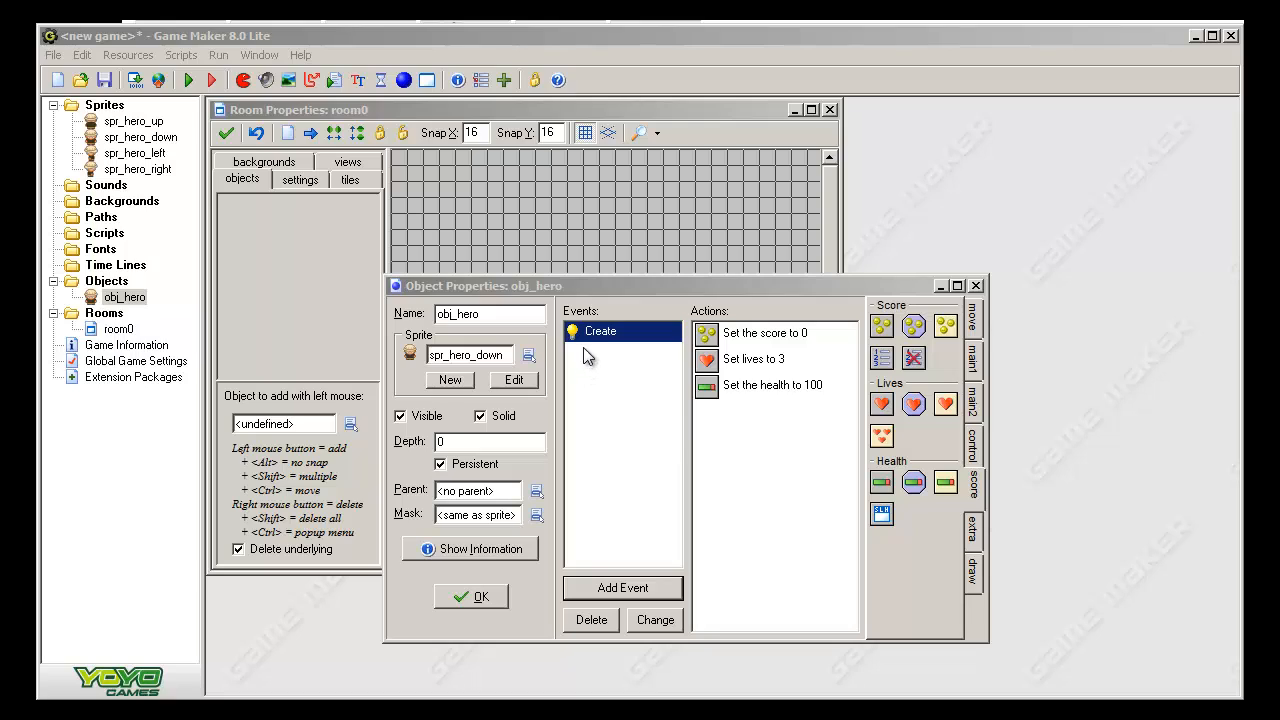
mouse_move(479, 186)
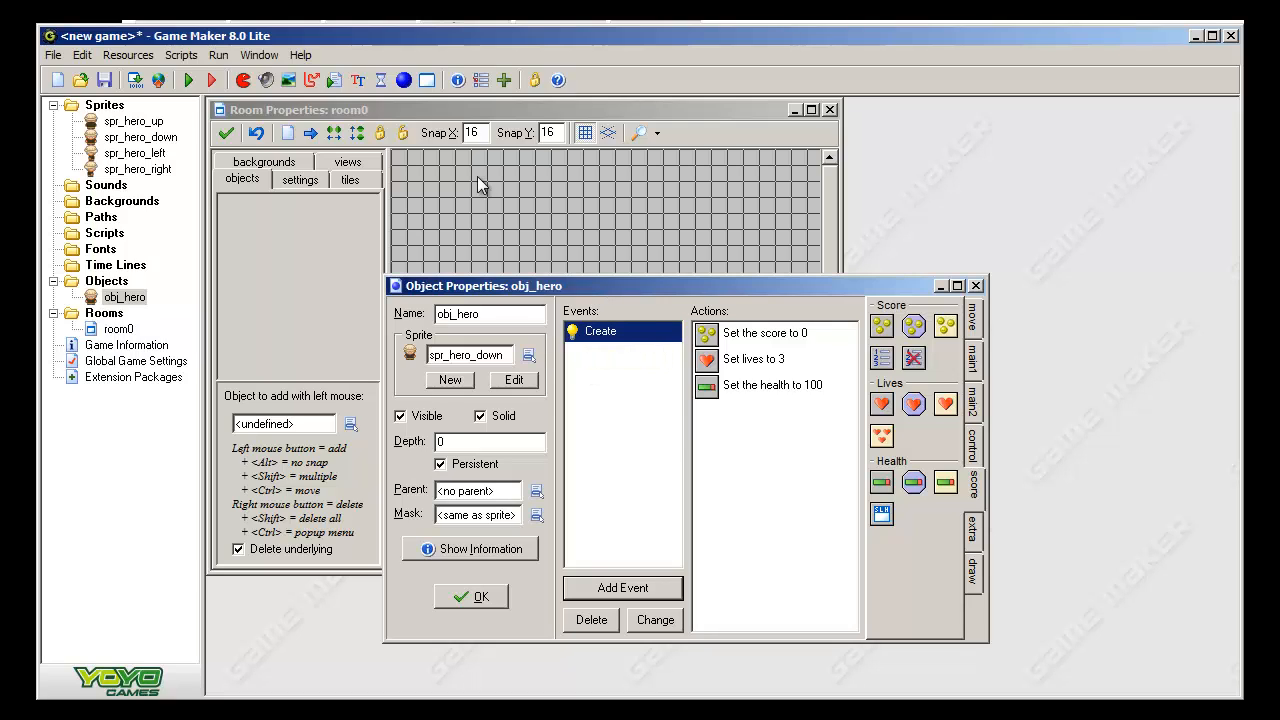
mouse_move(520, 237)
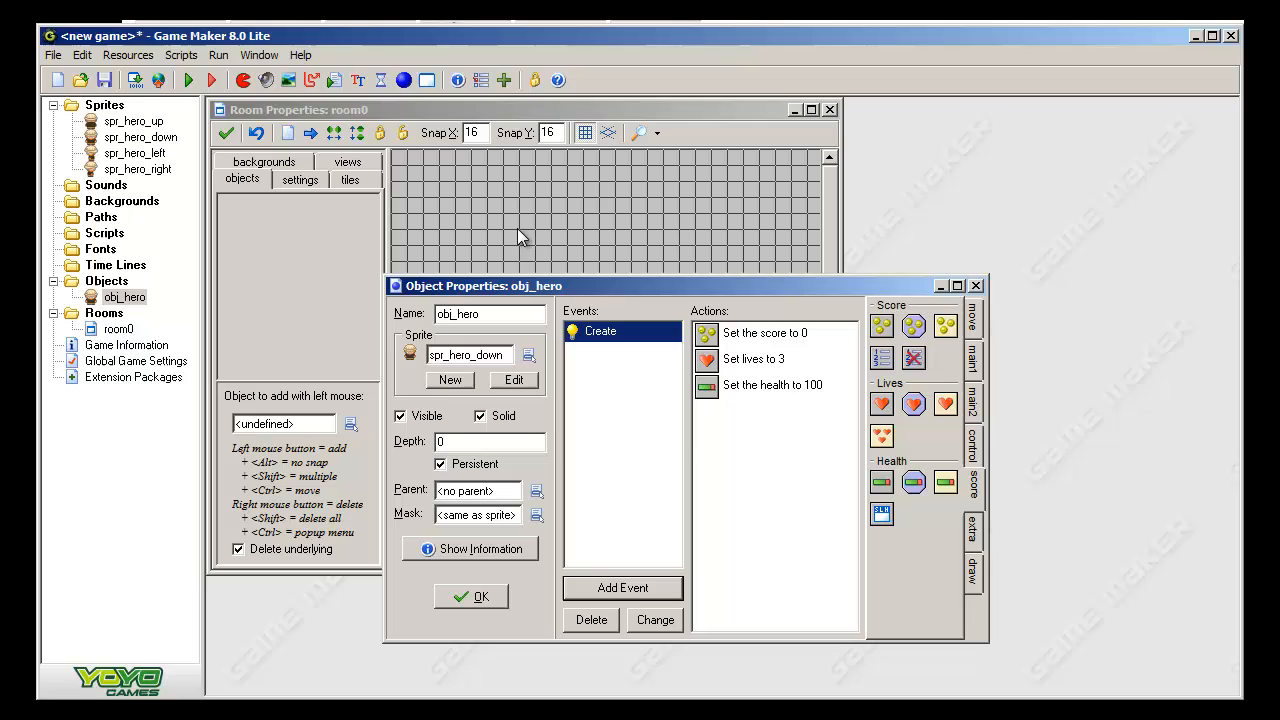
mouse_move(444, 476)
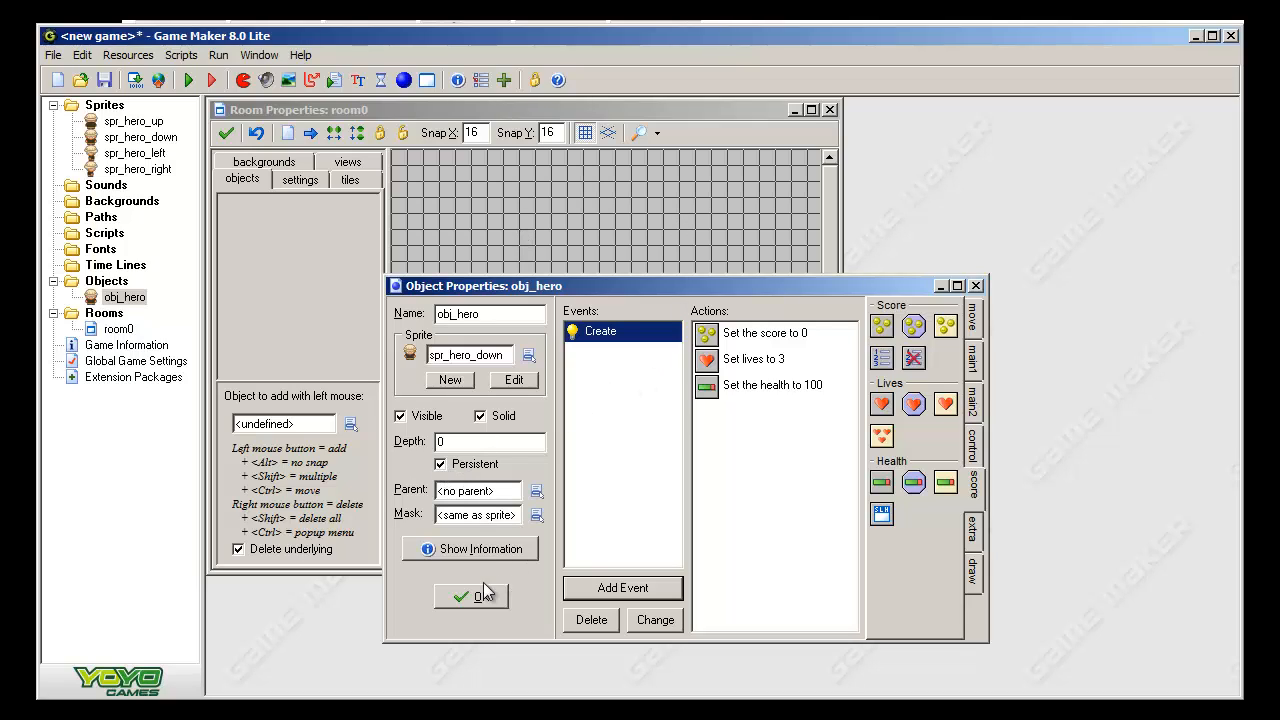
mouse_move(738, 474)
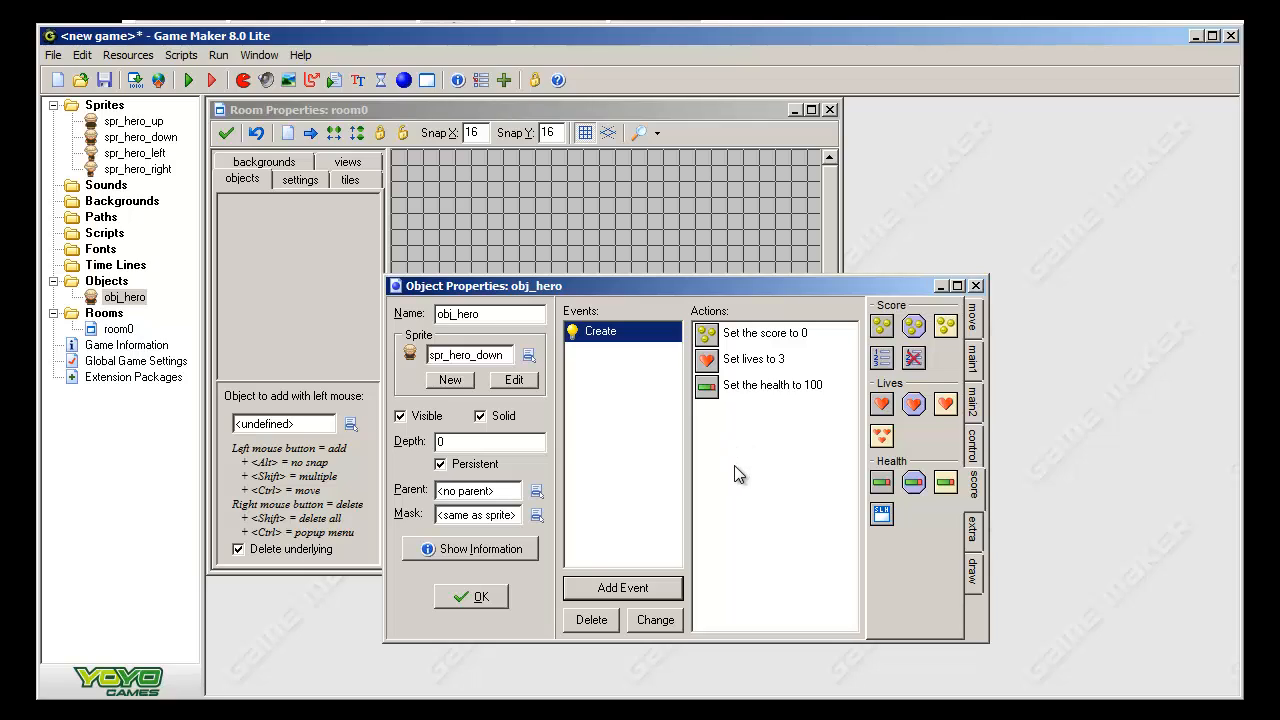
mouse_move(902, 432)
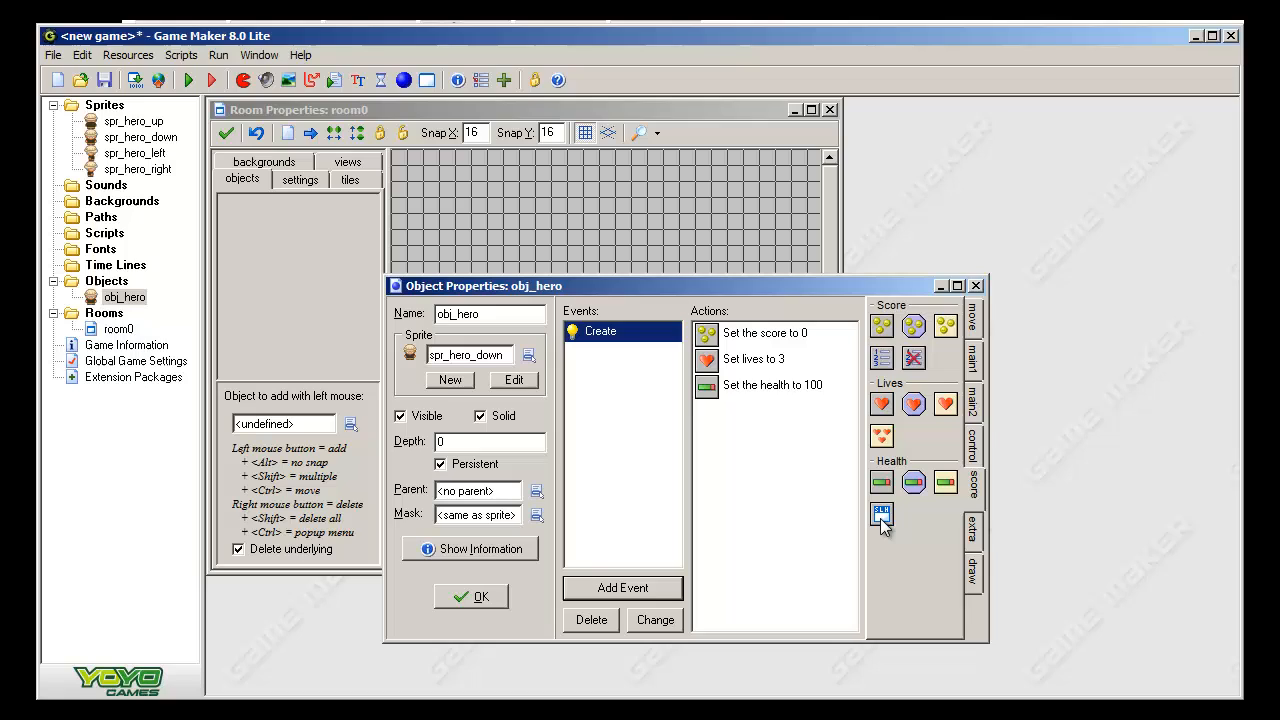
- Add a Score Caption action with show lives and show health set to 'show'
click(881, 517)
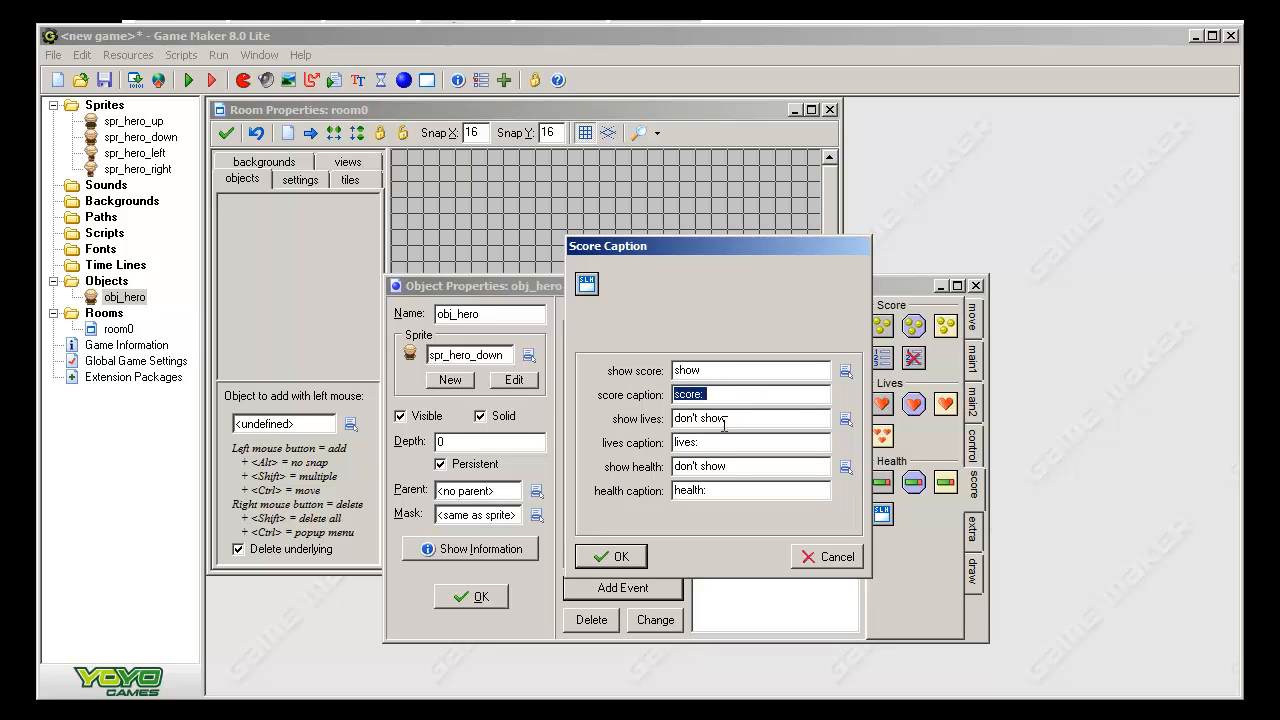
click(845, 418)
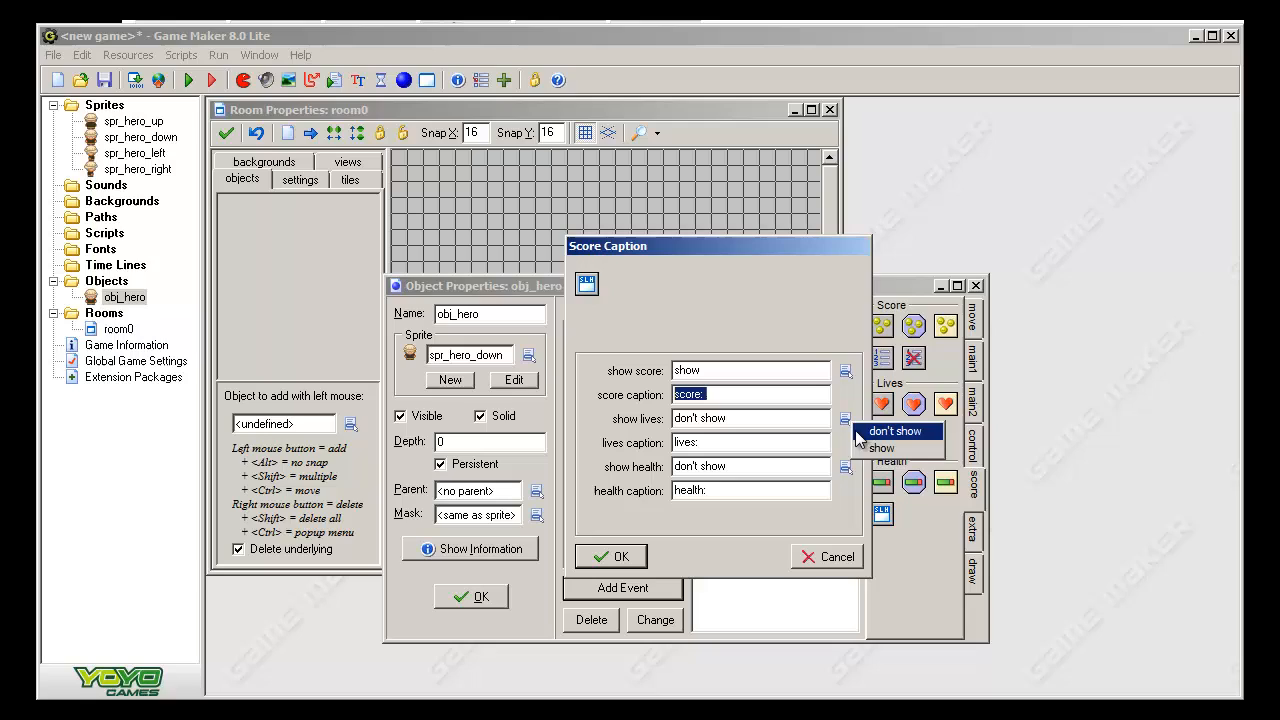
click(881, 448)
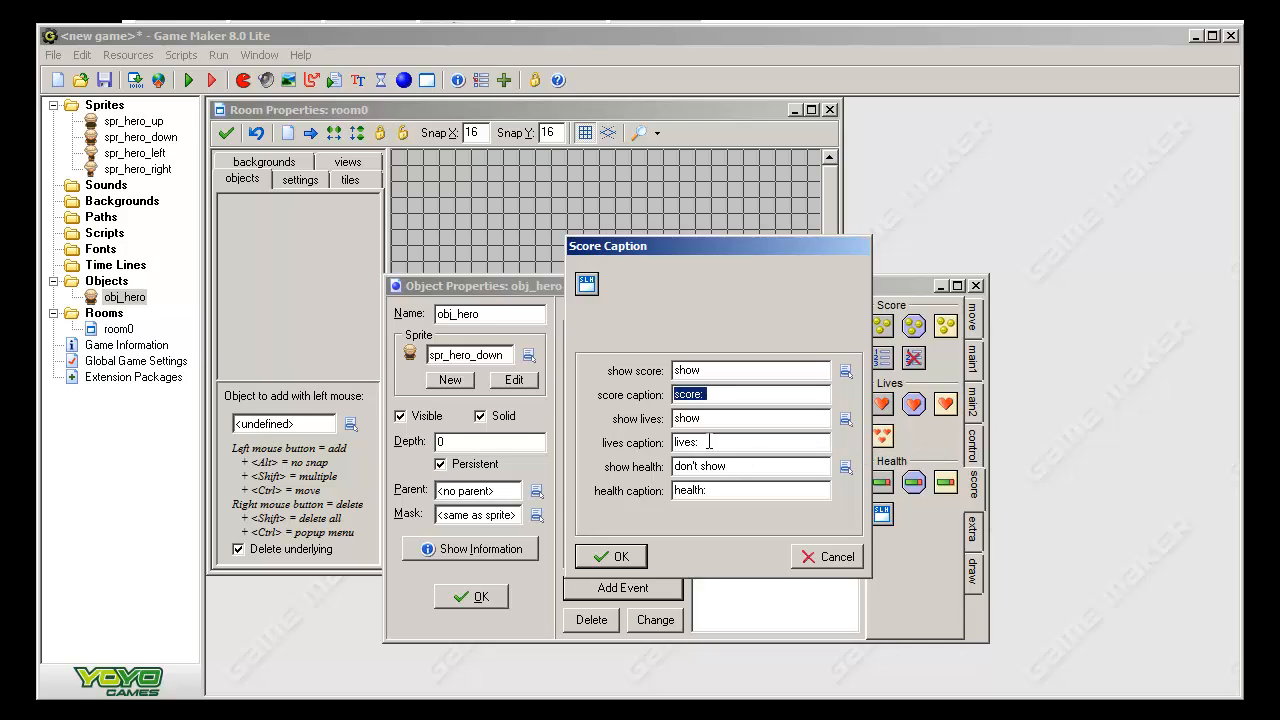
click(845, 466)
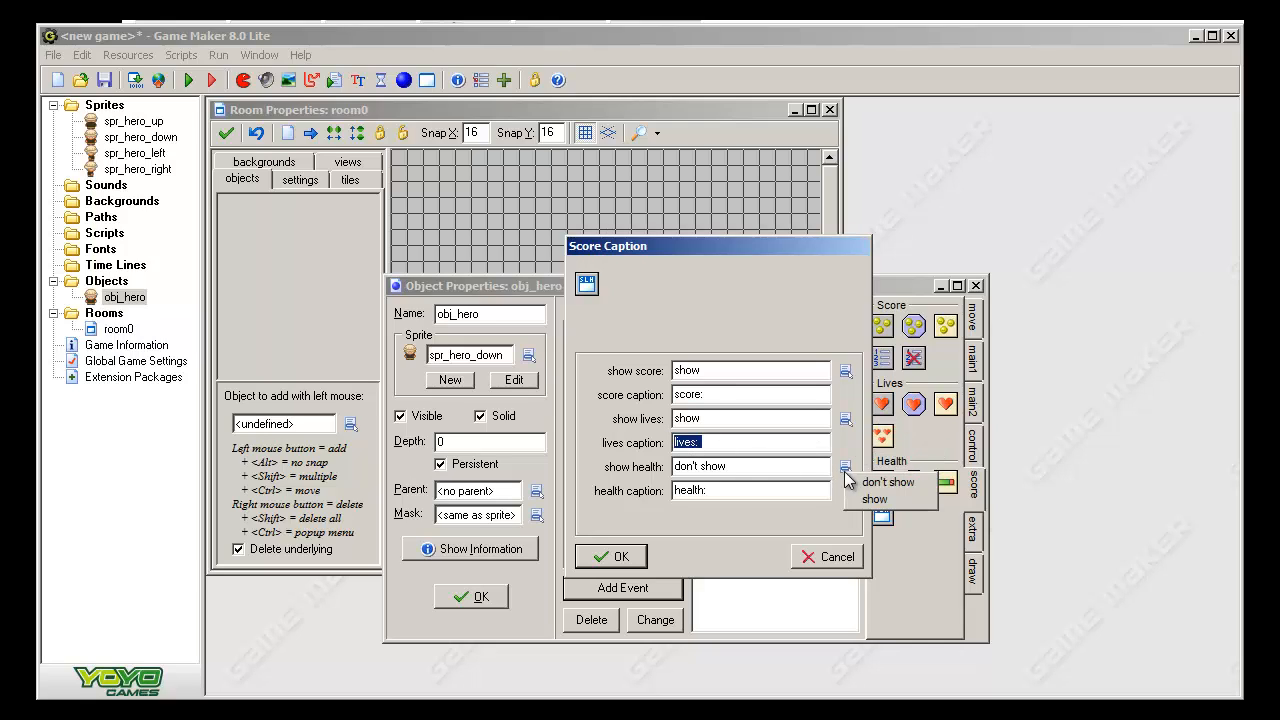
click(875, 498)
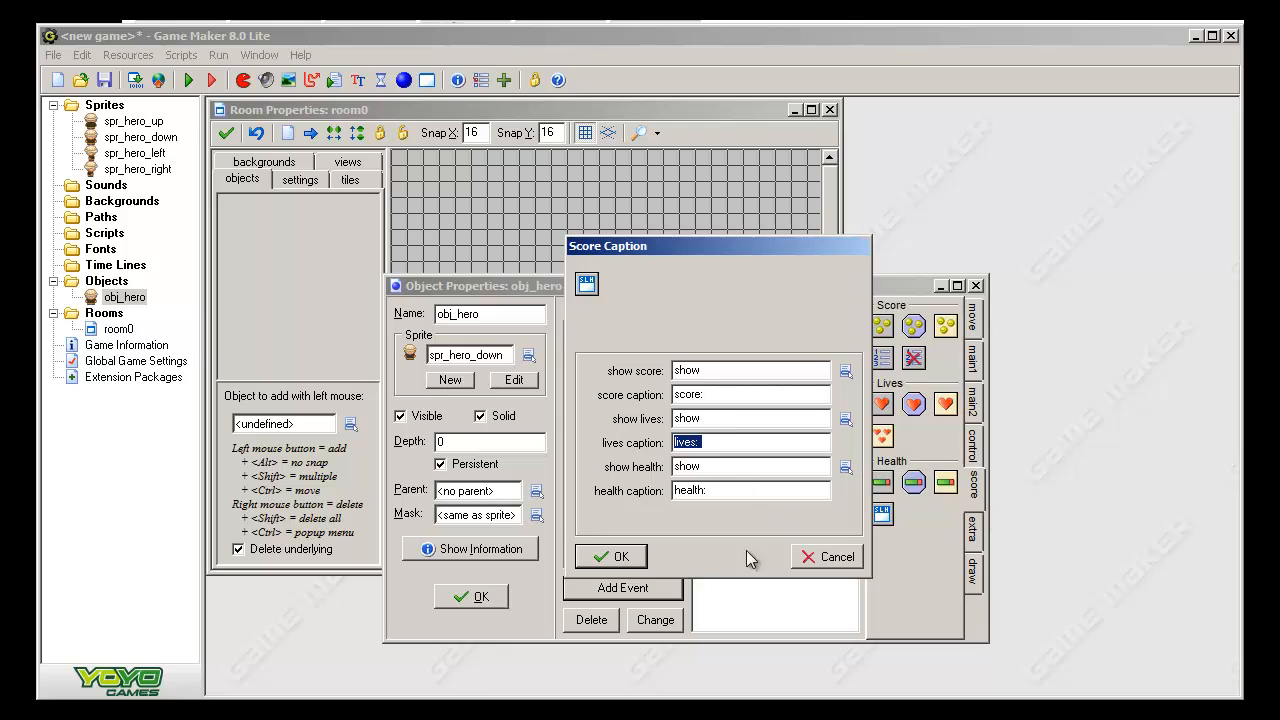
click(611, 556)
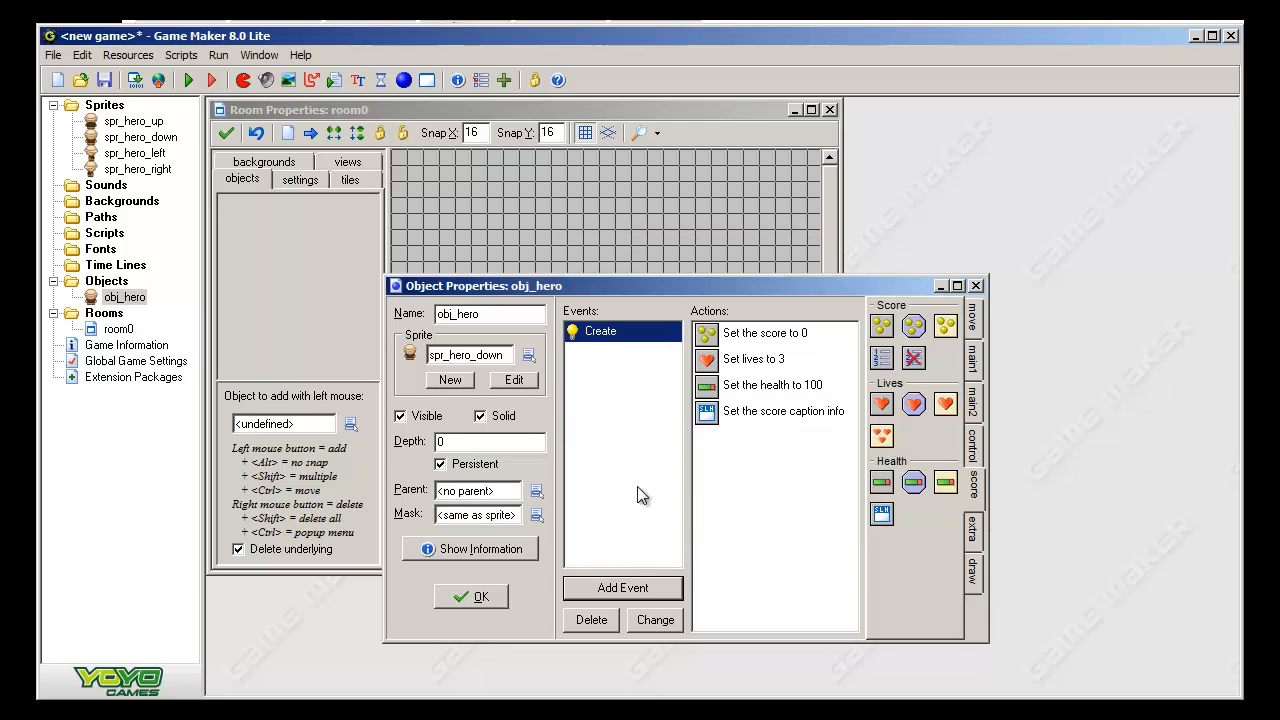
mouse_move(752, 590)
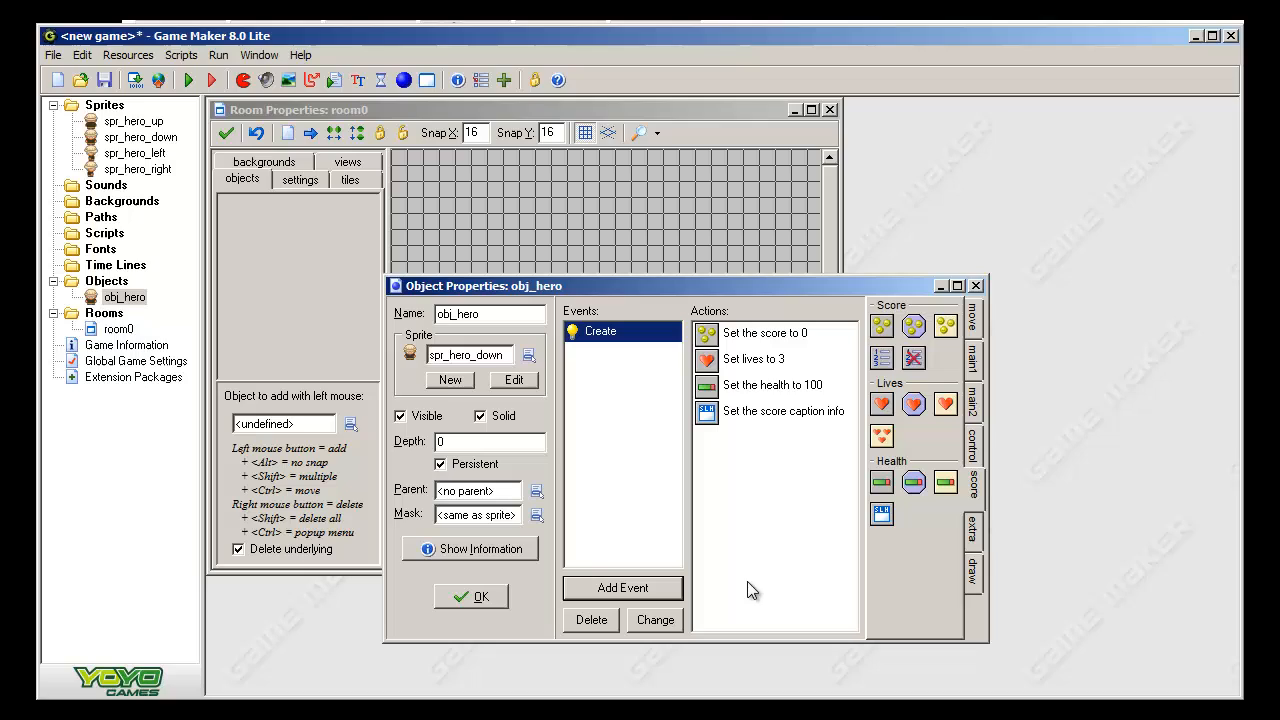
mouse_move(759, 564)
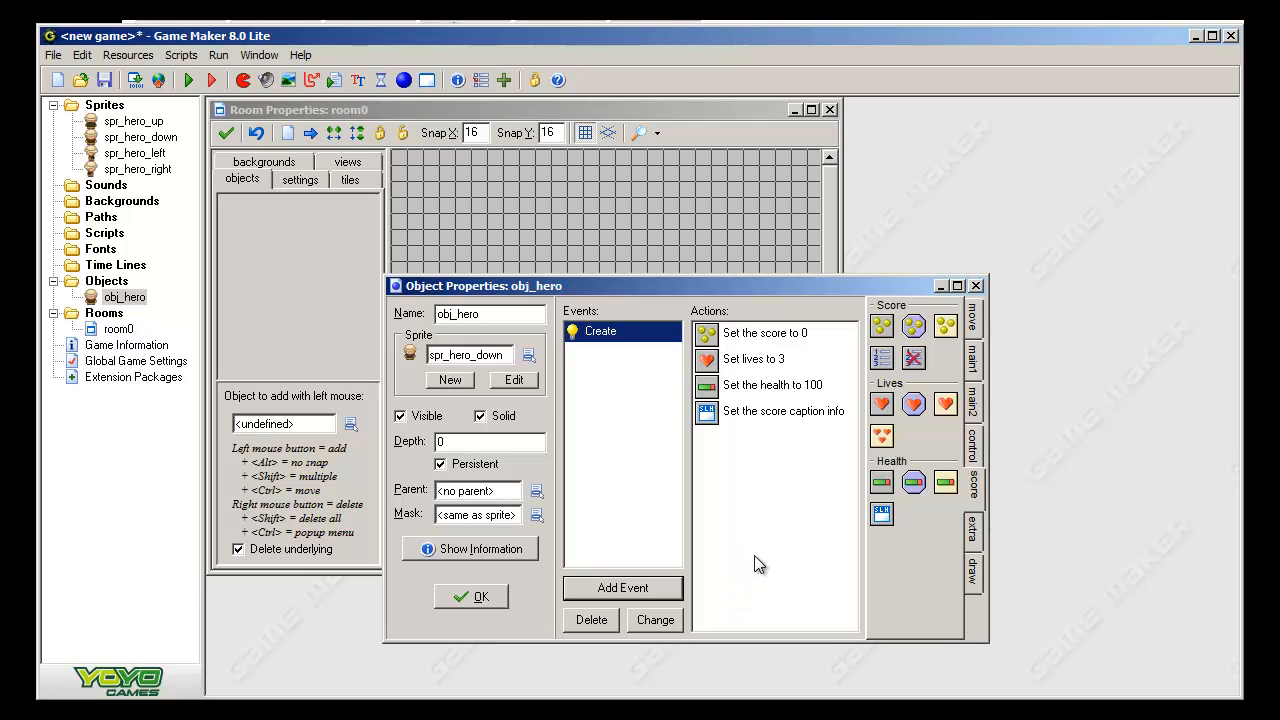
mouse_move(985, 375)
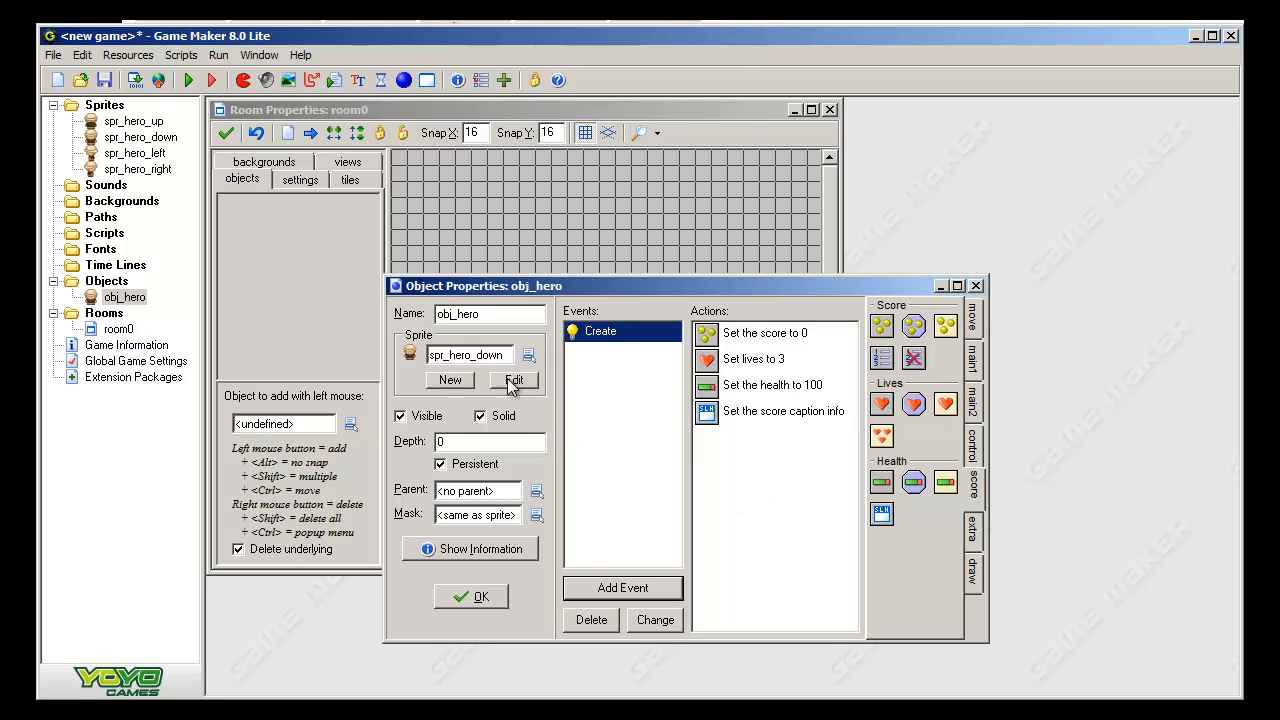
- Start adding another event to obj_hero with Add Event
click(622, 588)
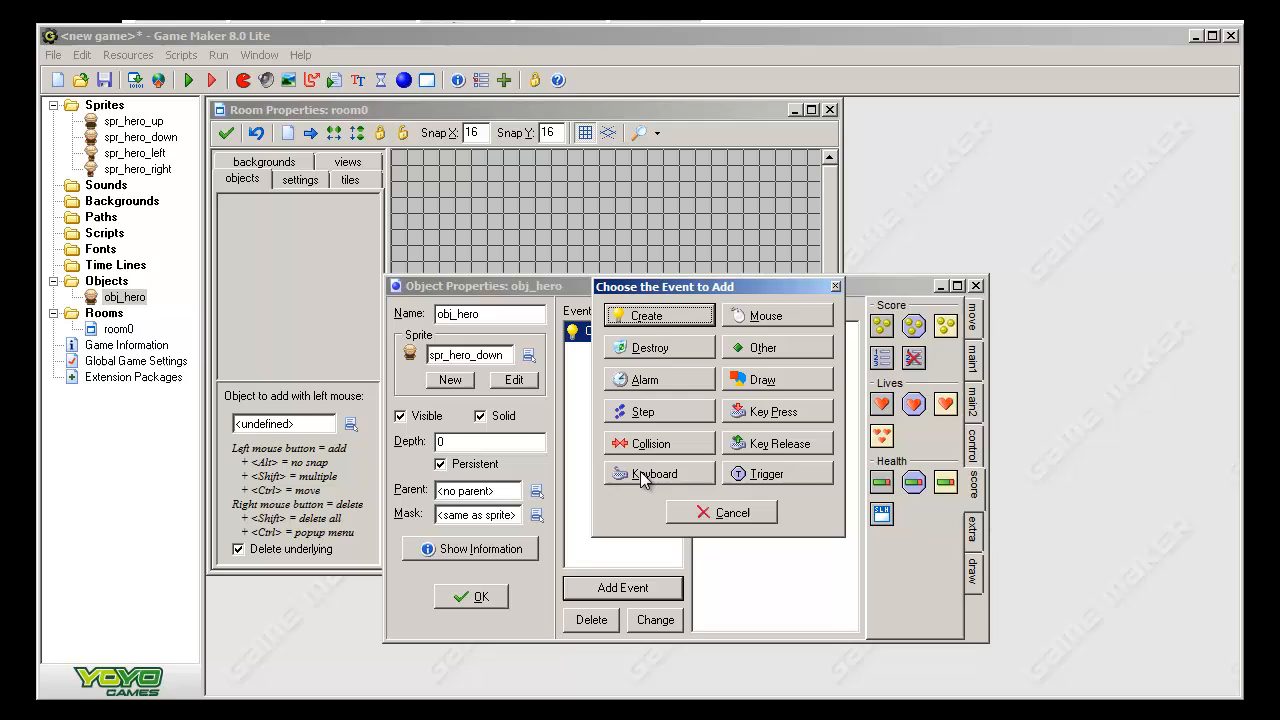
mouse_move(775, 415)
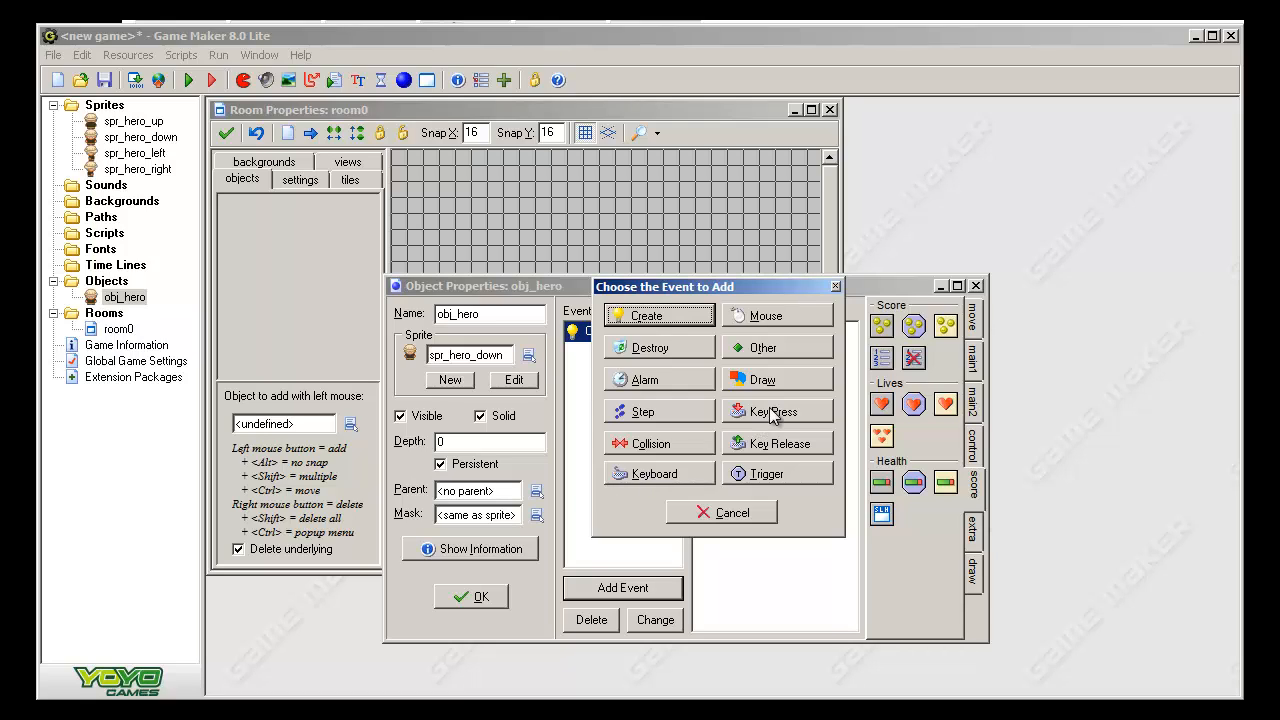
mouse_move(738, 433)
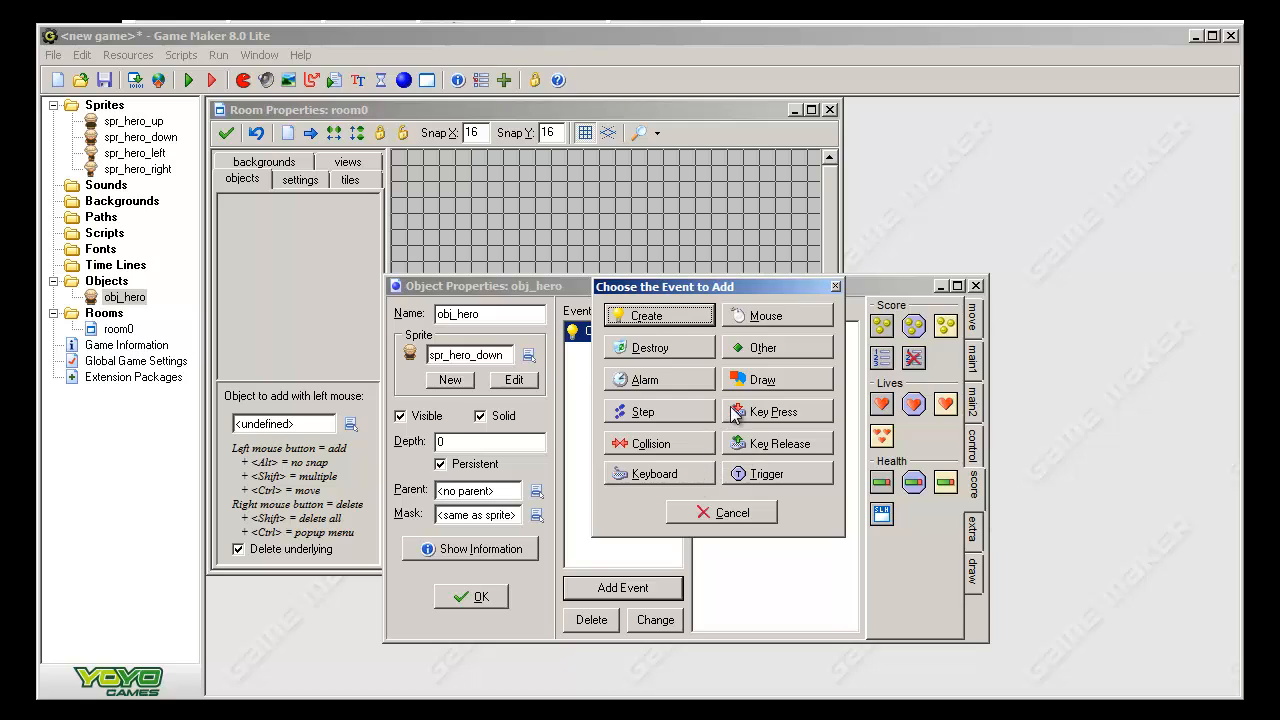
mouse_move(689, 471)
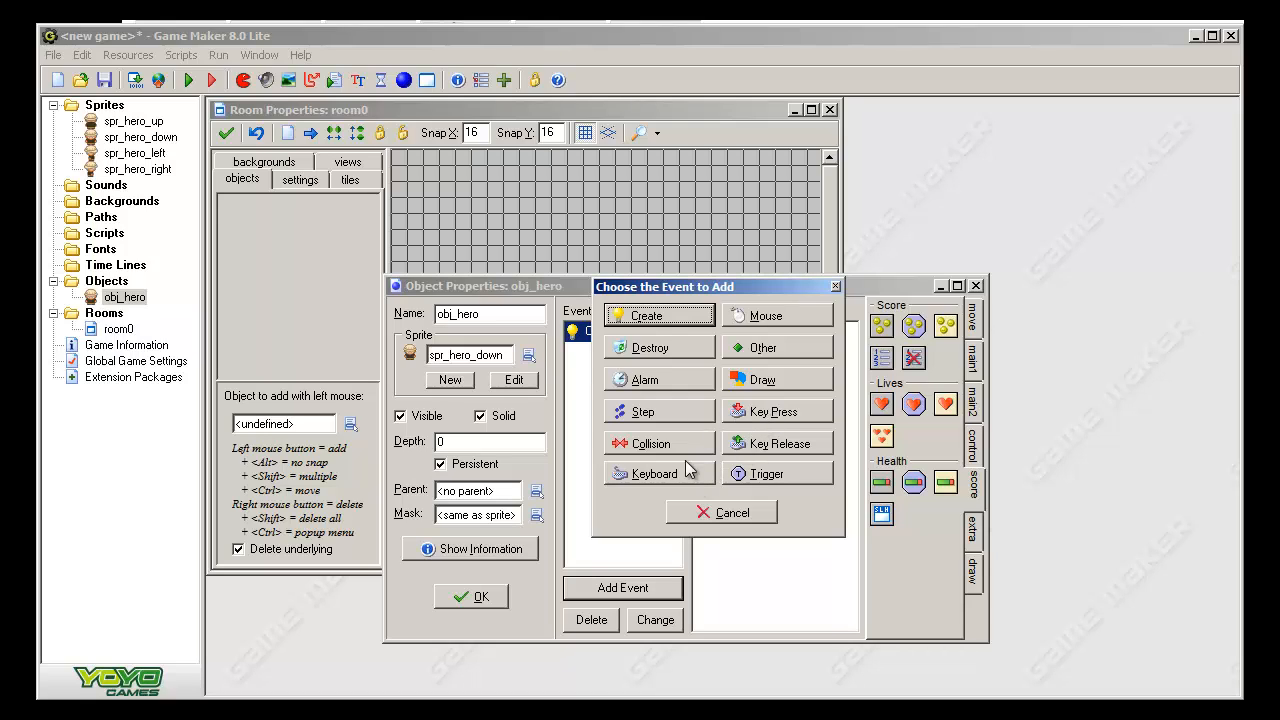
mouse_move(735, 418)
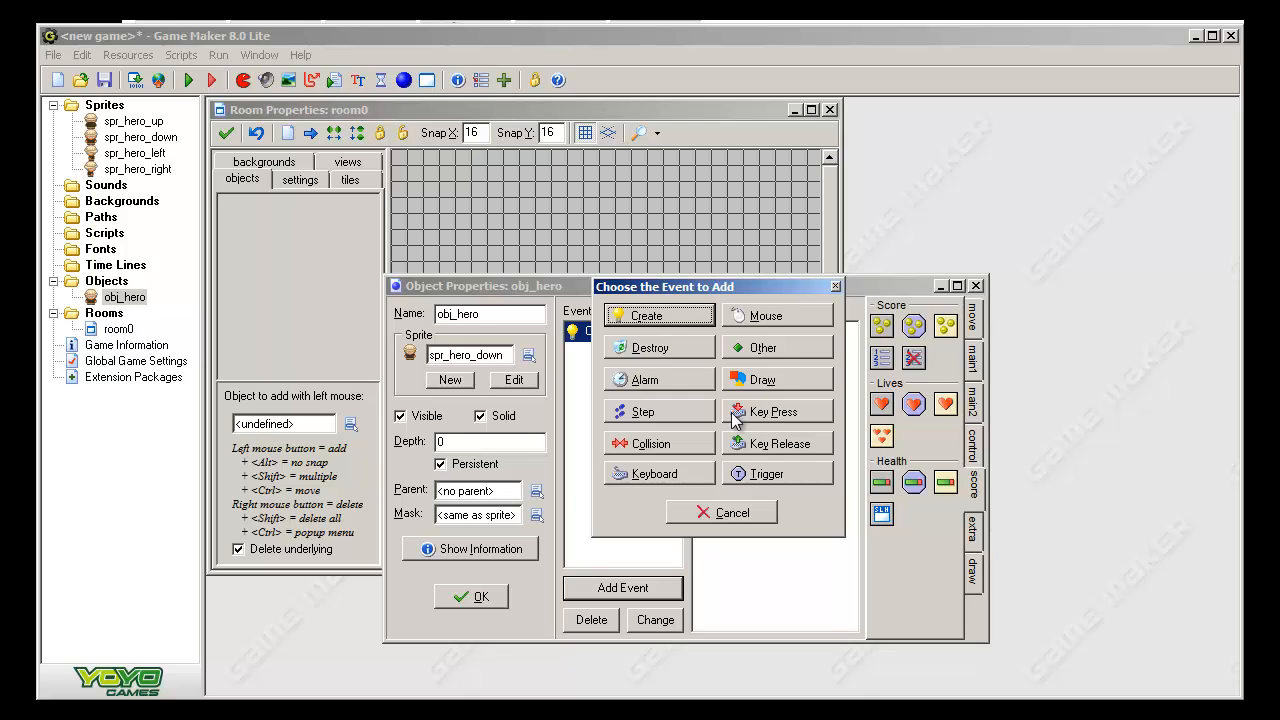
mouse_move(656, 476)
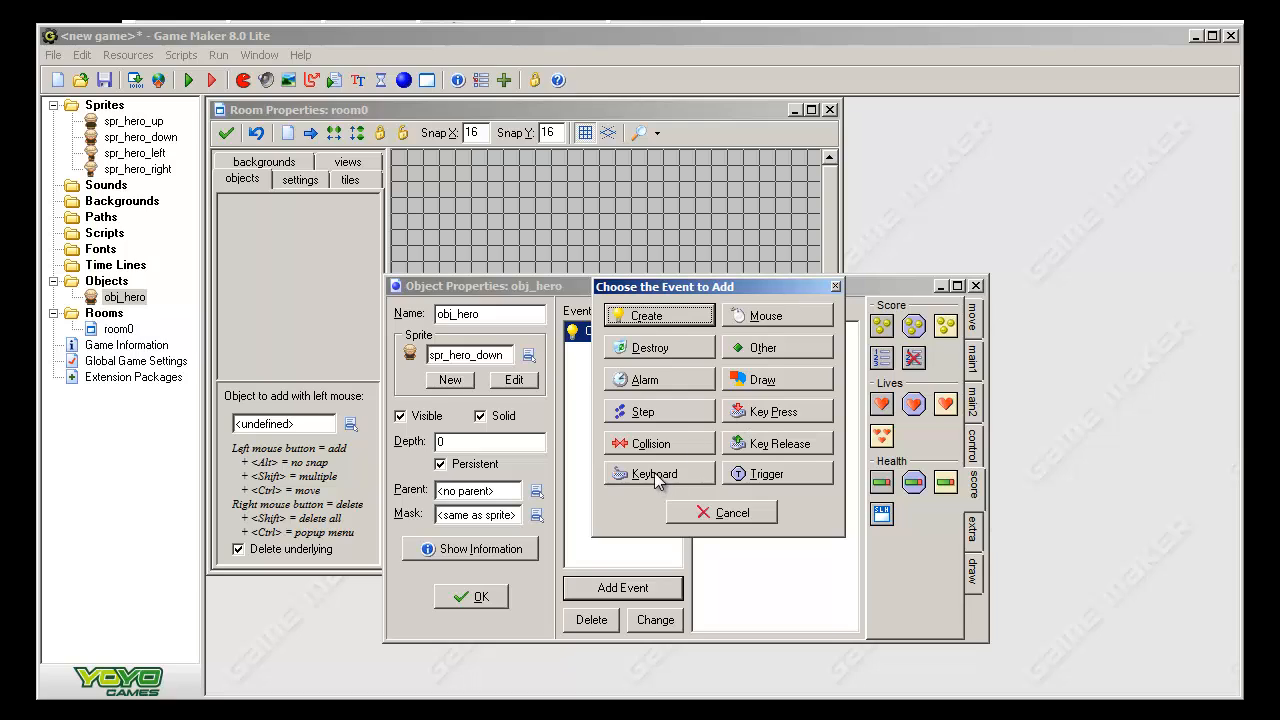
- Add a Keyboard <No key> event to obj_hero
click(653, 473)
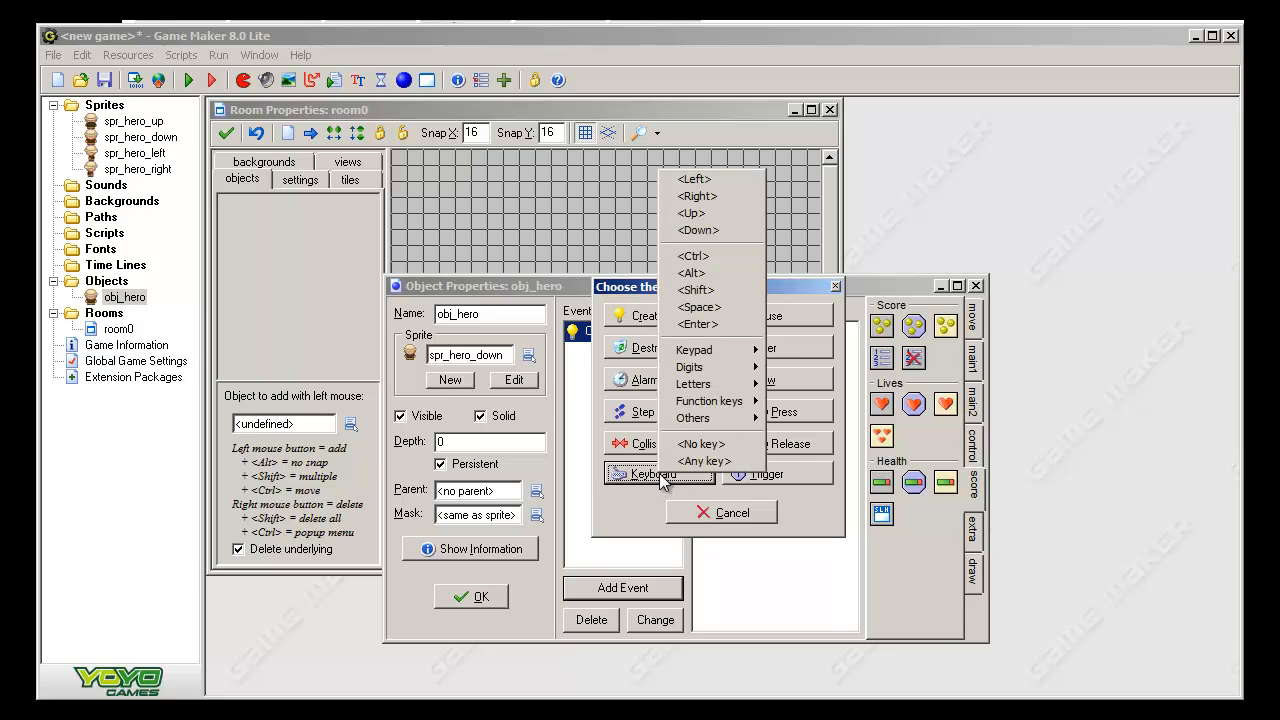
mouse_move(697, 290)
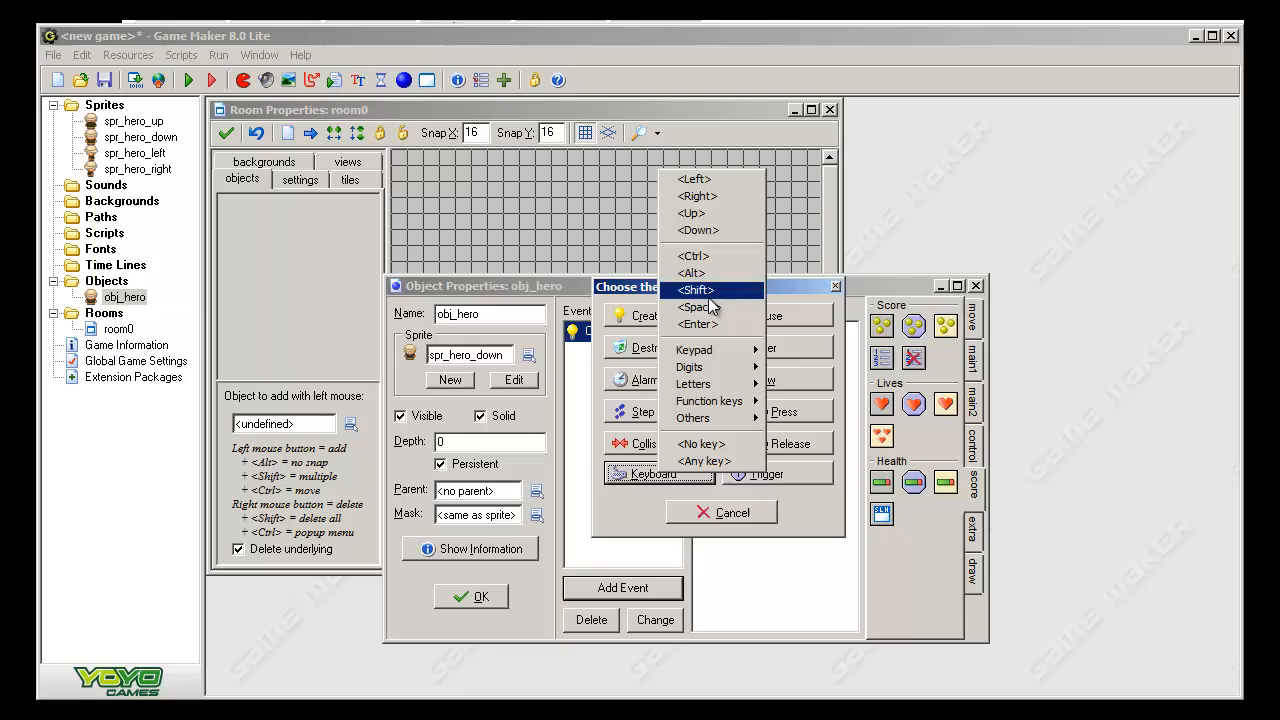
mouse_move(655, 473)
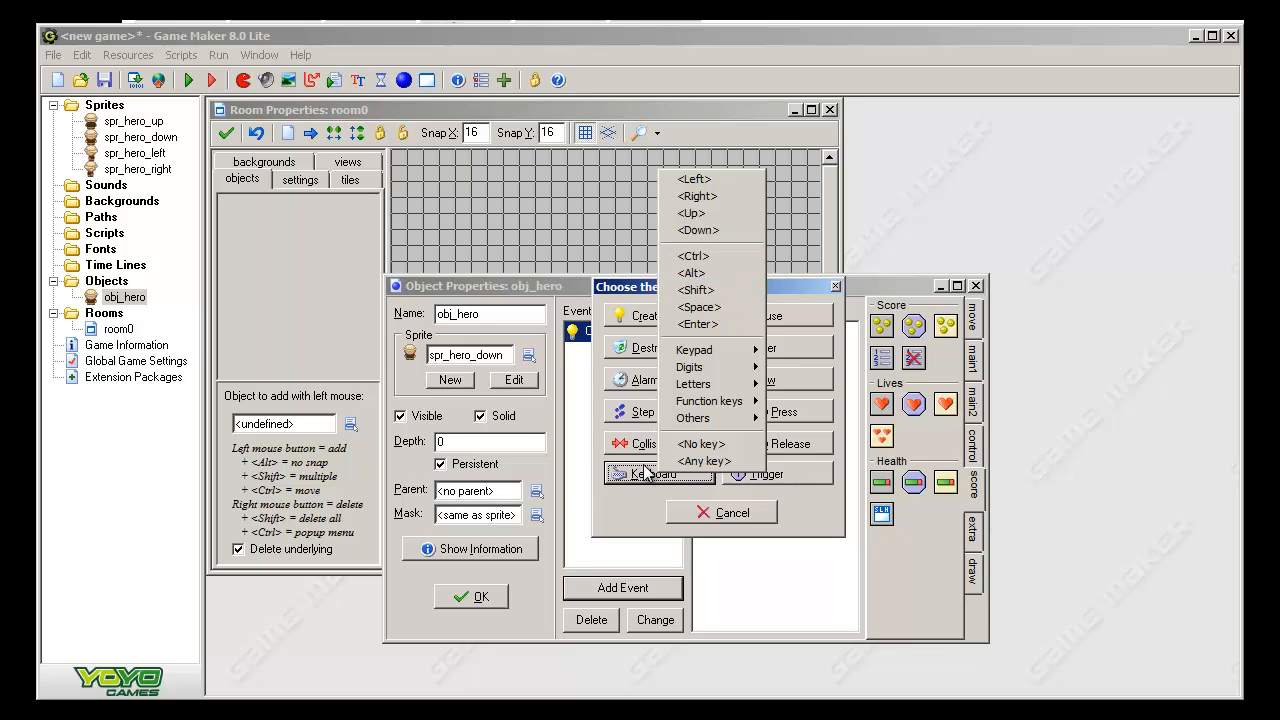
mouse_move(700, 443)
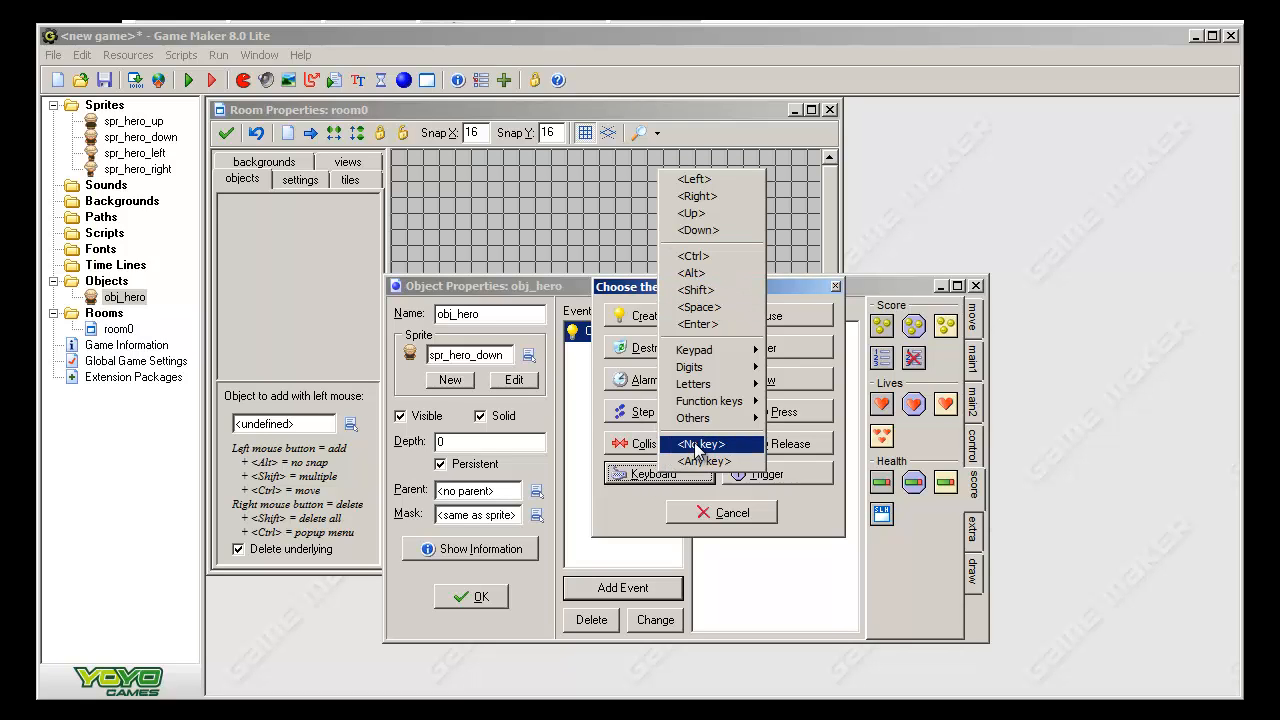
mouse_move(718, 458)
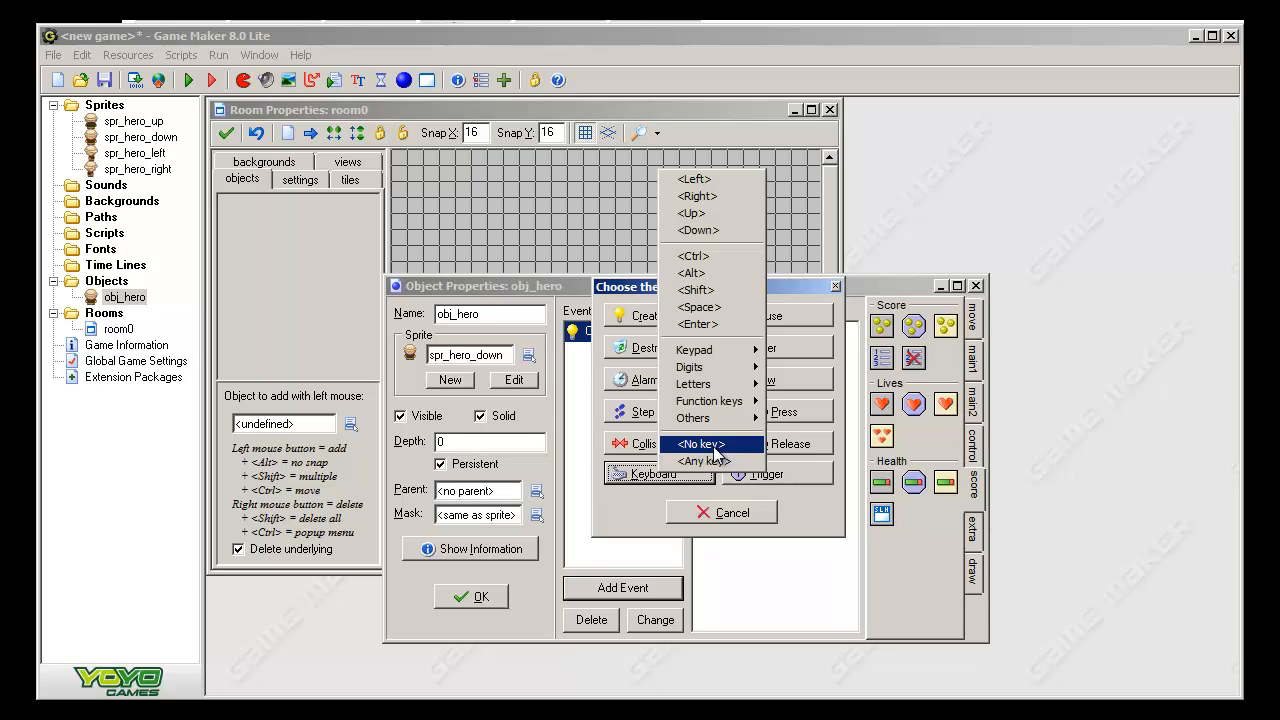
click(700, 443)
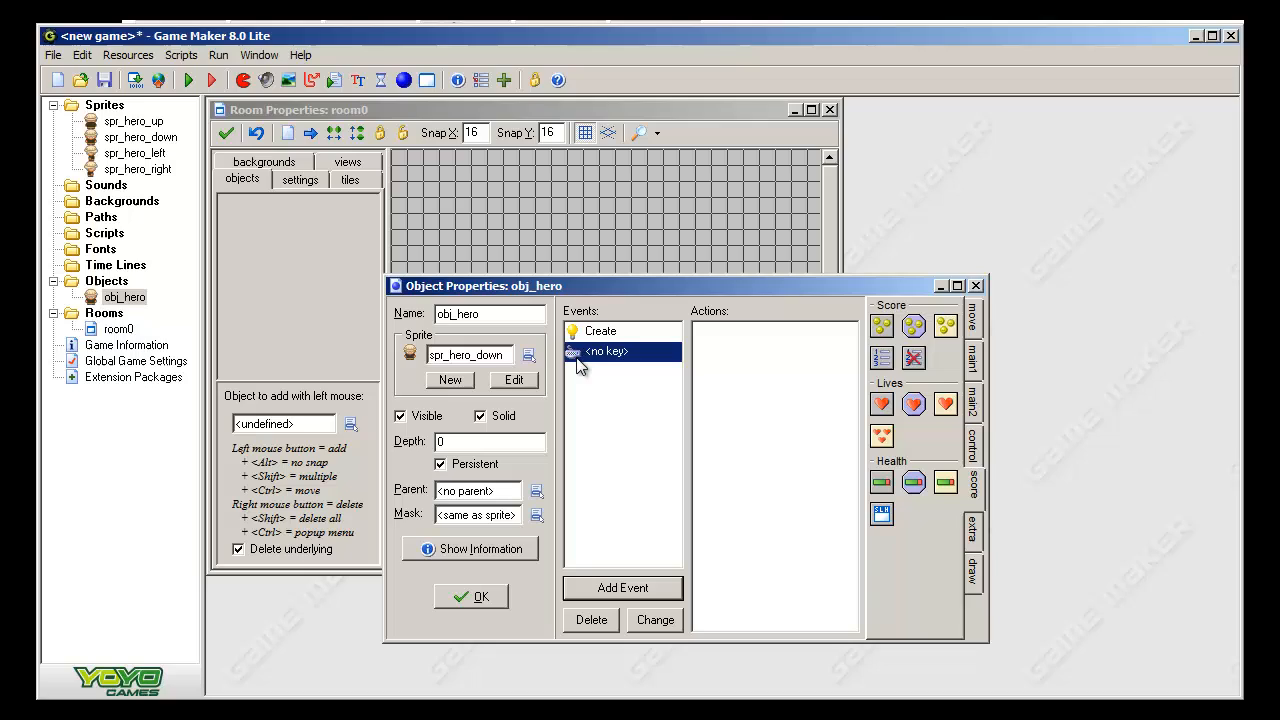
mouse_move(620, 540)
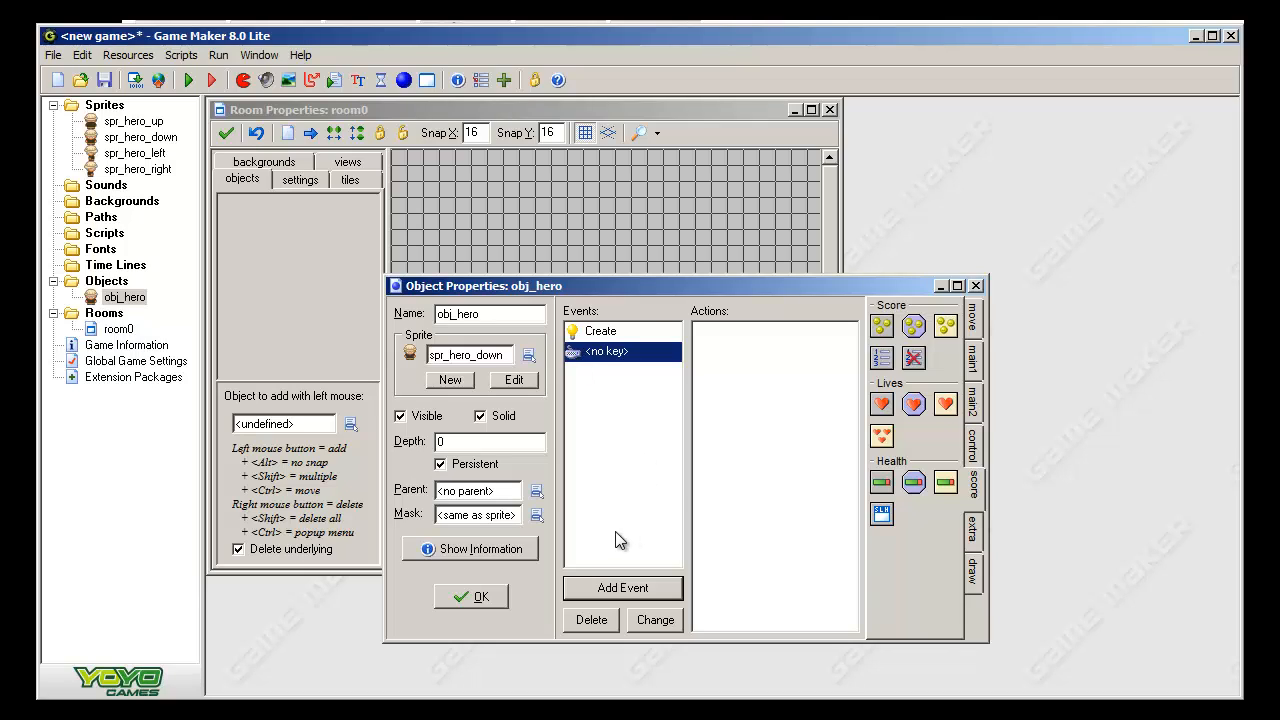
mouse_move(608, 506)
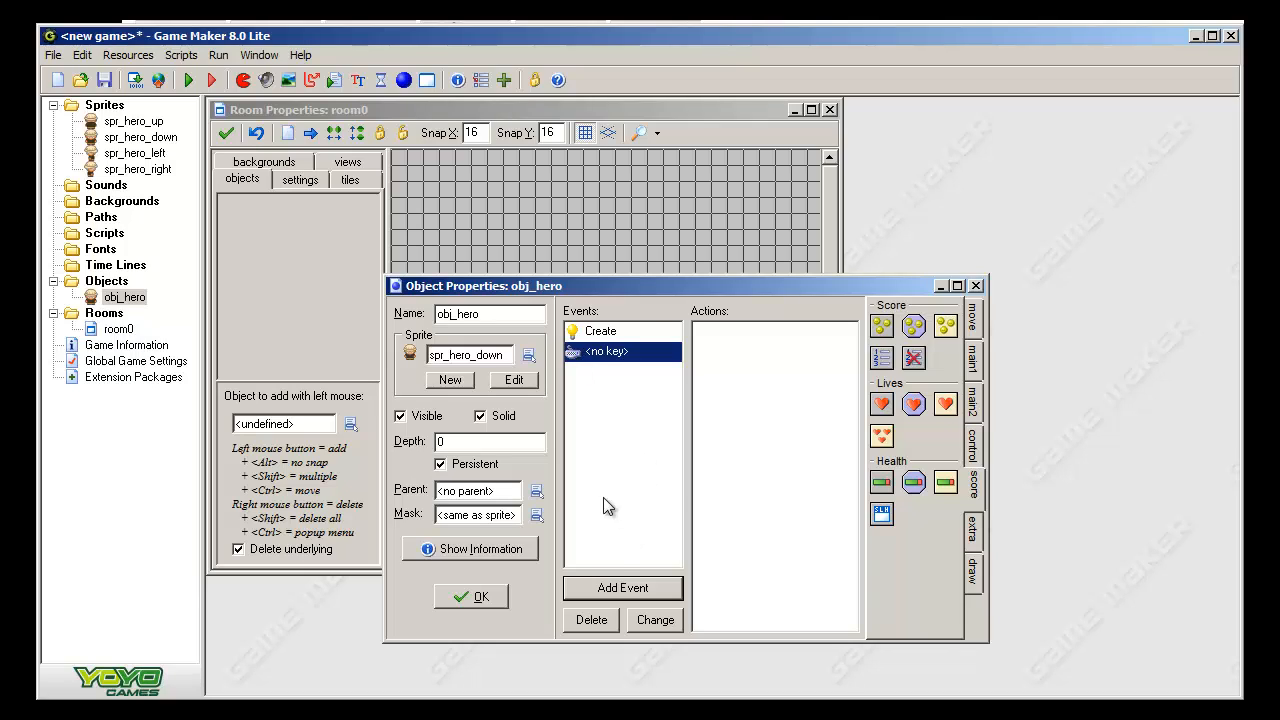
- Add a Move Fixed action with the centre stop direction to the <no key> event
click(972, 318)
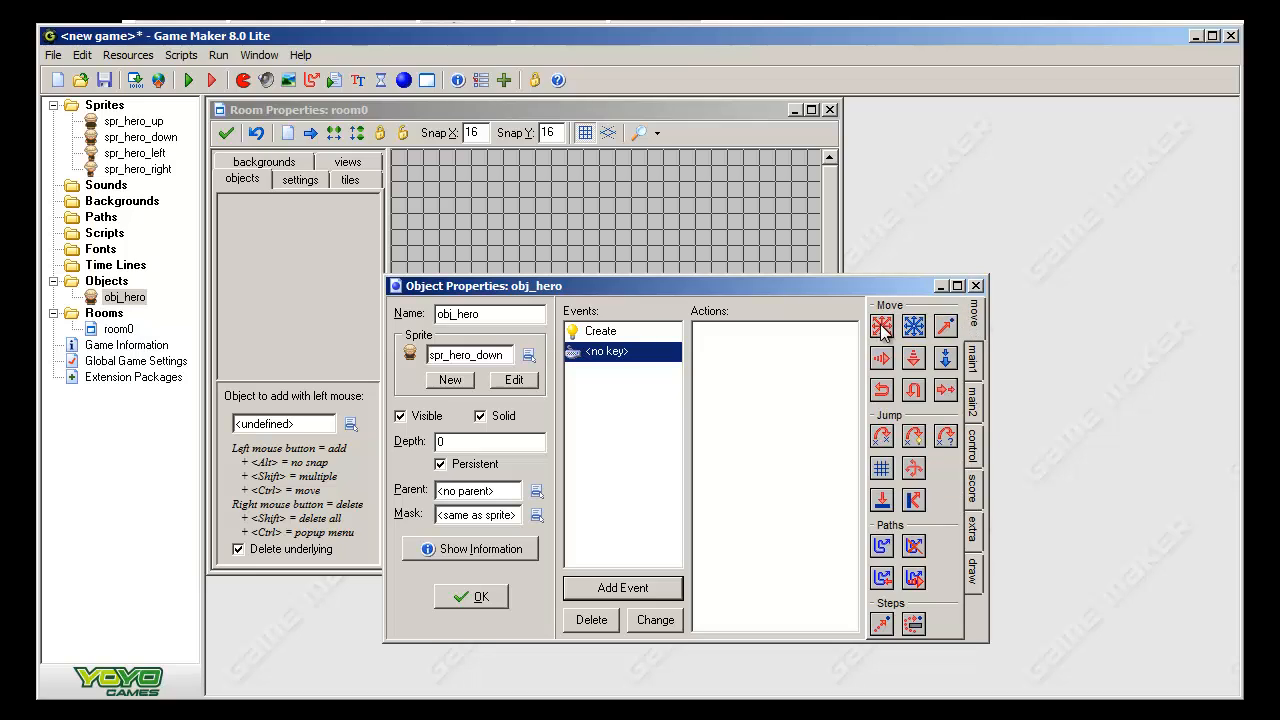
click(881, 326)
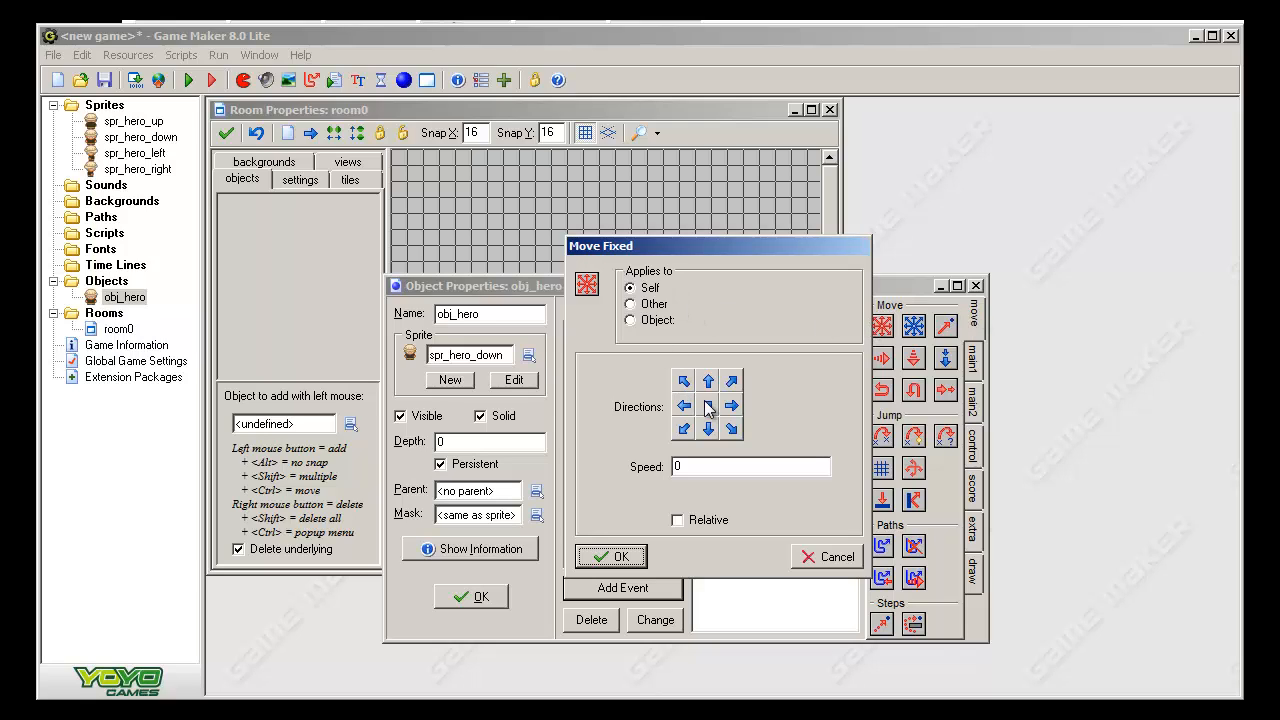
click(707, 405)
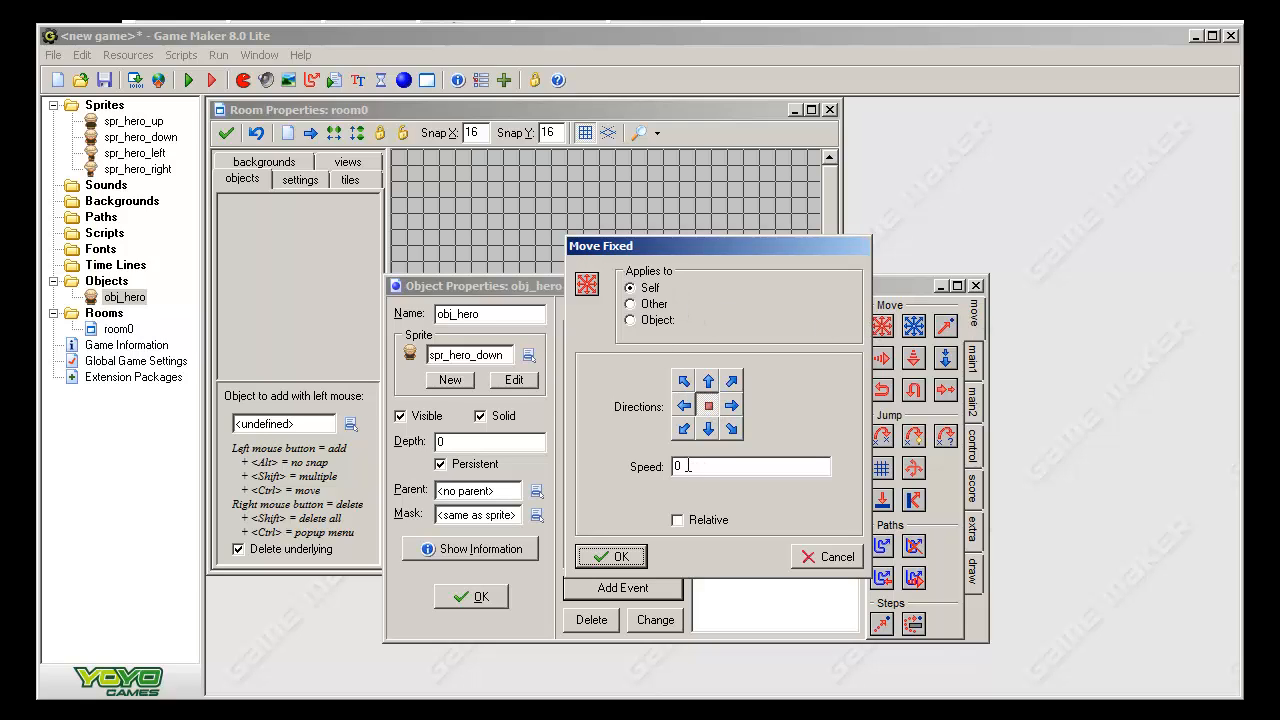
click(611, 556)
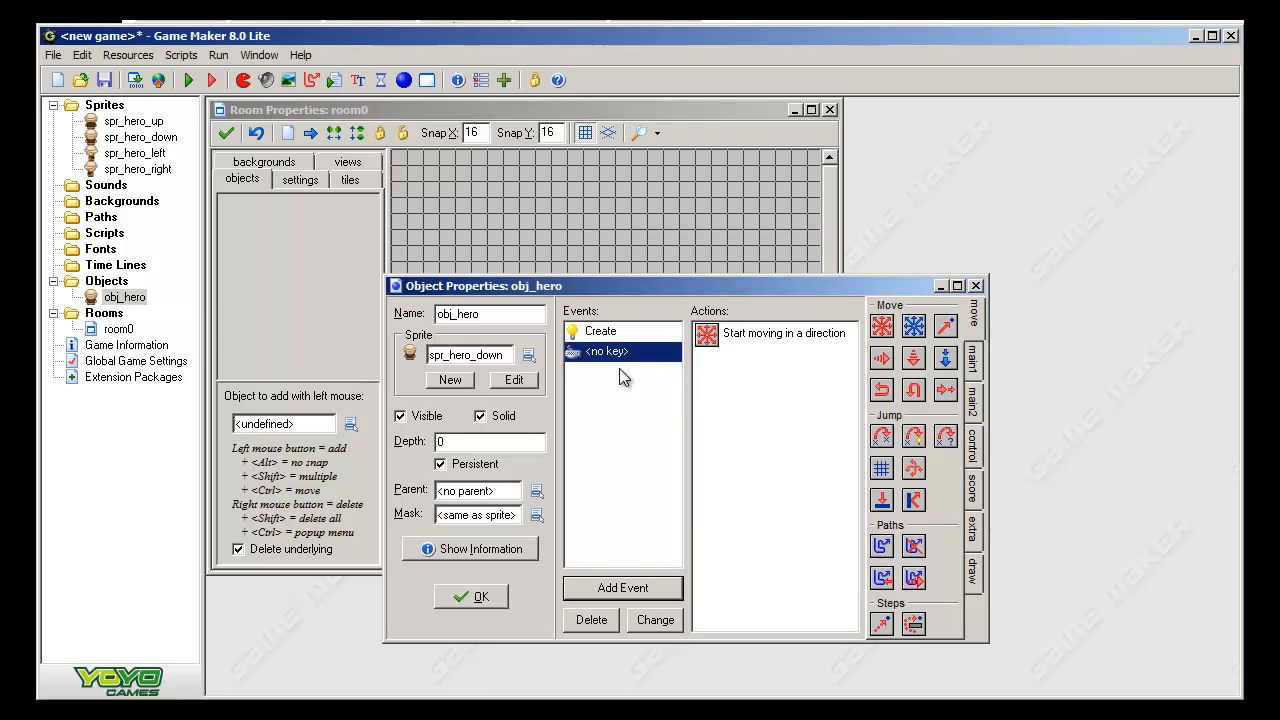
mouse_move(707, 333)
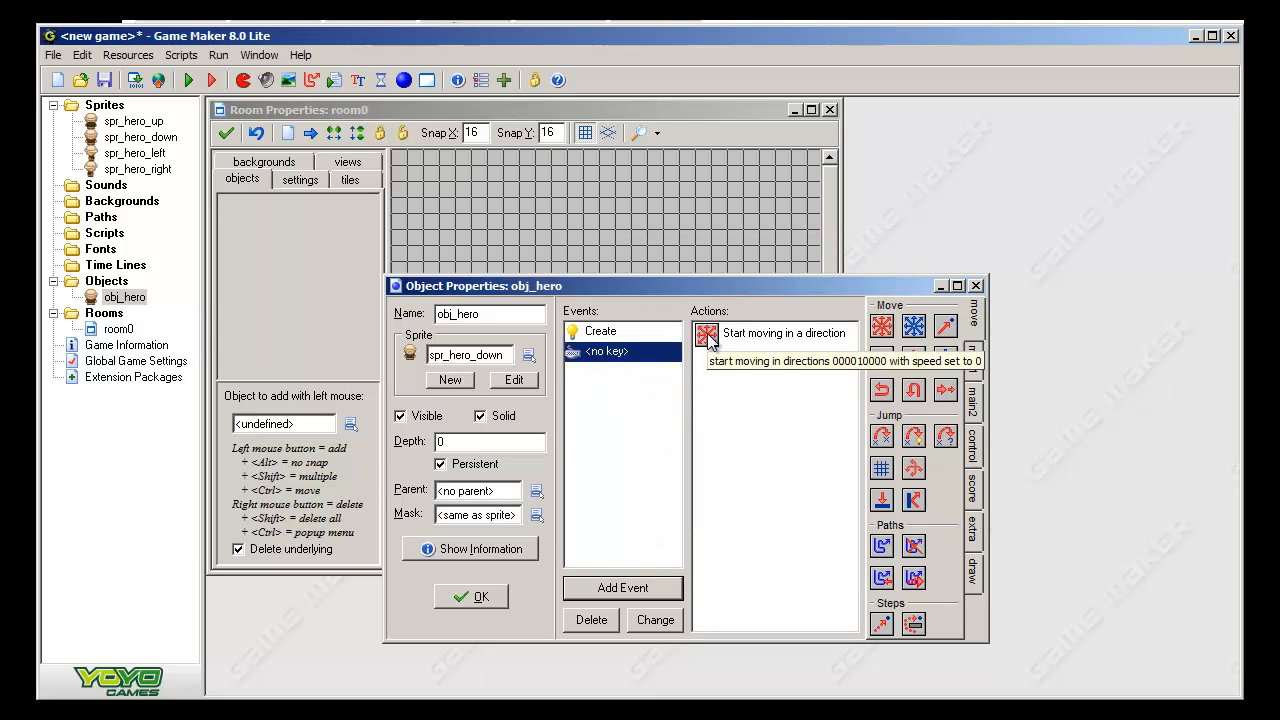
click(972, 353)
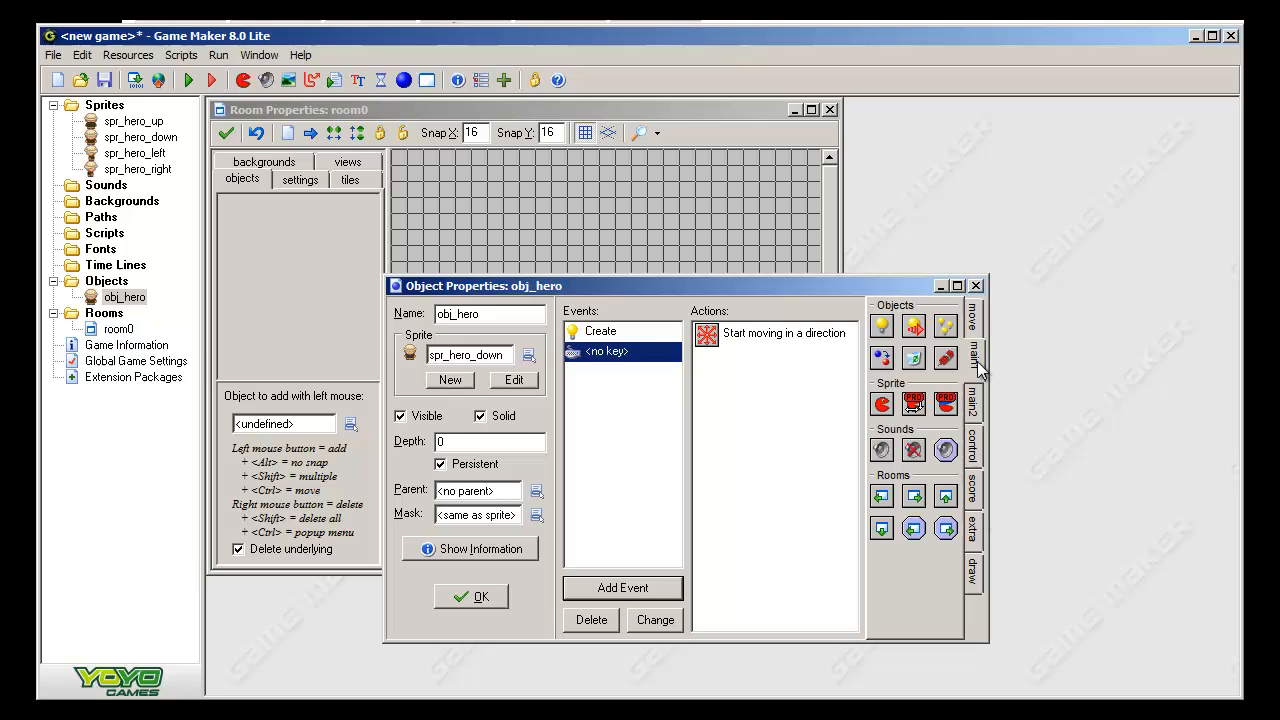
mouse_move(881, 404)
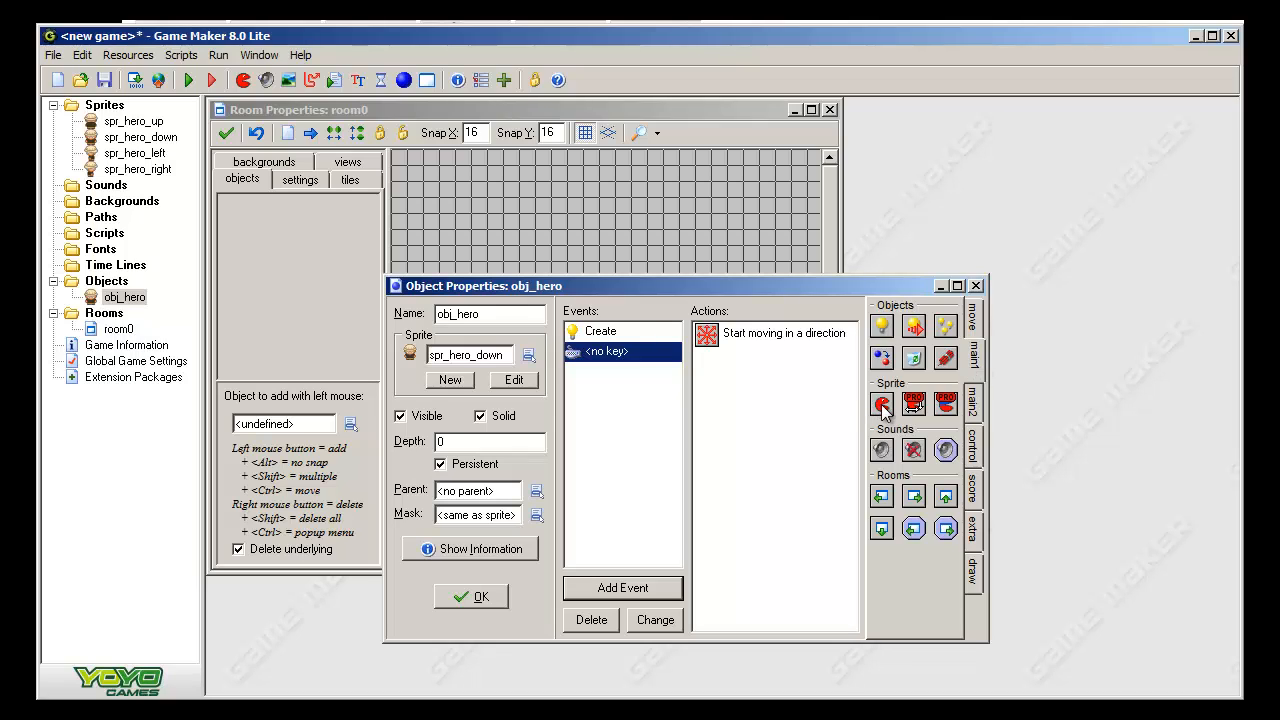
- Add a Change Sprite action to spr_hero_down, then close obj_hero's properties
click(881, 403)
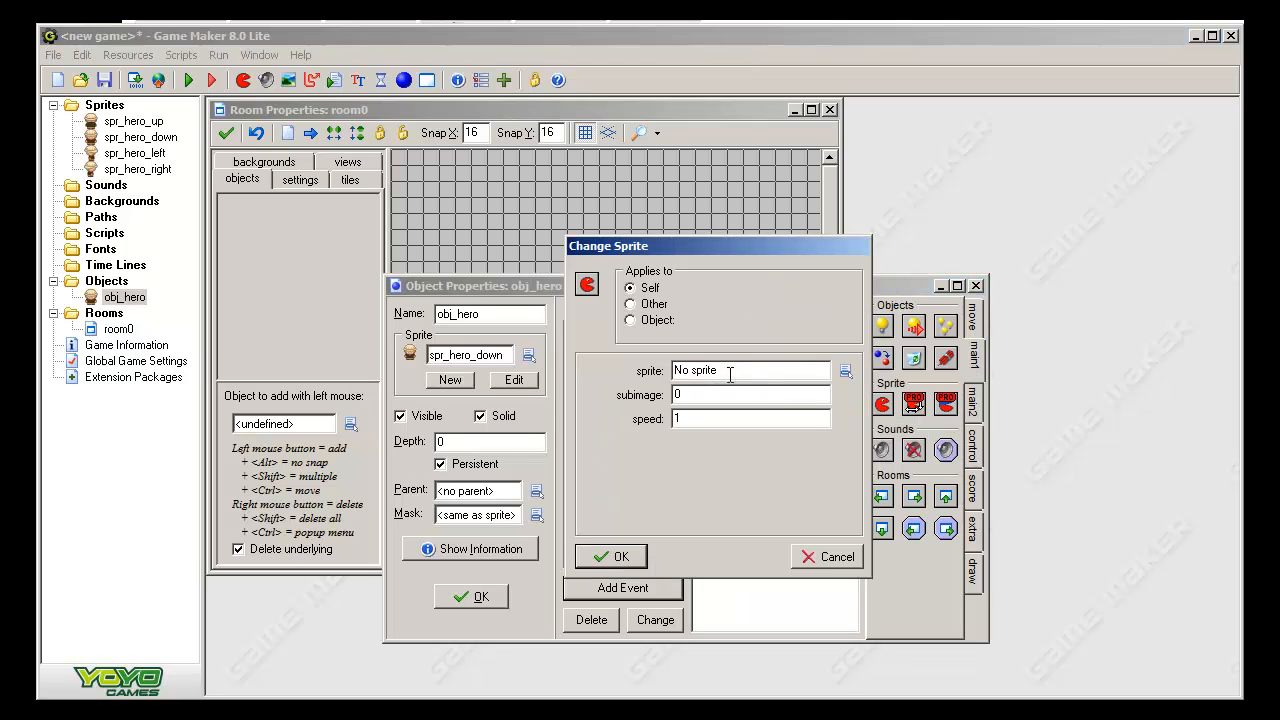
click(844, 371)
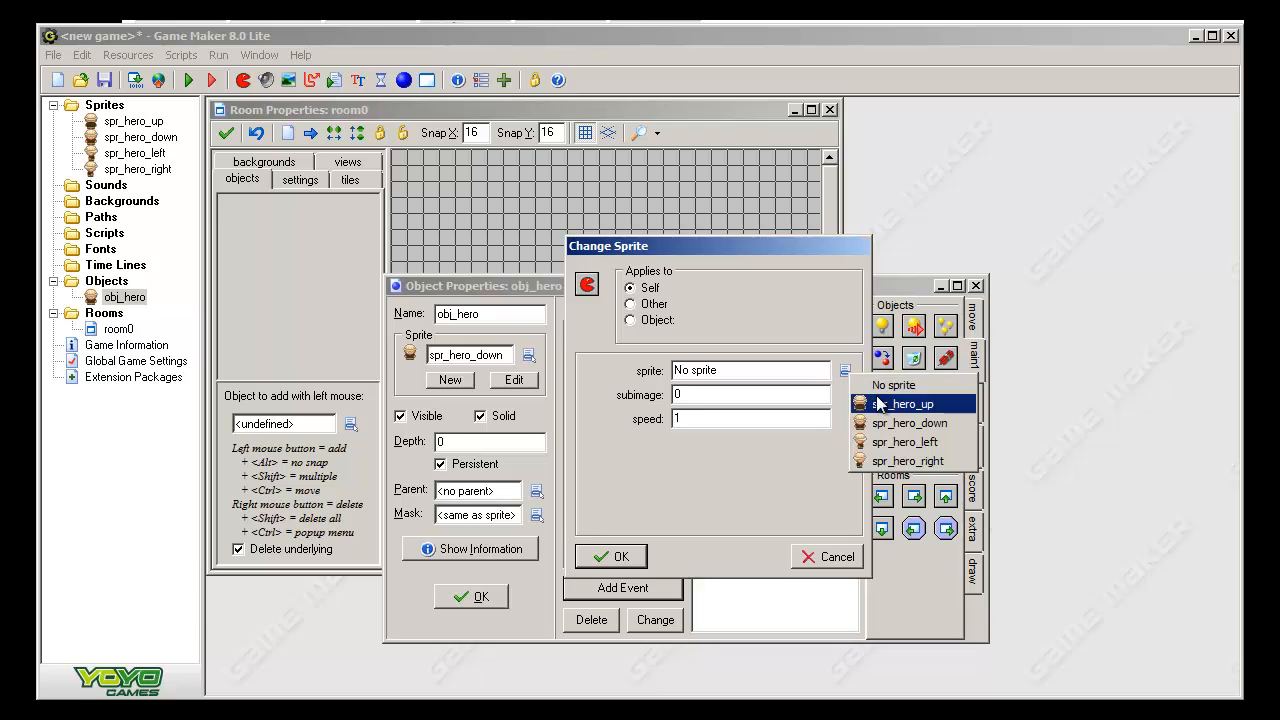
mouse_move(878, 407)
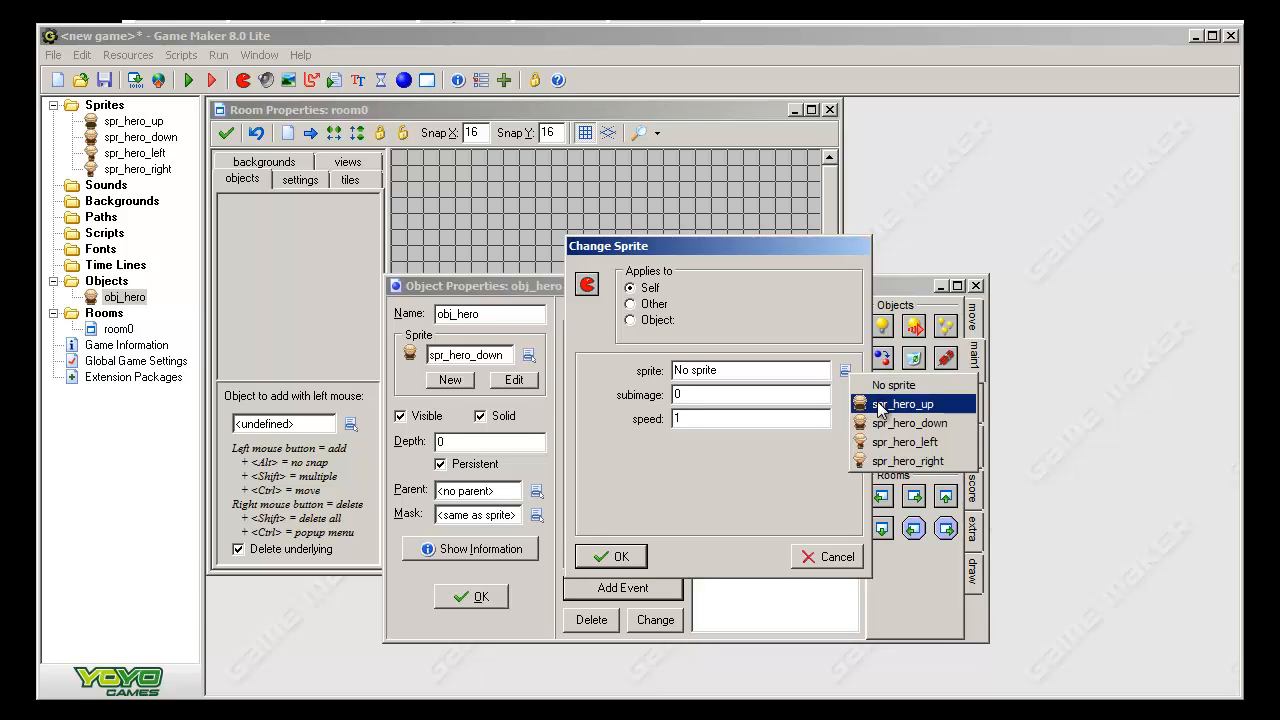
click(908, 422)
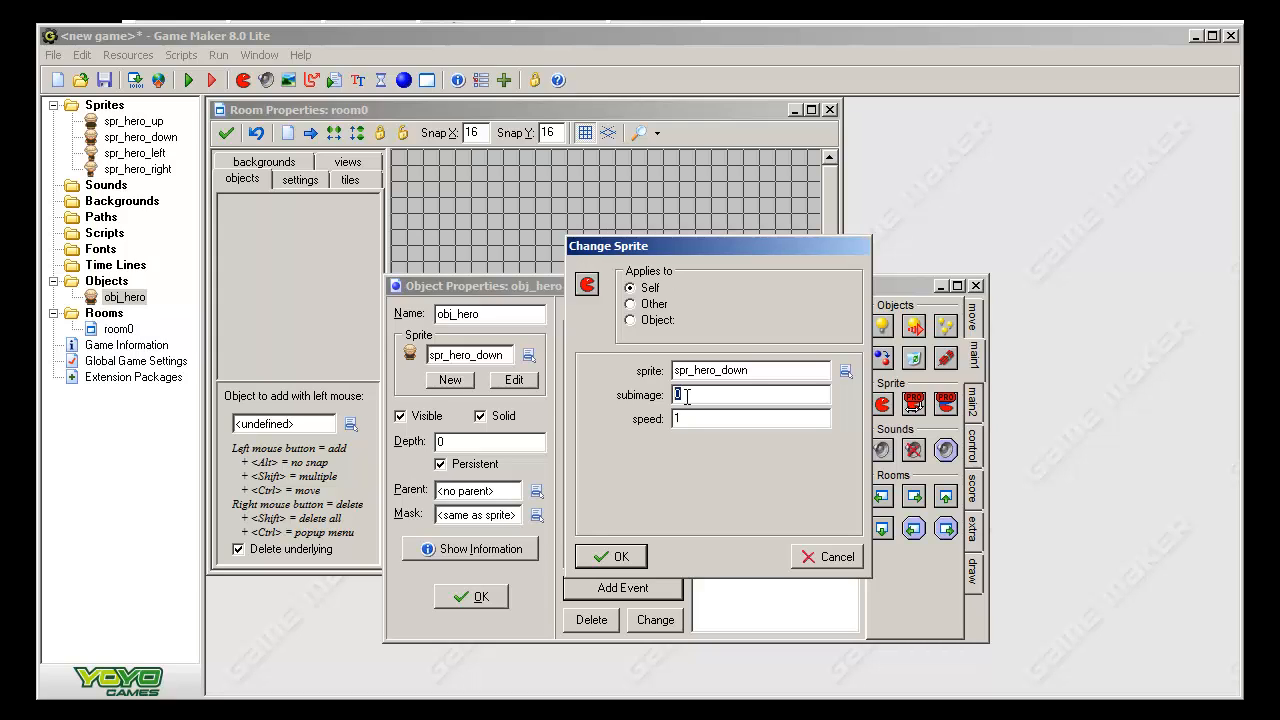
click(611, 556)
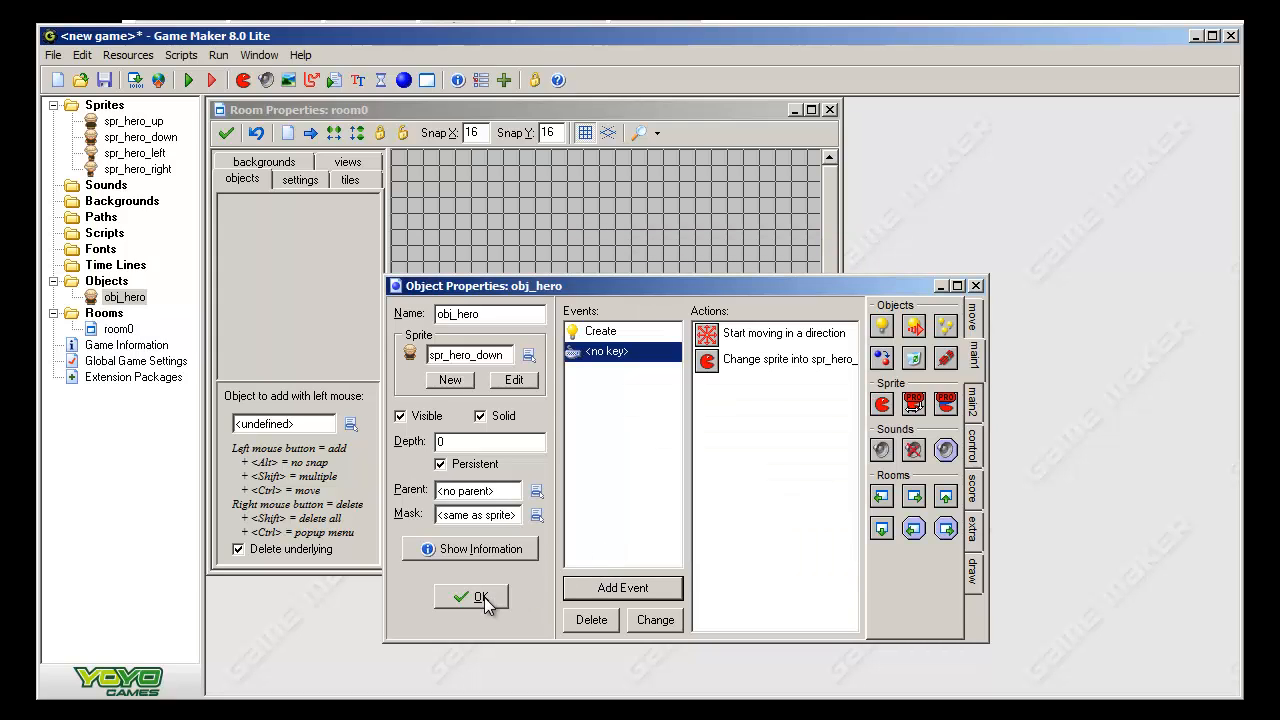
click(471, 597)
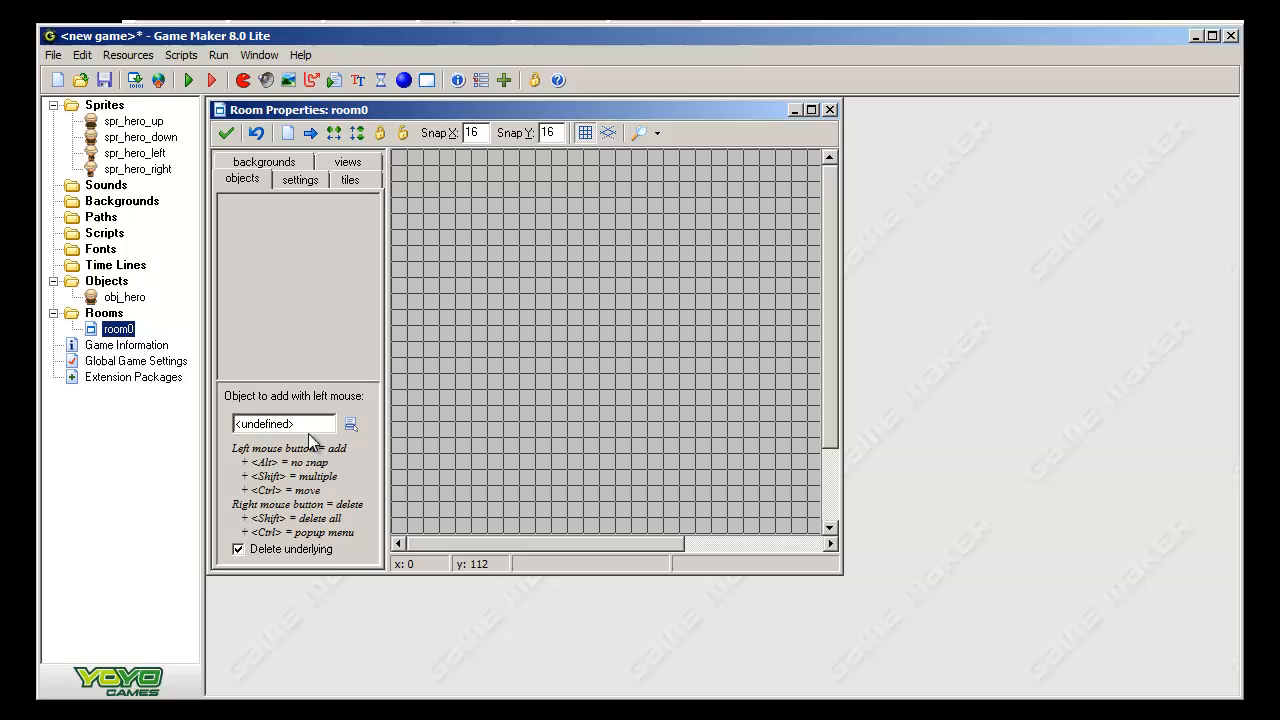
- Choose obj_hero from the object selector and place one instance at room0's centre
click(350, 423)
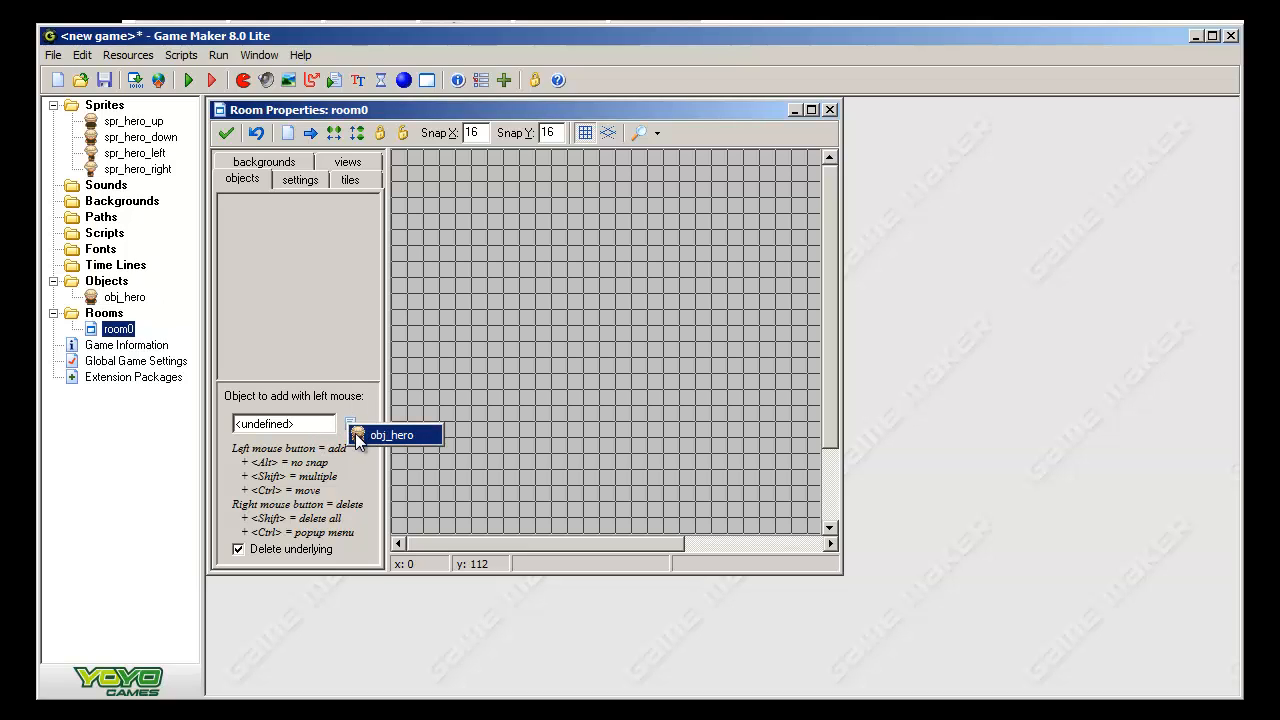
mouse_move(352, 412)
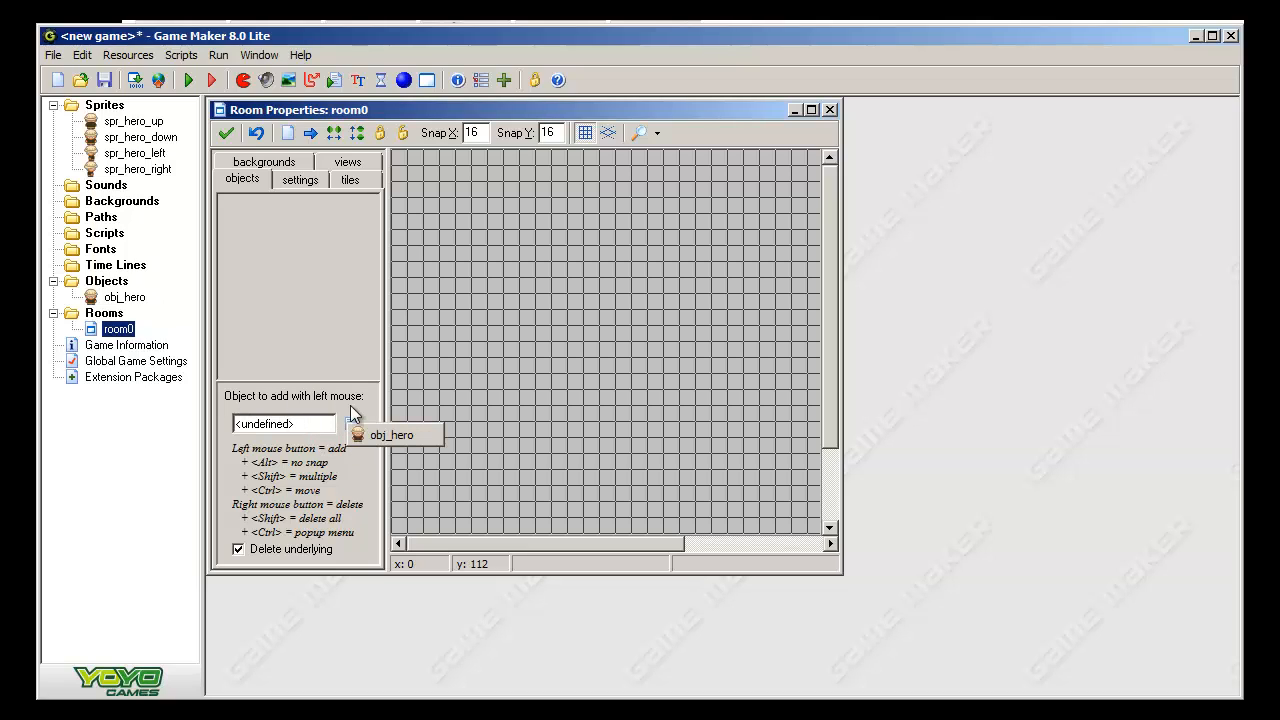
click(390, 434)
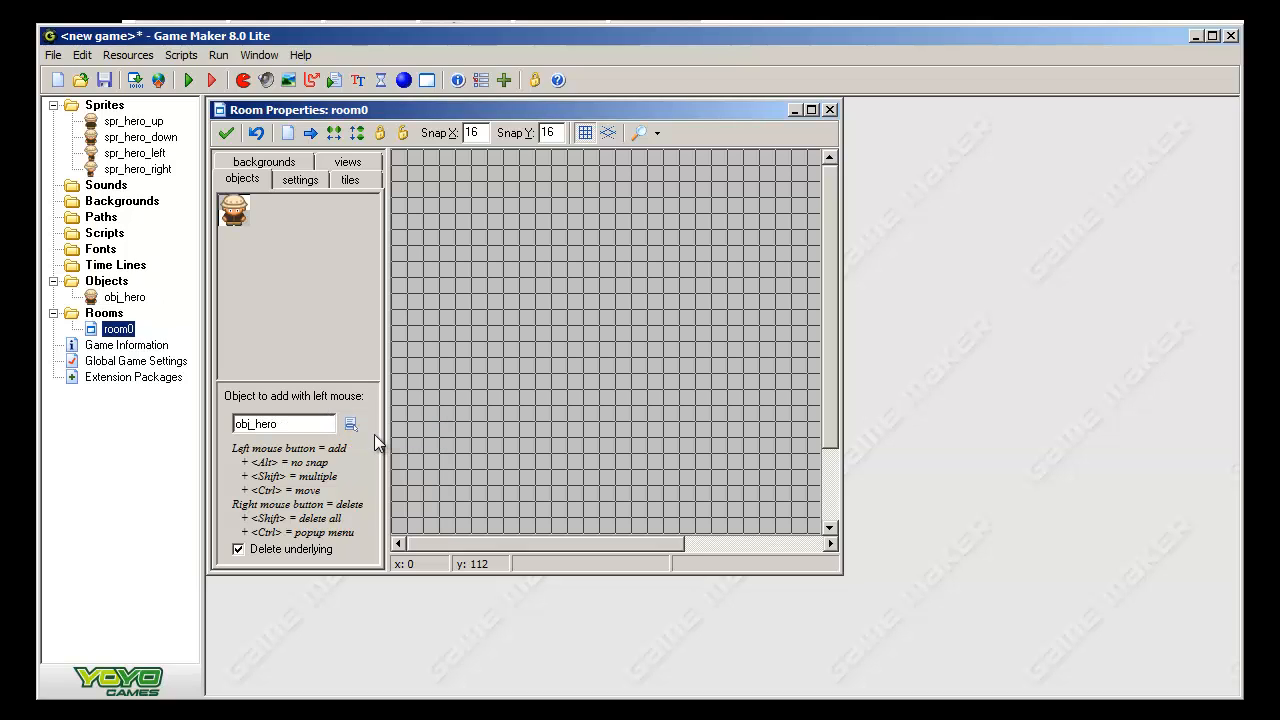
mouse_move(660, 336)
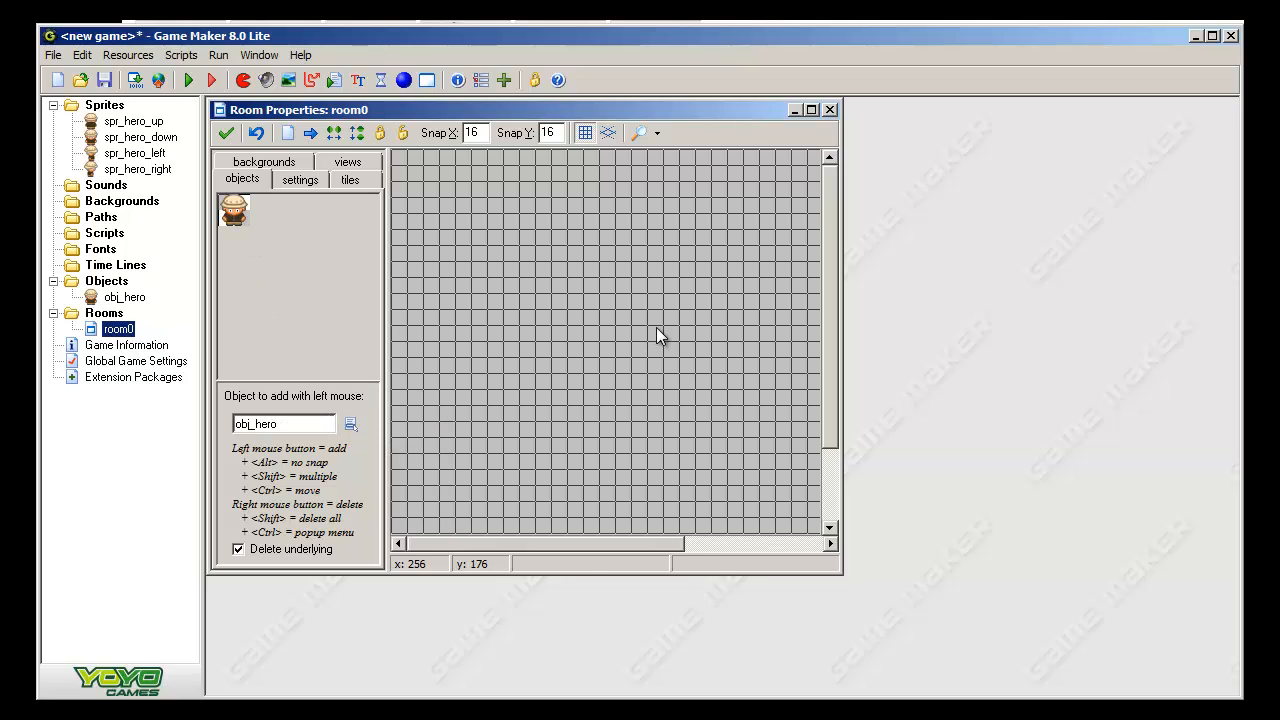
click(663, 340)
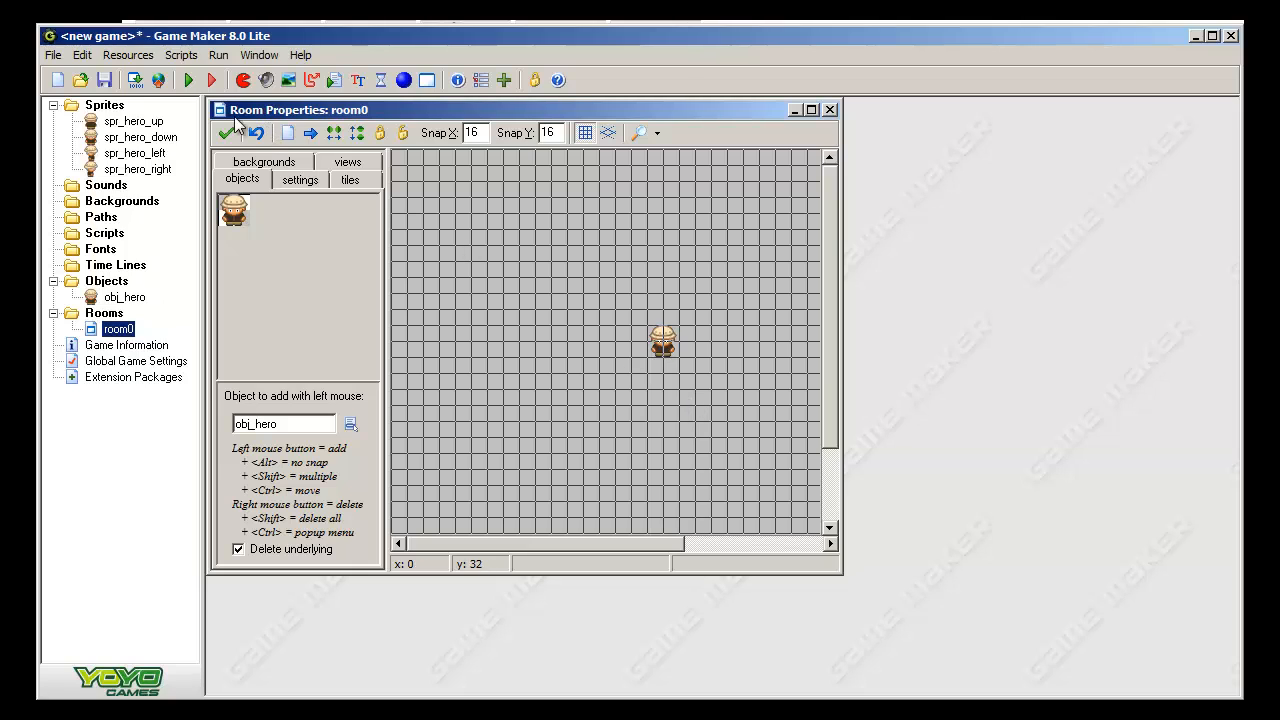
click(188, 80)
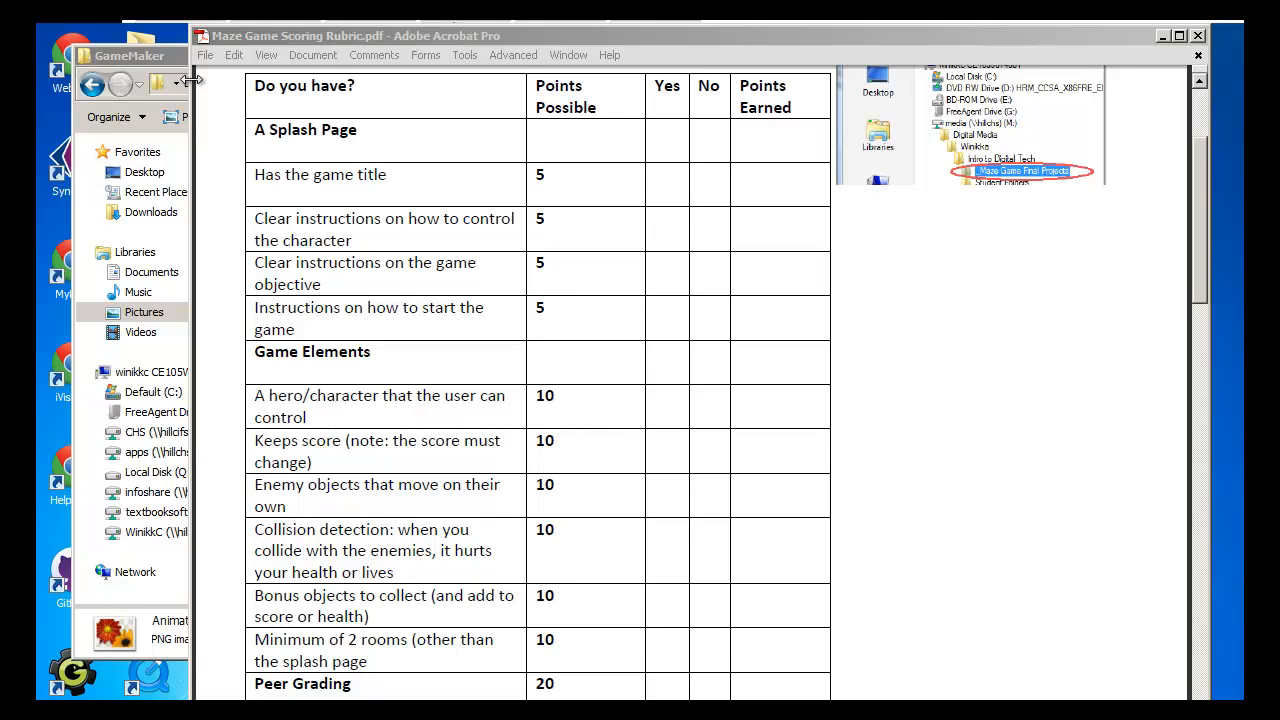
mouse_move(198, 130)
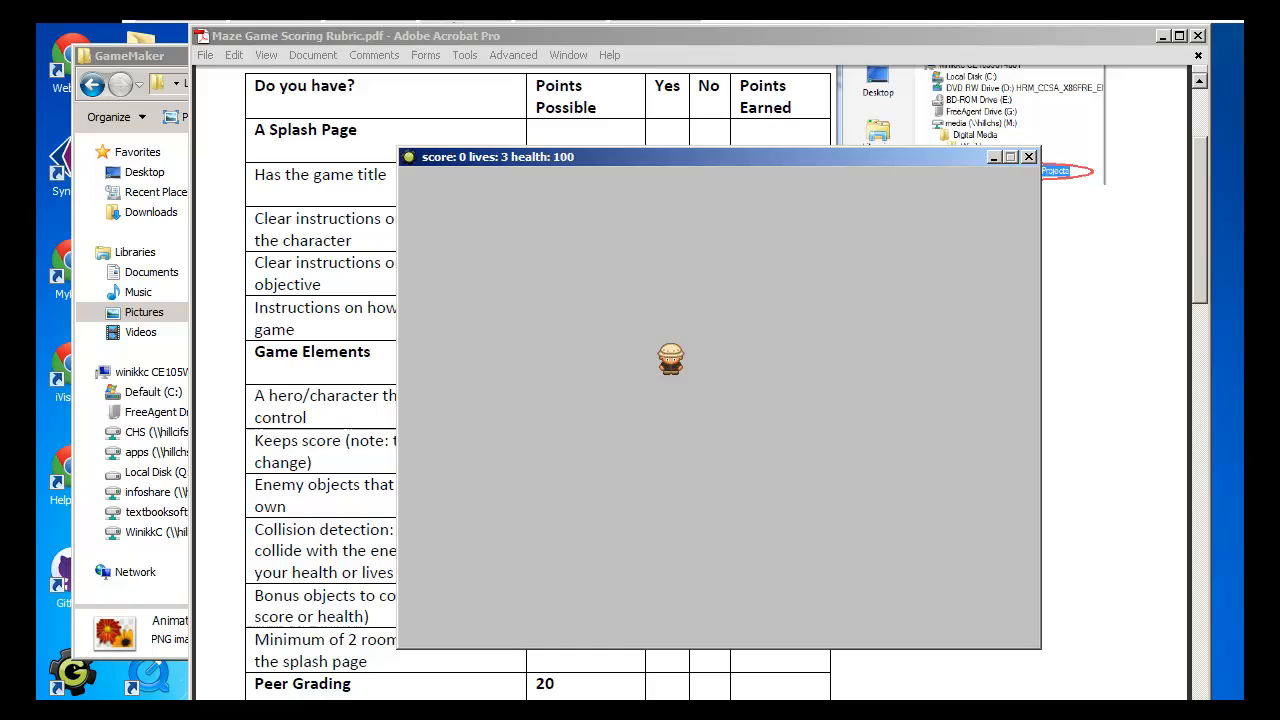
mouse_move(700, 378)
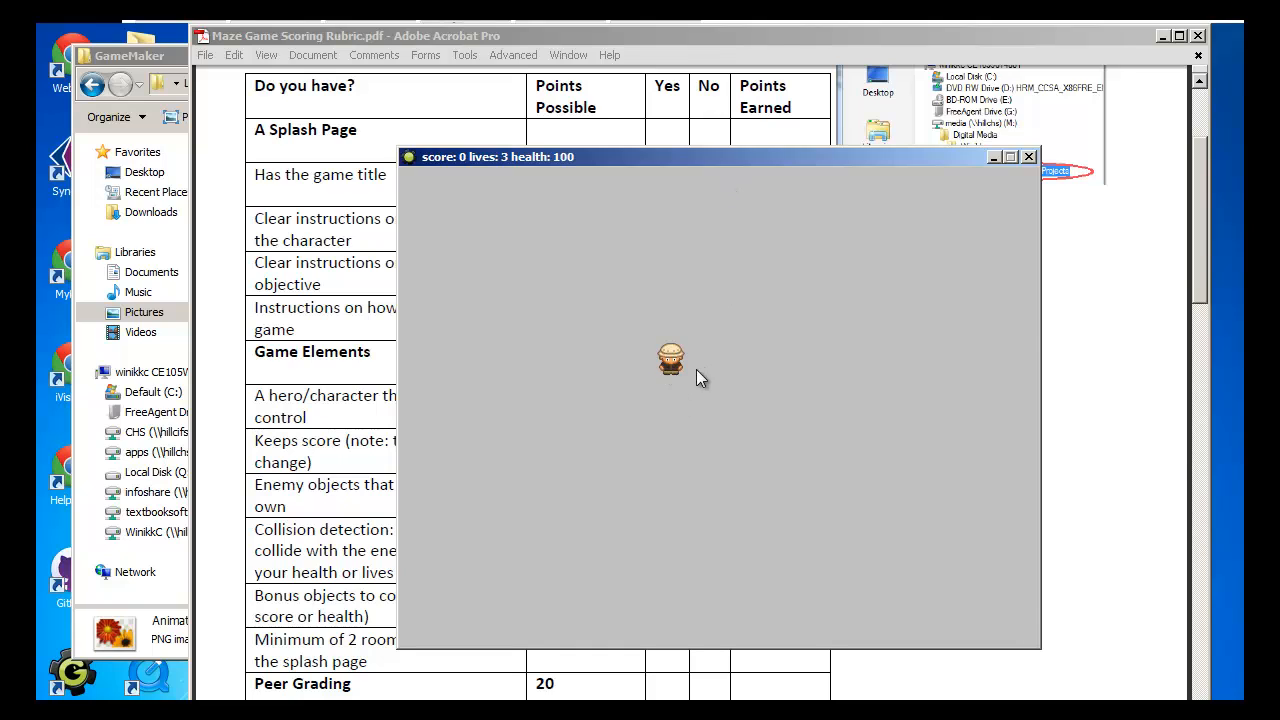
click(1027, 156)
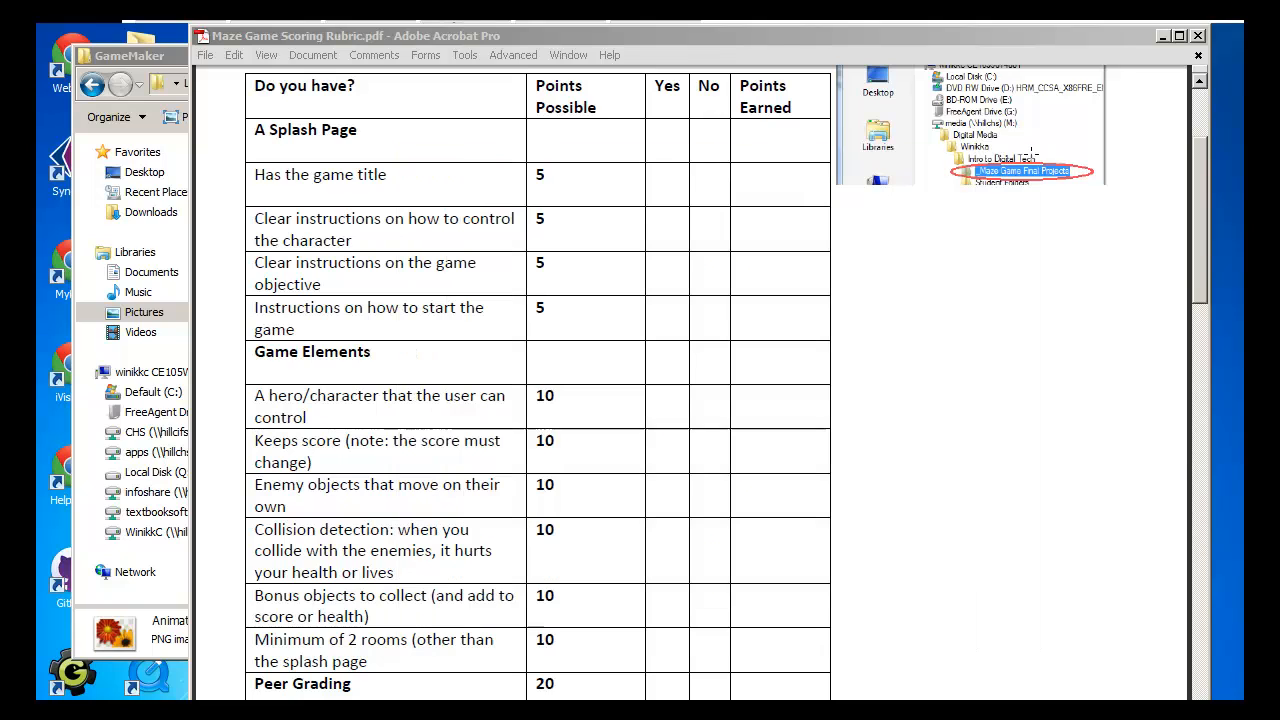
mouse_move(625, 451)
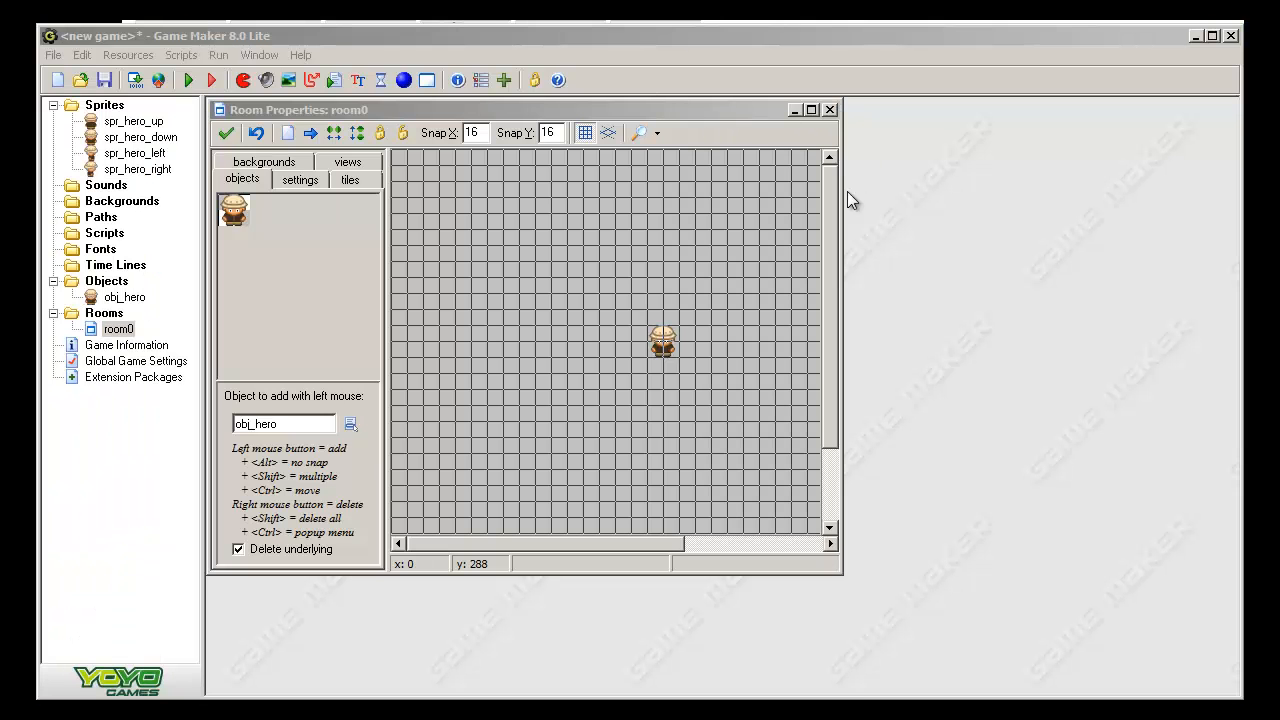
- Reopen obj_hero's properties and review the Create event's actions
double_click(124, 297)
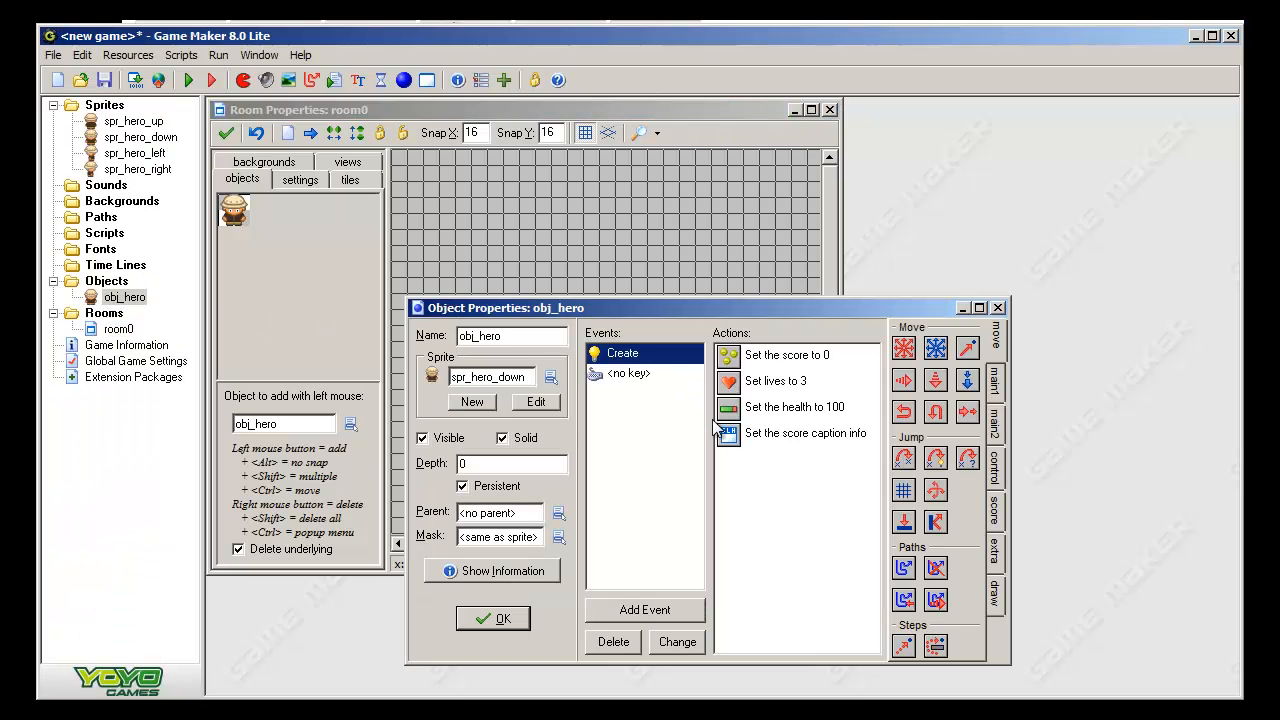
click(628, 372)
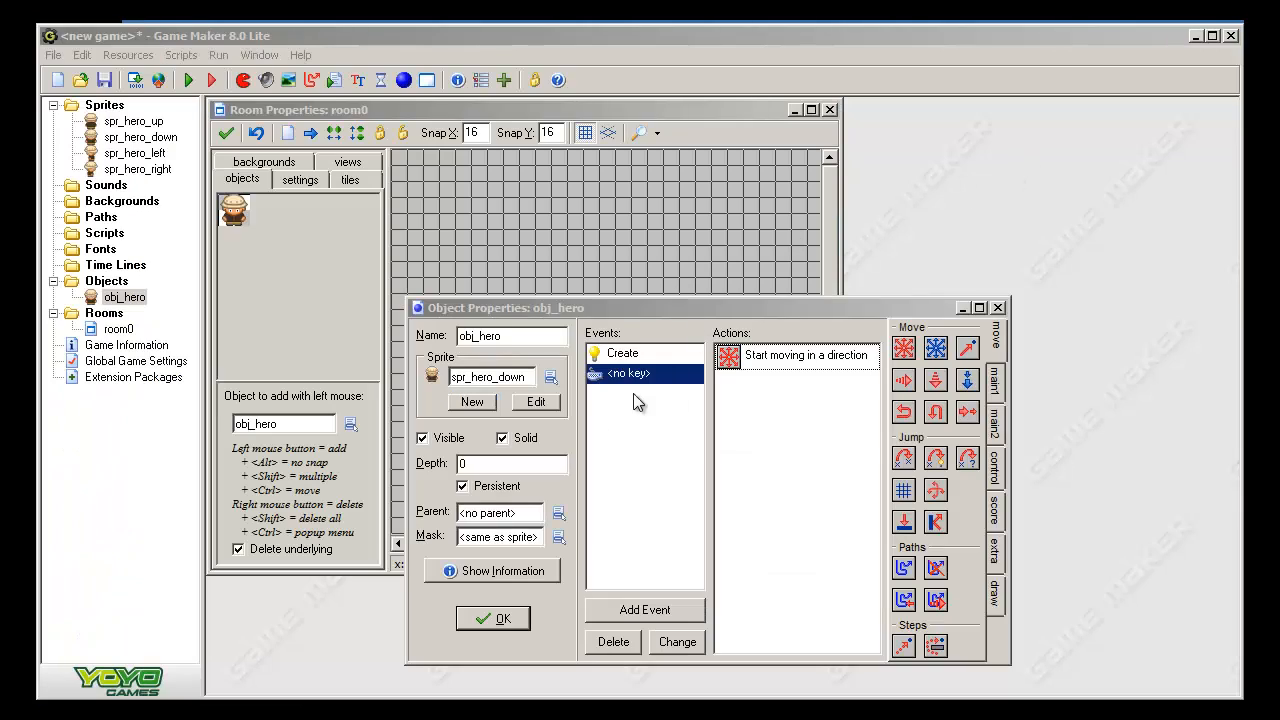
- Confirm the no-key stopped movement and add a Change Sprite action using spr_hero_down
double_click(805, 355)
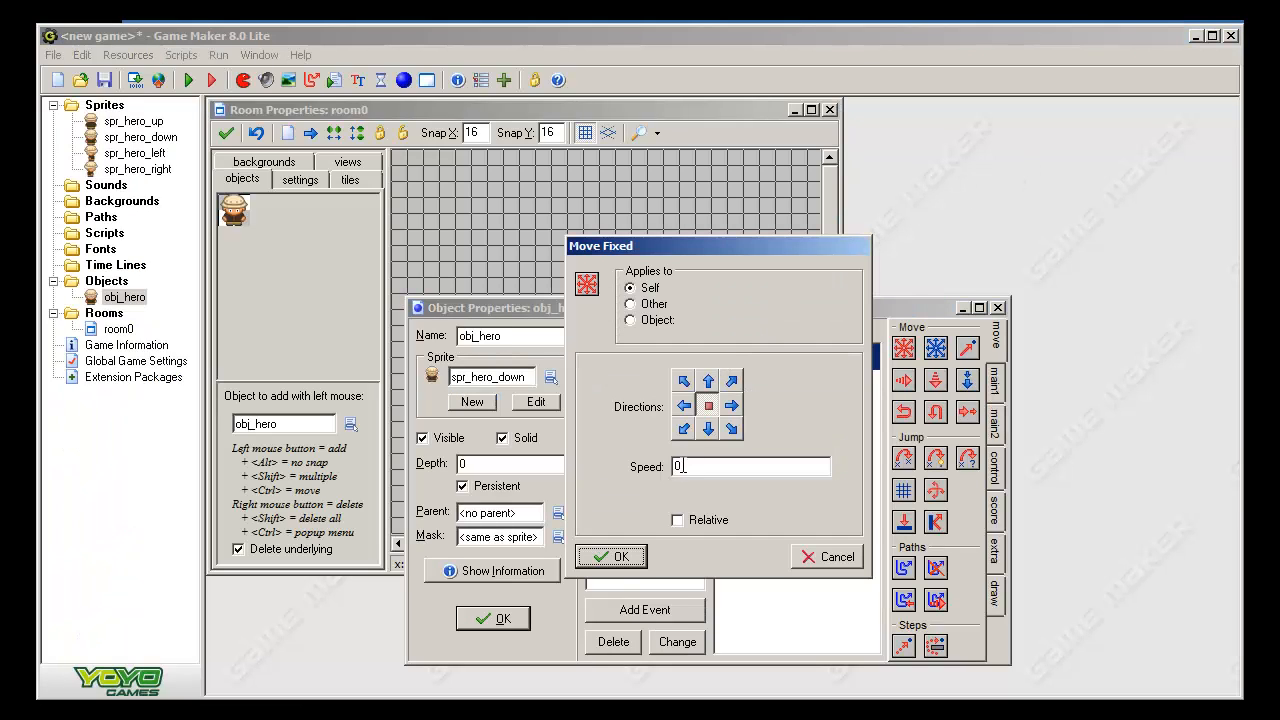
click(611, 556)
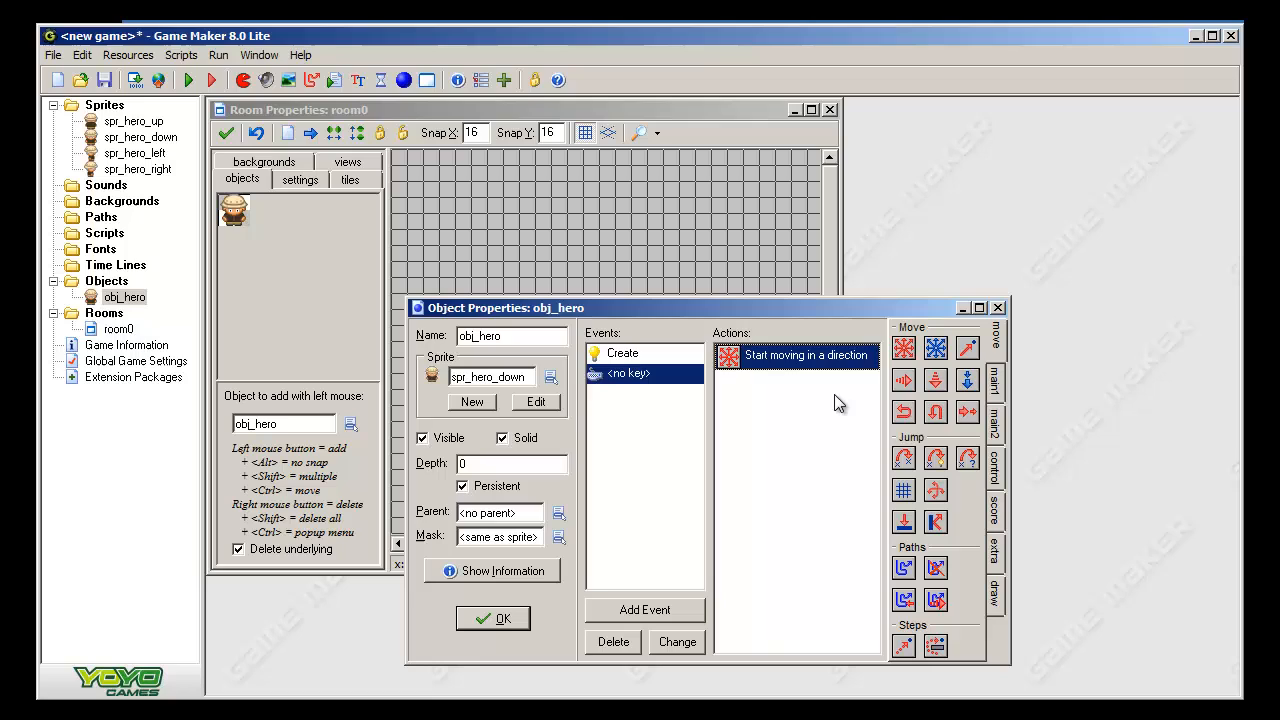
click(995, 377)
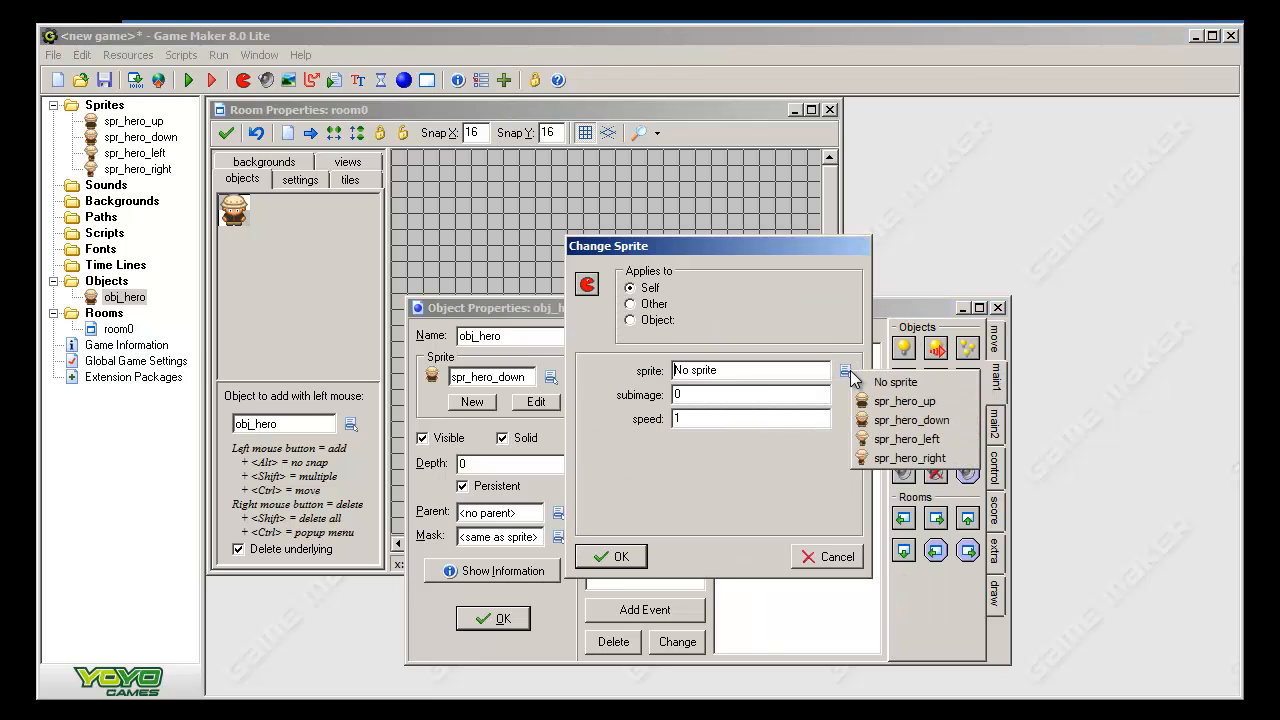
click(910, 420)
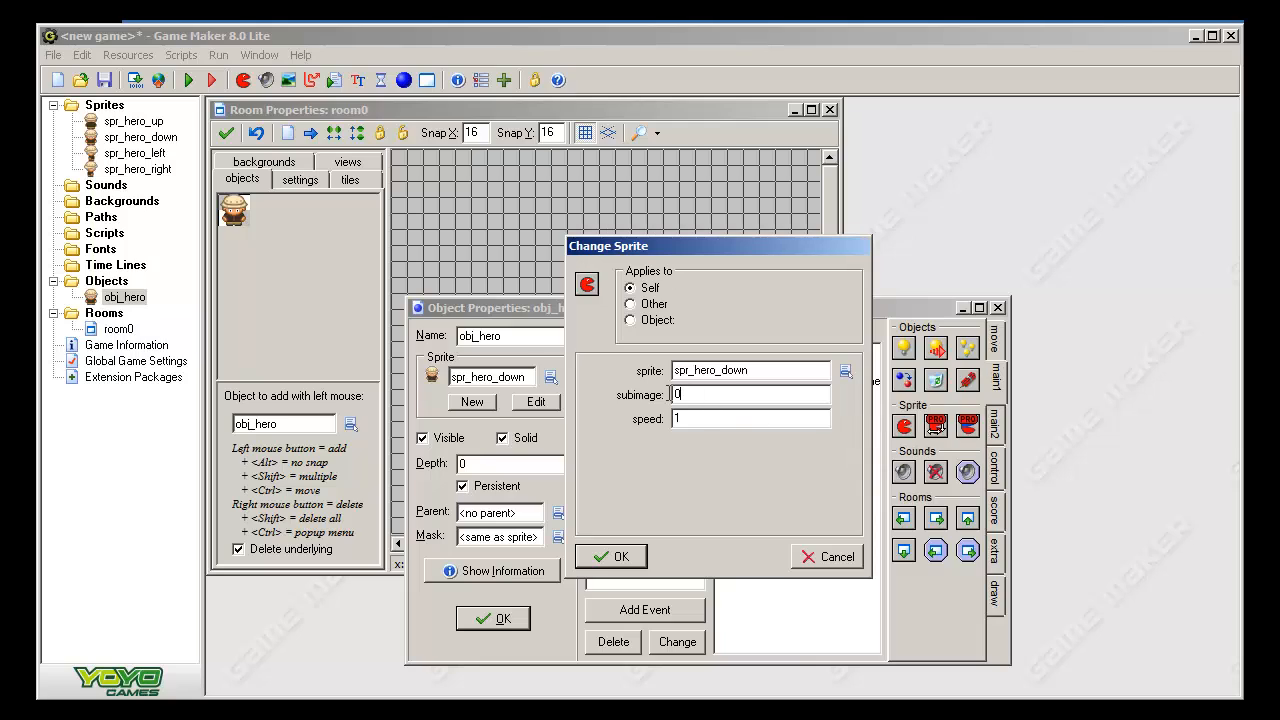
click(611, 556)
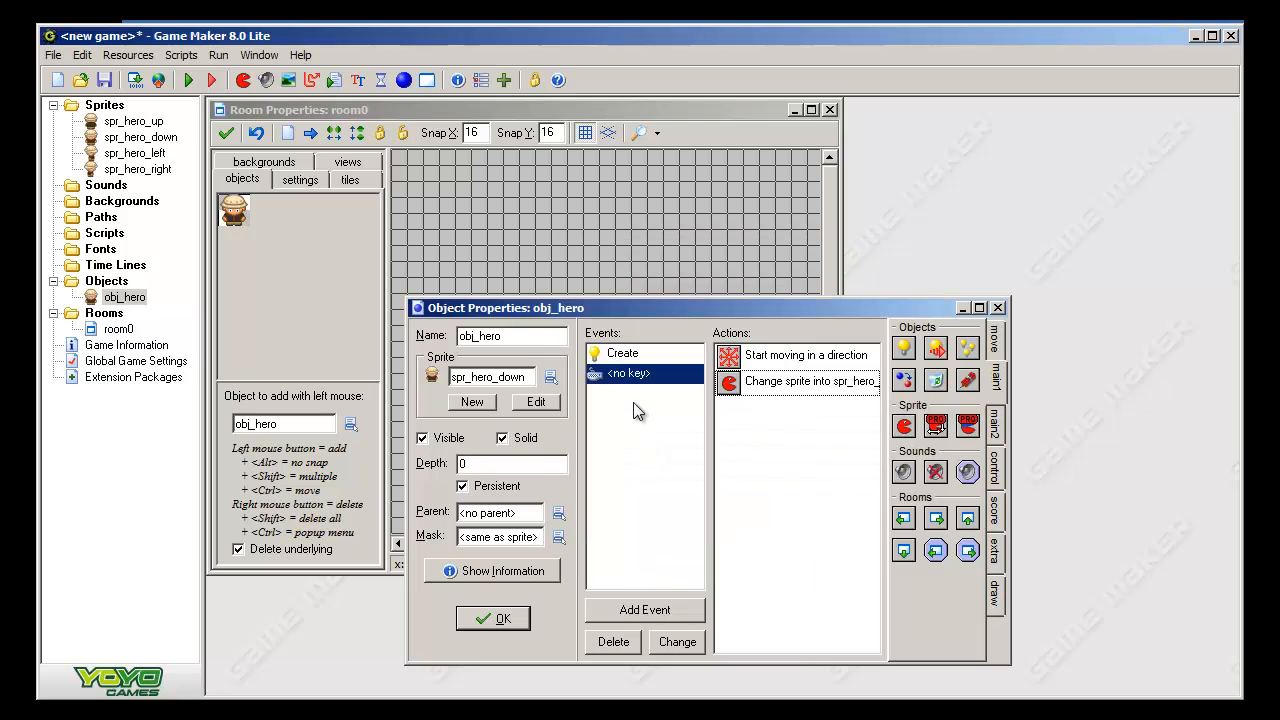
- Select both no-key actions and copy them via the right-click menu
click(805, 355)
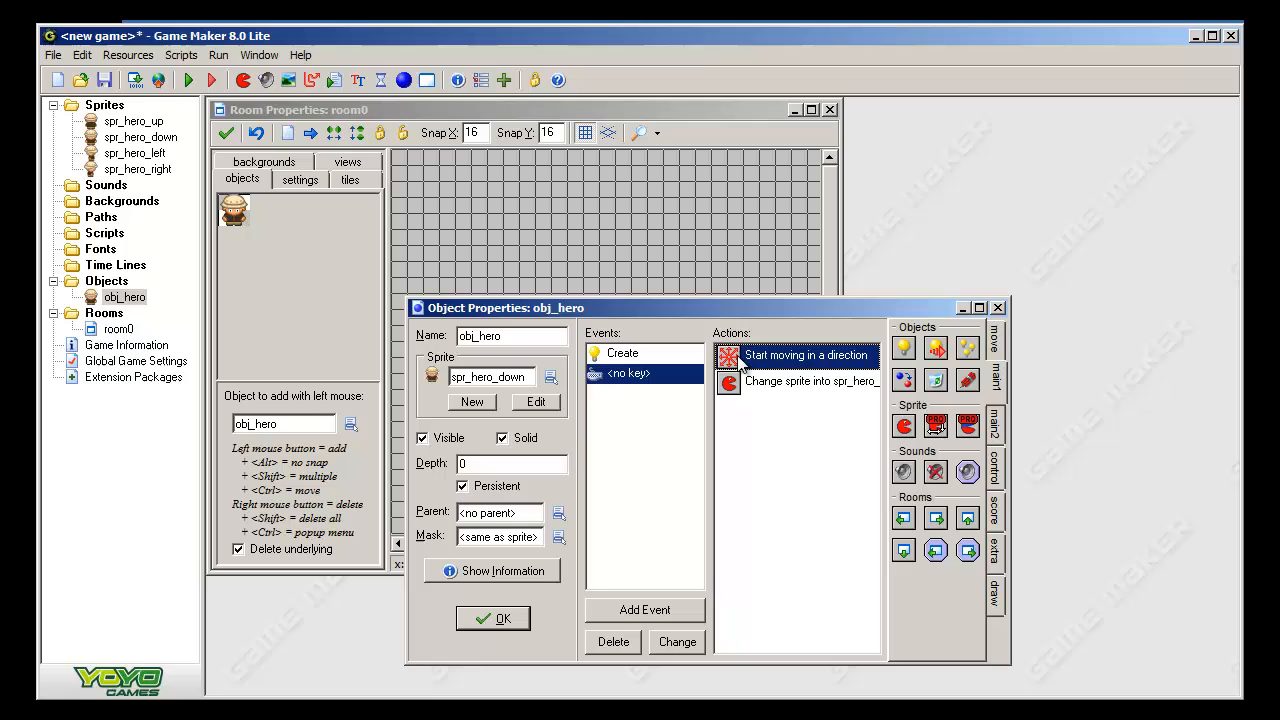
right_click(806, 355)
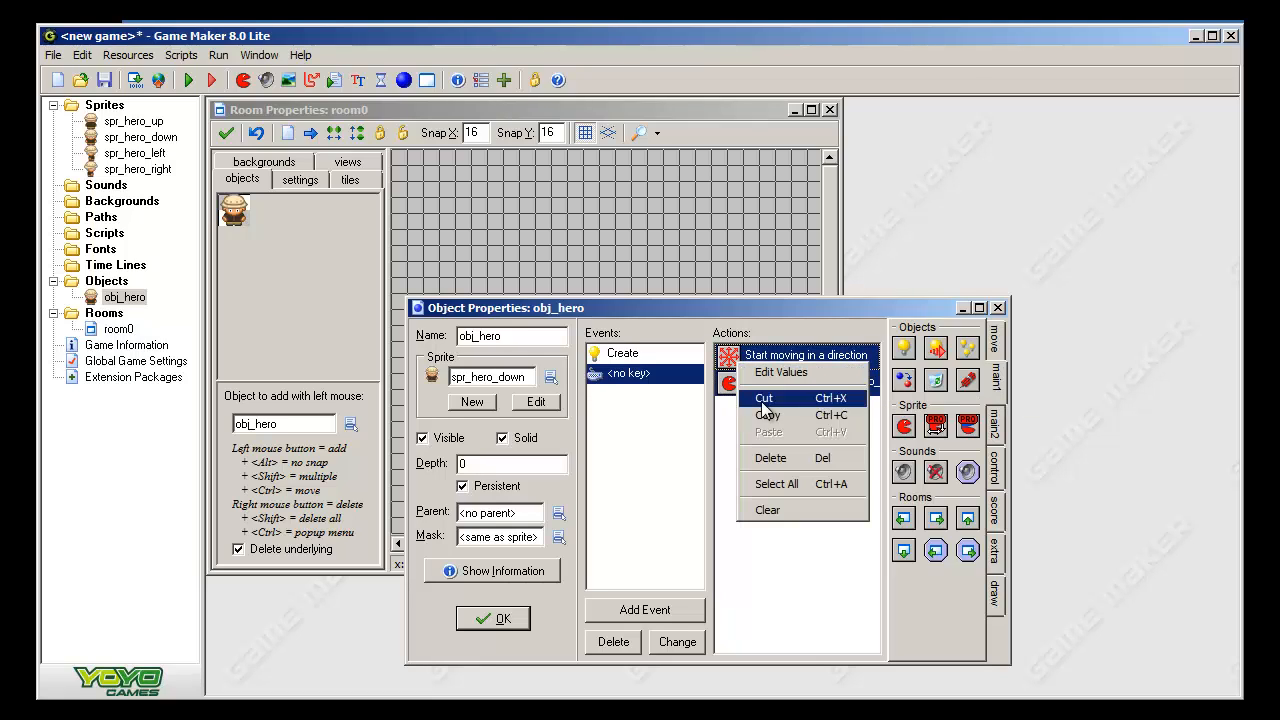
click(768, 431)
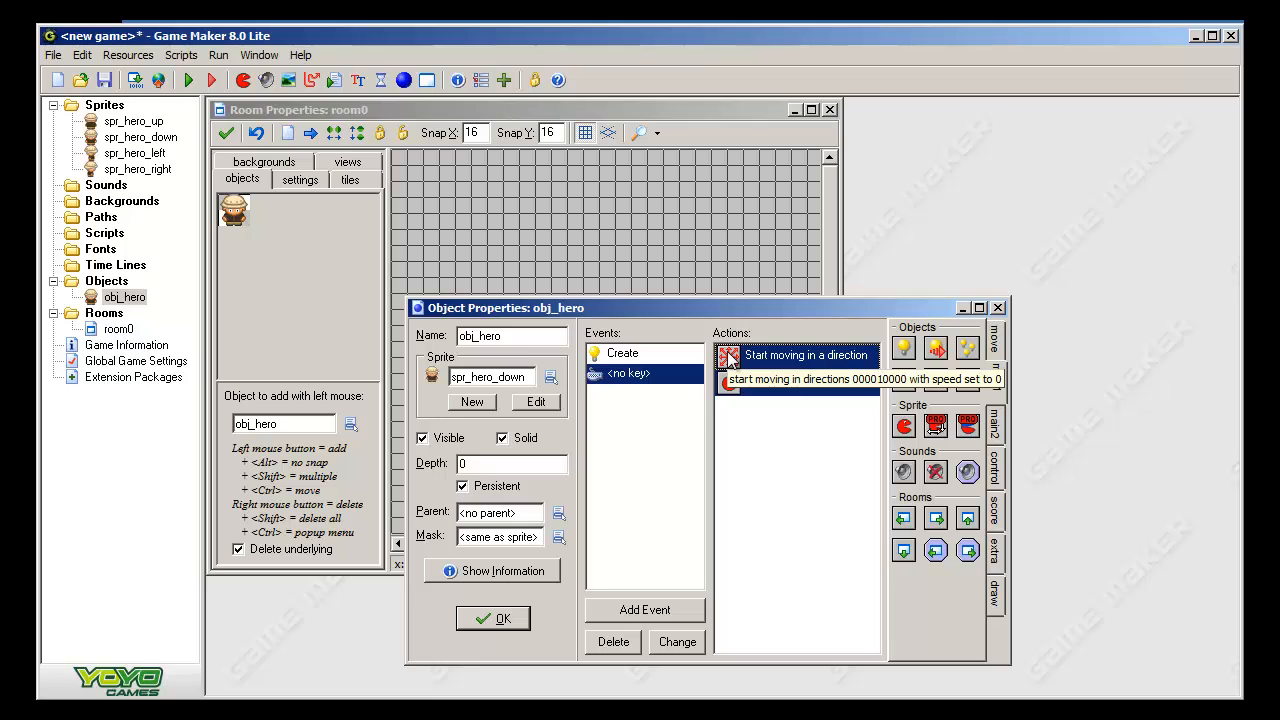
right_click(806, 355)
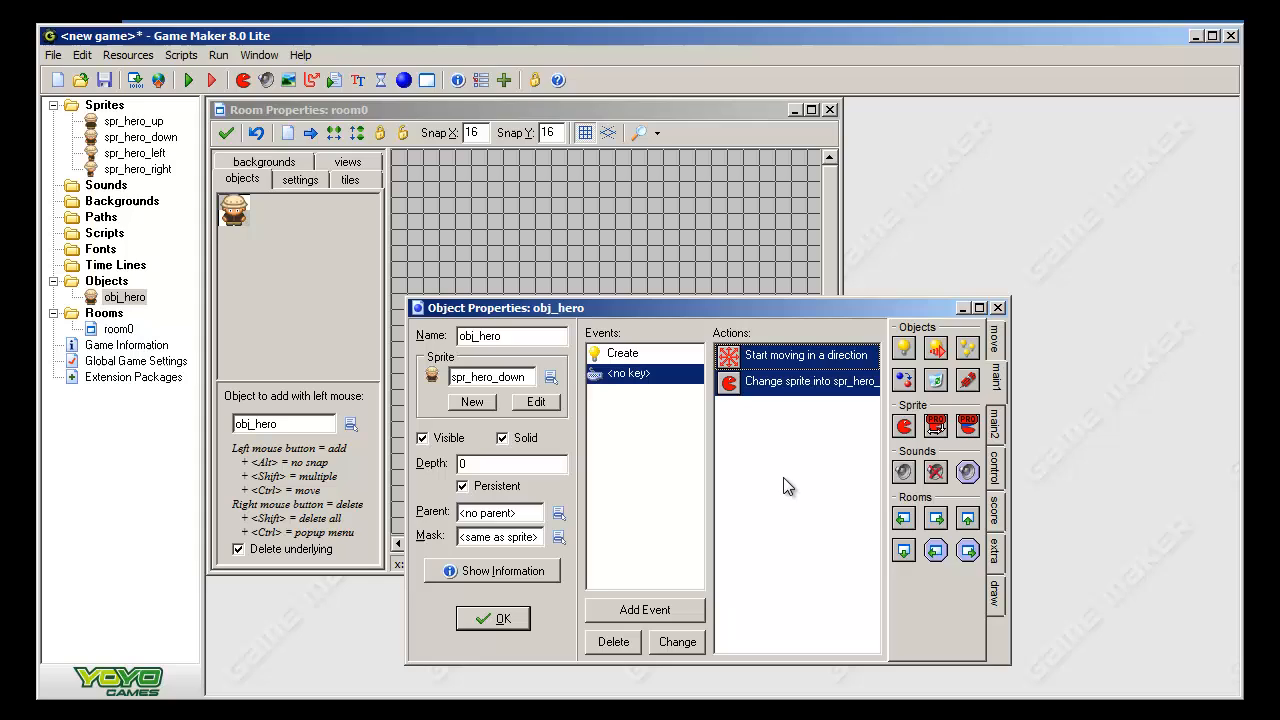
- Add a Left keyboard event and set its pasted movement to left at speed 5
click(644, 609)
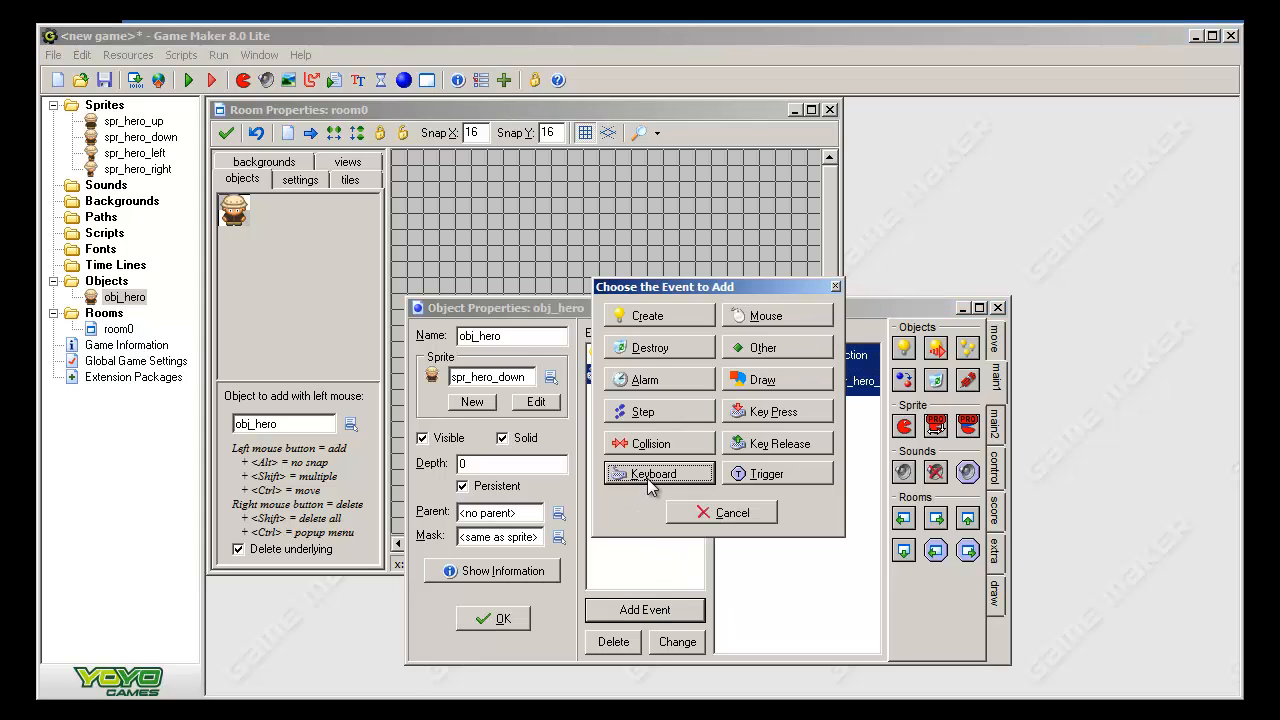
click(653, 473)
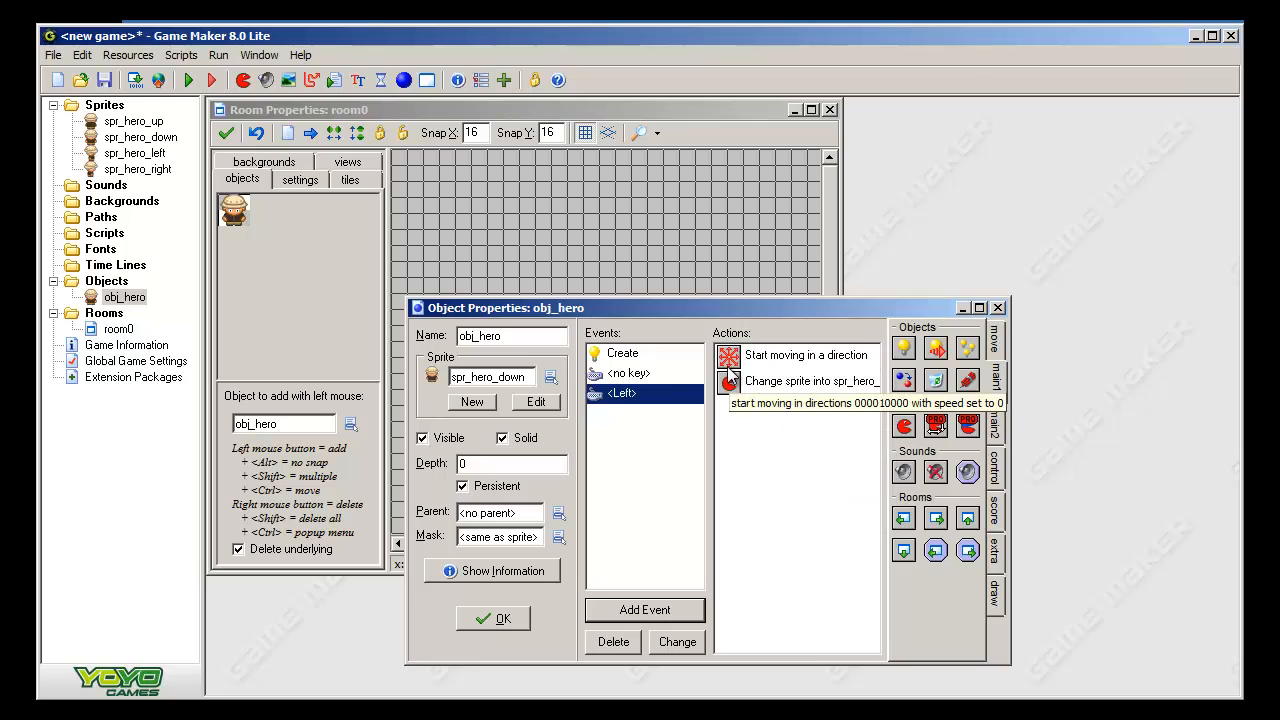
double_click(793, 355)
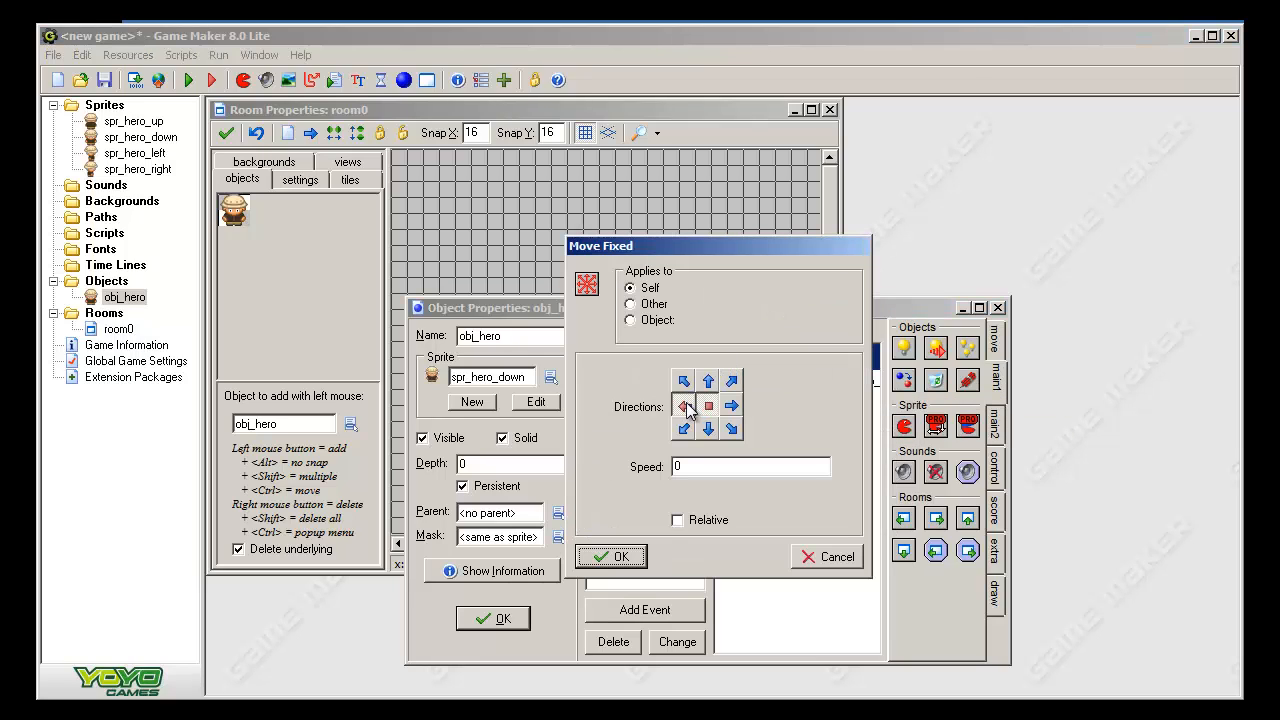
click(684, 405)
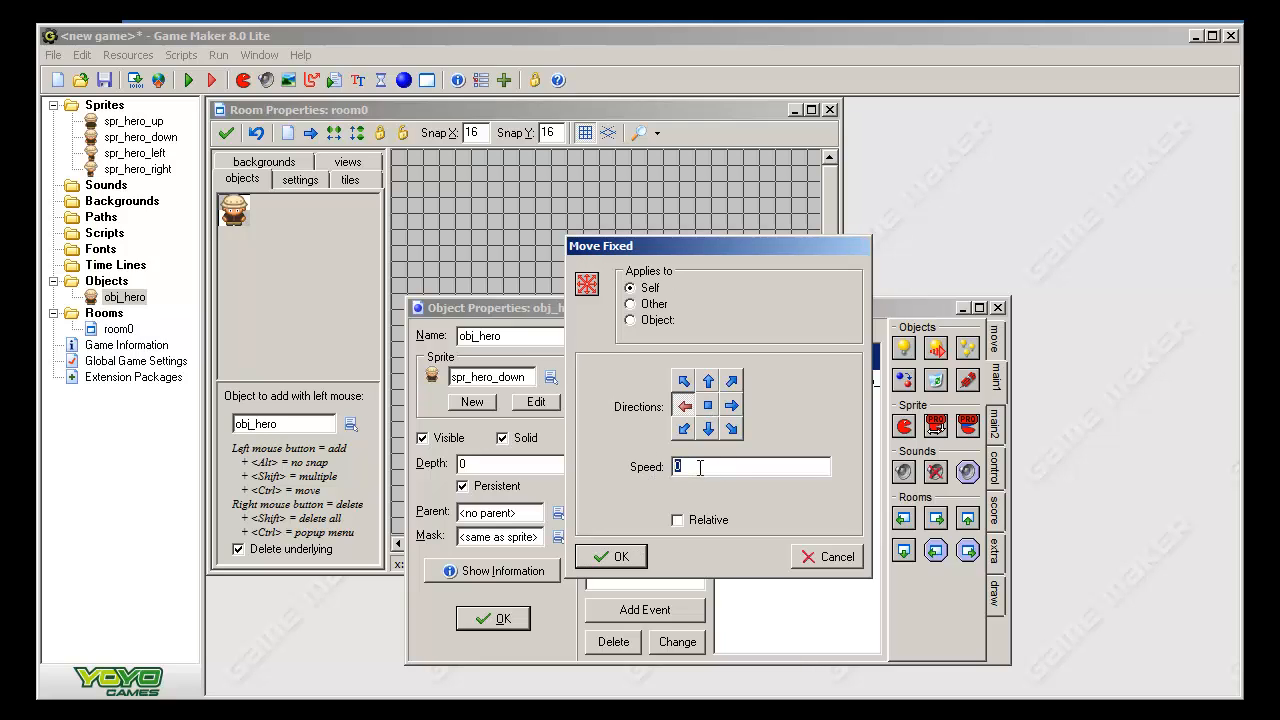
text(5)
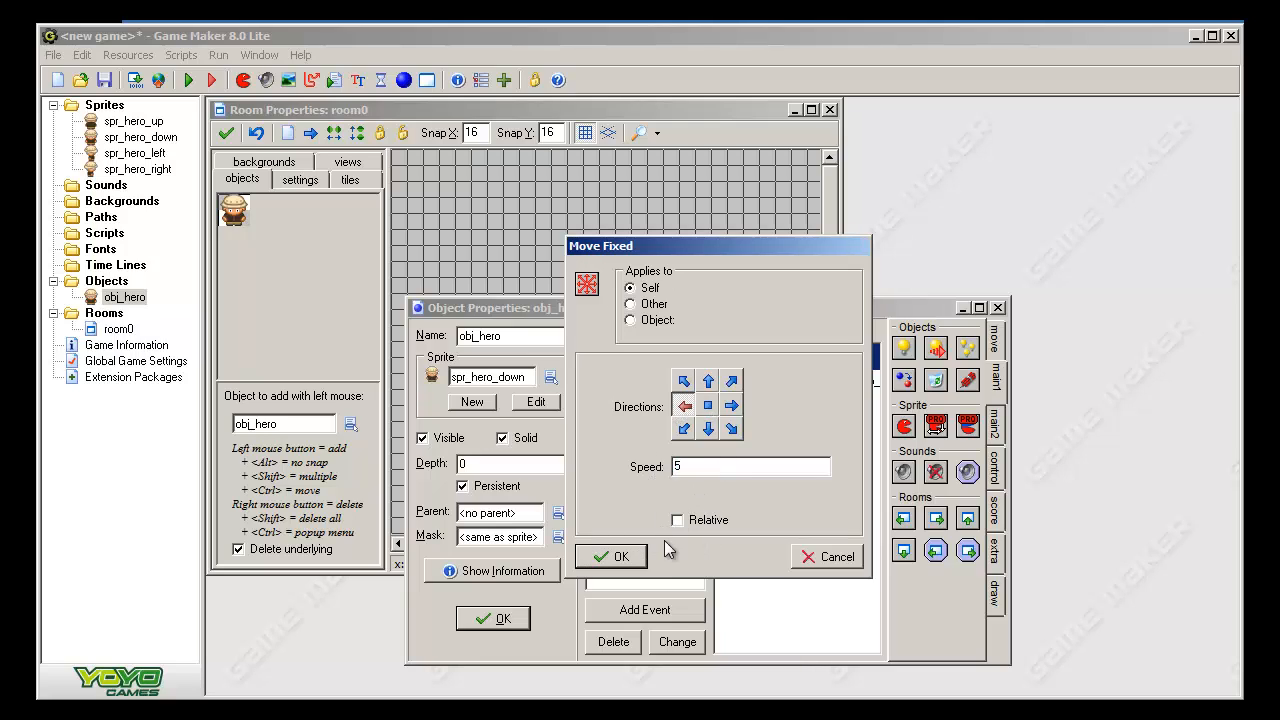
click(611, 556)
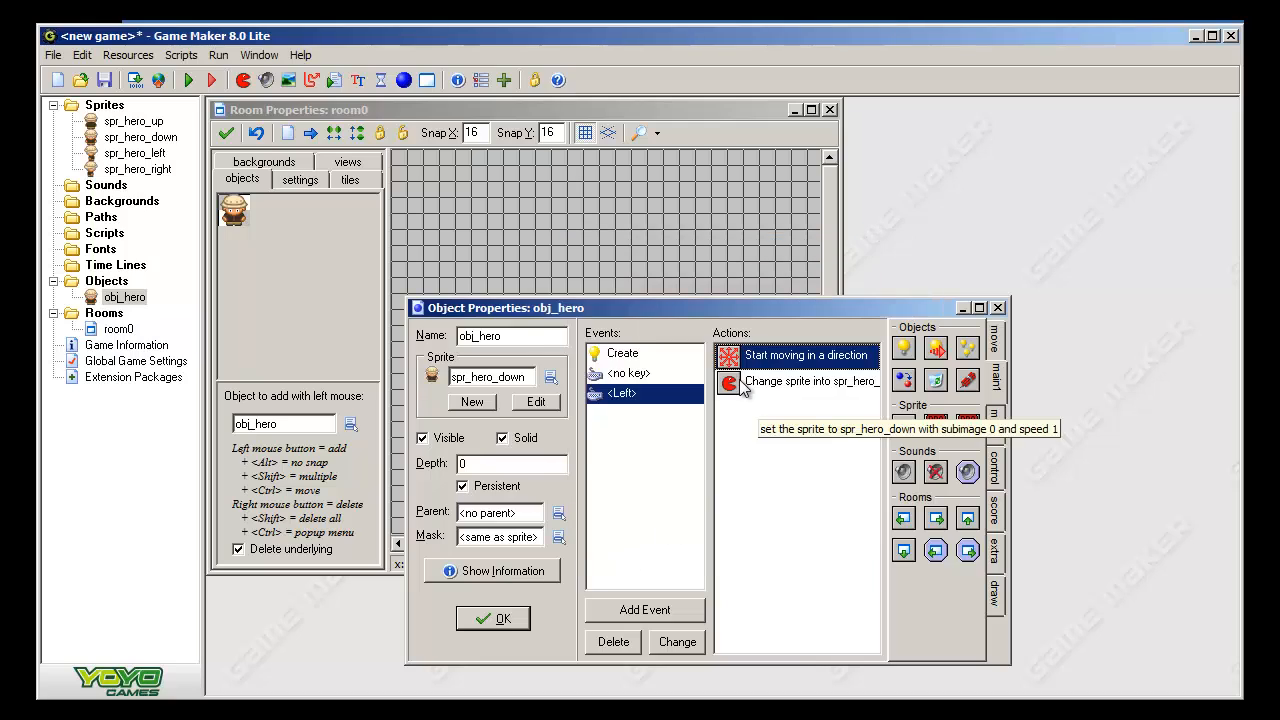
- Set the Left event's pasted Change Sprite action to spr_hero_left
double_click(810, 381)
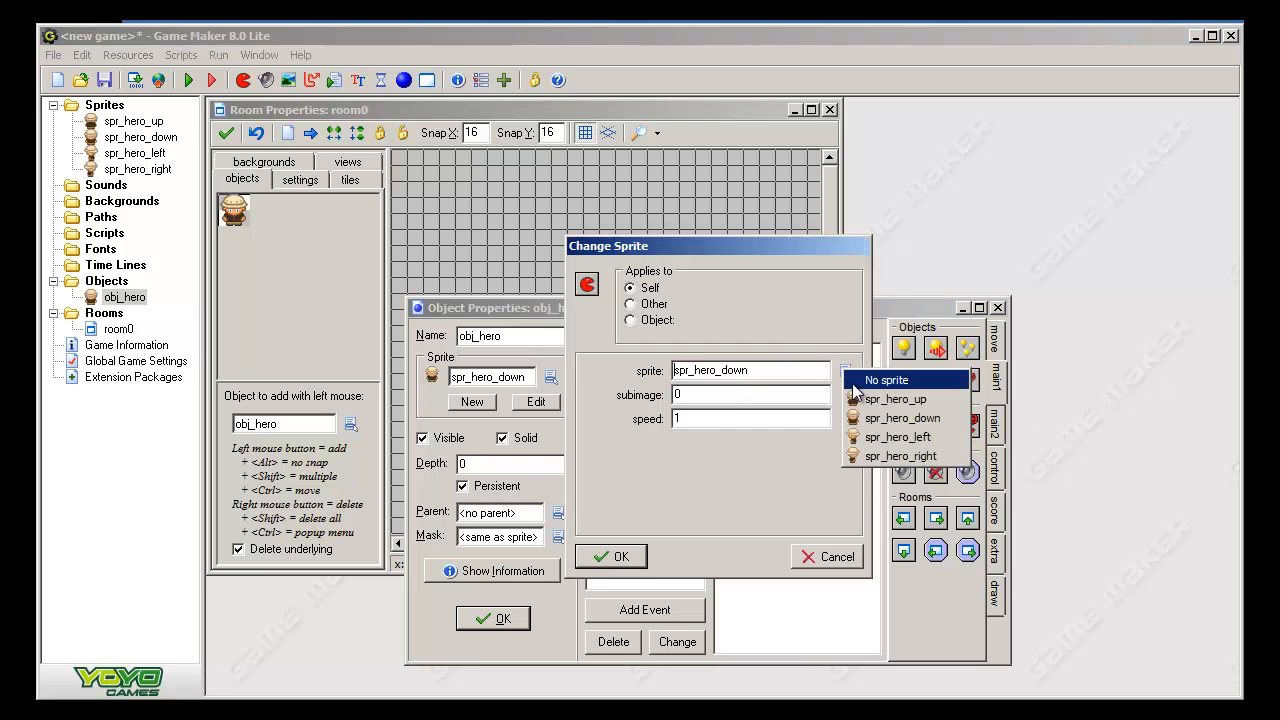
click(897, 437)
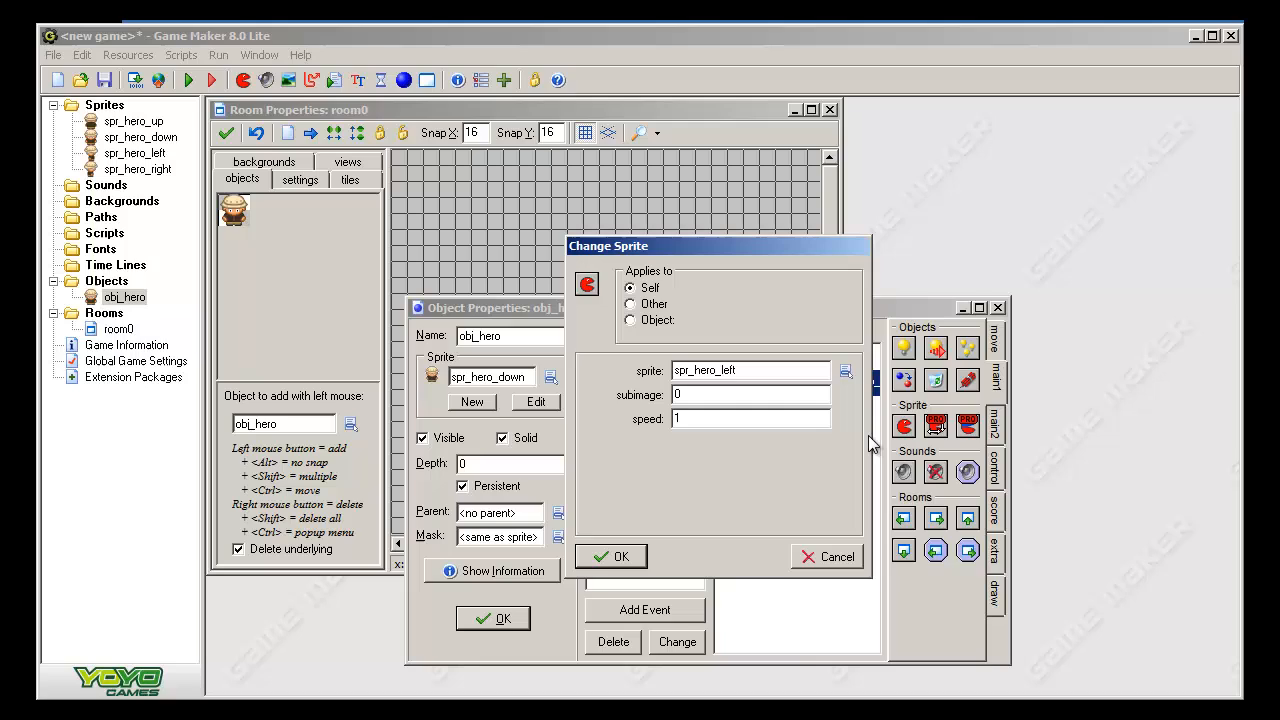
click(611, 556)
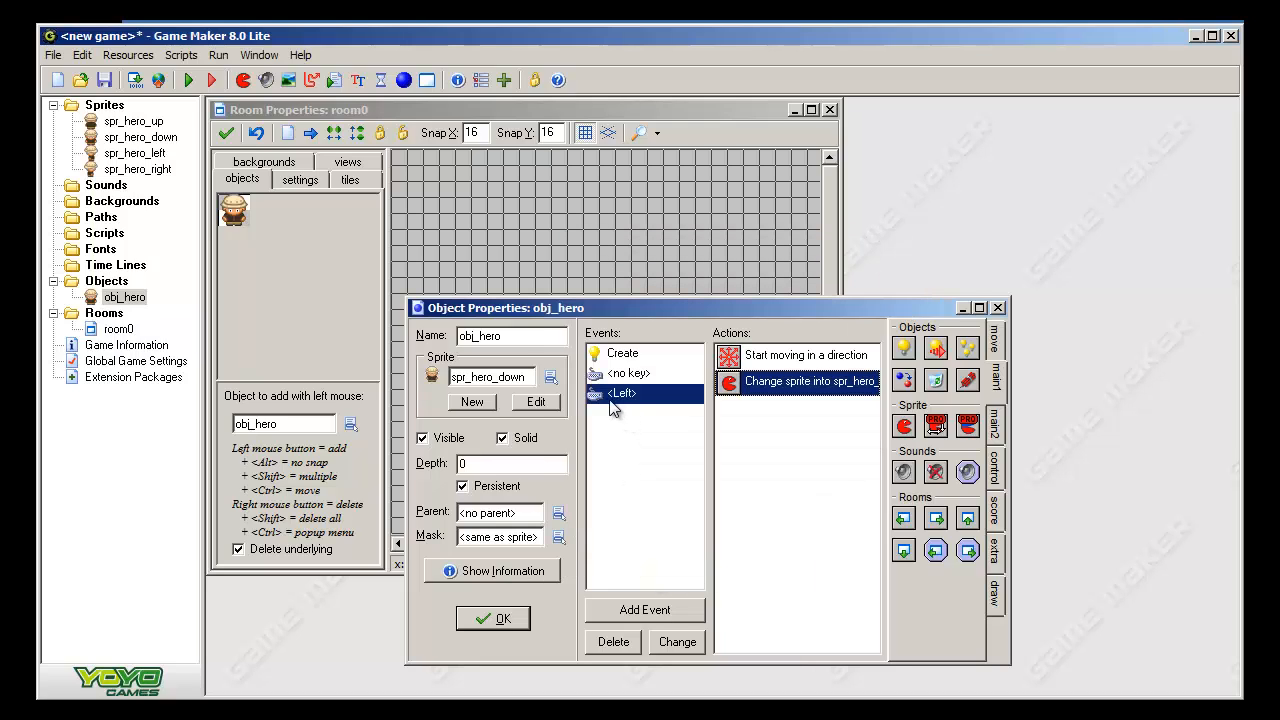
mouse_move(620, 392)
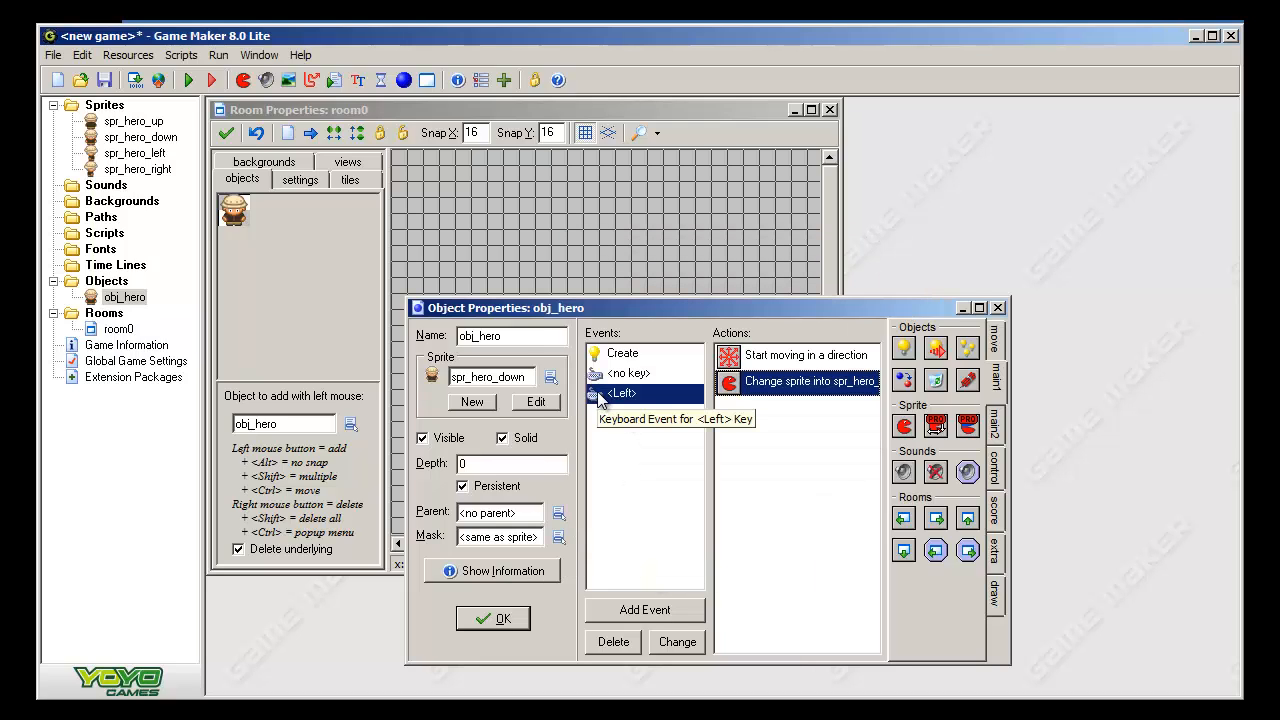
mouse_move(194, 98)
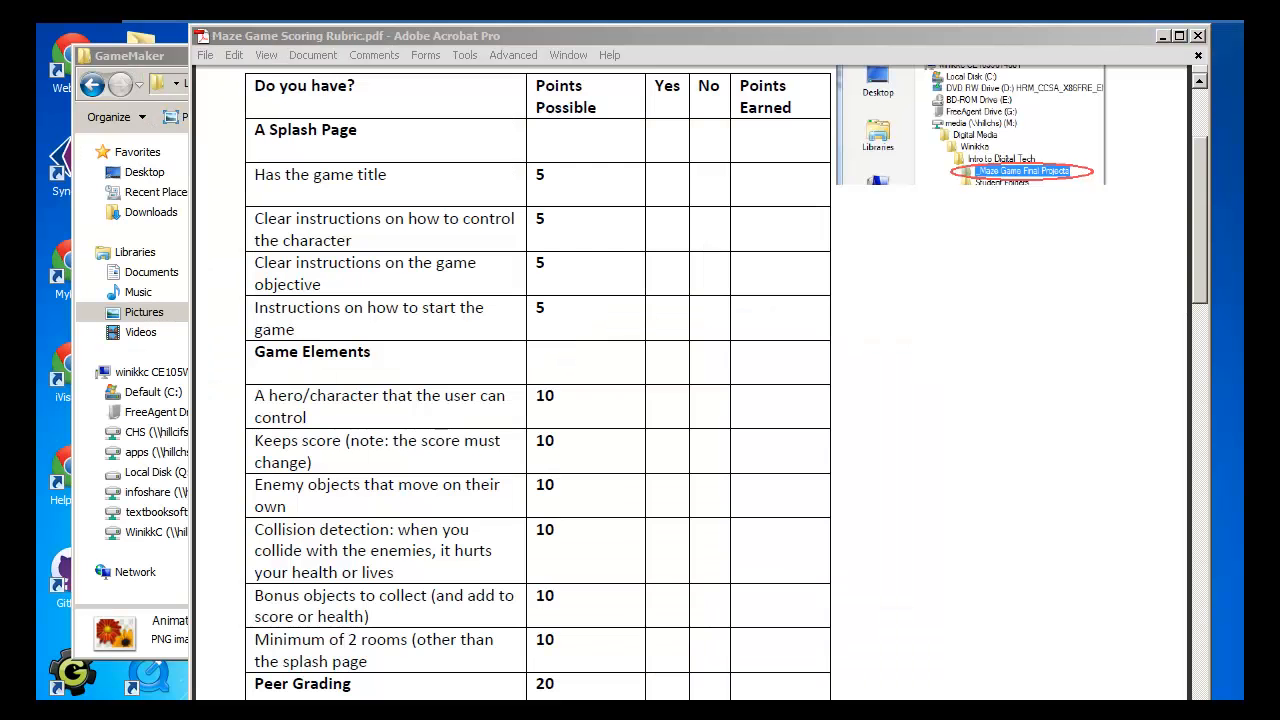
double_click(1020, 171)
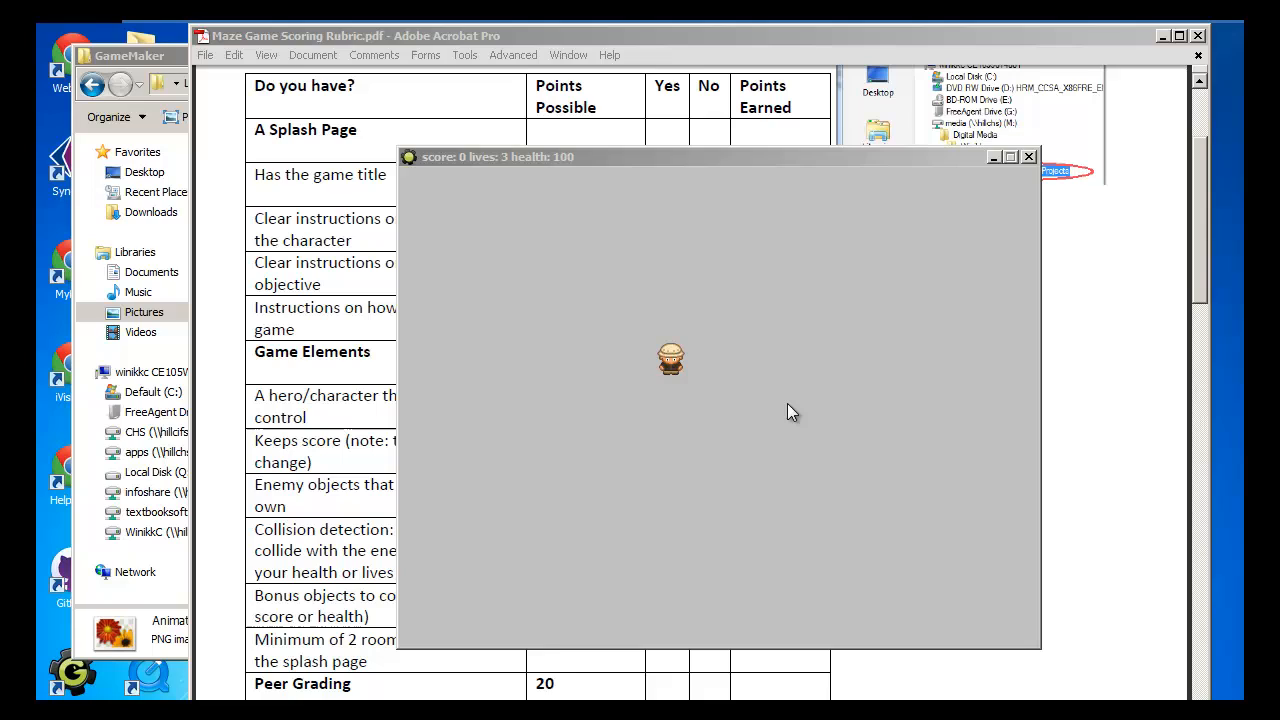
mouse_move(794, 487)
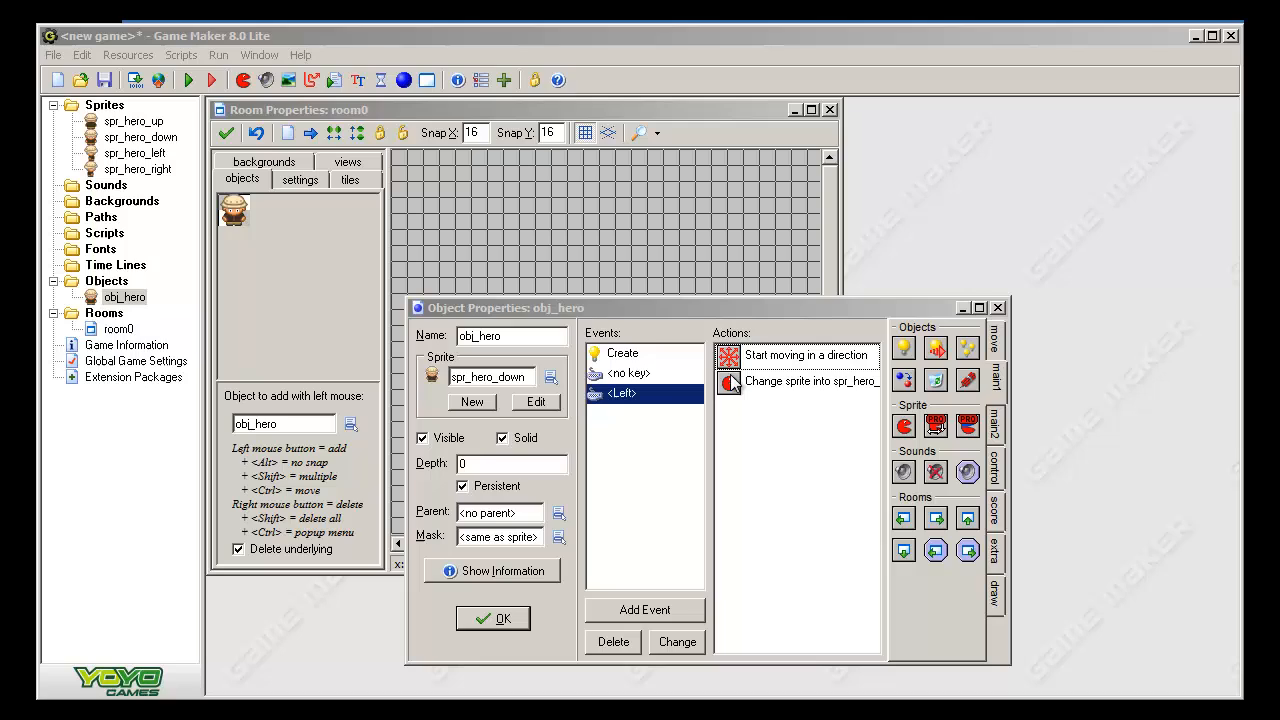
- Replace the Left sprite change's subimage 0 with image_index
double_click(798, 381)
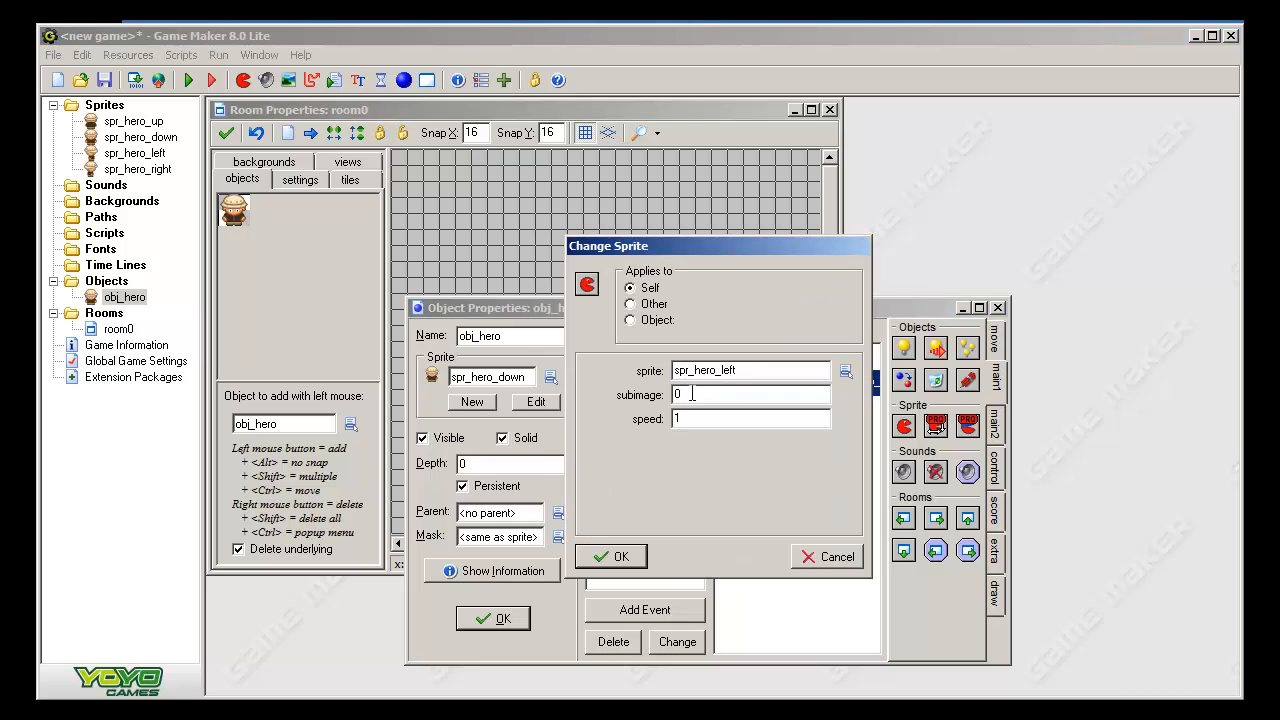
triple_click(750, 393)
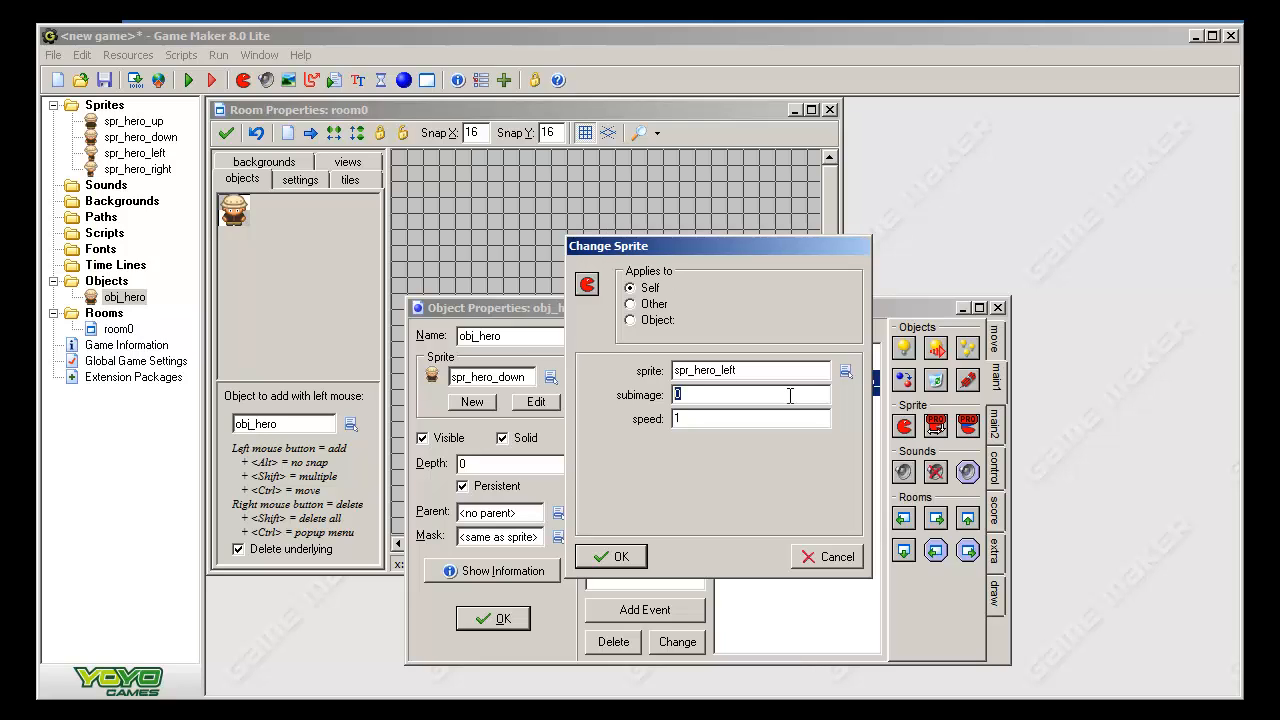
text(ima)
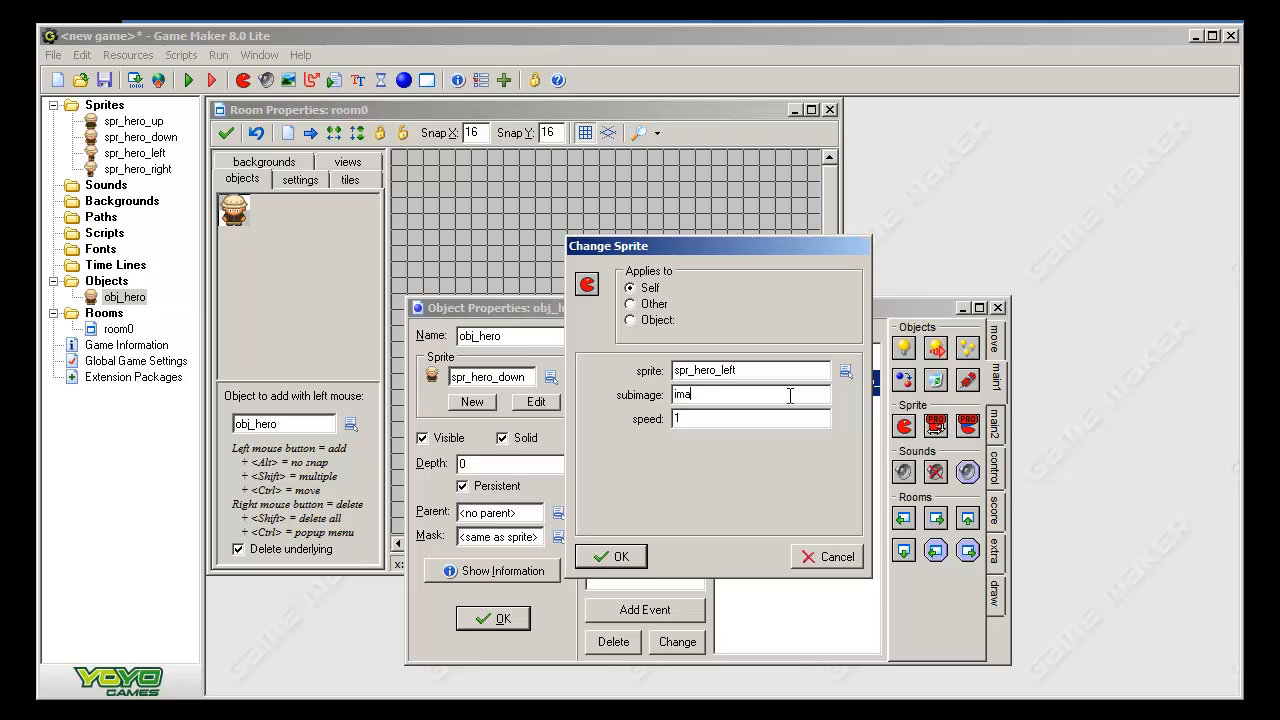
text(ge)
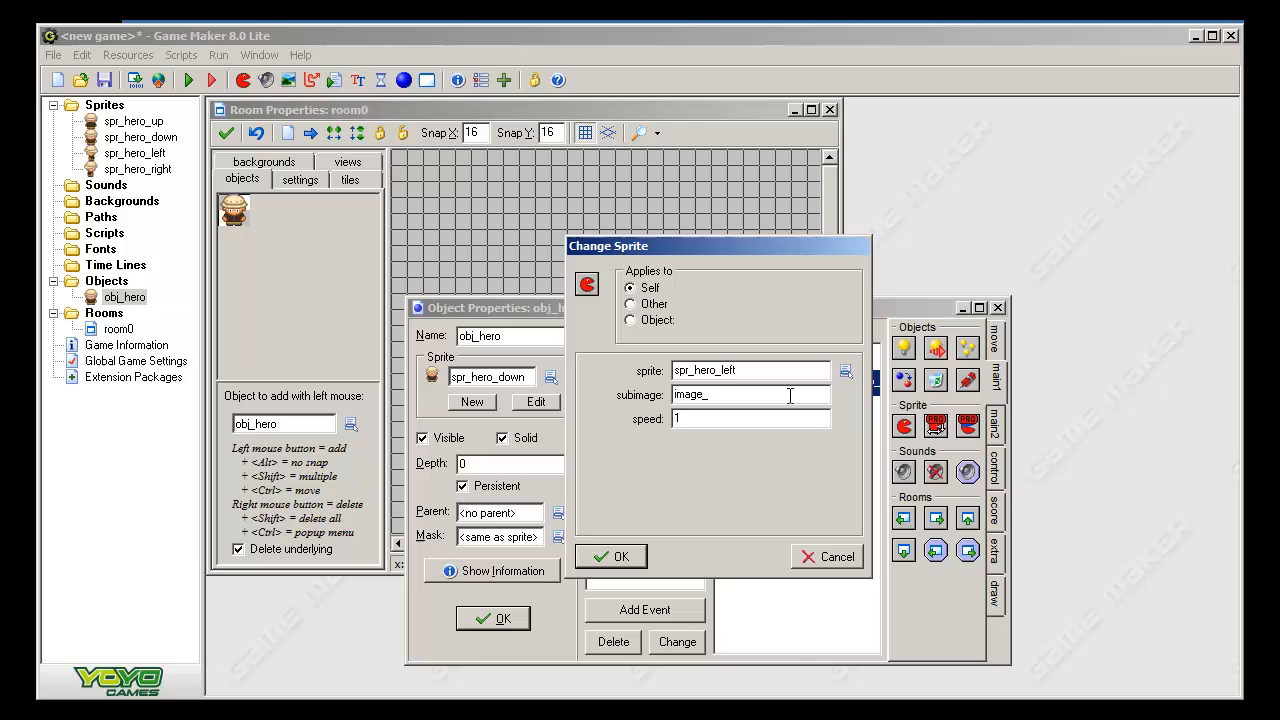
text(_index)
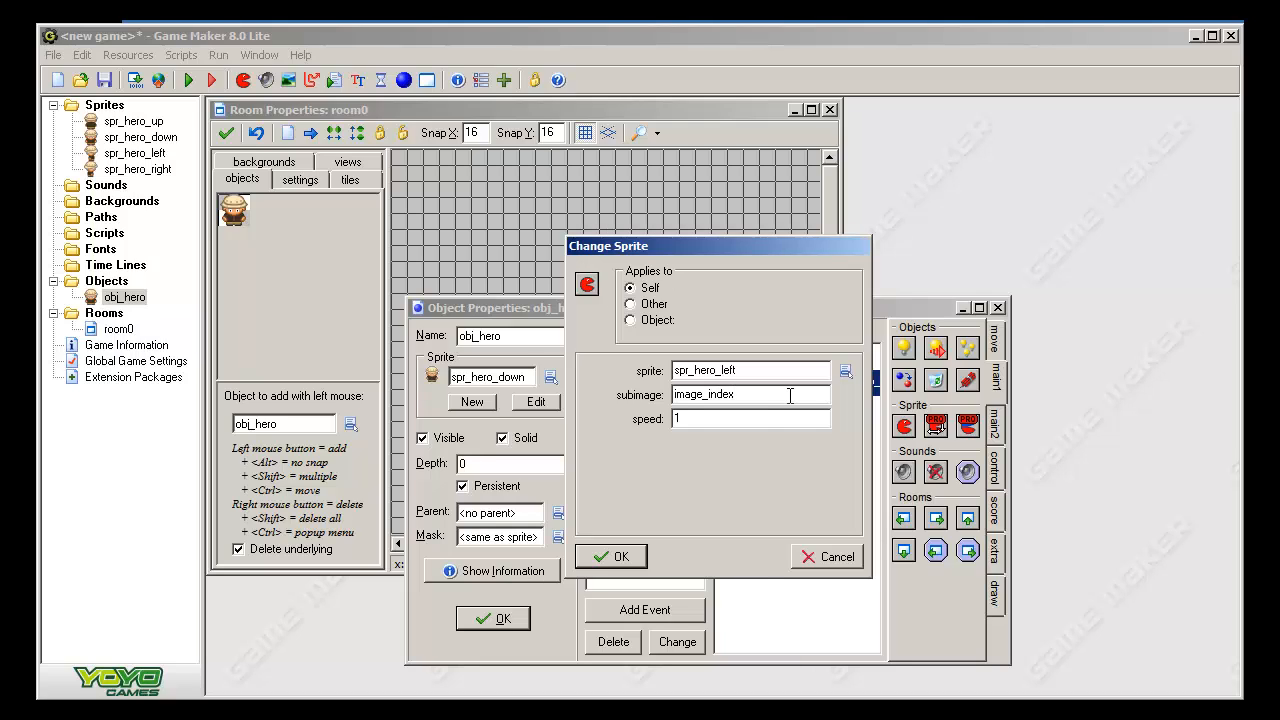
click(611, 556)
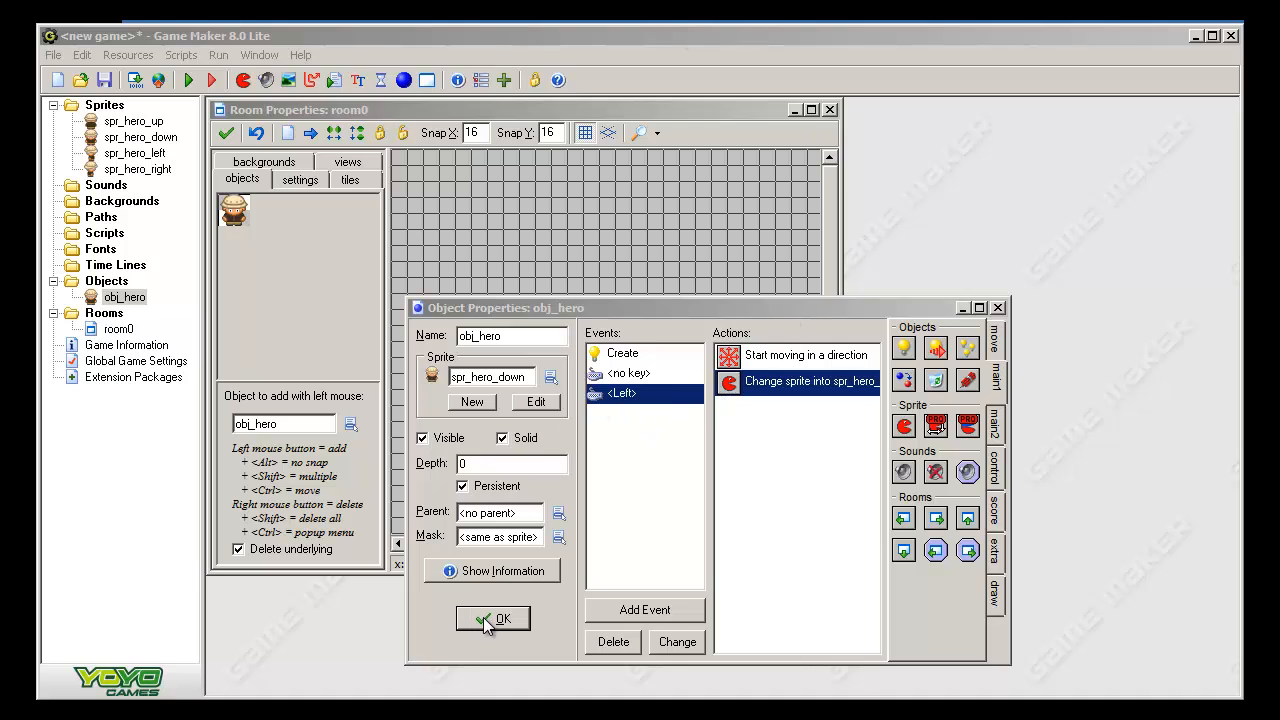
- Close obj_hero's properties, walk the hero left in the test run, then close the game
click(493, 618)
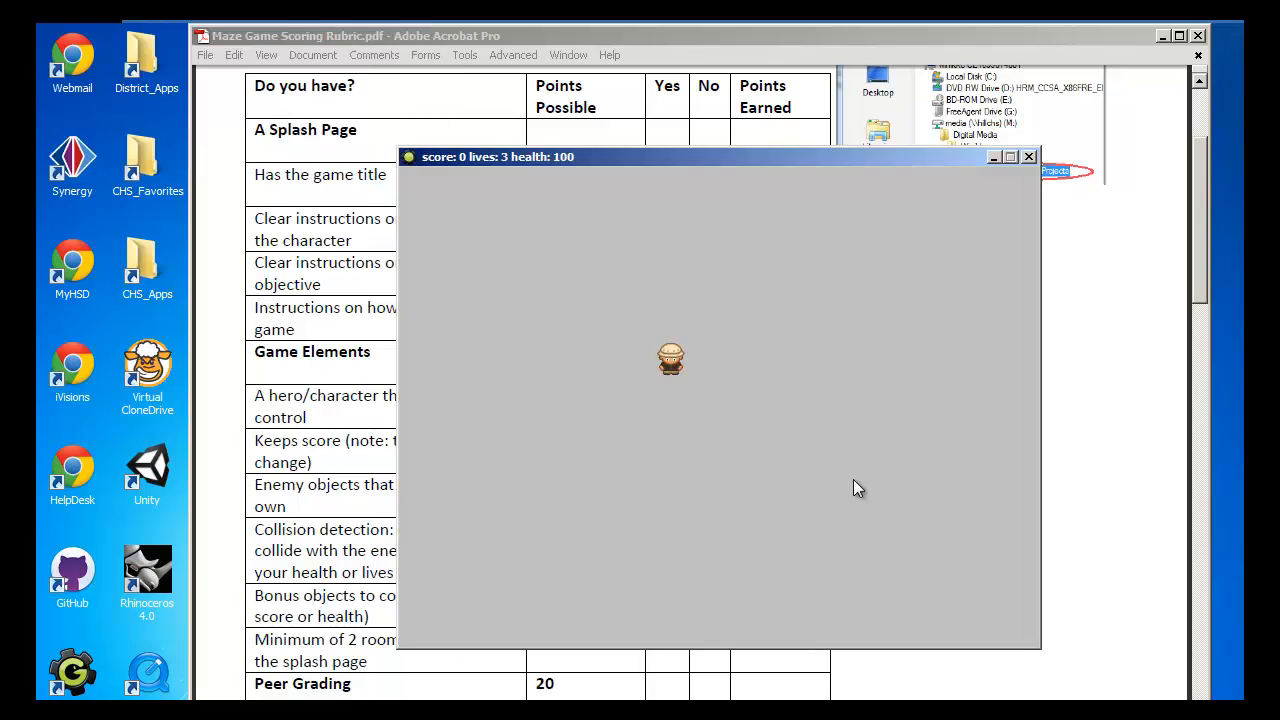
key(Left)
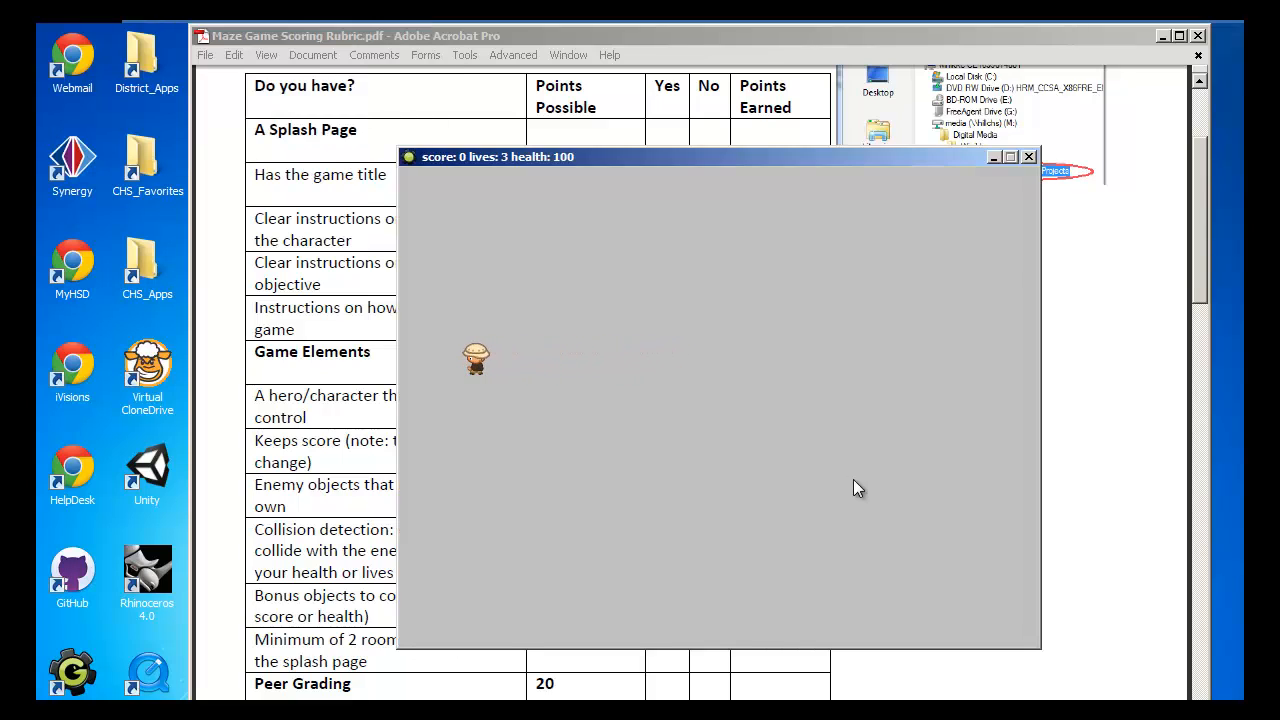
mouse_move(1030, 183)
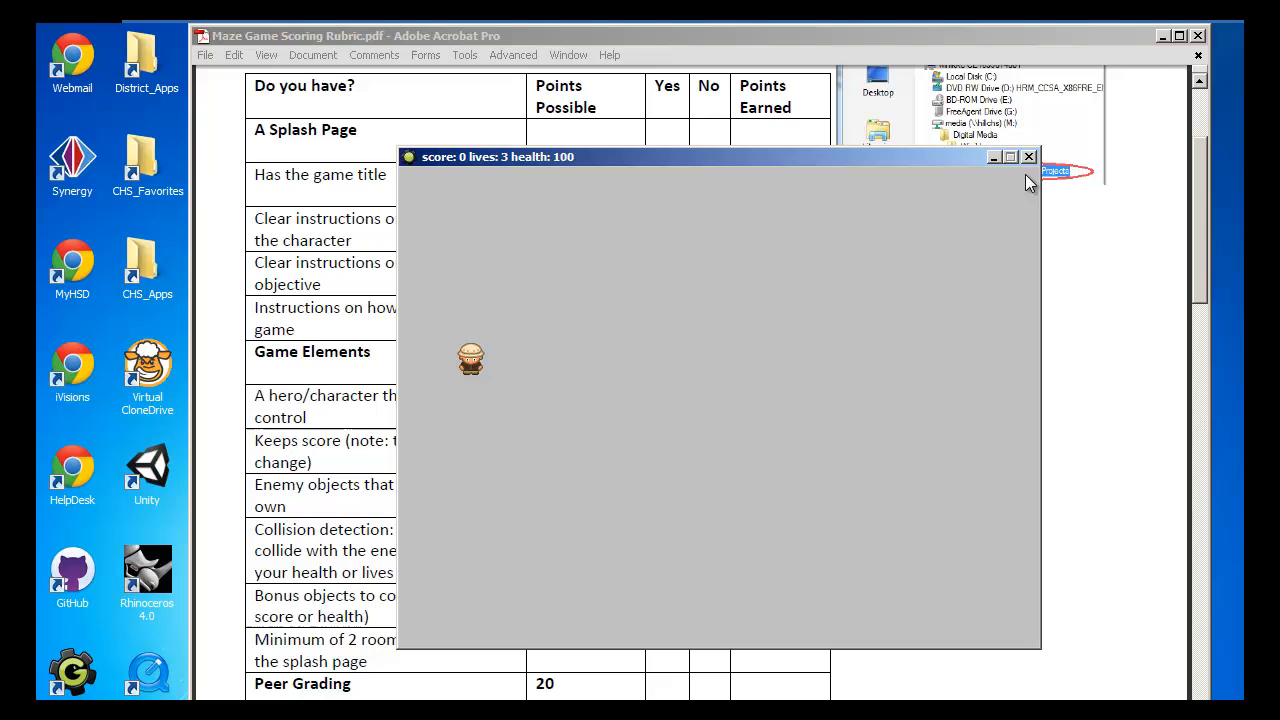
mouse_move(1028, 157)
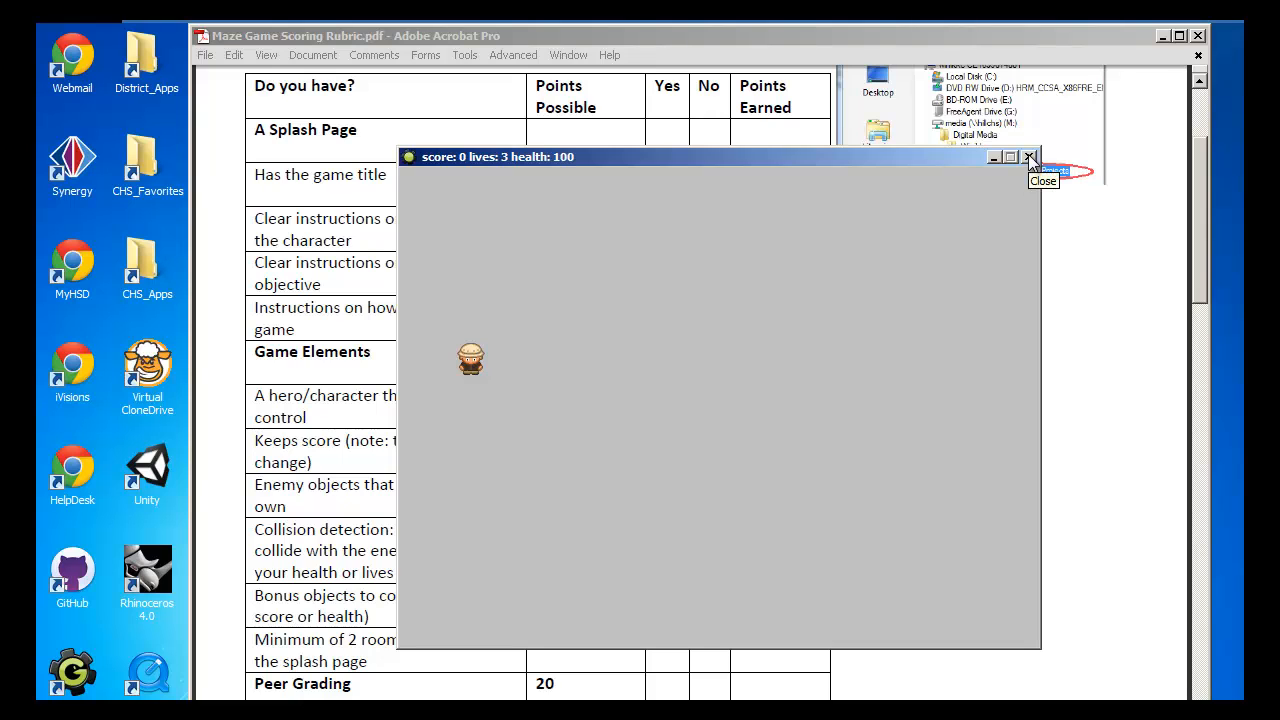
click(1028, 156)
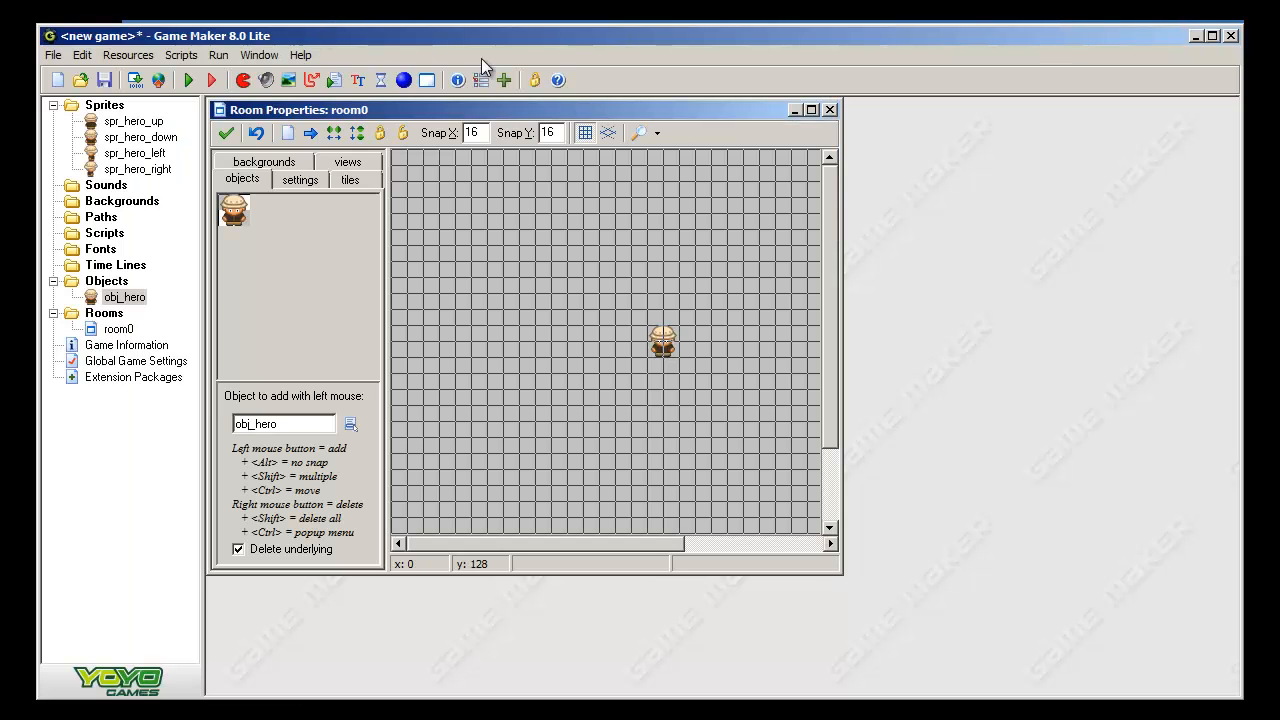
- Reopen obj_hero and select the Left event's actions for copying
double_click(124, 297)
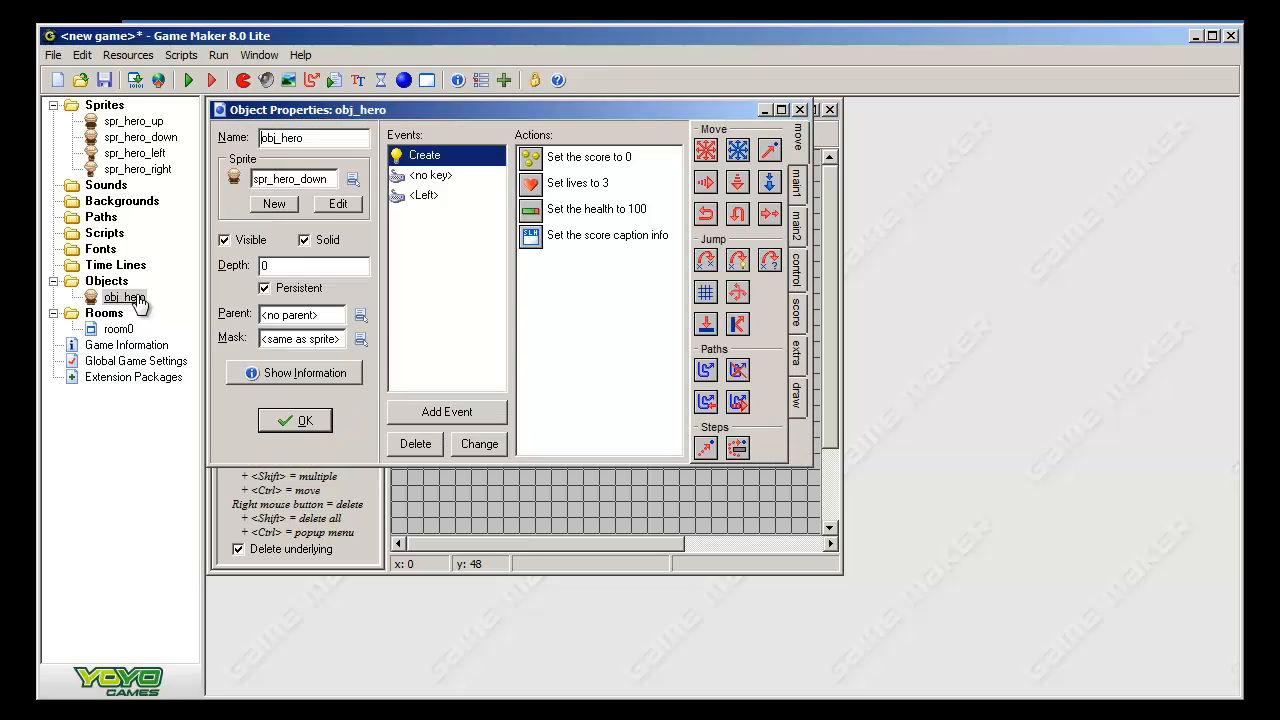
click(424, 195)
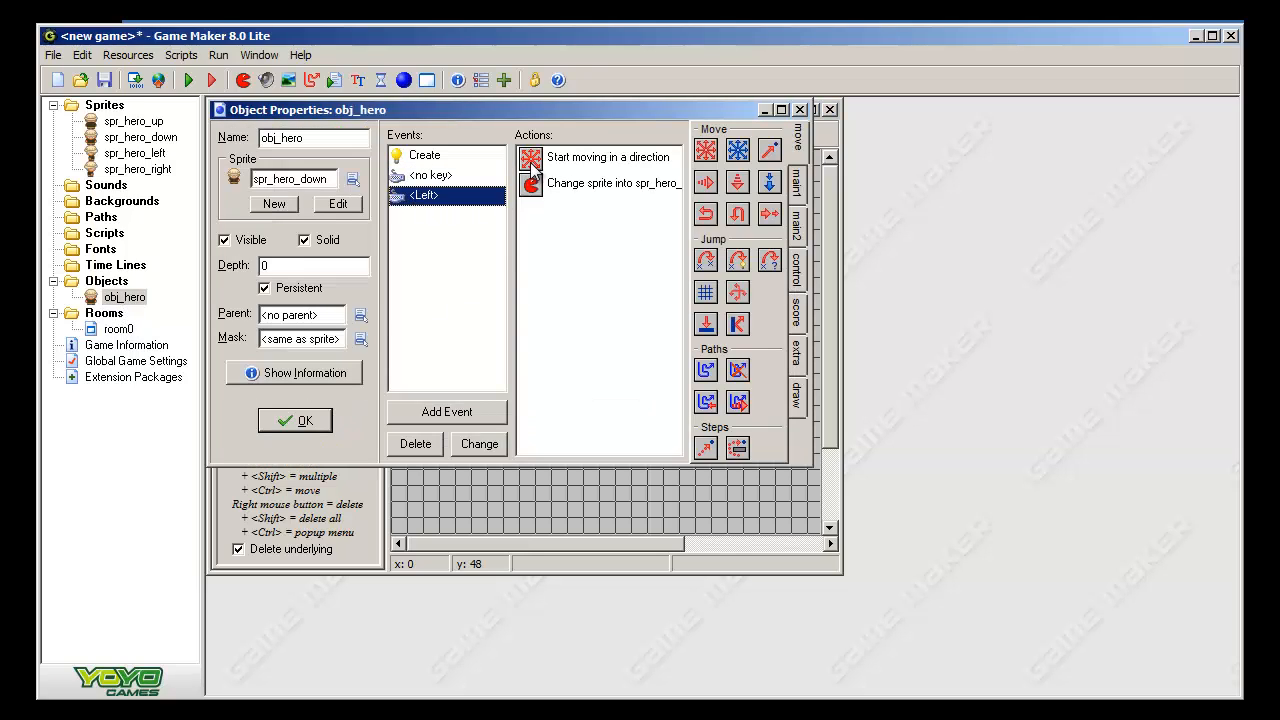
click(600, 157)
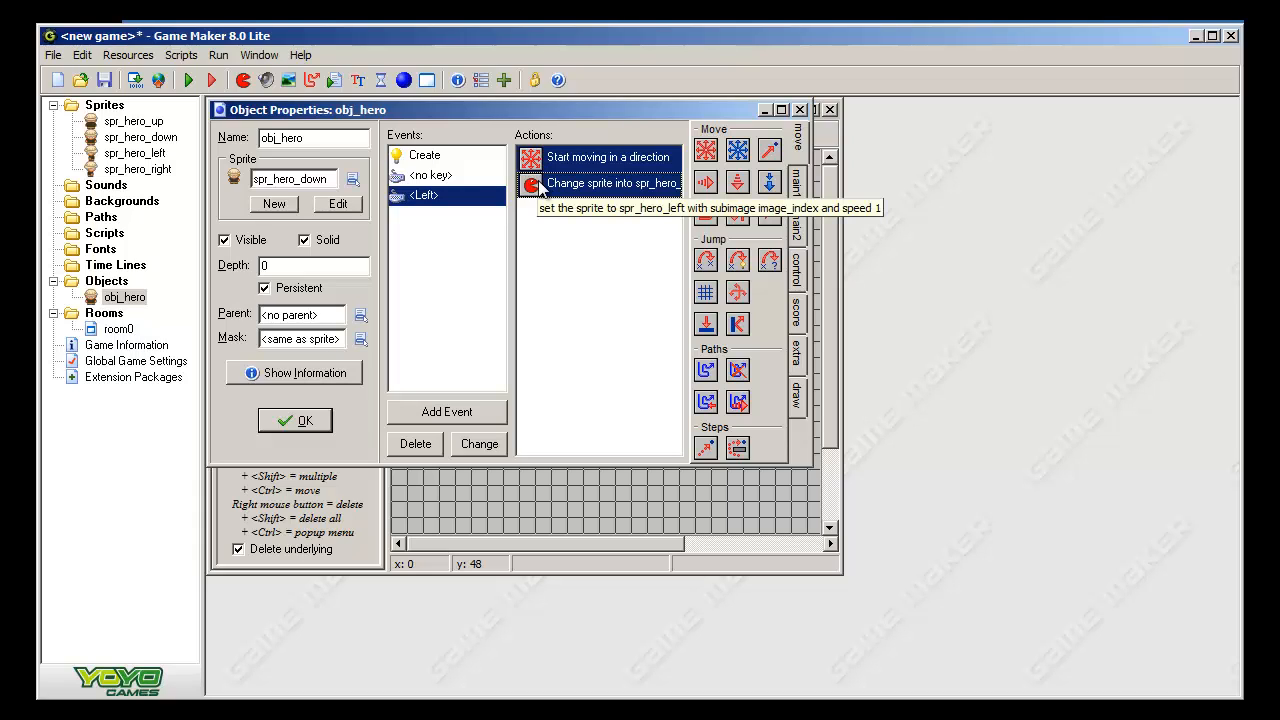
mouse_move(625, 195)
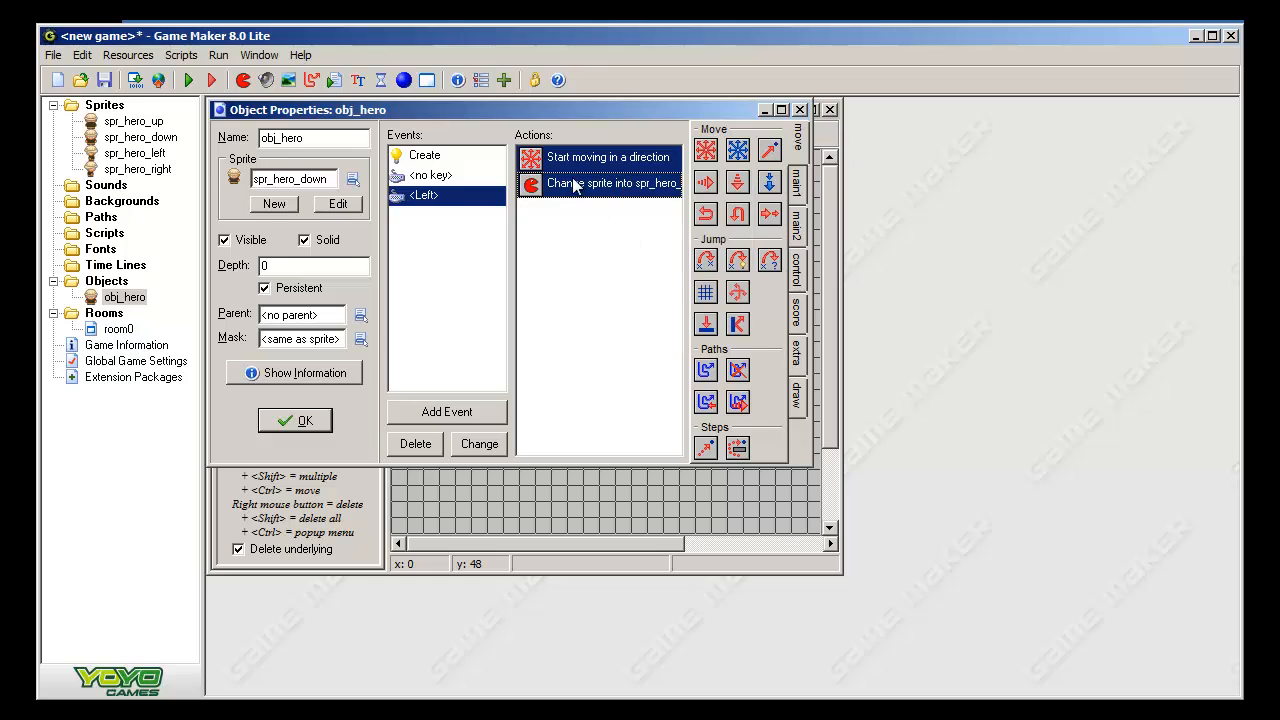
- Add a Right key event, paste the copied actions, and edit its sprite change
click(446, 411)
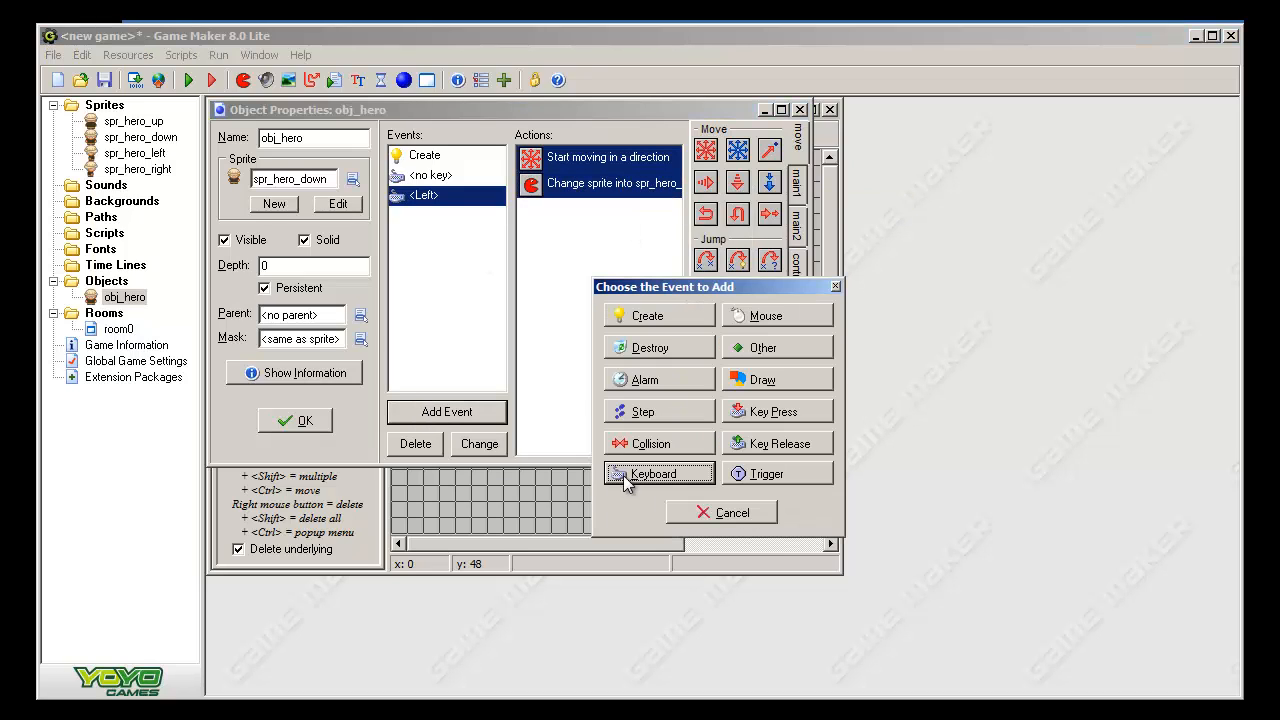
click(654, 473)
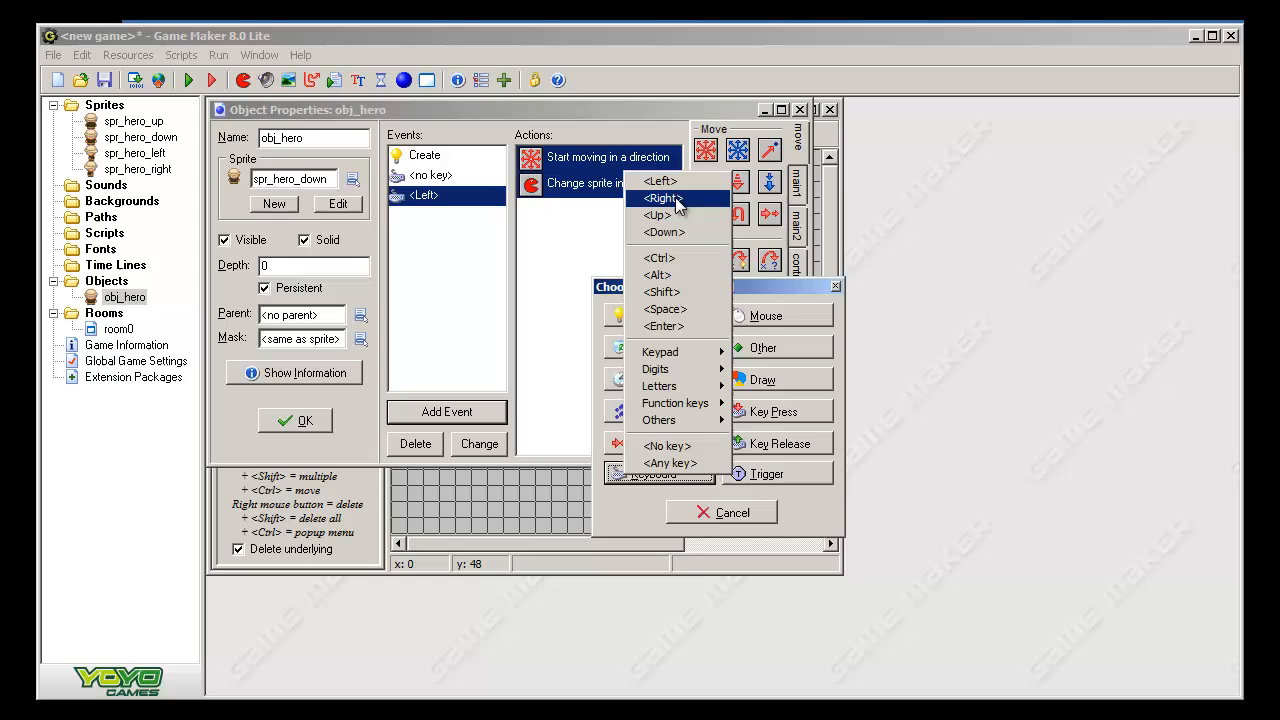
click(661, 197)
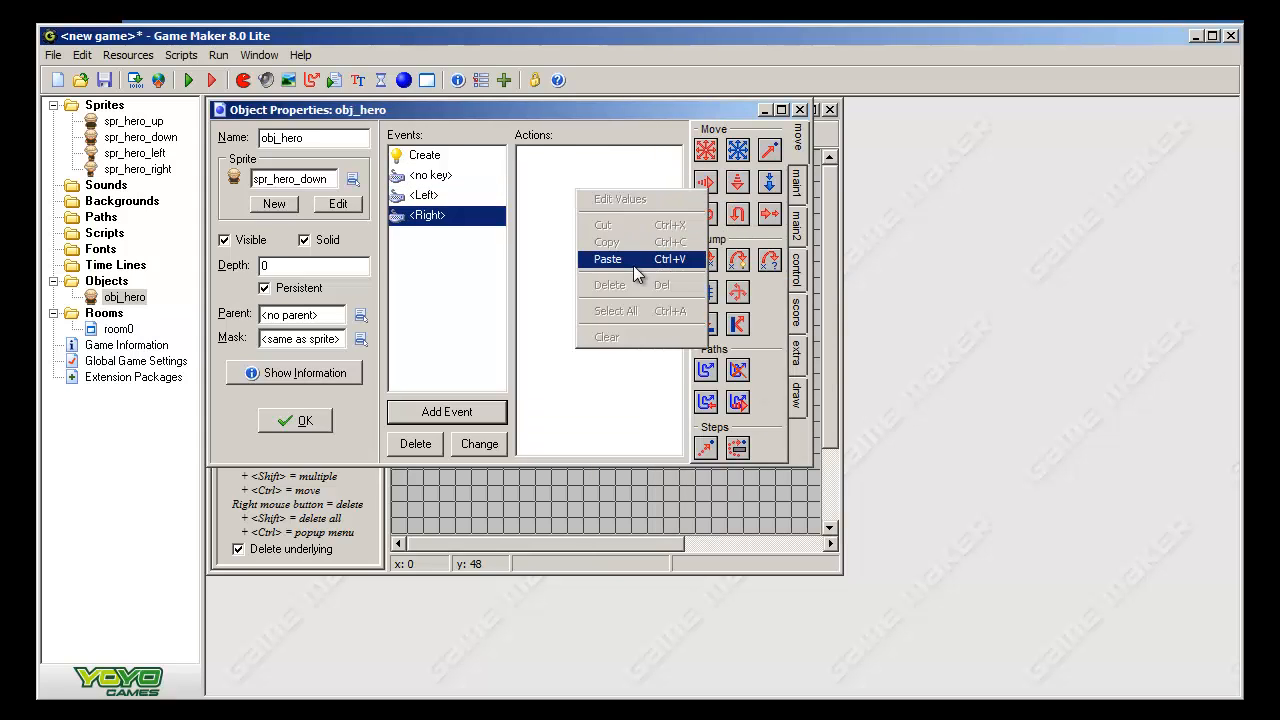
click(607, 259)
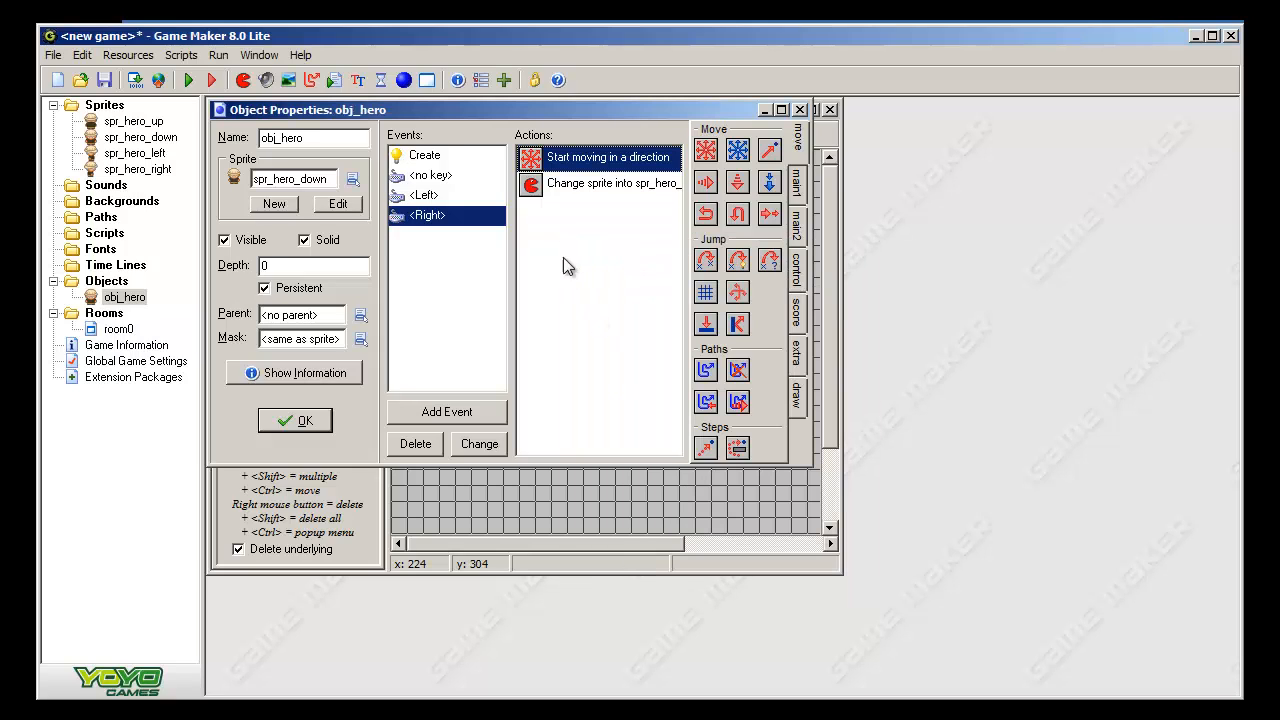
double_click(600, 183)
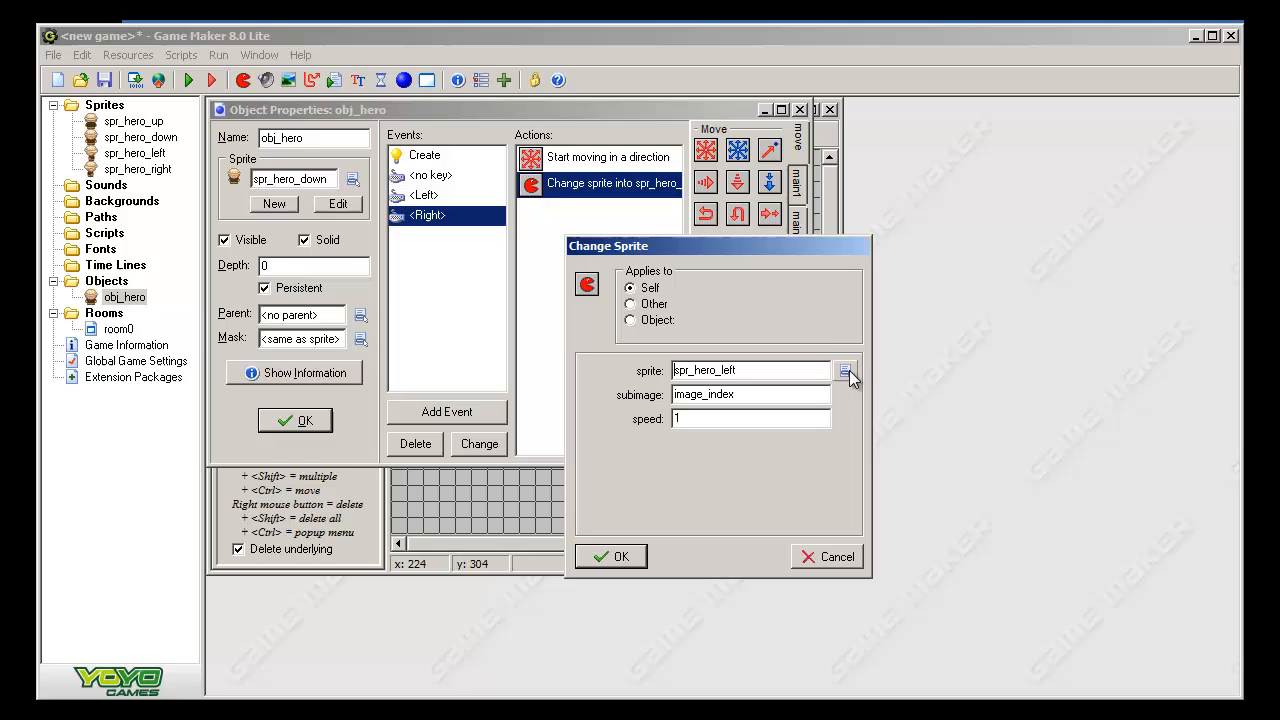
click(843, 371)
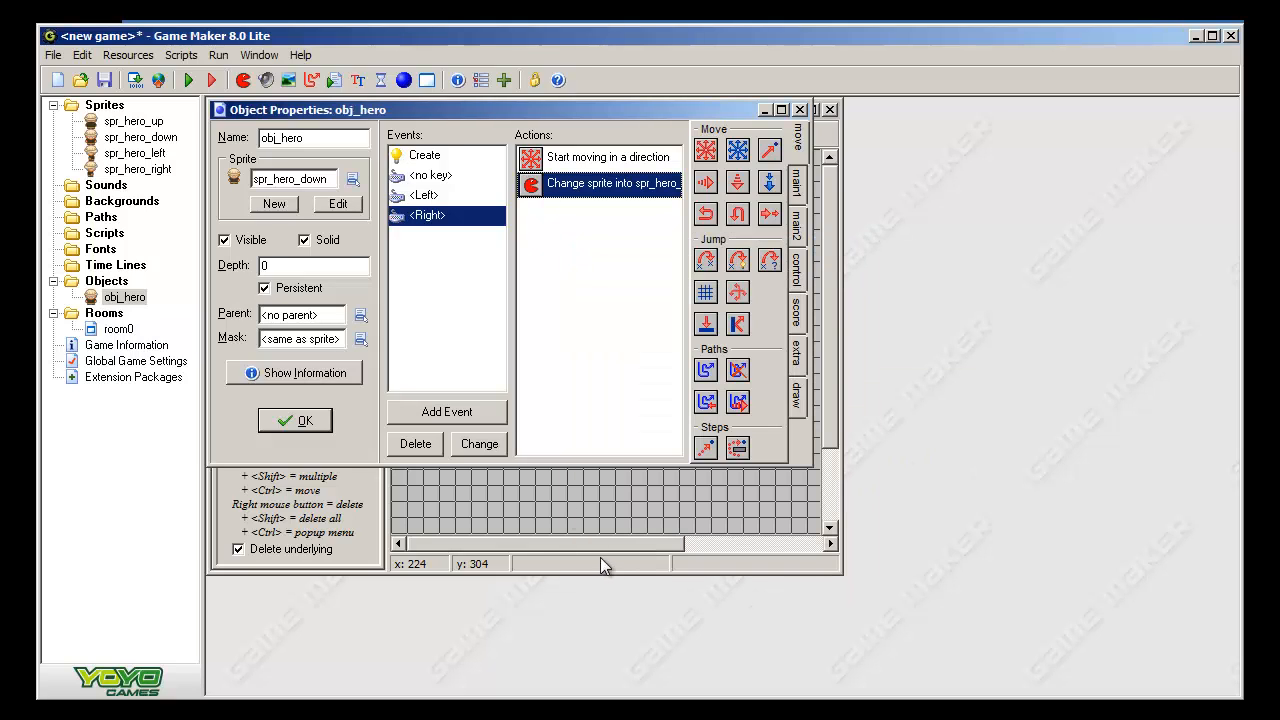
mouse_move(335, 413)
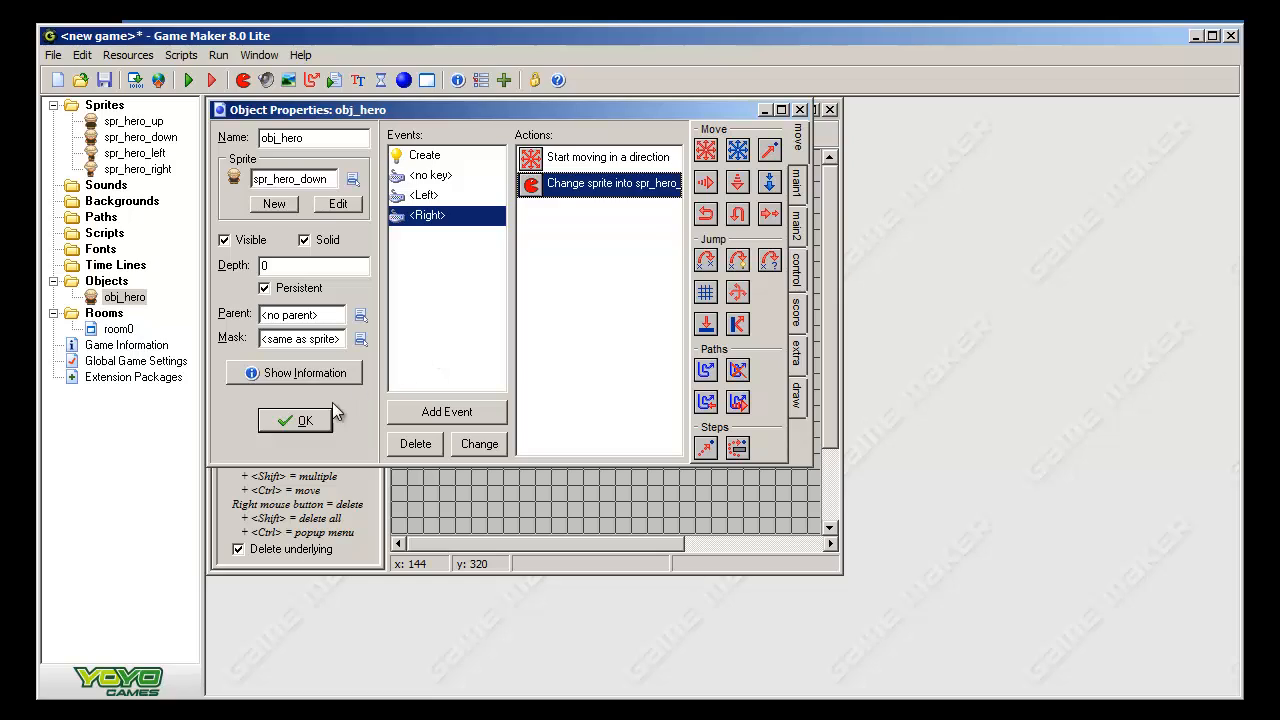
mouse_move(447, 254)
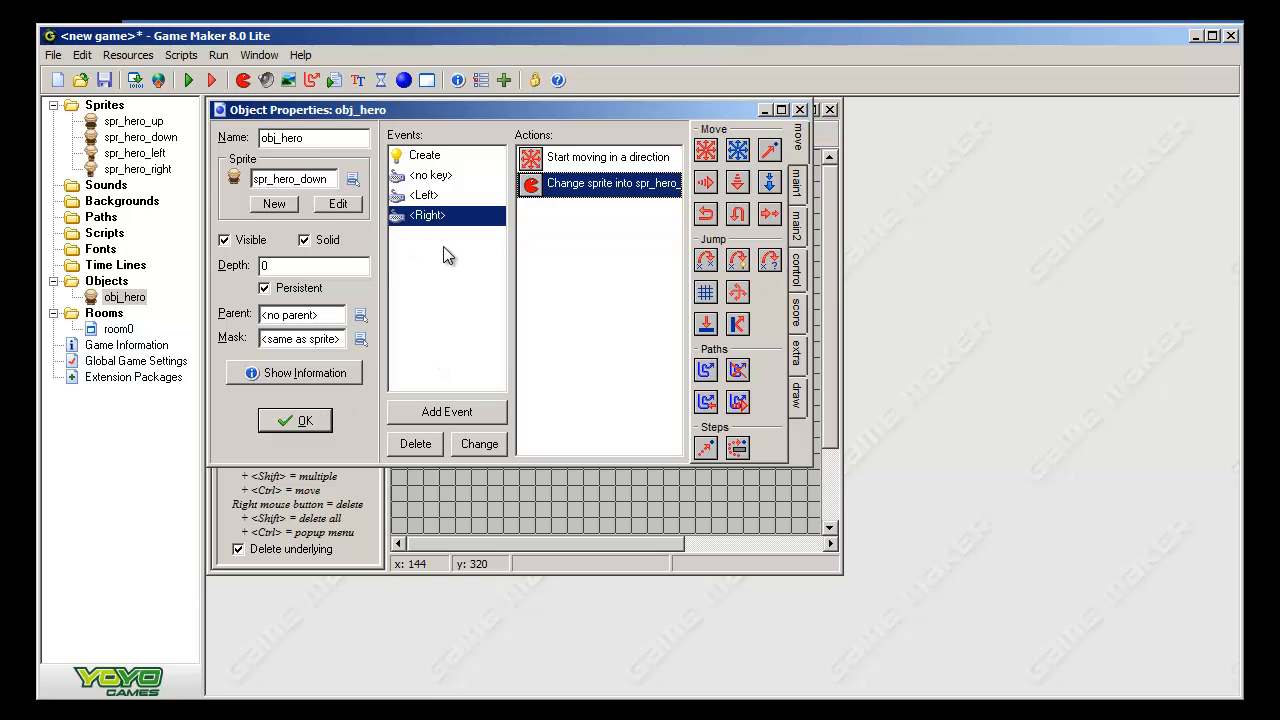
mouse_move(442, 257)
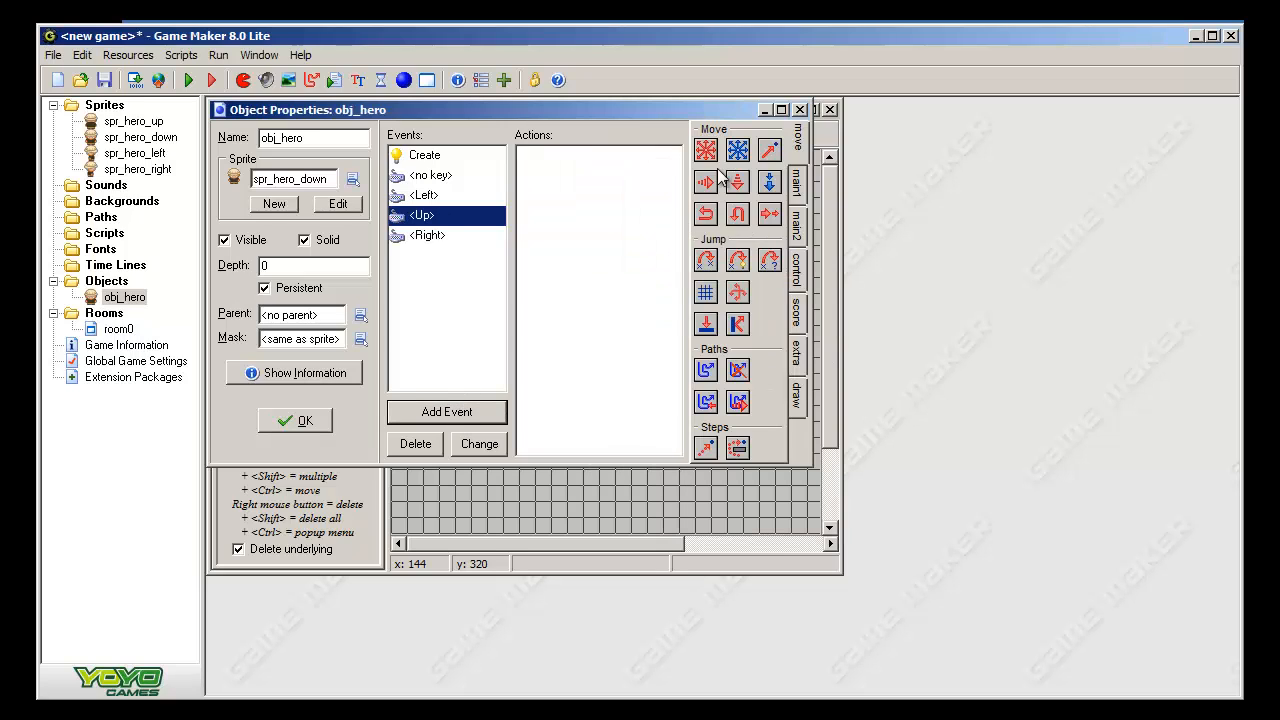
- Pick the Up event's sprite and set the Down event's sprite change to spr_hero_down
click(843, 370)
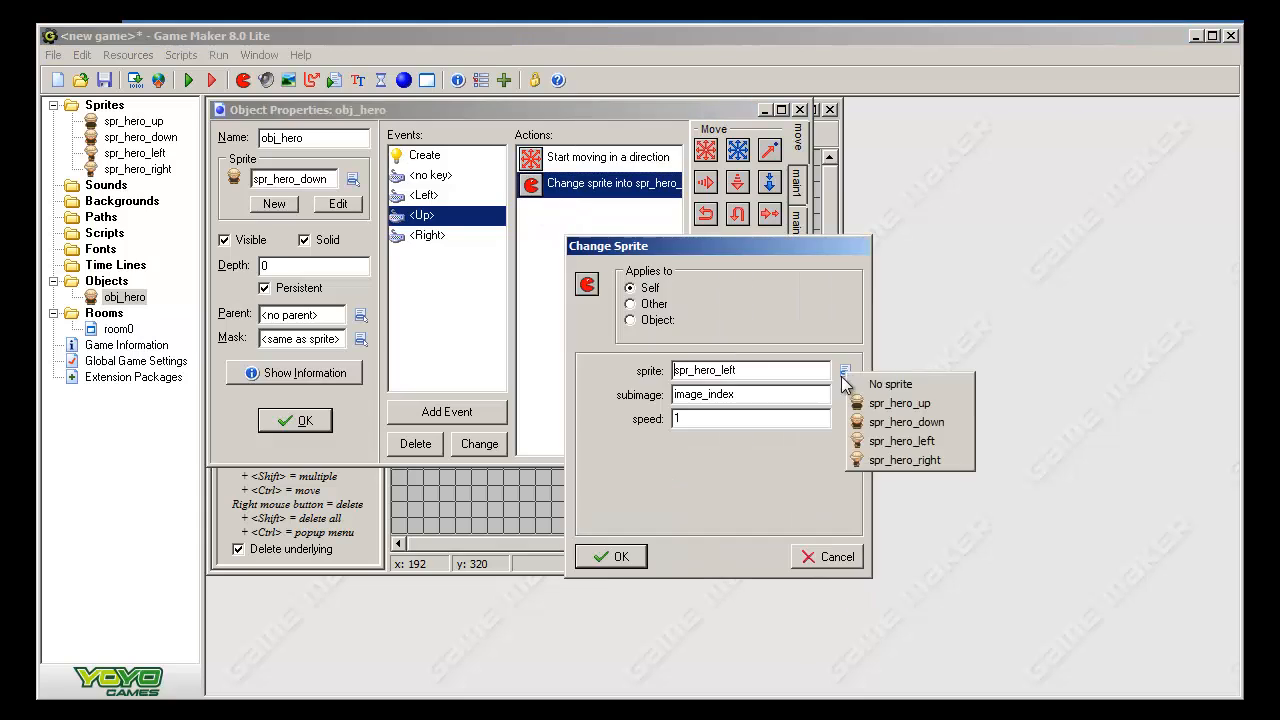
click(610, 556)
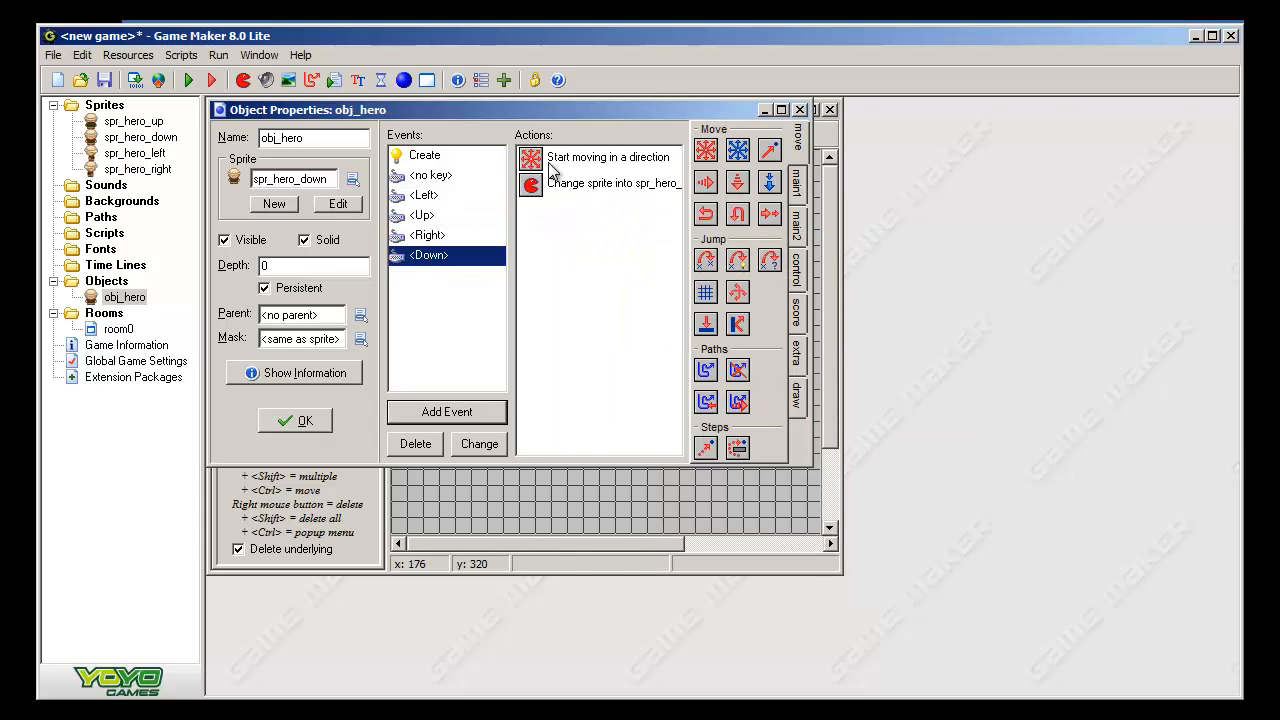
double_click(614, 183)
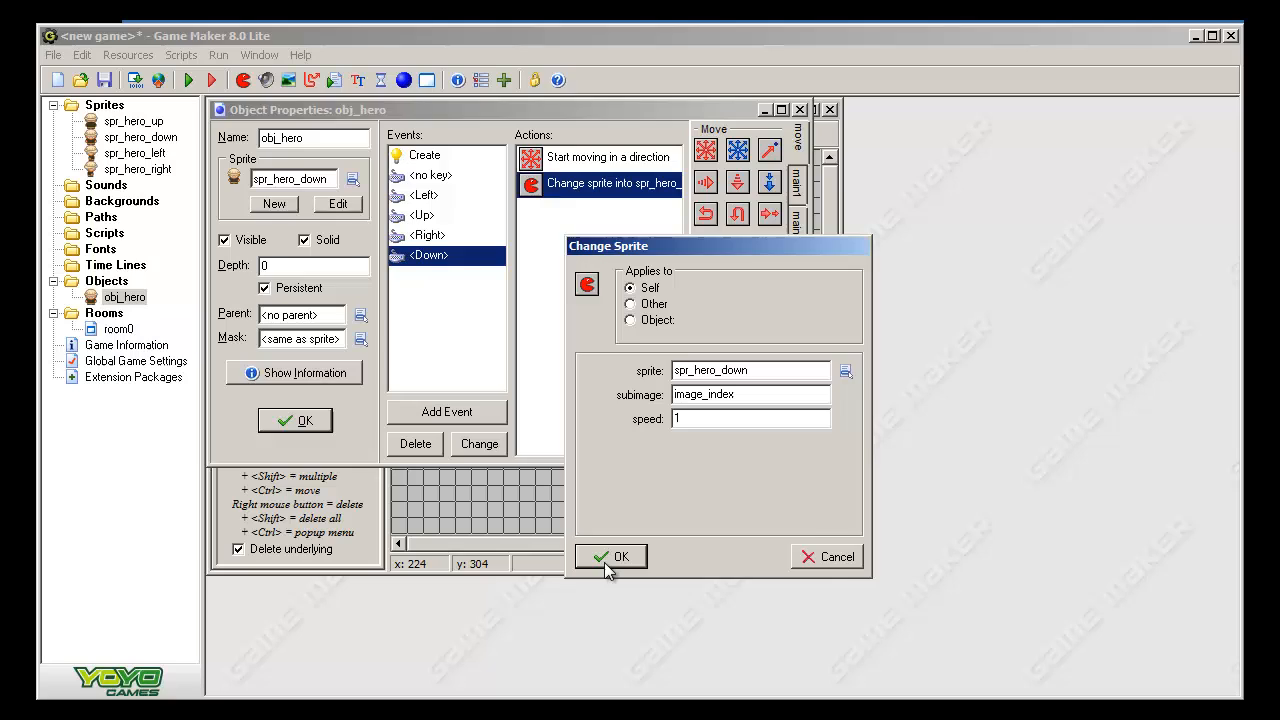
click(611, 557)
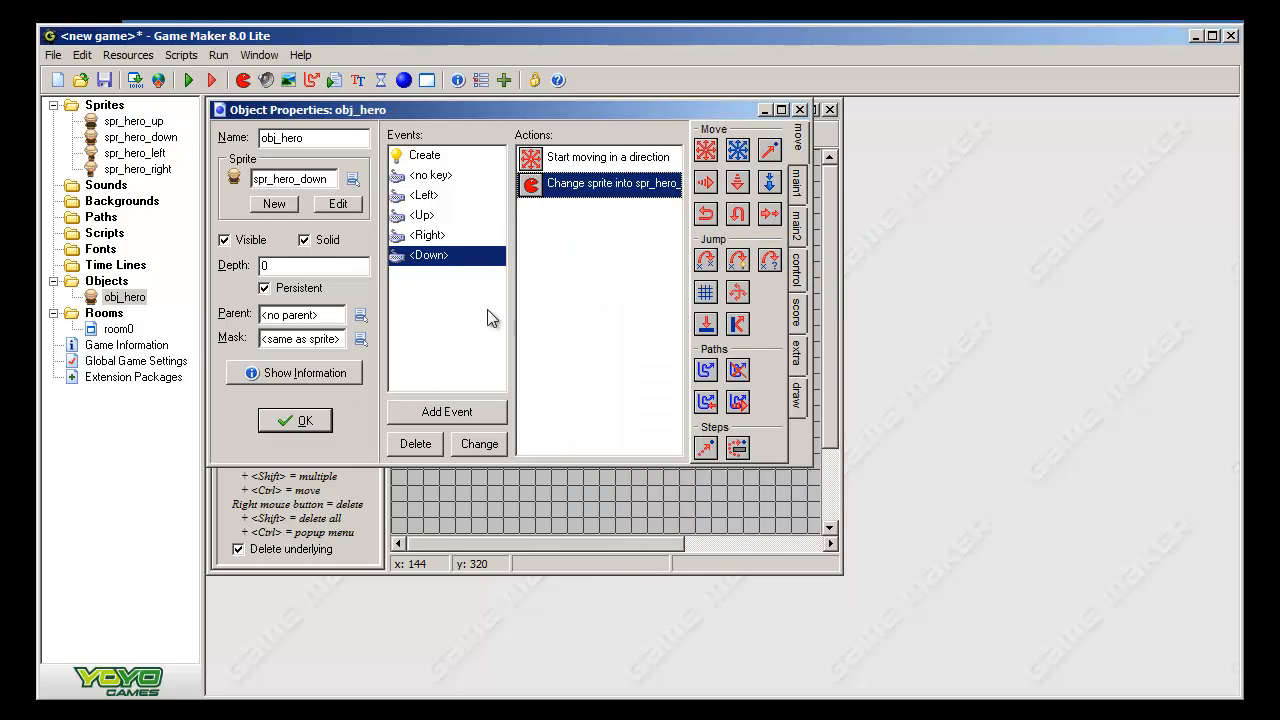
double_click(613, 183)
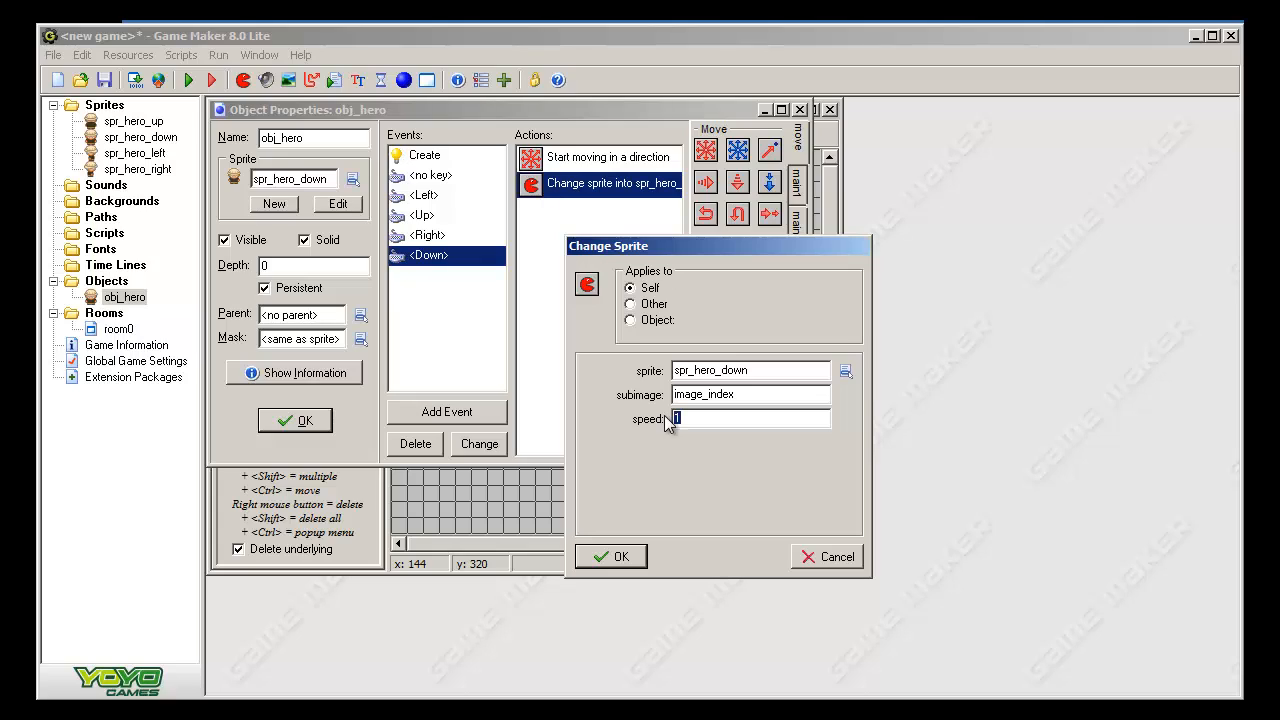
mouse_move(463, 326)
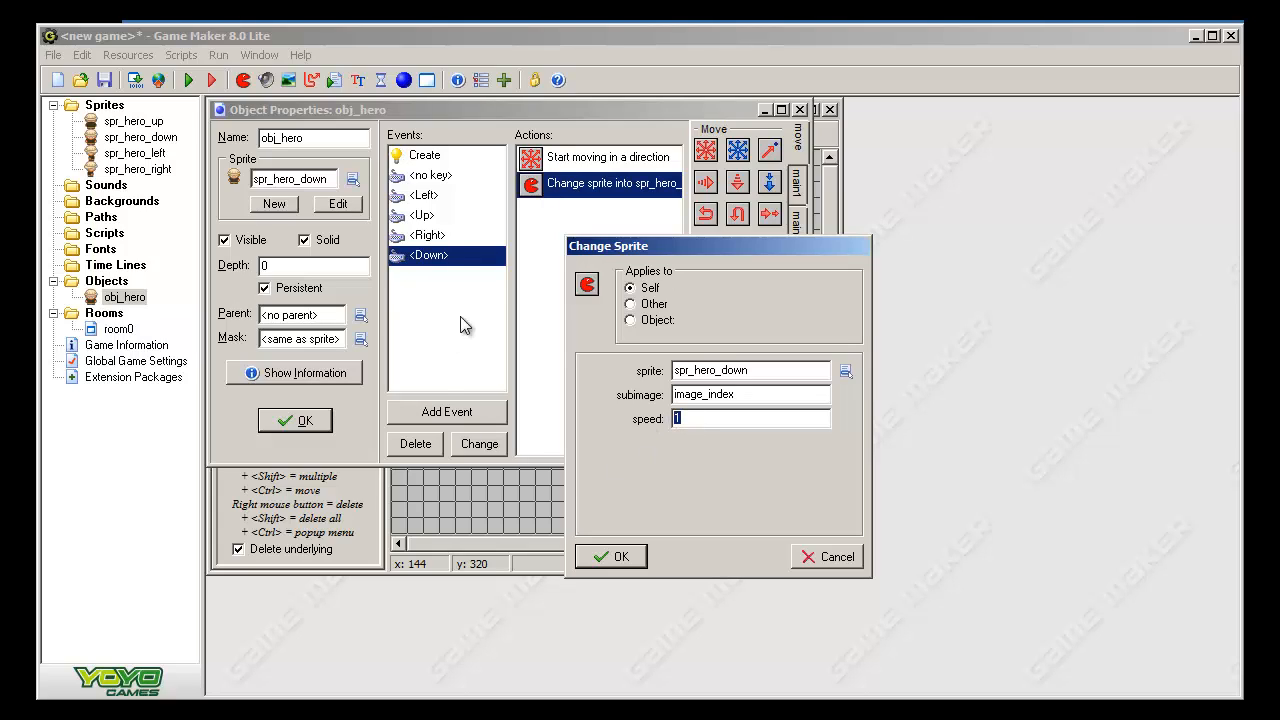
mouse_move(668, 424)
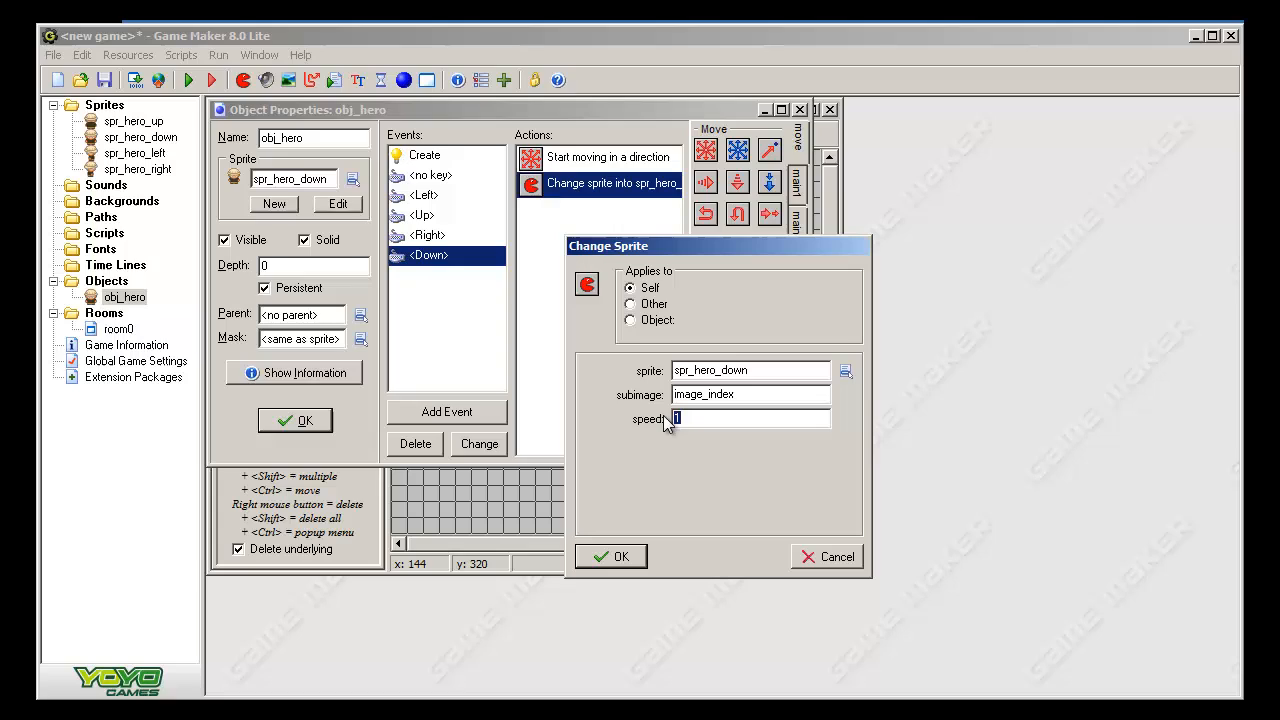
mouse_move(565, 485)
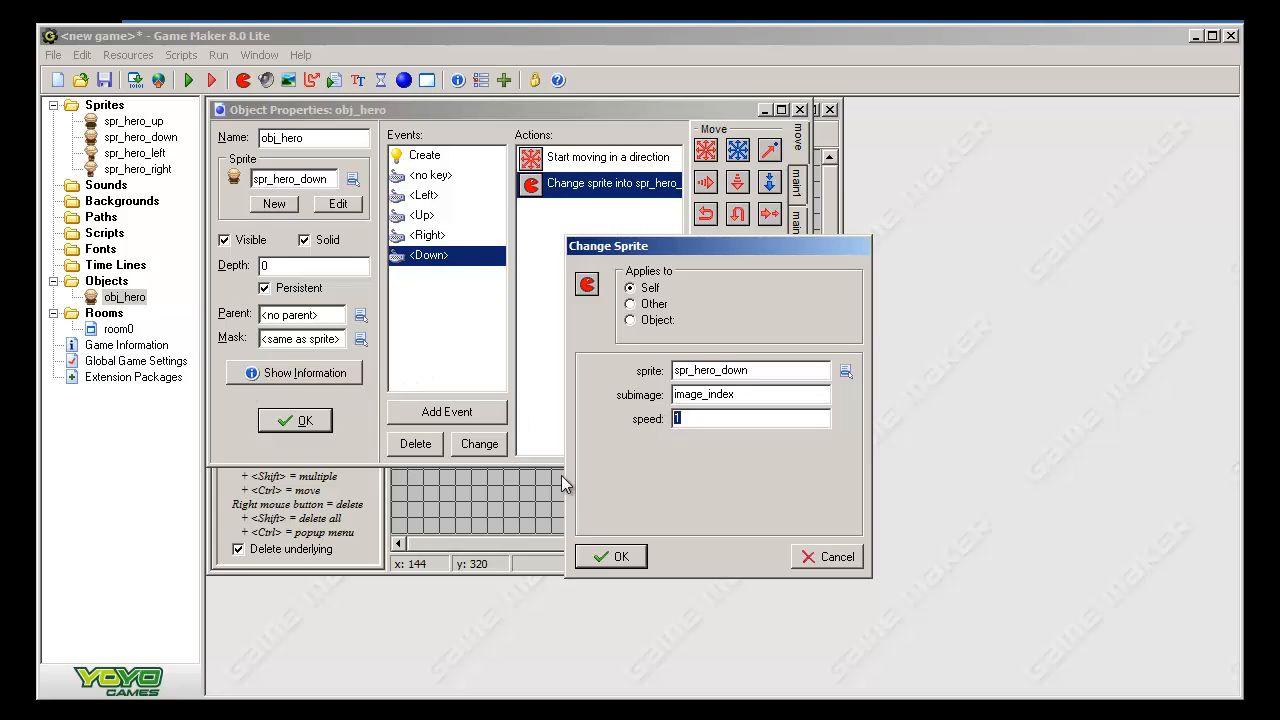
mouse_move(642, 470)
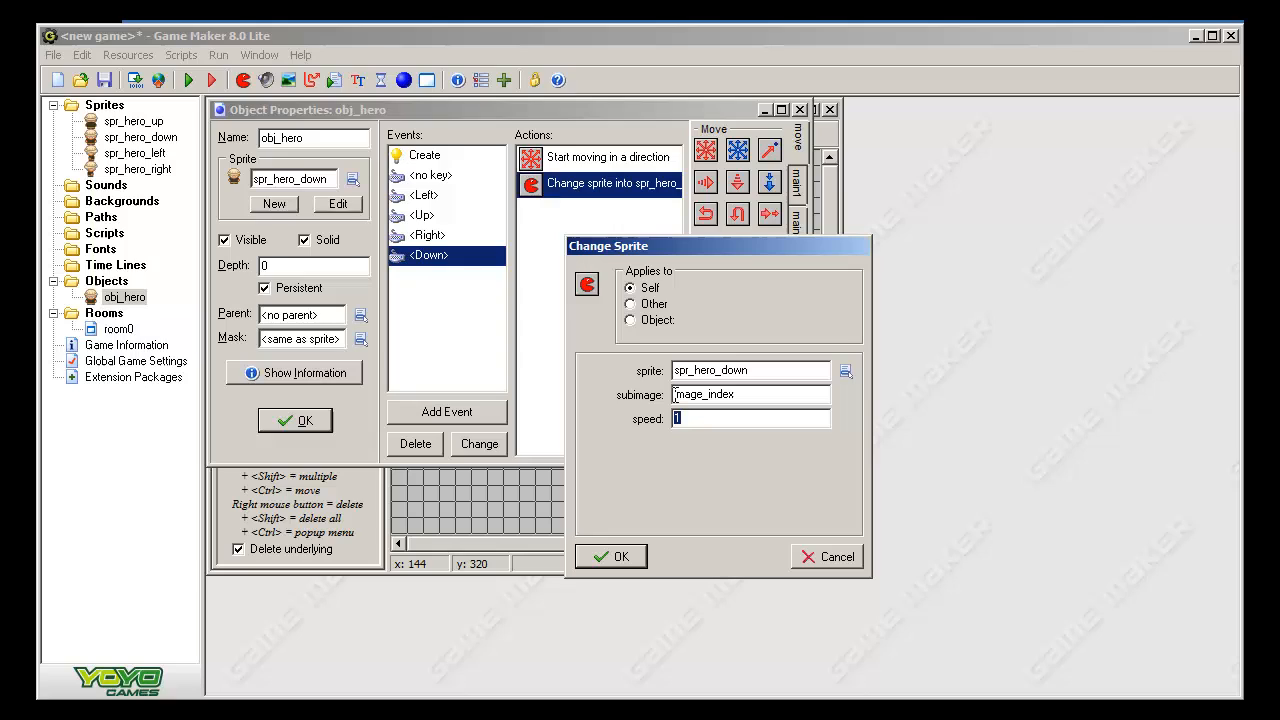
triple_click(720, 394)
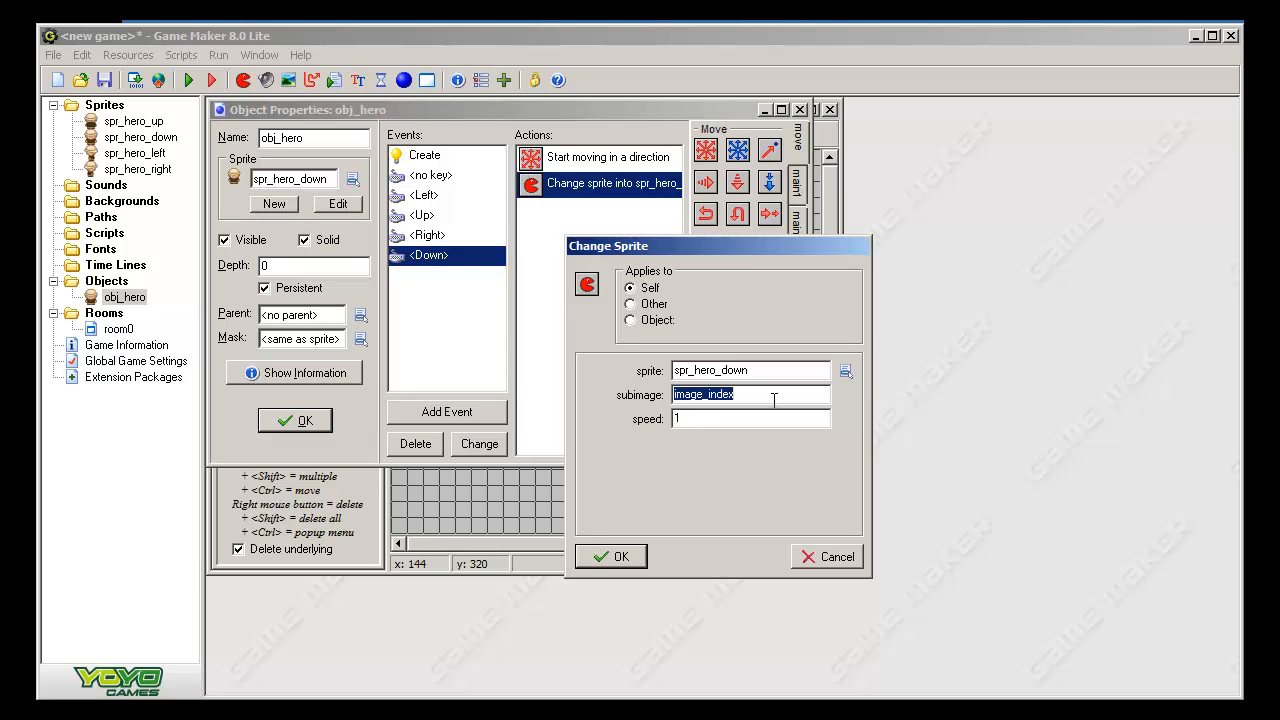
mouse_move(675, 478)
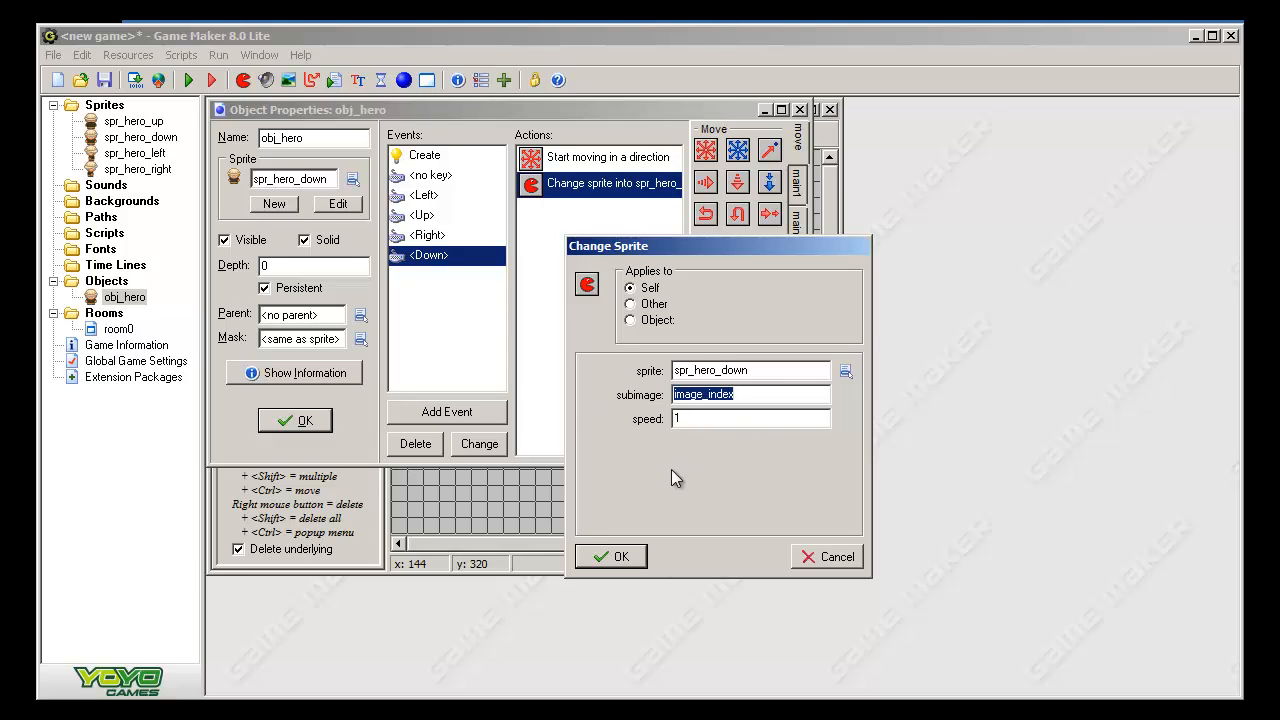
click(611, 556)
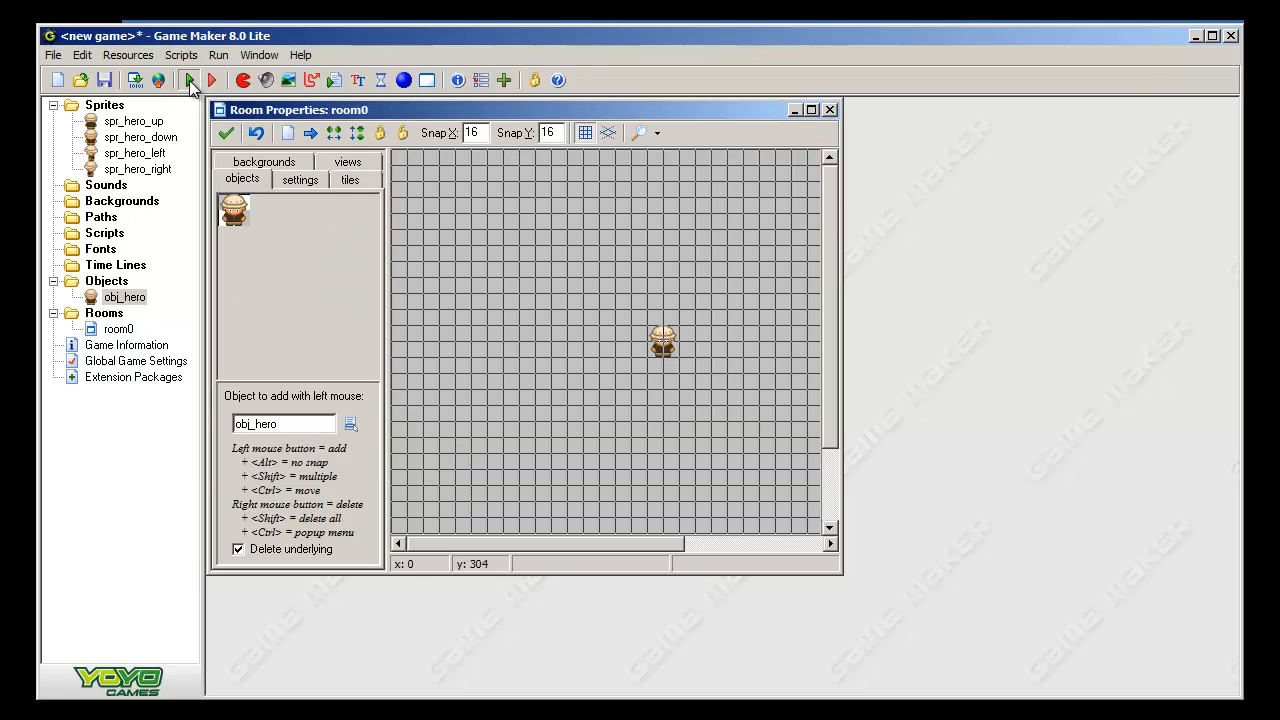
- Run the game and press the Up arrow to walk the hero around
click(210, 80)
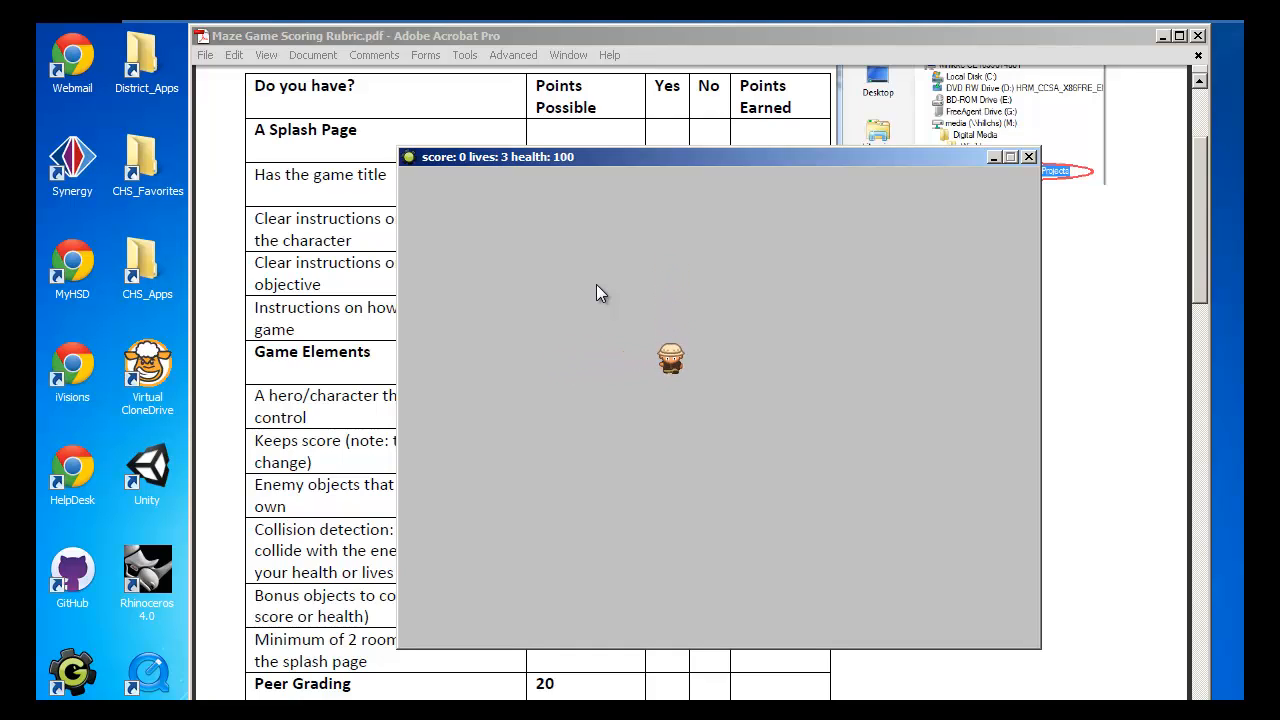
key(up)
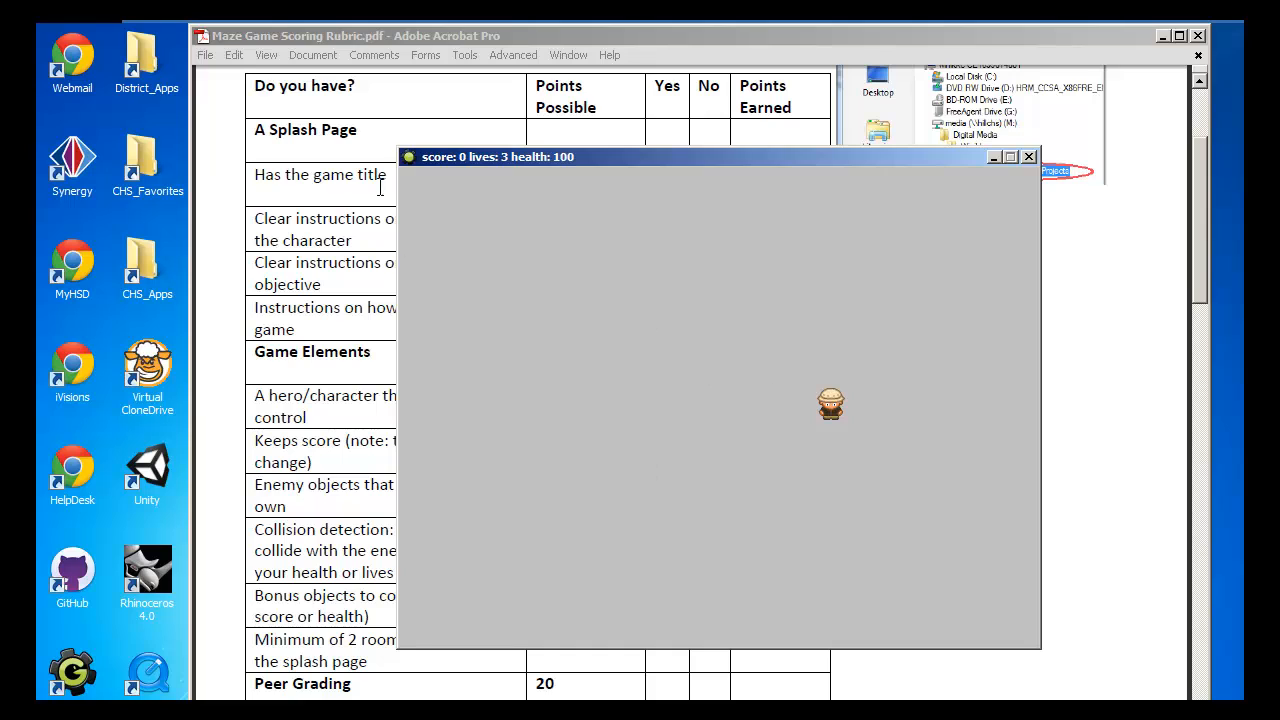
mouse_move(593, 389)
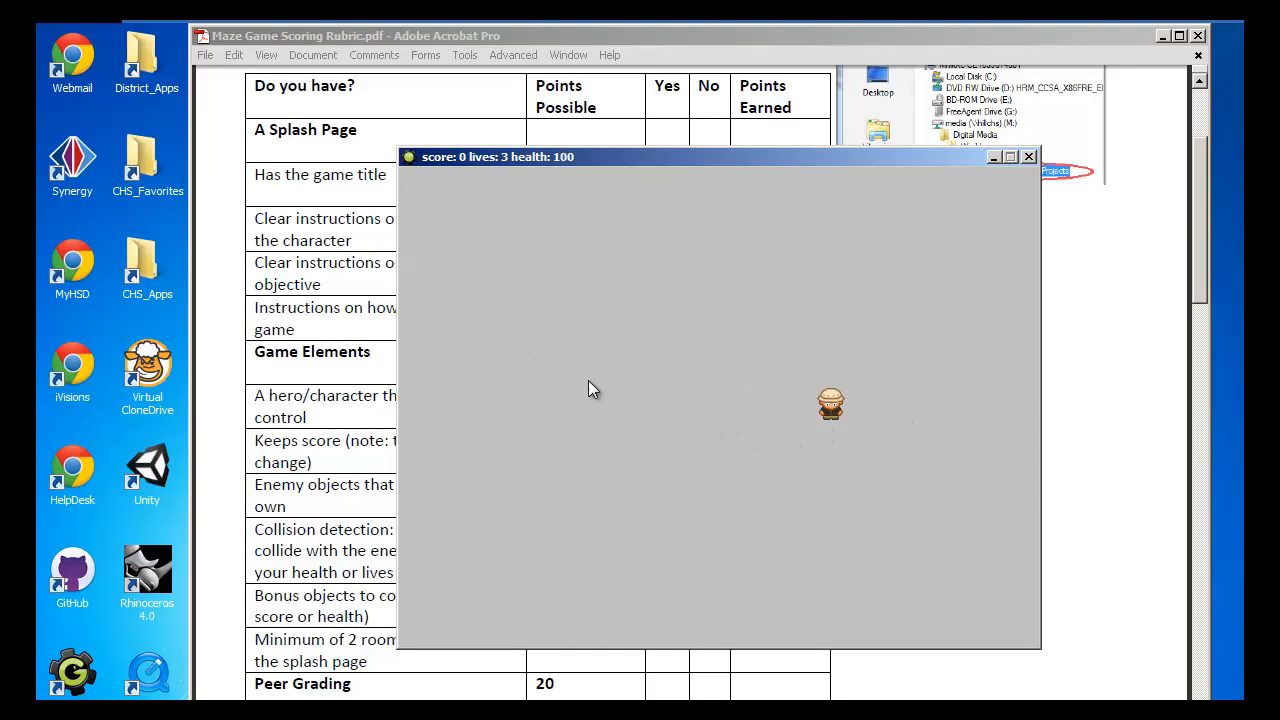
mouse_move(1040, 150)
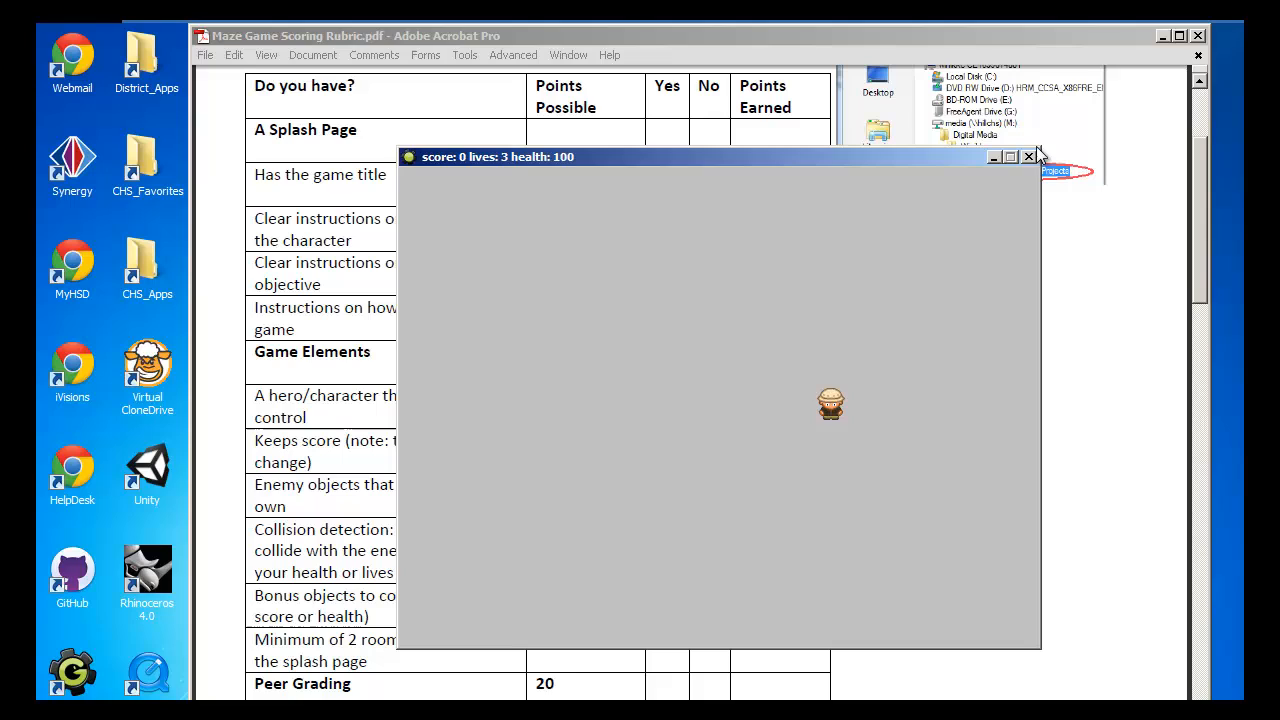
mouse_move(1037, 160)
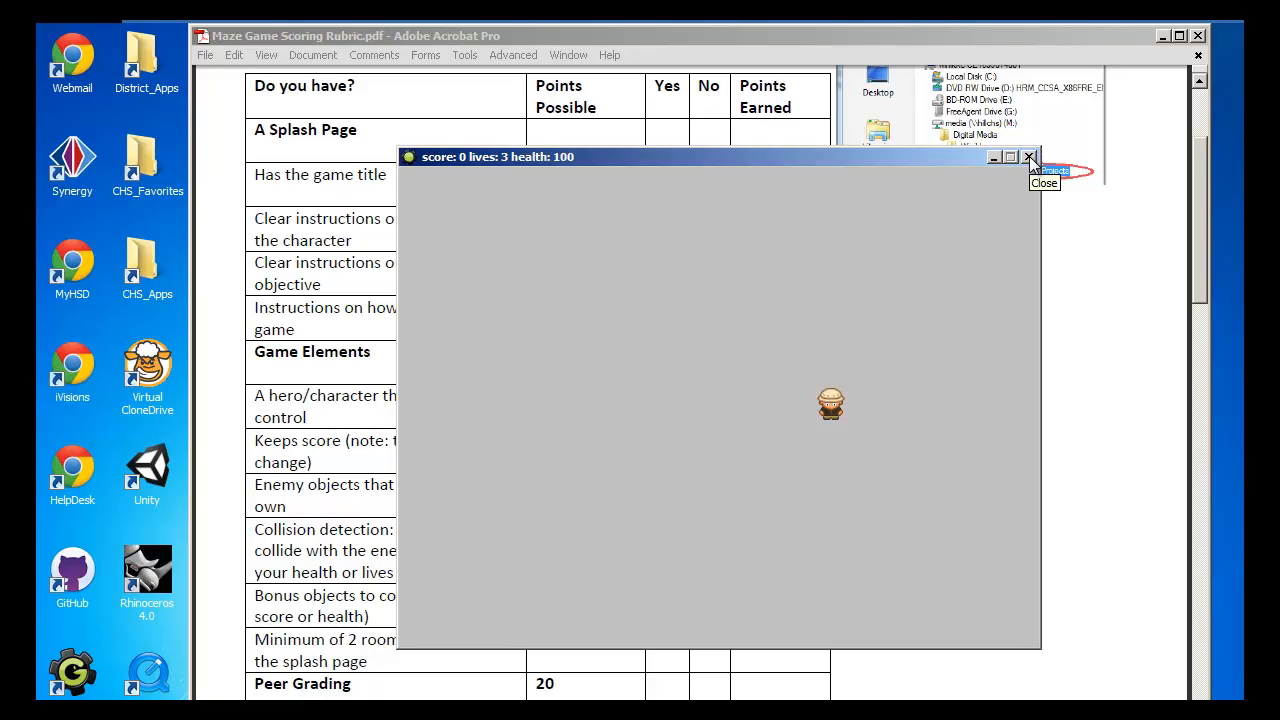